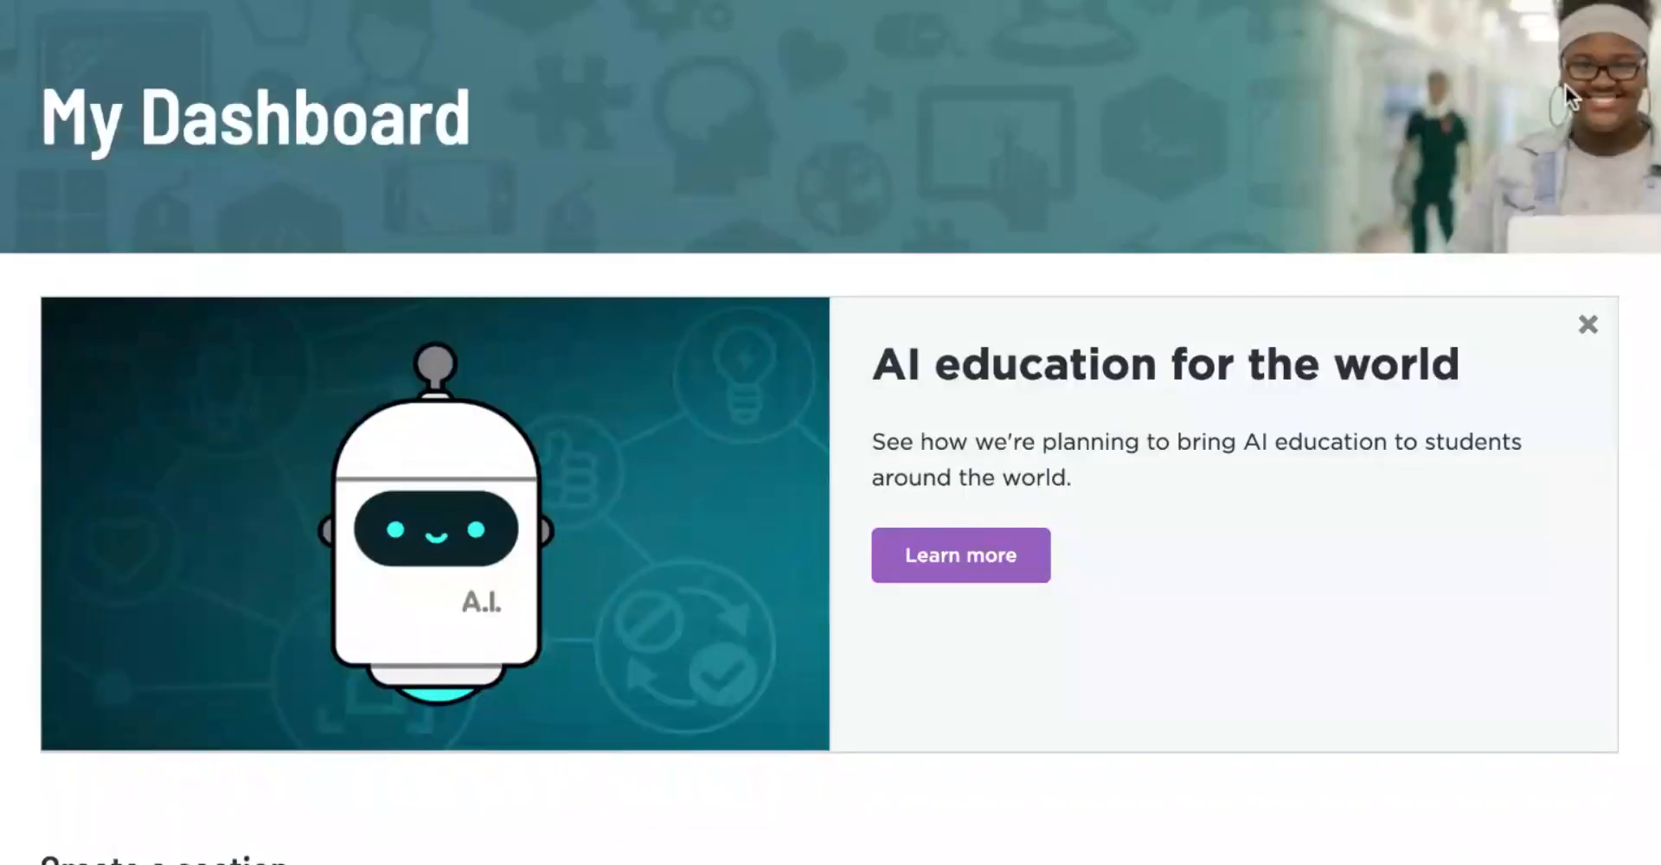
Step: Start a new Sprite Lab project from Create and widen the stage preview pane
{"action": "left_click", "coordinate": [1280, 33]}
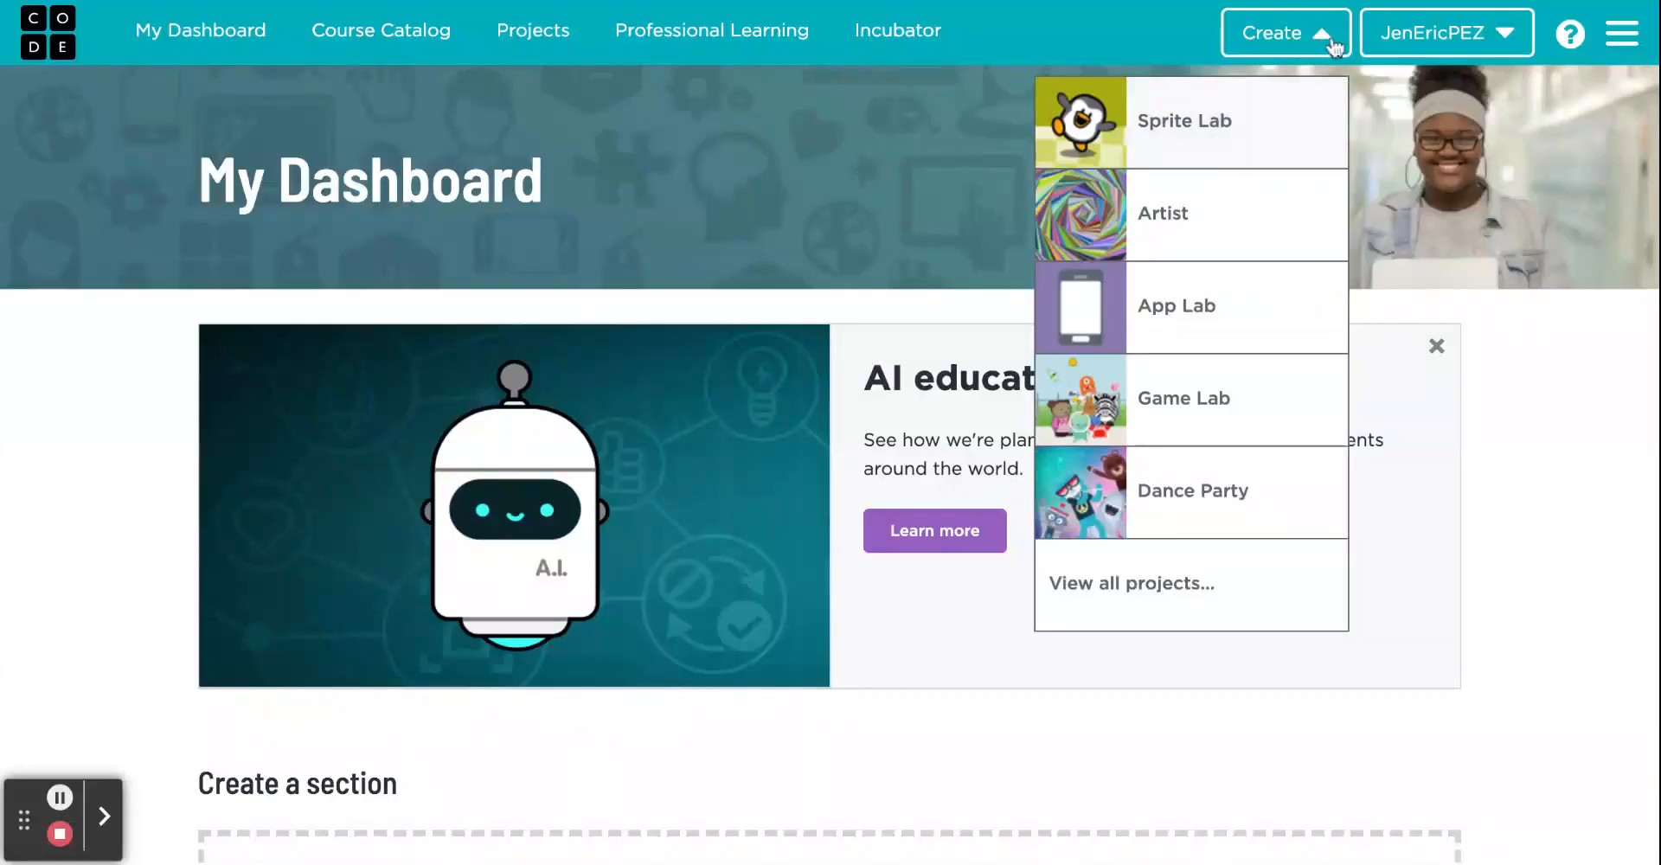
{"action": "mouse_move", "coordinate": [1231, 121]}
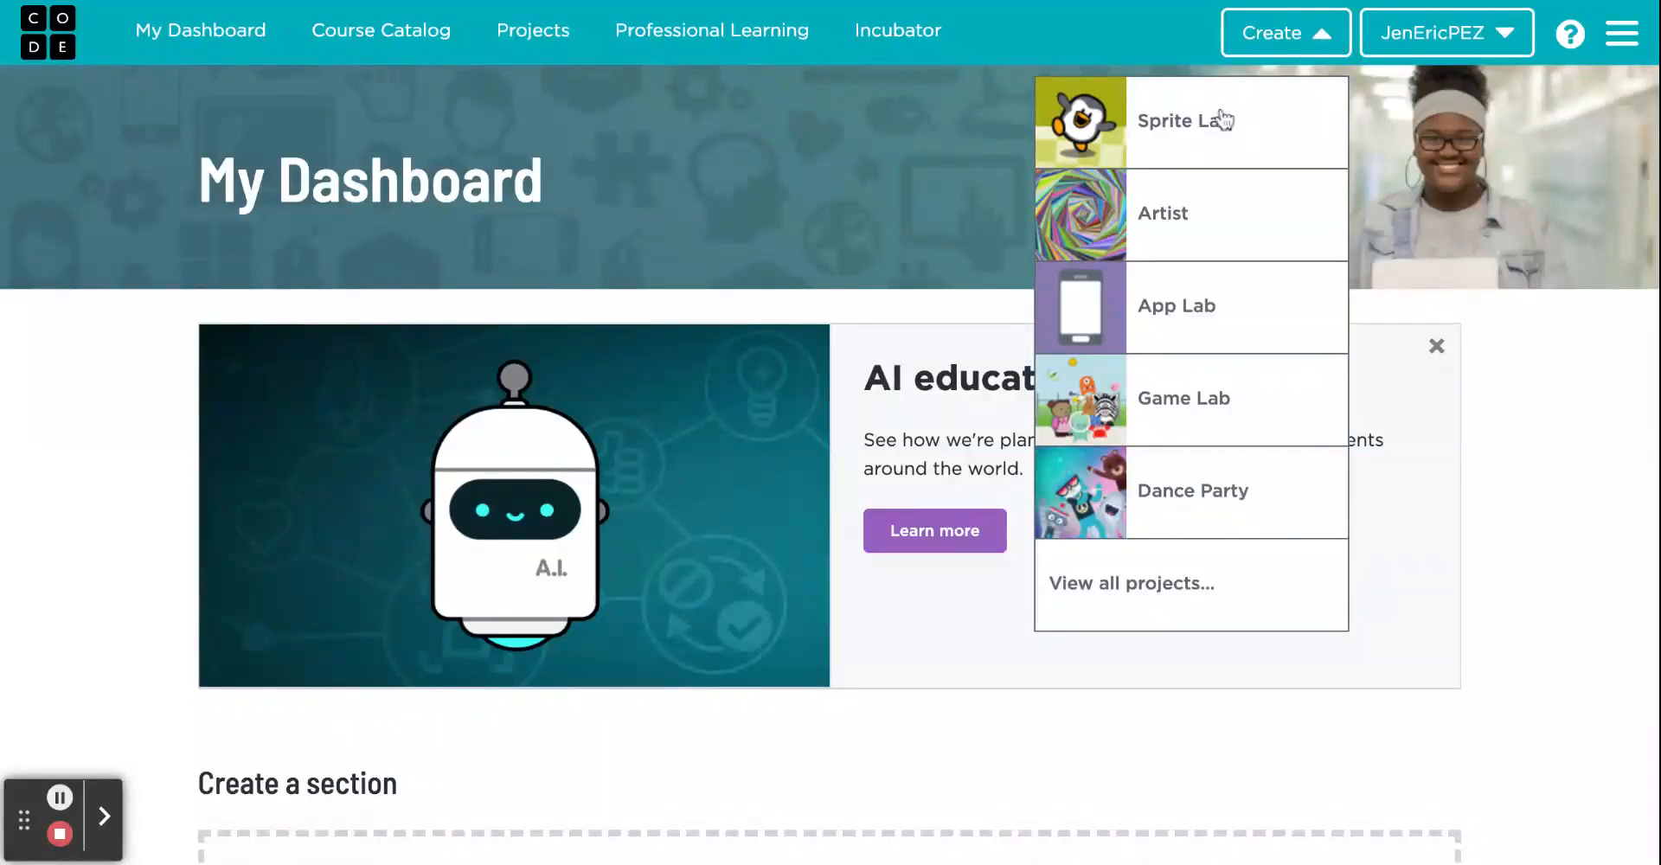
{"action": "mouse_move", "coordinate": [1156, 146]}
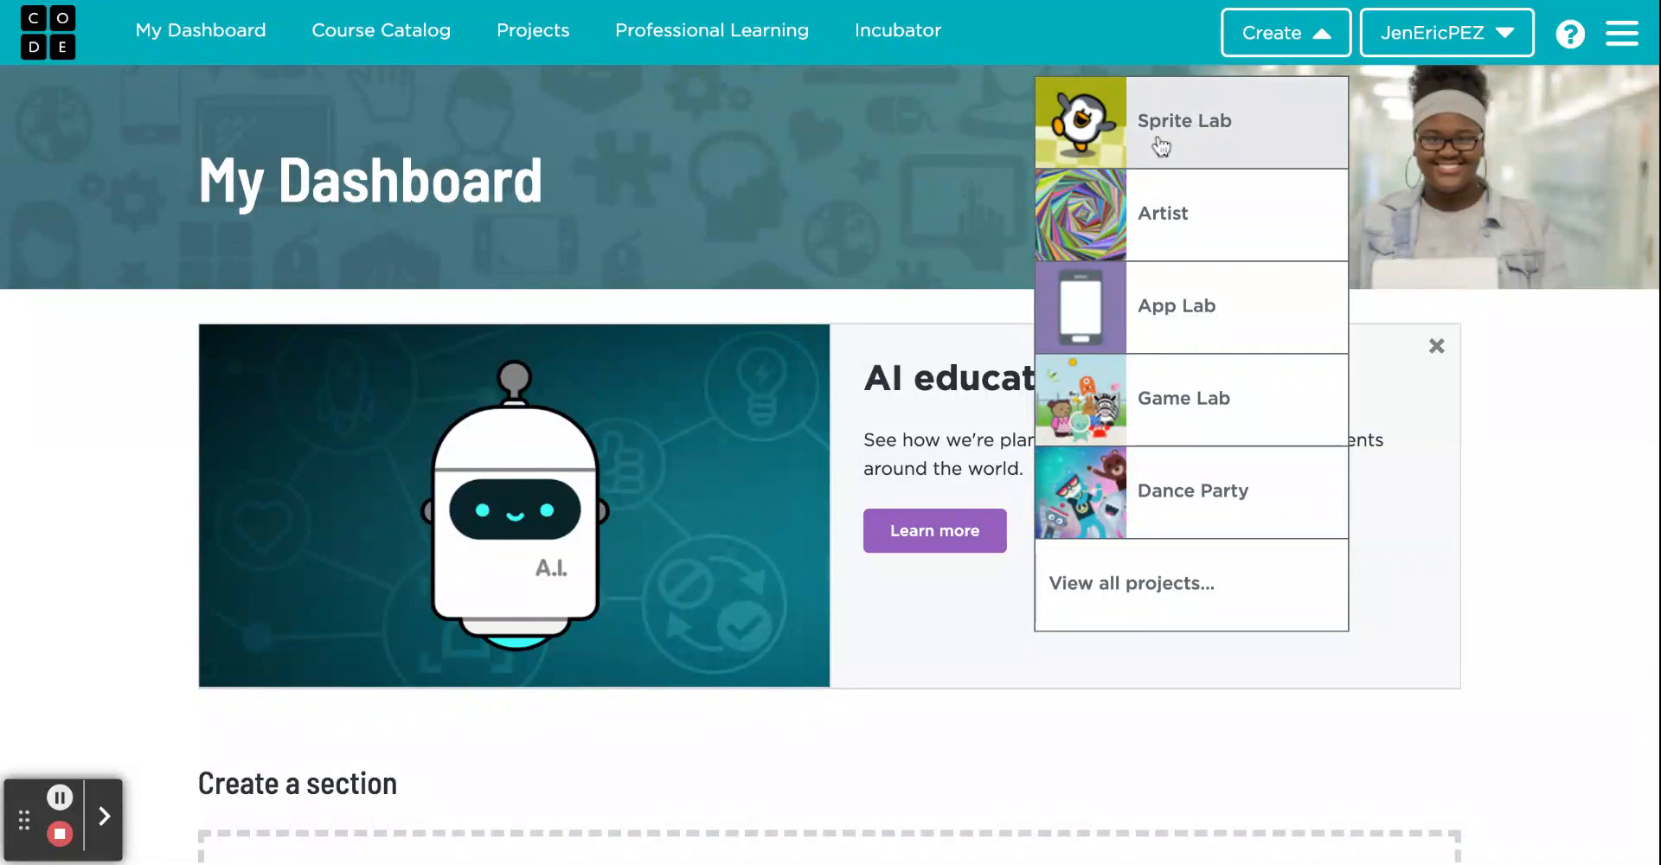
{"action": "left_click", "coordinate": [1183, 121]}
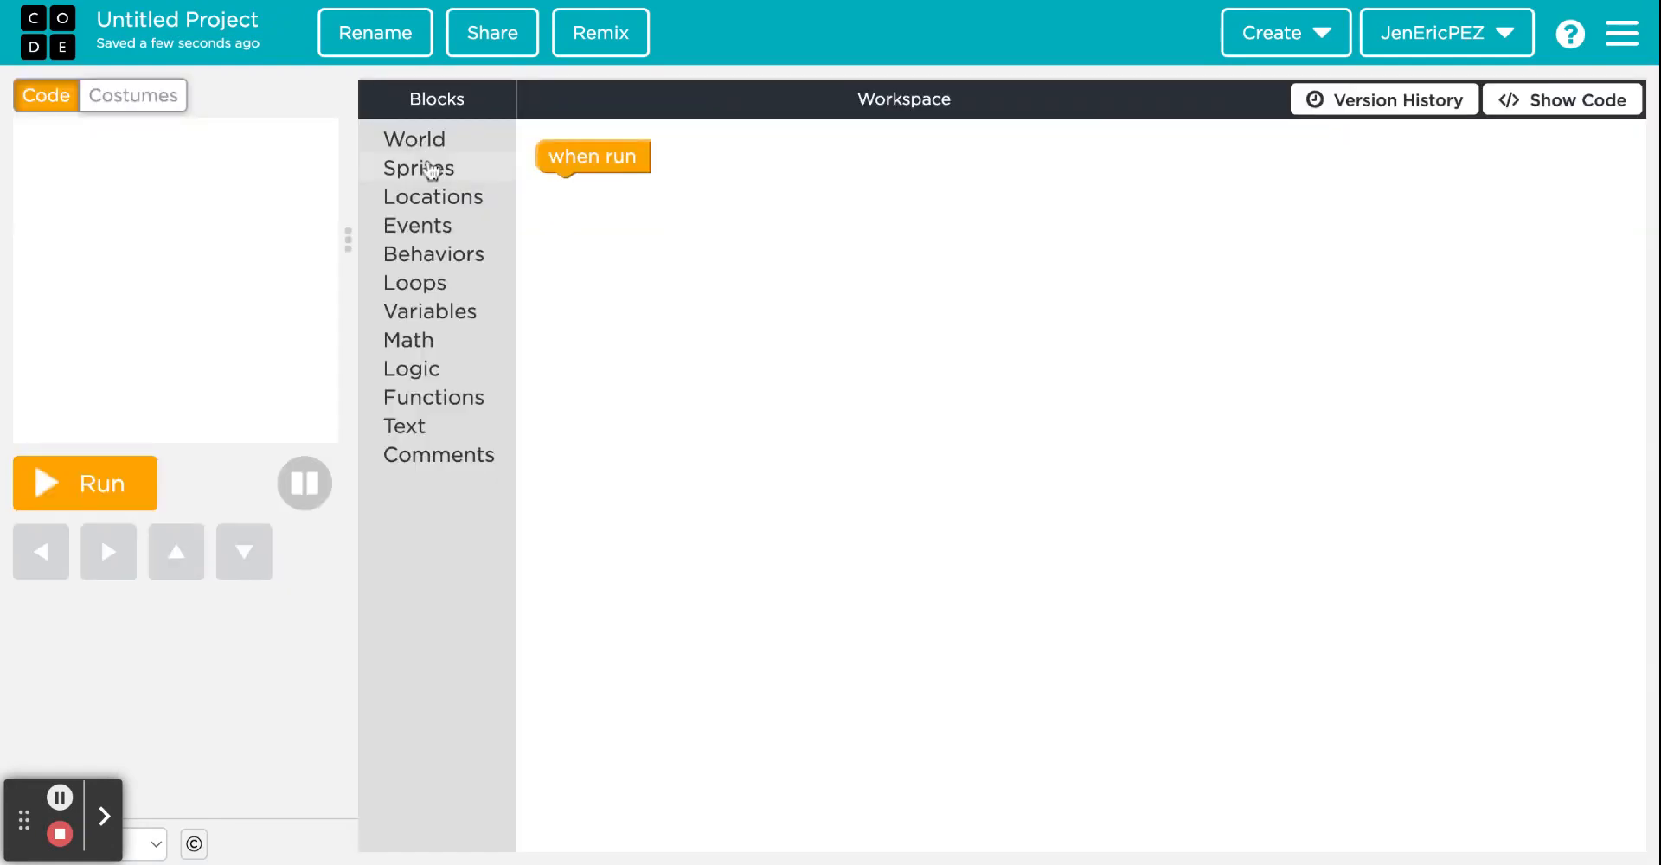
{"action": "mouse_move", "coordinate": [442, 140]}
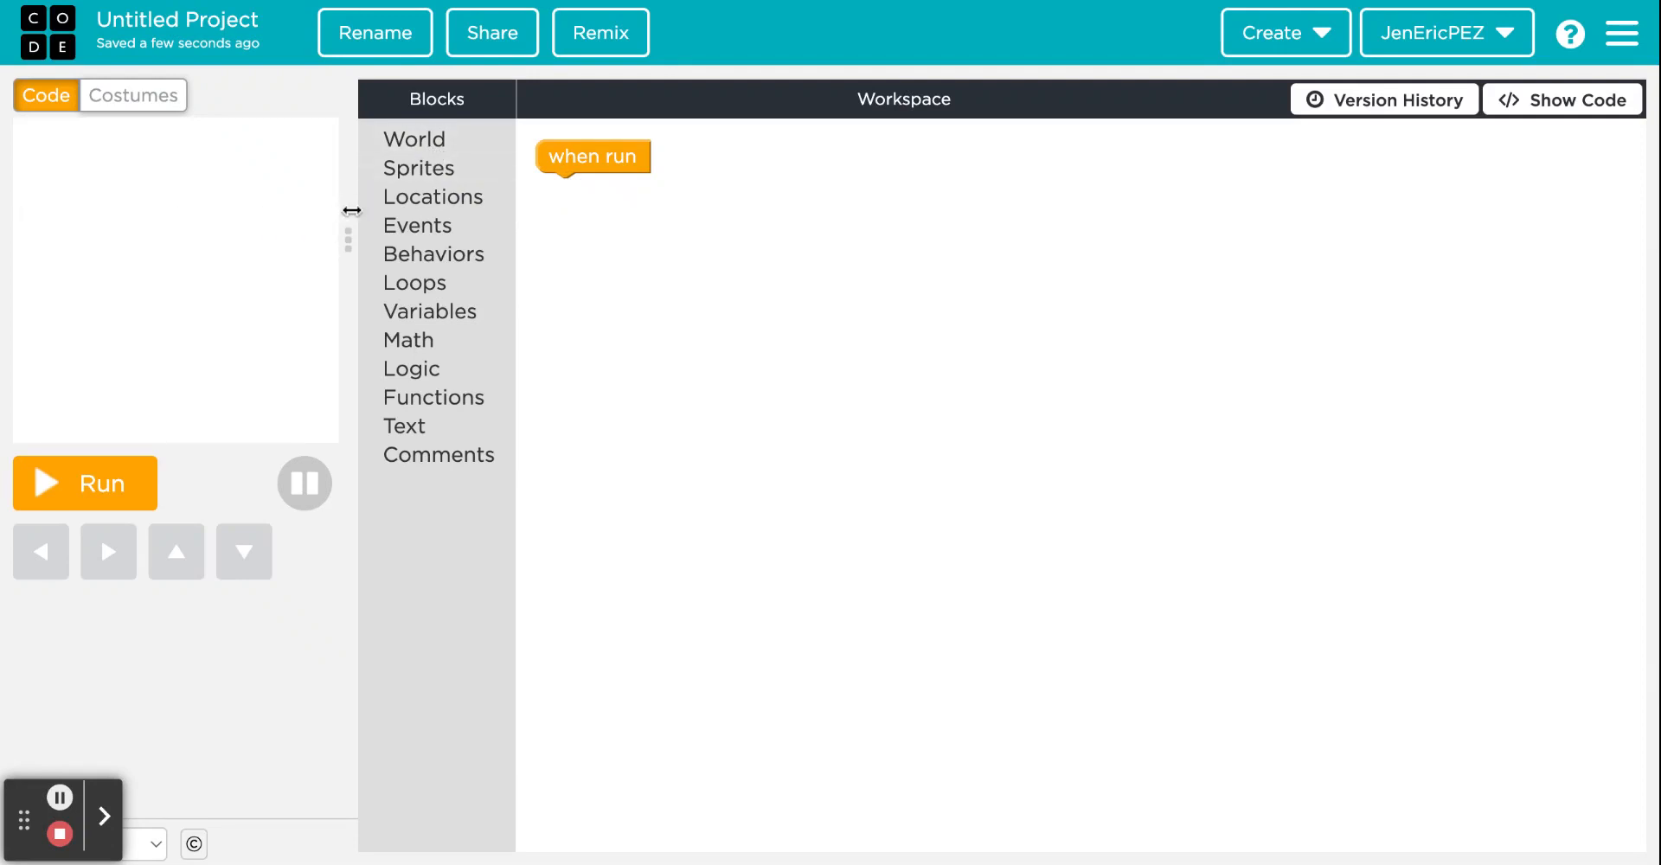
{"action": "left_click_drag", "start_coordinate": [349, 211], "coordinate": [545, 211]}
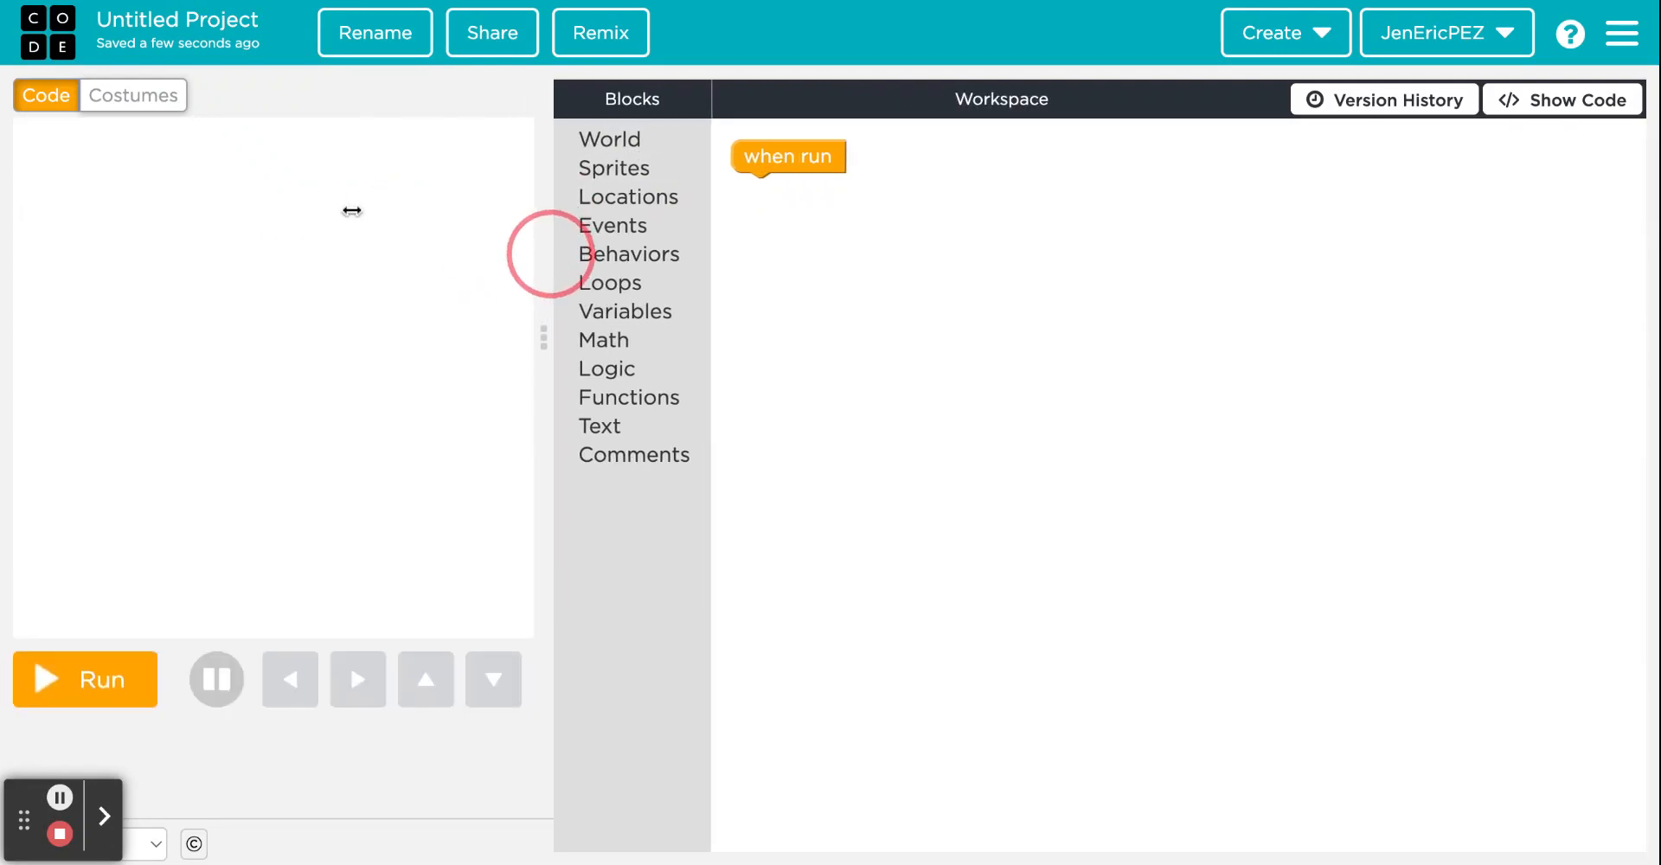
{"action": "mouse_move", "coordinate": [623, 140]}
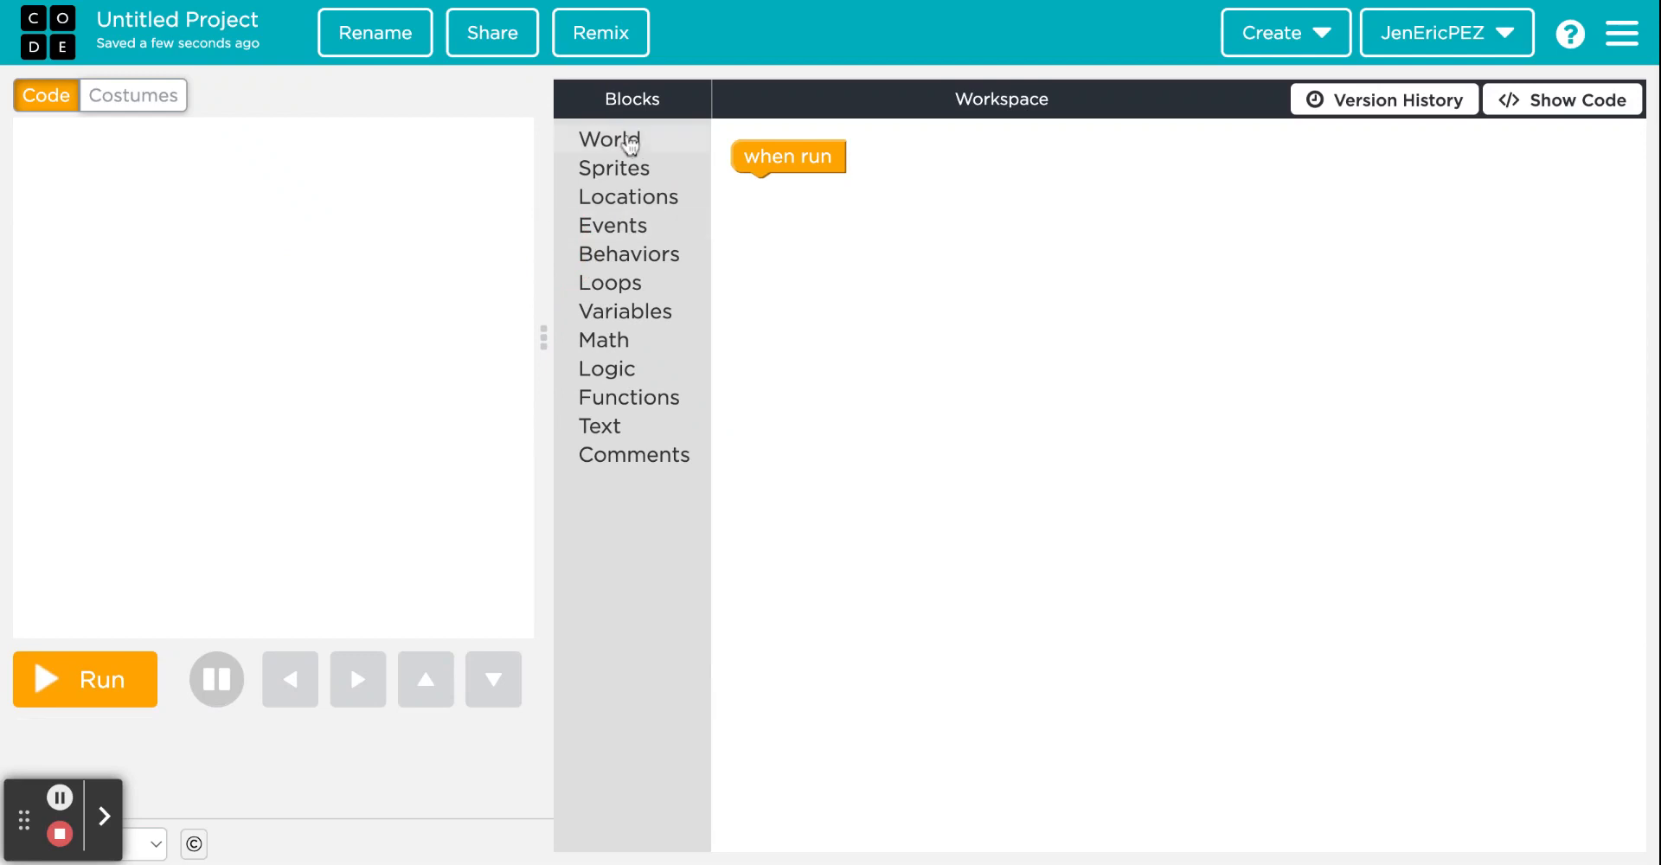
Step: Add a set background block and pick the sunny meadow from the backgrounds library
{"action": "left_click", "coordinate": [609, 139]}
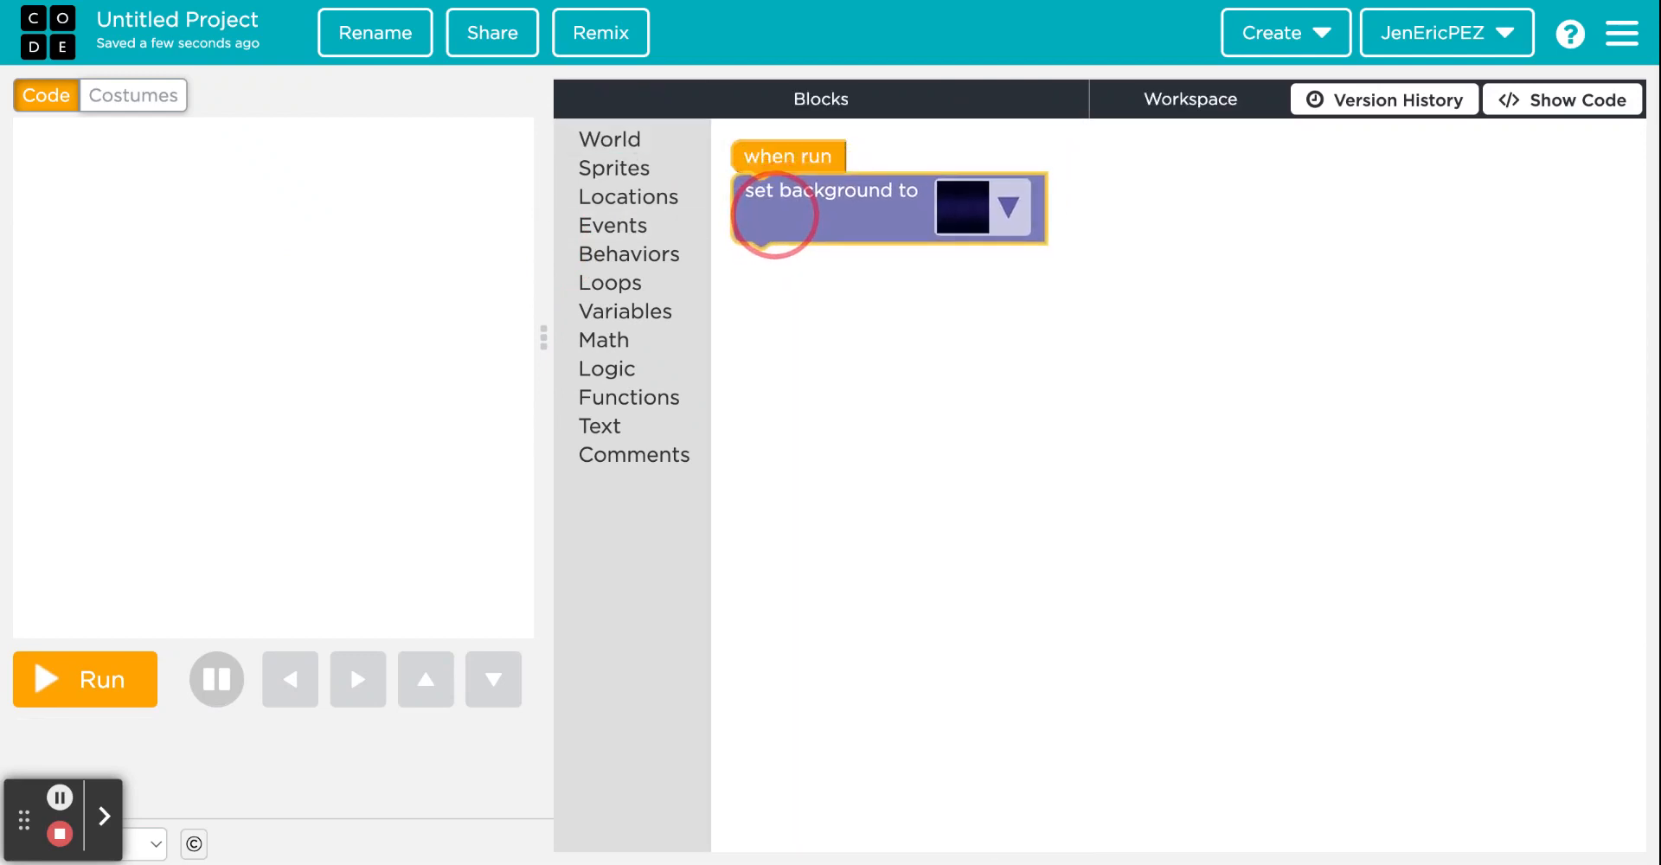
{"action": "left_click", "coordinate": [1008, 210]}
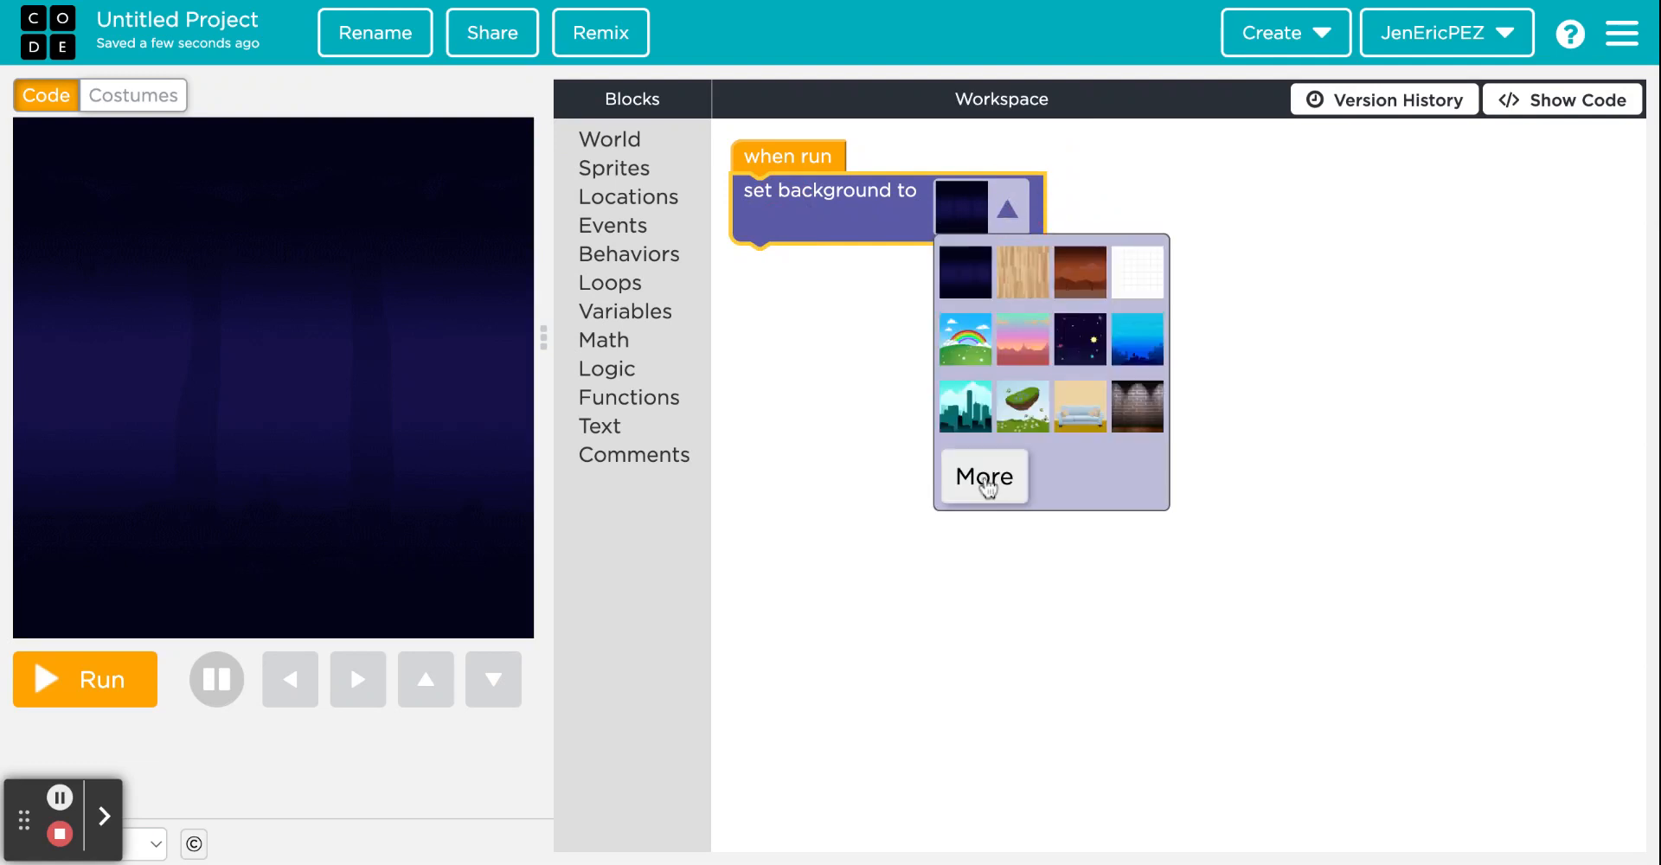
{"action": "left_click", "coordinate": [983, 475]}
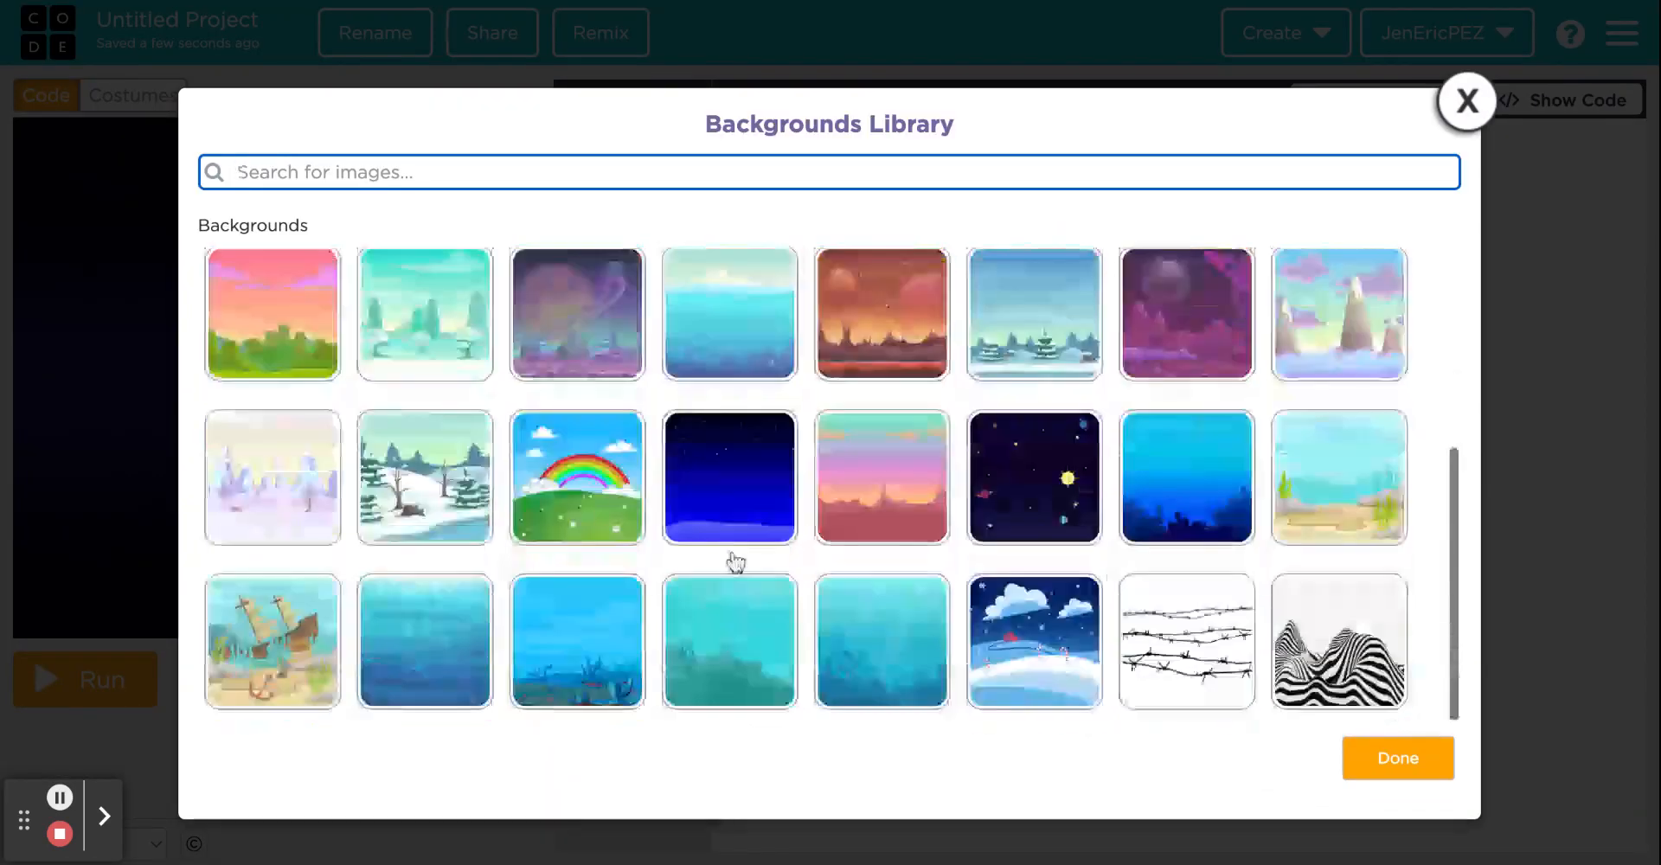
{"action": "scroll", "scroll_direction": "down", "scroll_amount": 3}
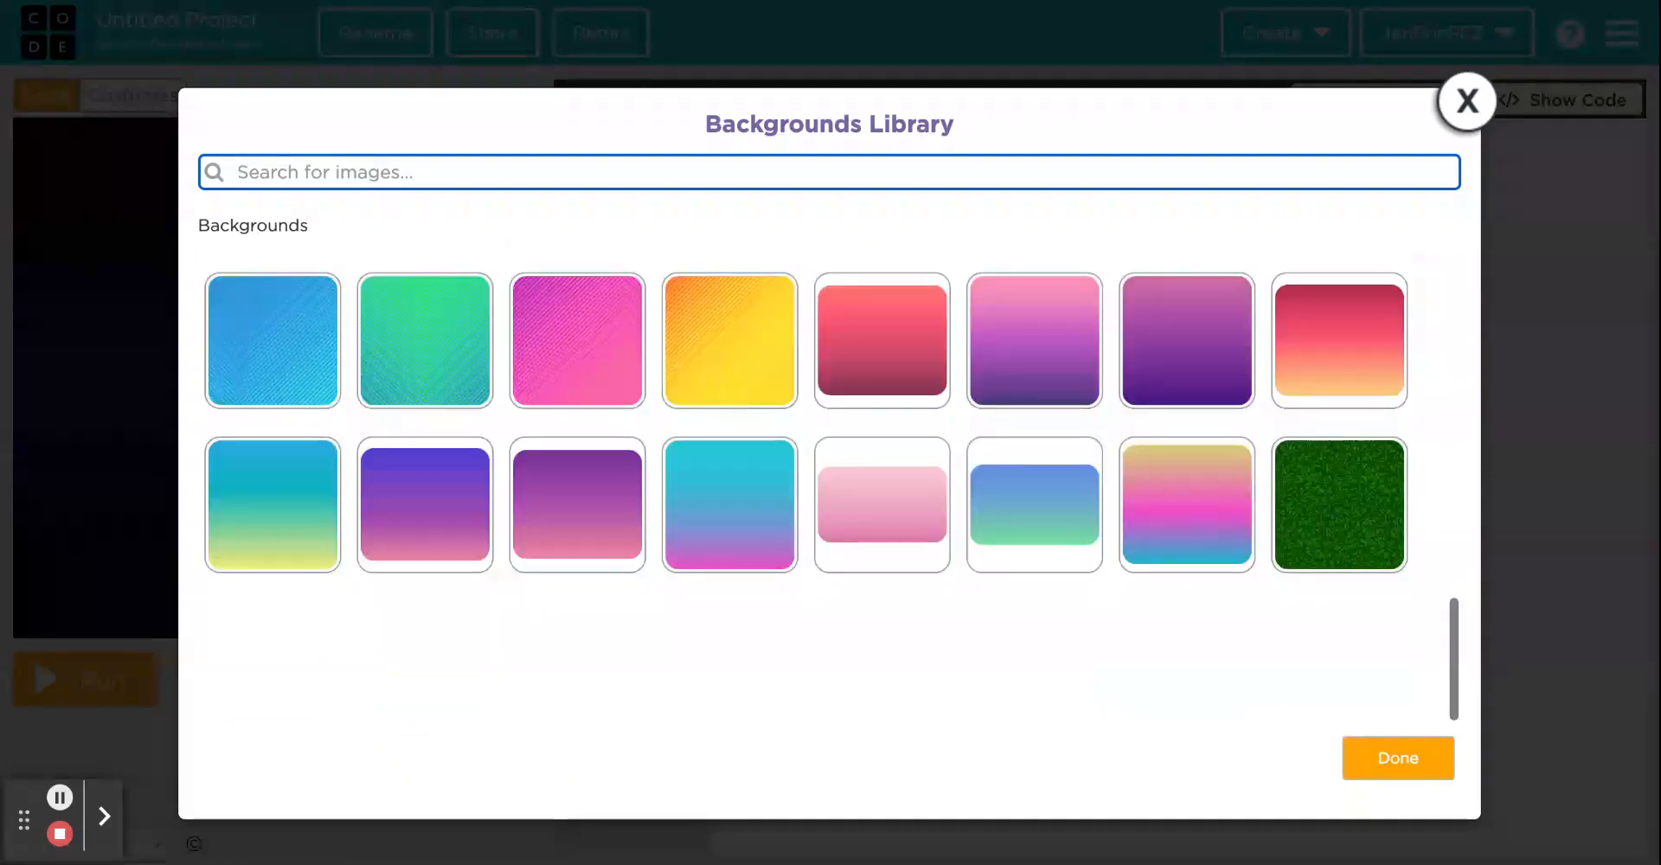
{"action": "scroll", "scroll_direction": "down", "scroll_amount": 3}
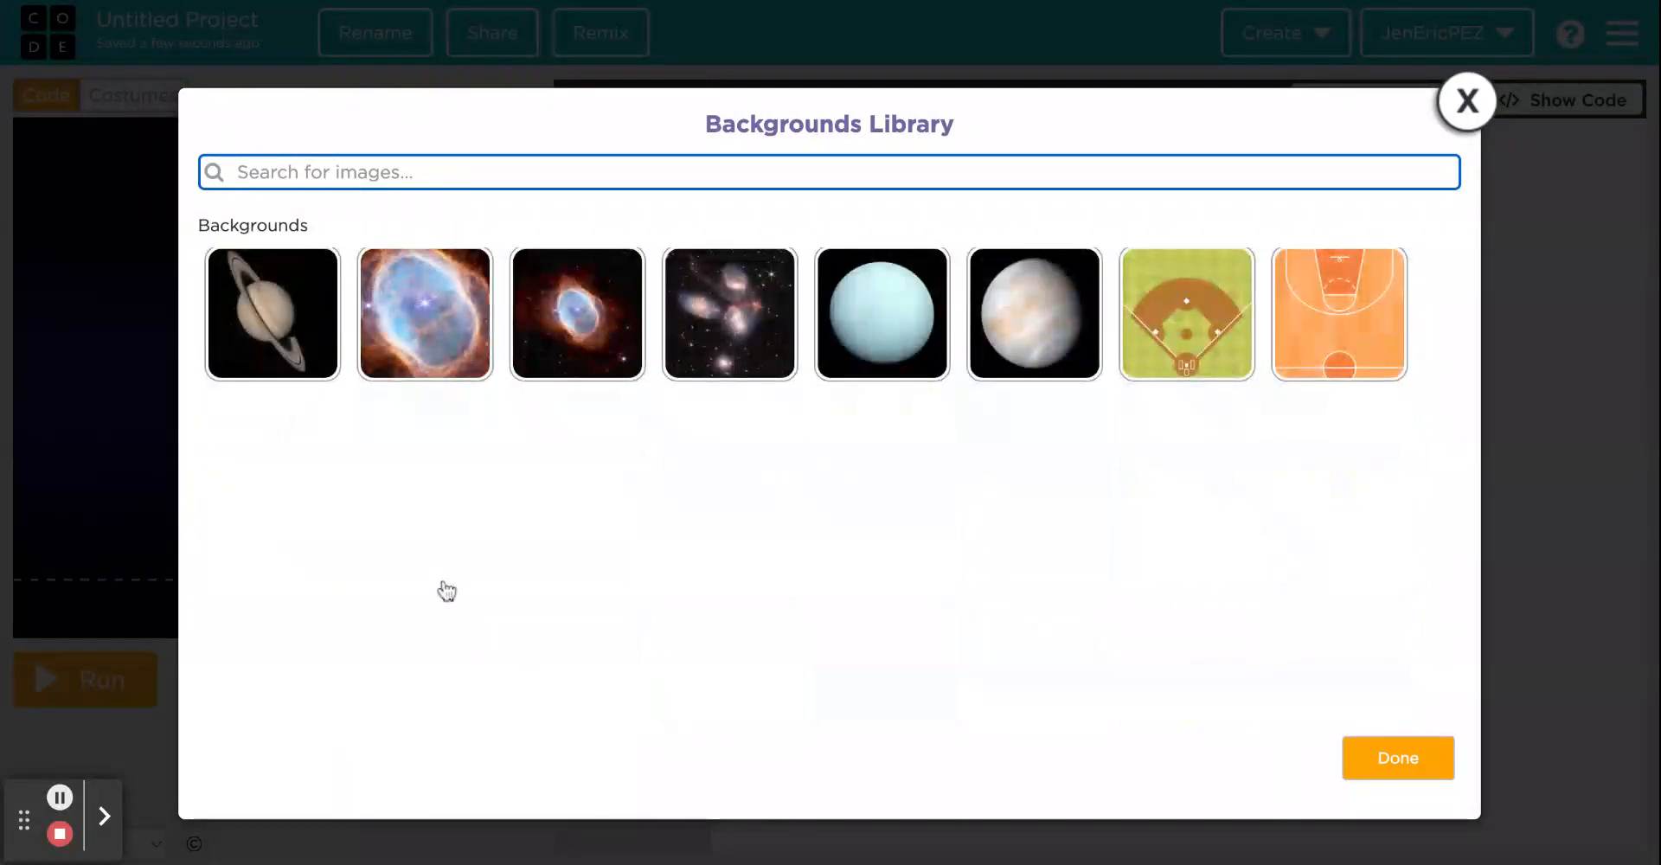
{"action": "scroll", "scroll_direction": "down", "scroll_amount": 3}
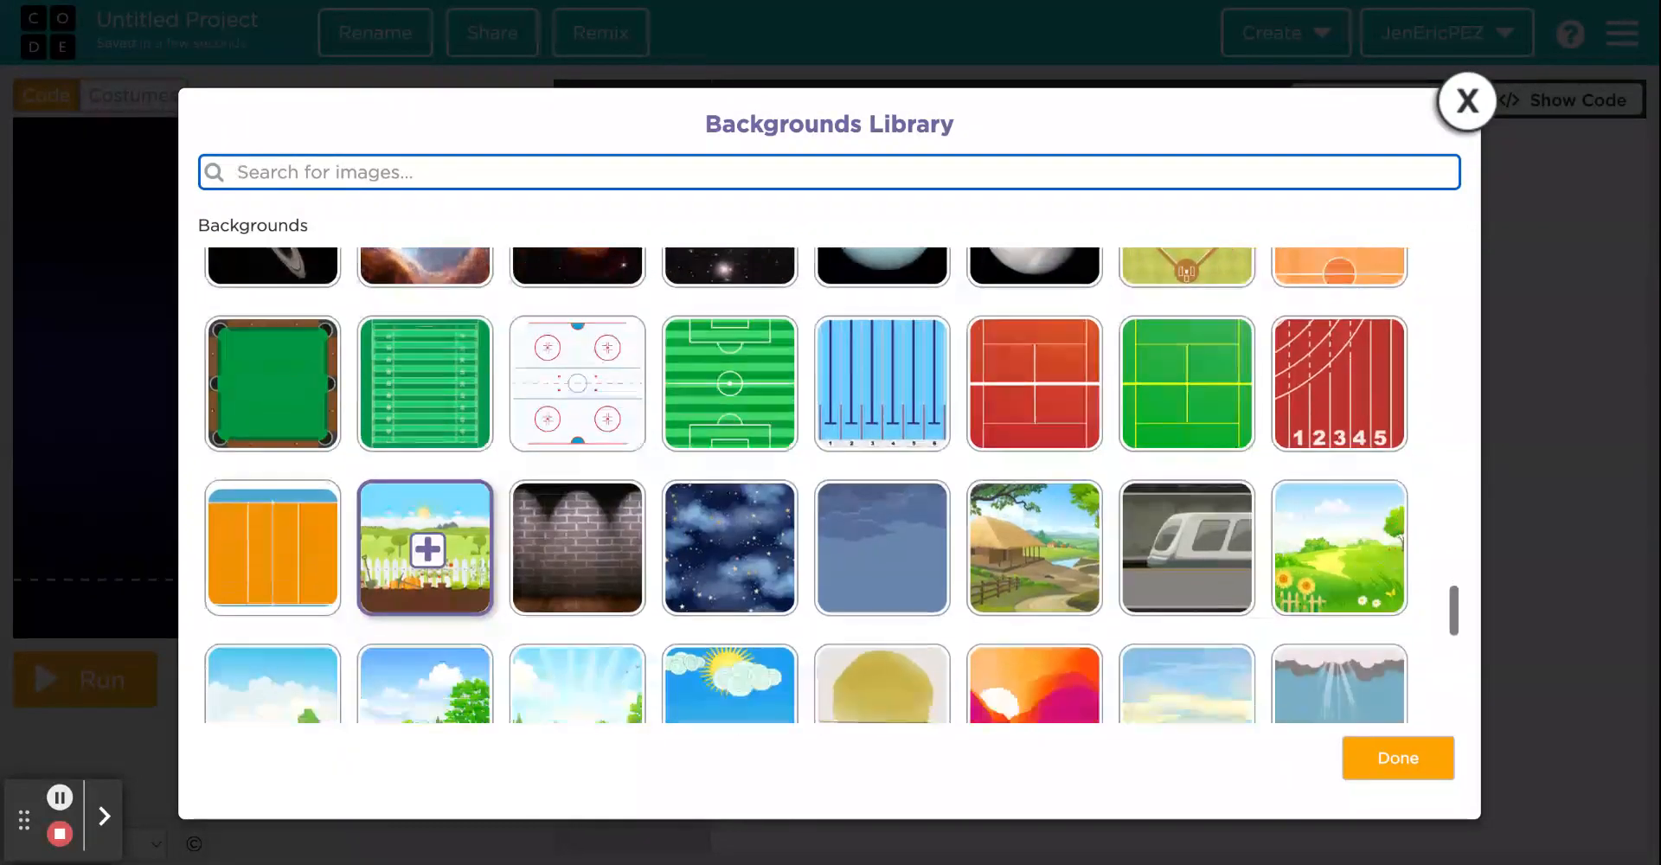
{"action": "scroll", "scroll_direction": "down", "scroll_amount": 3}
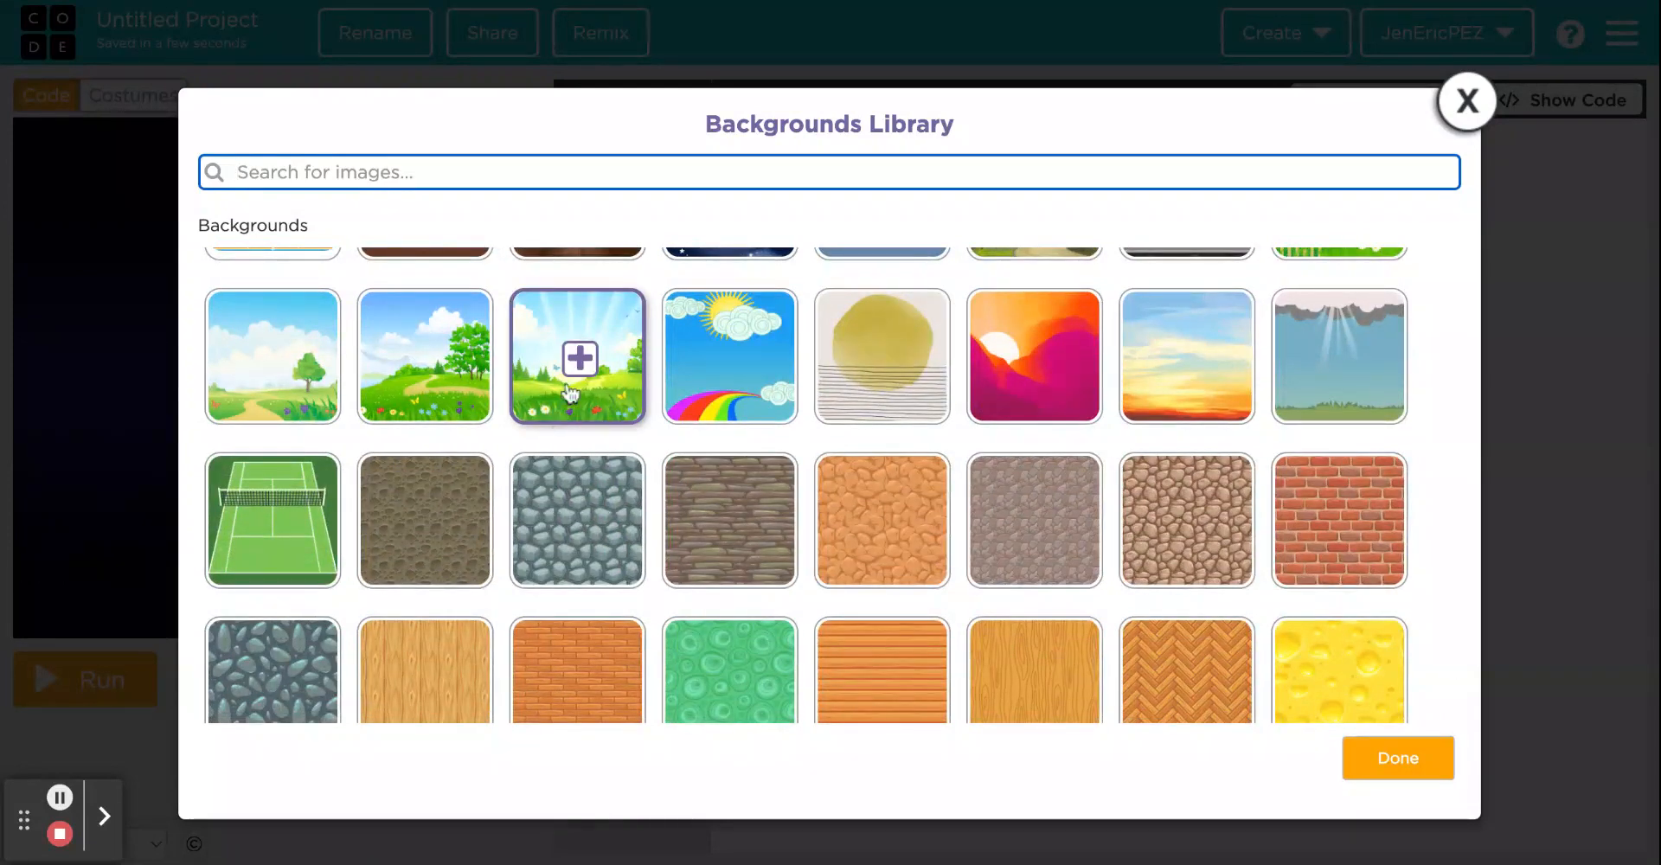
{"action": "left_click", "coordinate": [578, 356]}
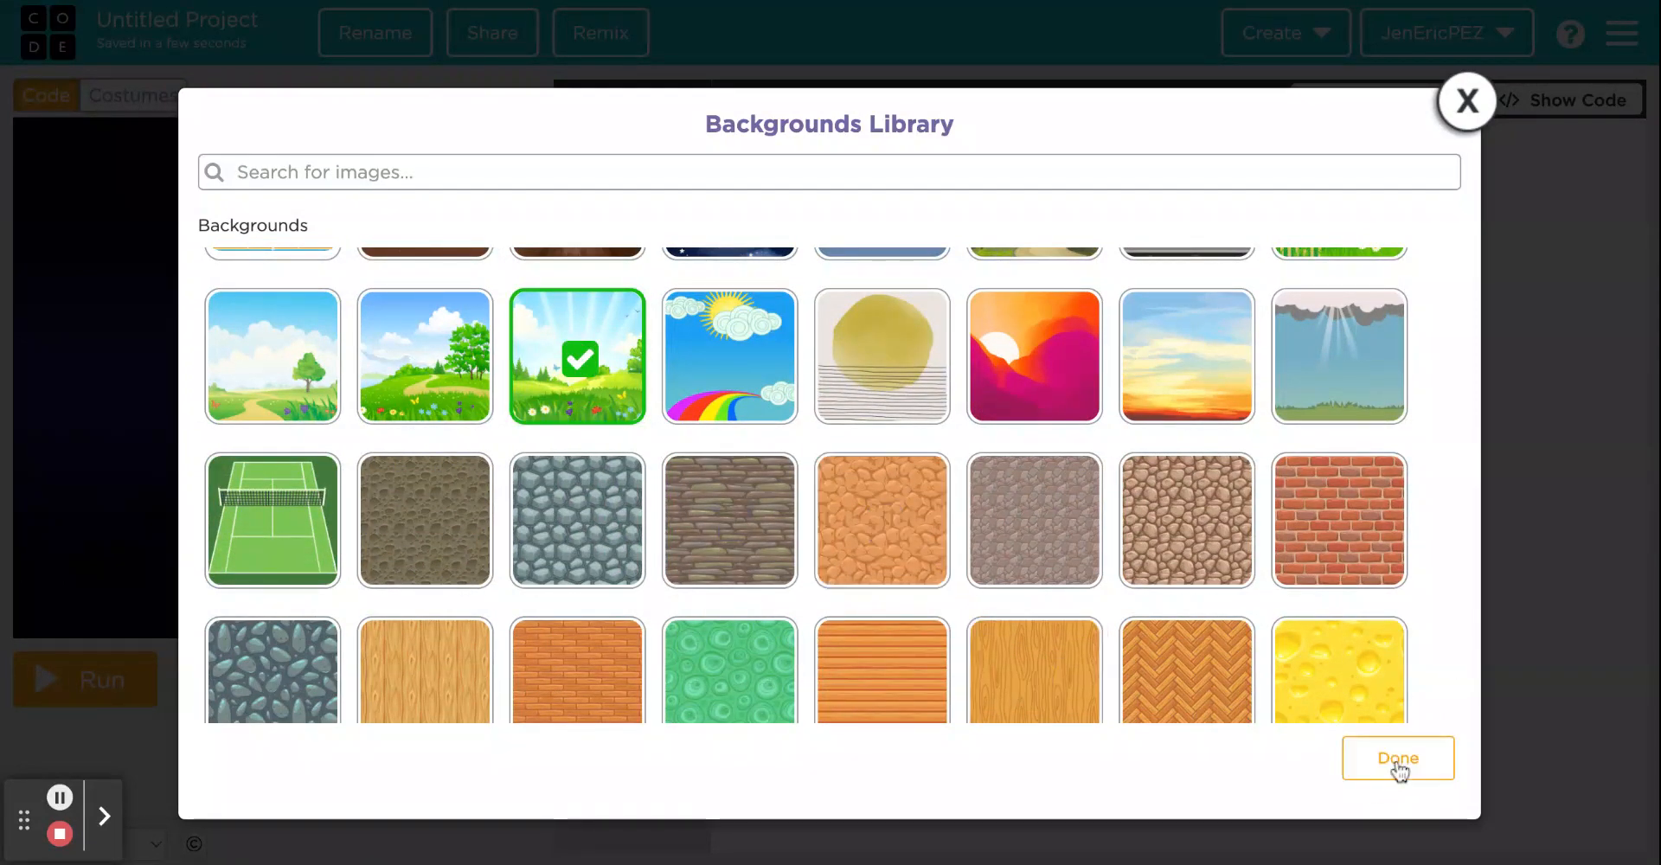
{"action": "left_click", "coordinate": [1398, 757]}
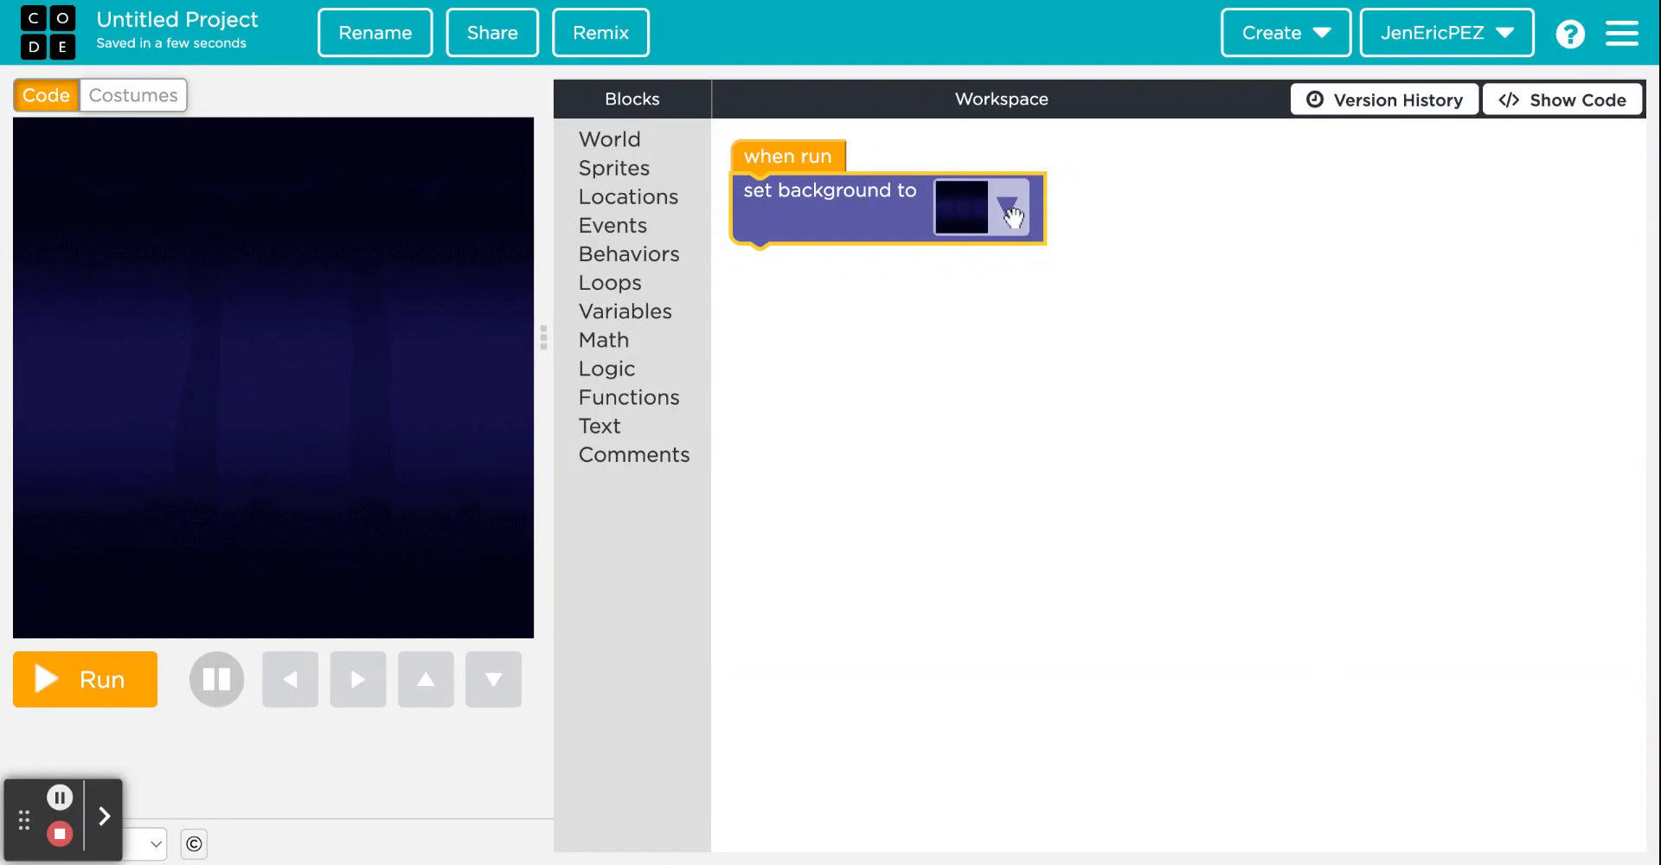
Step: Select the meadow in the block so the stage shows it
{"action": "left_click", "coordinate": [1011, 211]}
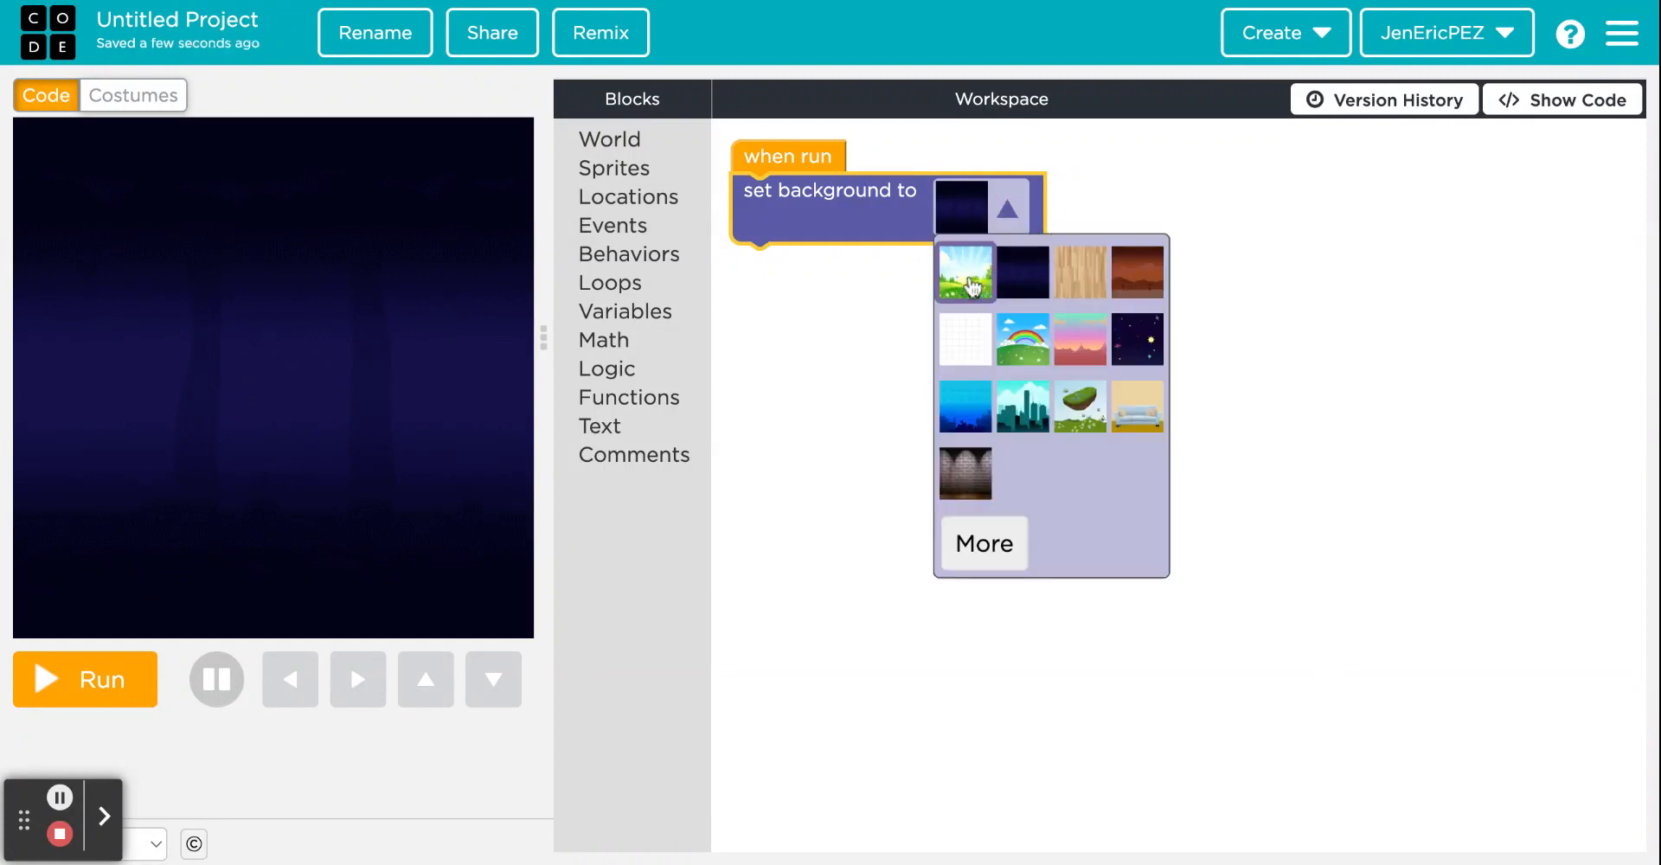
{"action": "left_click", "coordinate": [966, 270]}
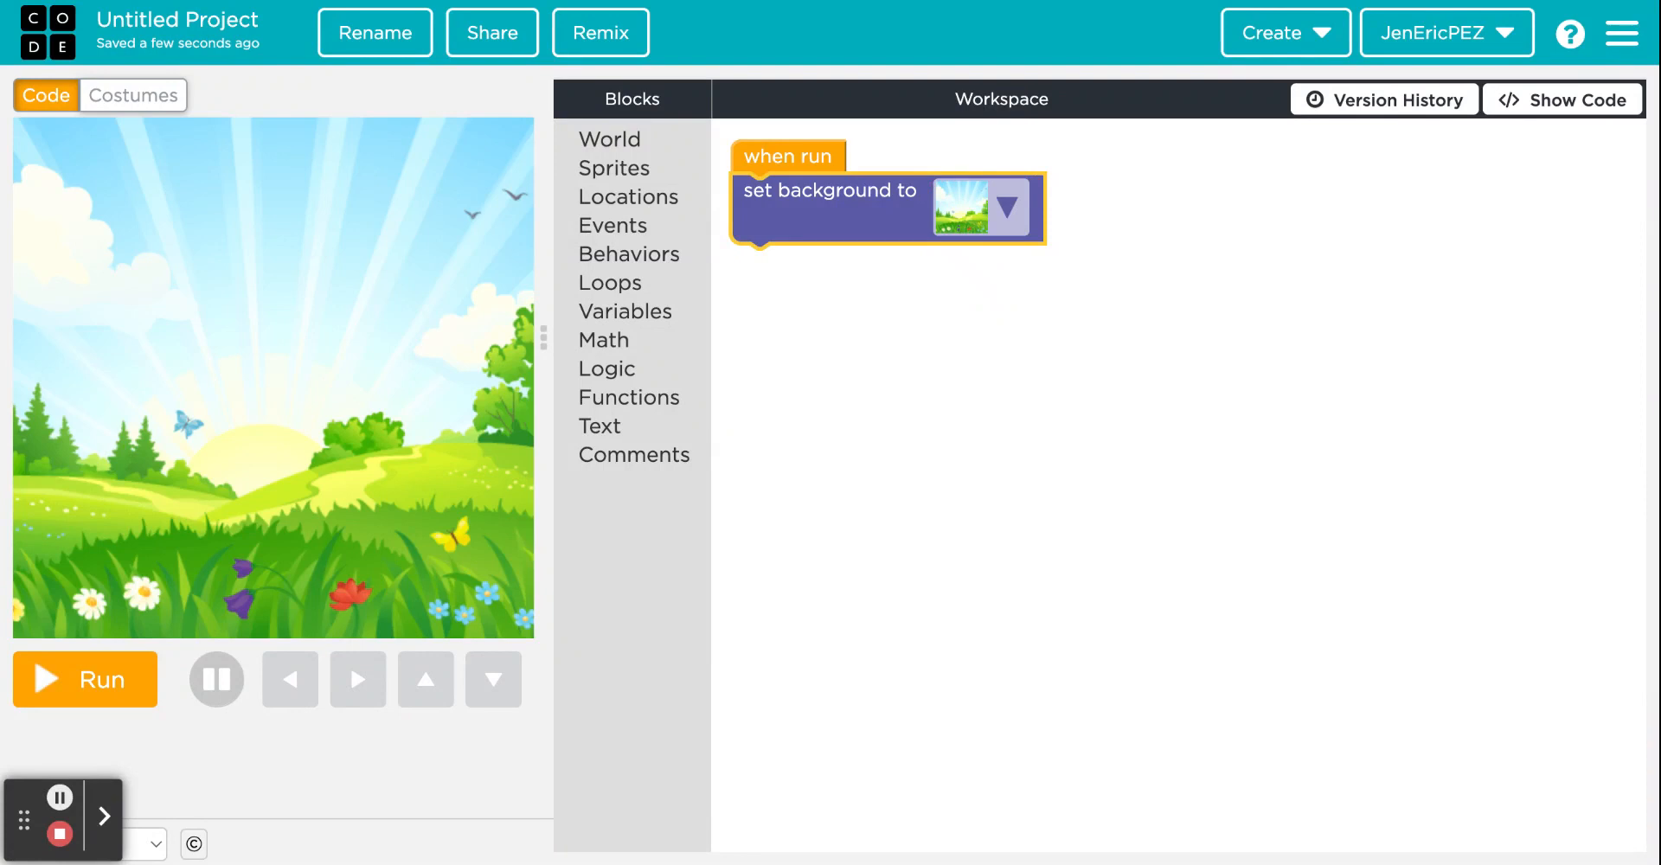
Step: Add a make new sprite block giving a purple bunny, then go to the Costumes editor
{"action": "left_click", "coordinate": [614, 168]}
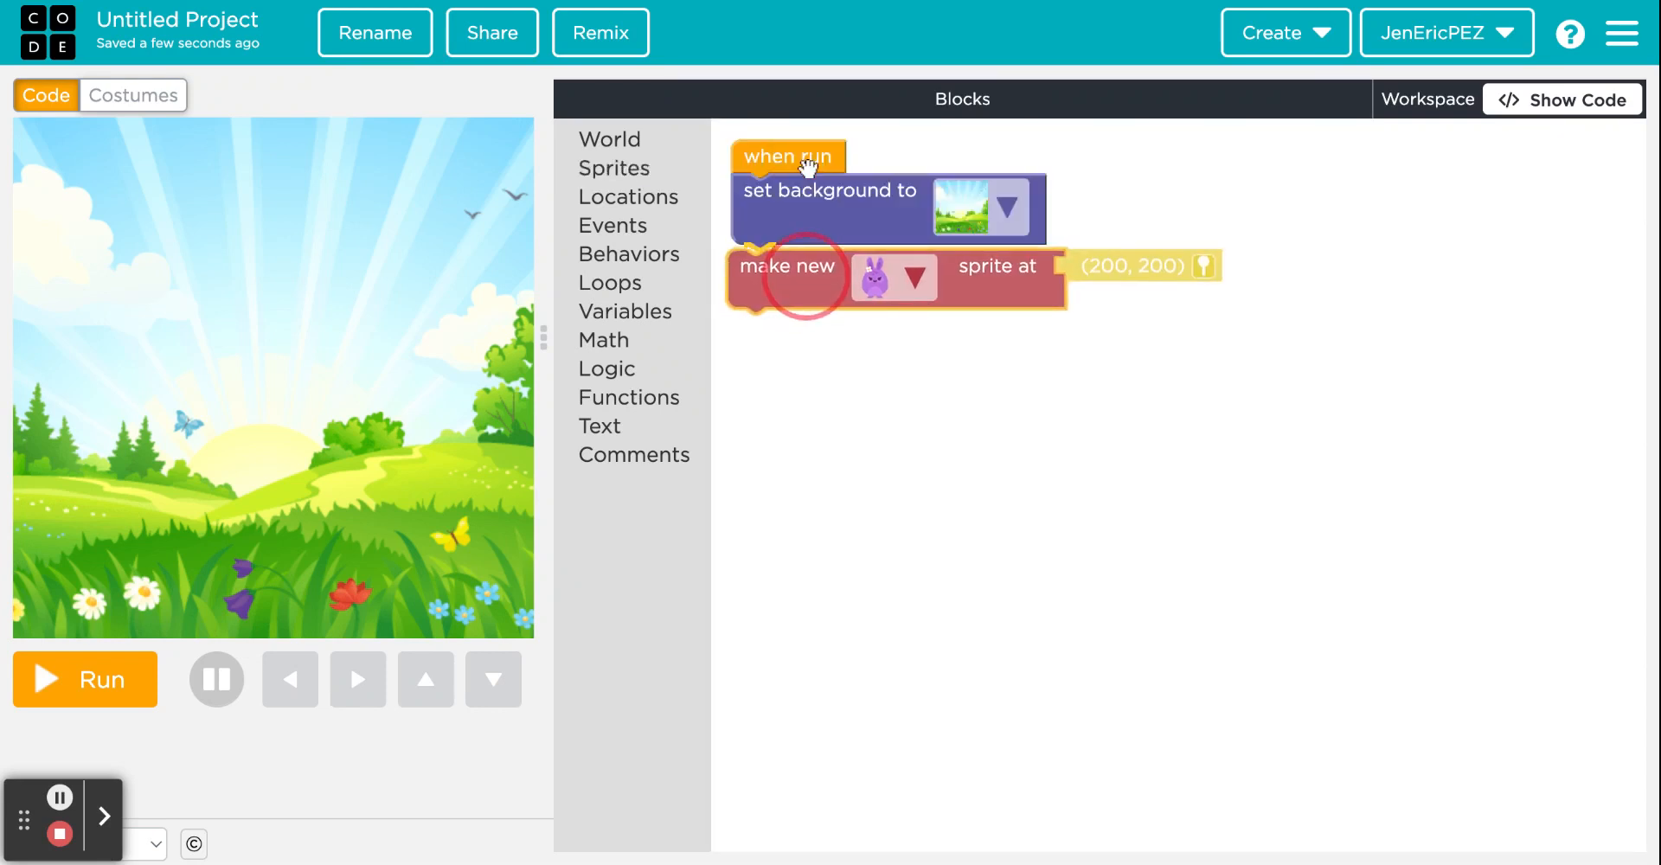
{"action": "left_click", "coordinate": [83, 678]}
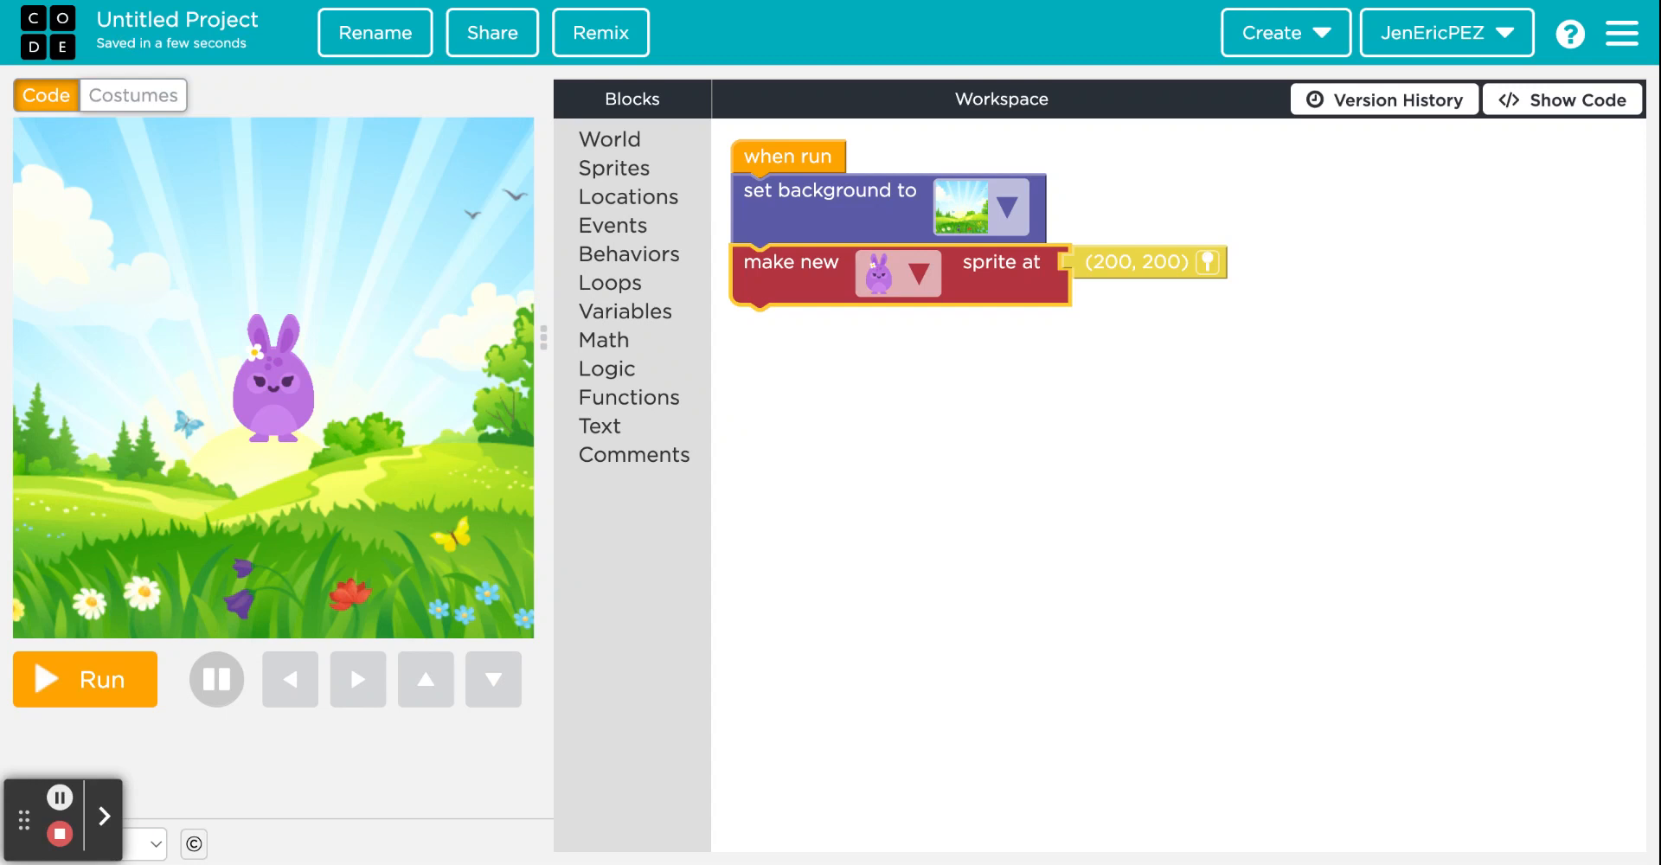
{"action": "left_click", "coordinate": [917, 273]}
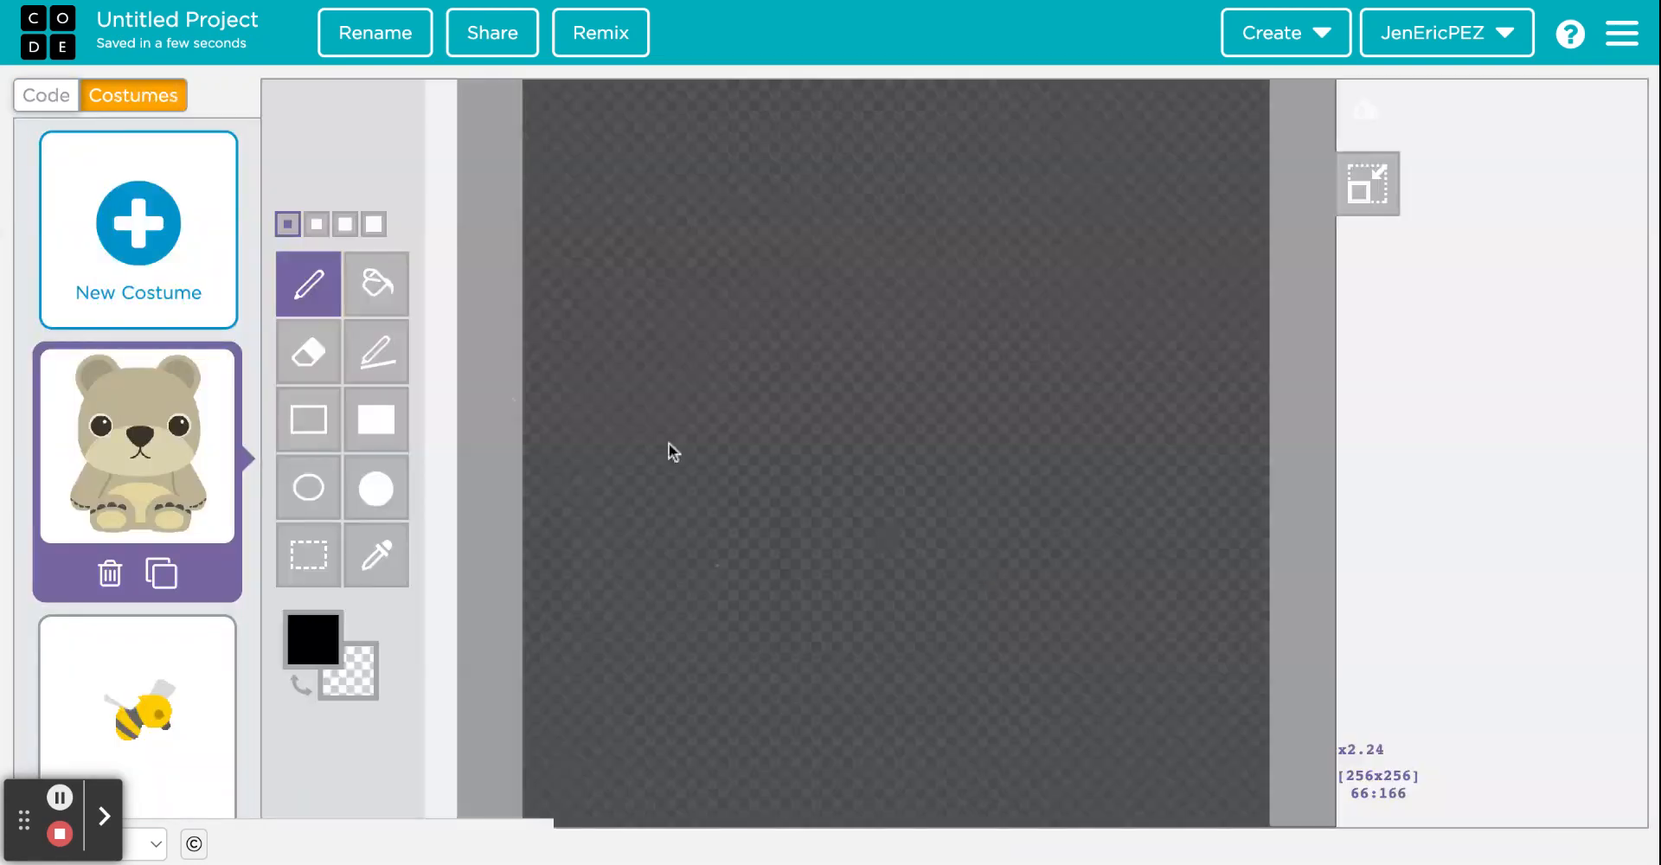
Step: Add the girl in the yellow shirt from the People costume library
{"action": "left_click", "coordinate": [154, 242]}
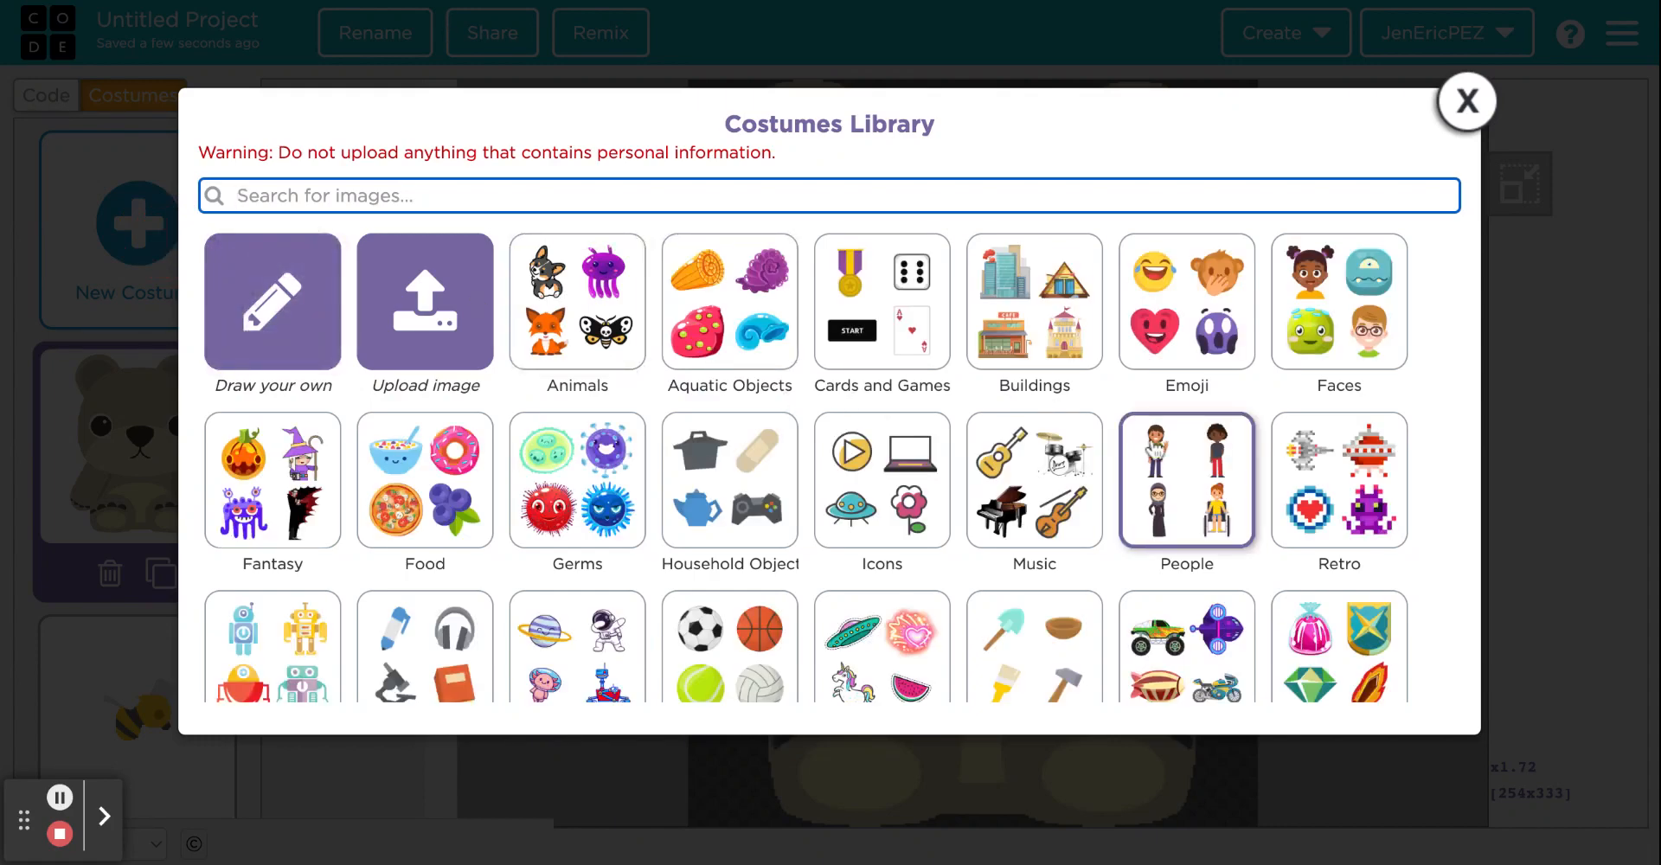
{"action": "left_click", "coordinate": [1185, 479]}
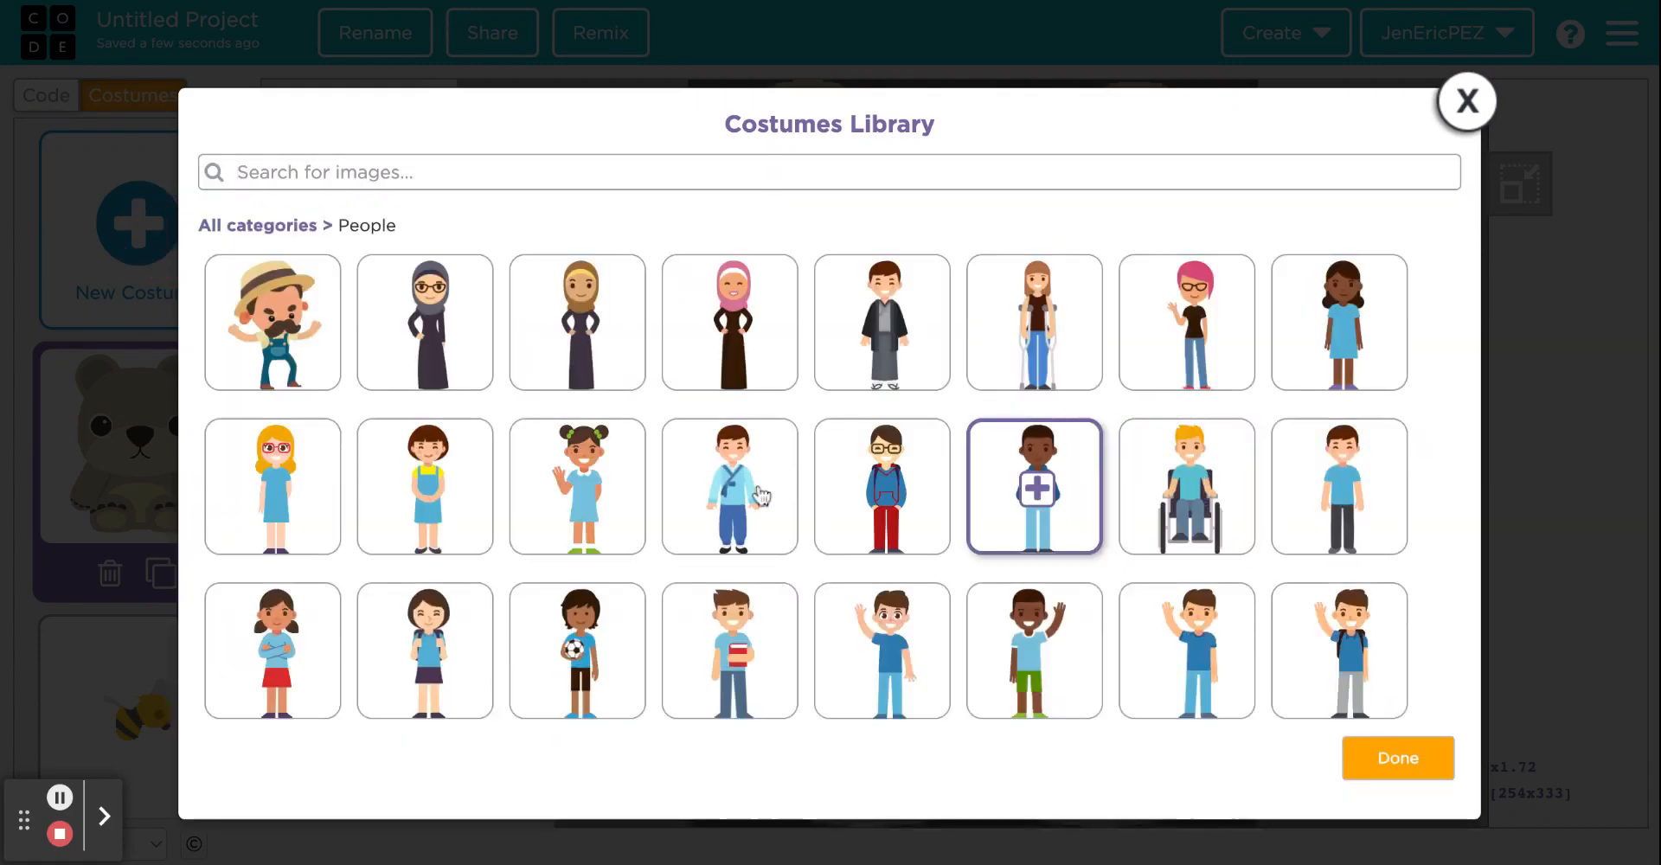
{"action": "scroll", "scroll_direction": "down", "scroll_amount": 3}
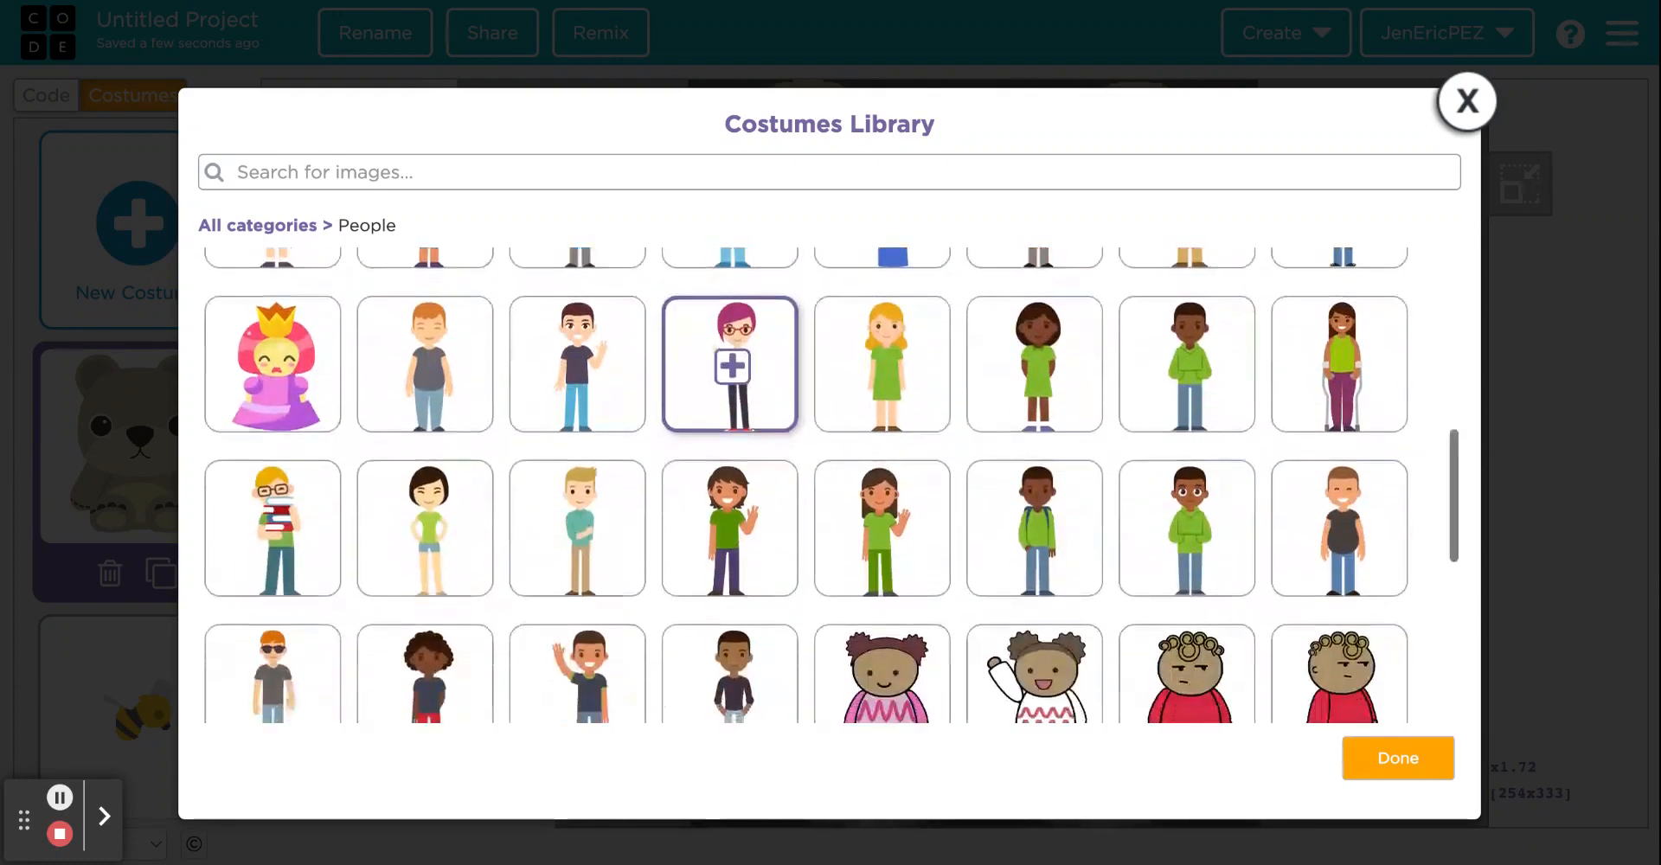
{"action": "scroll", "scroll_direction": "down", "scroll_amount": 3}
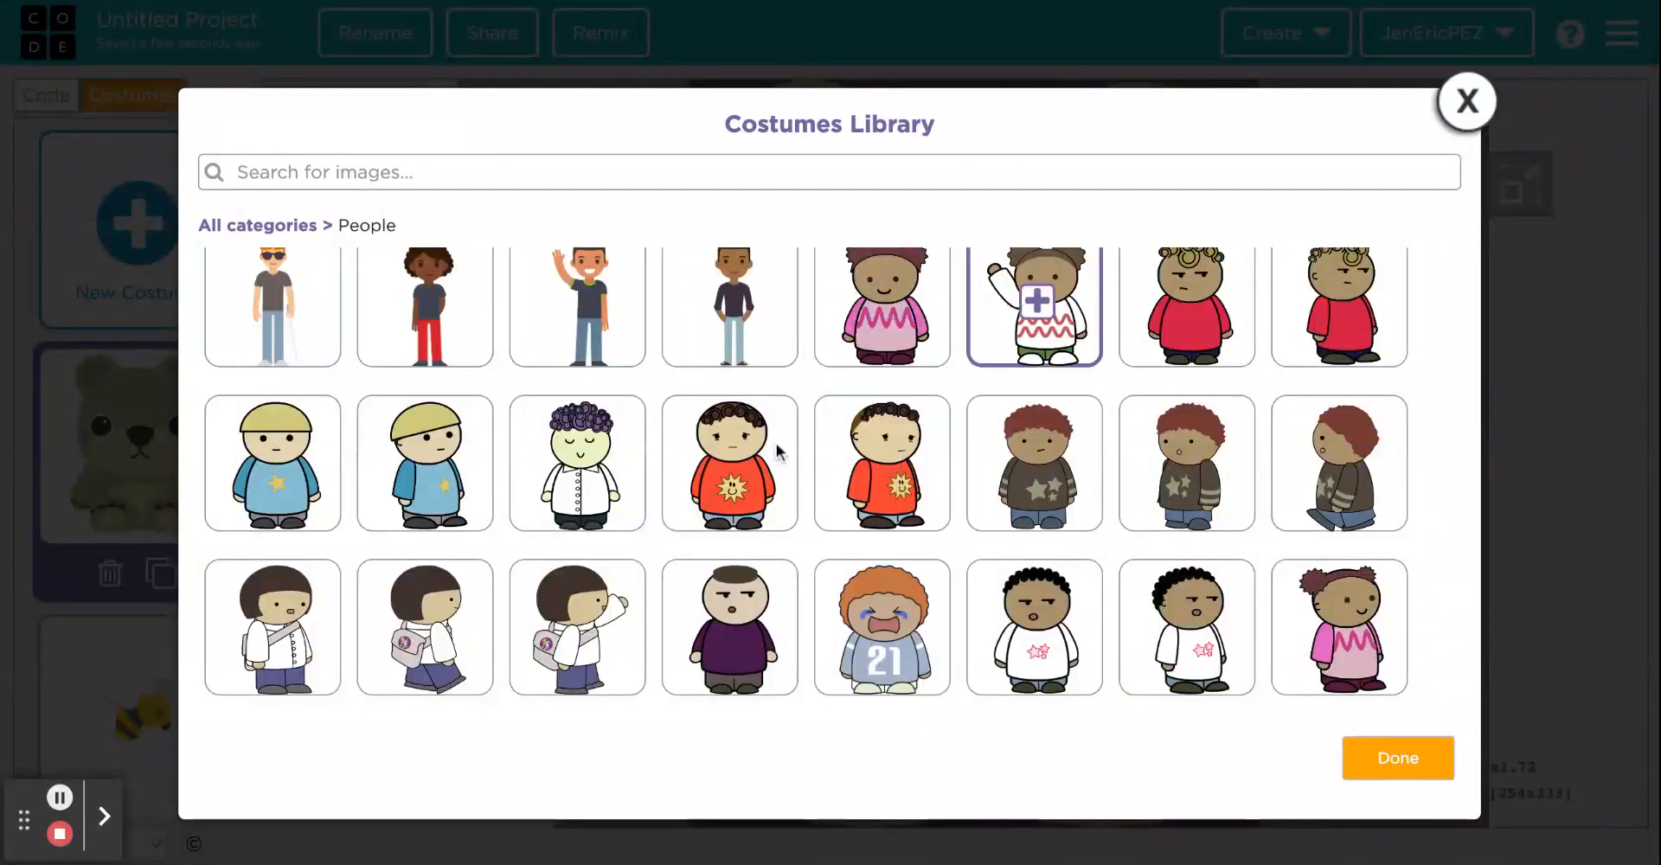
{"action": "left_click", "coordinate": [731, 467]}
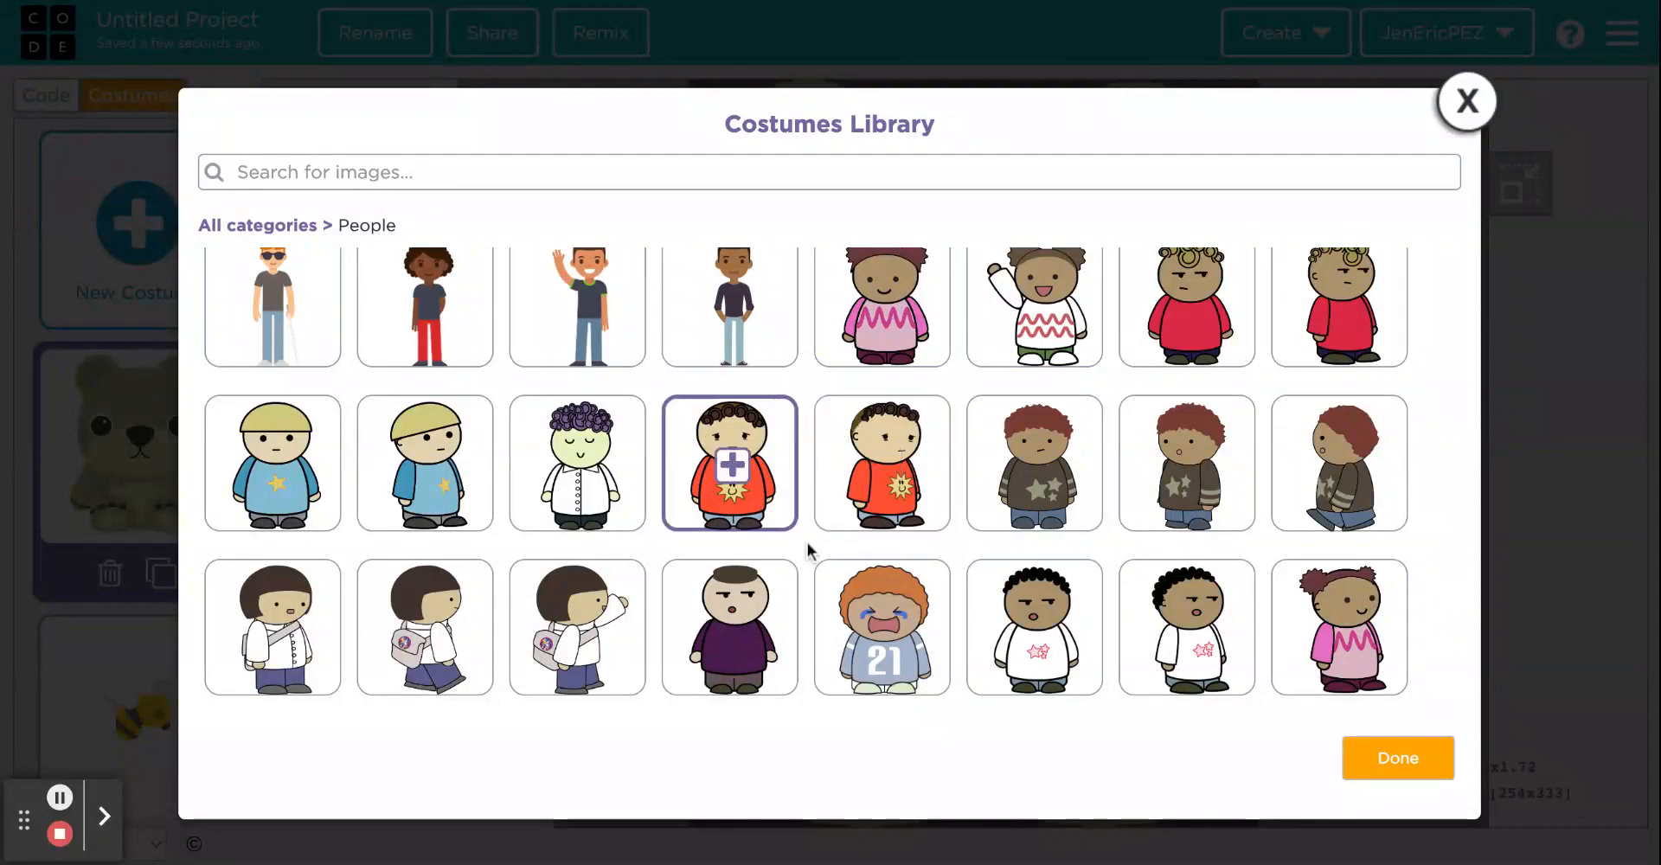
{"action": "scroll", "scroll_direction": "down", "scroll_amount": 3}
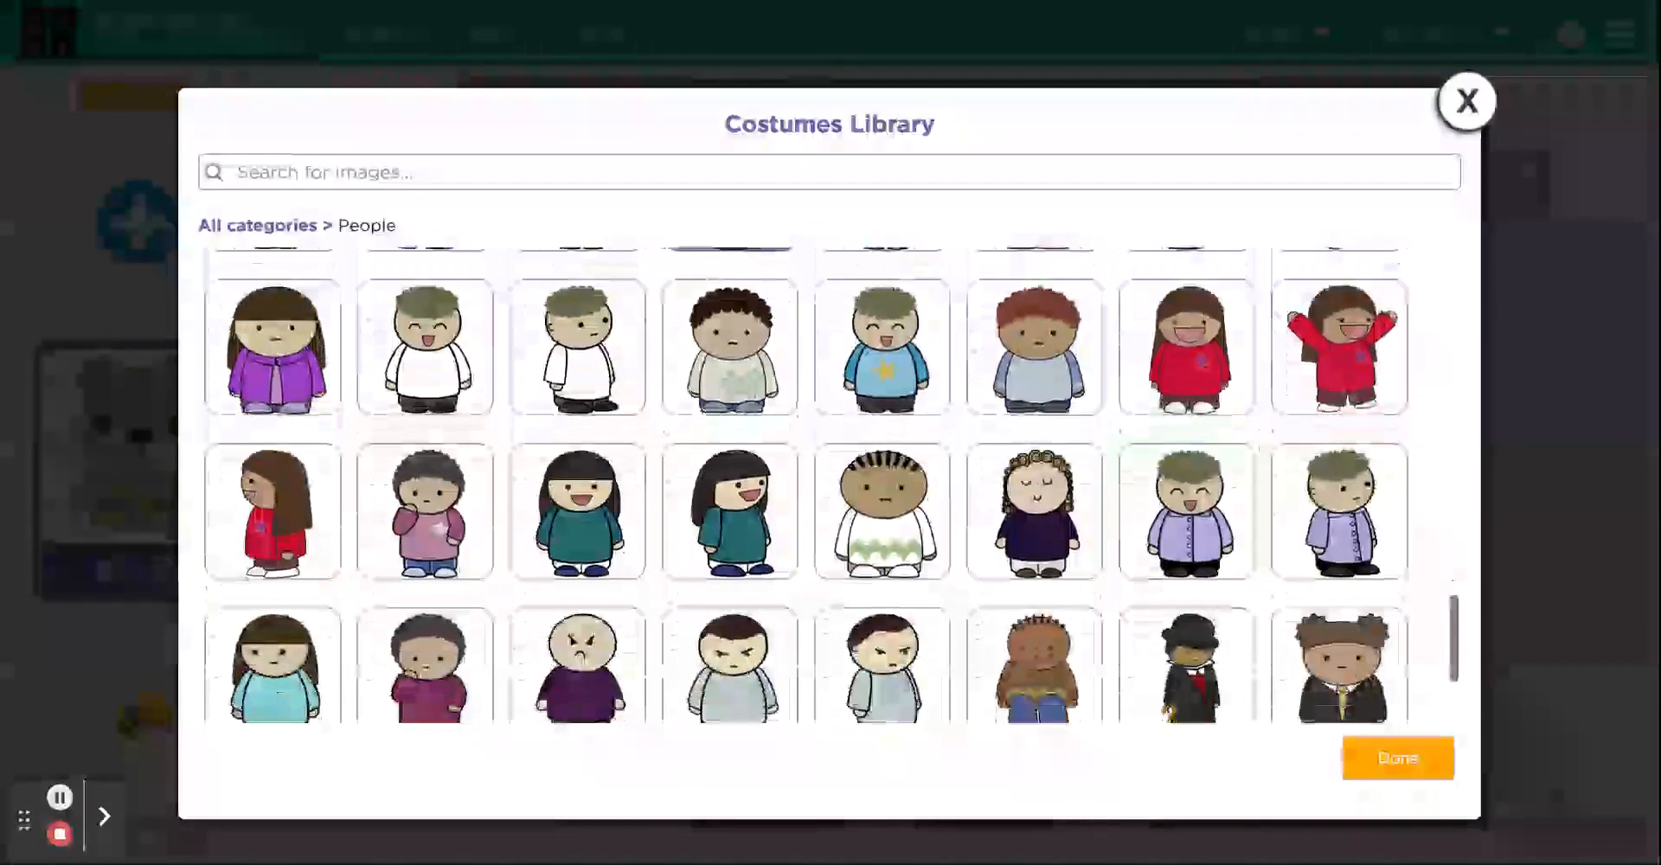
{"action": "scroll", "scroll_direction": "down", "scroll_amount": 3}
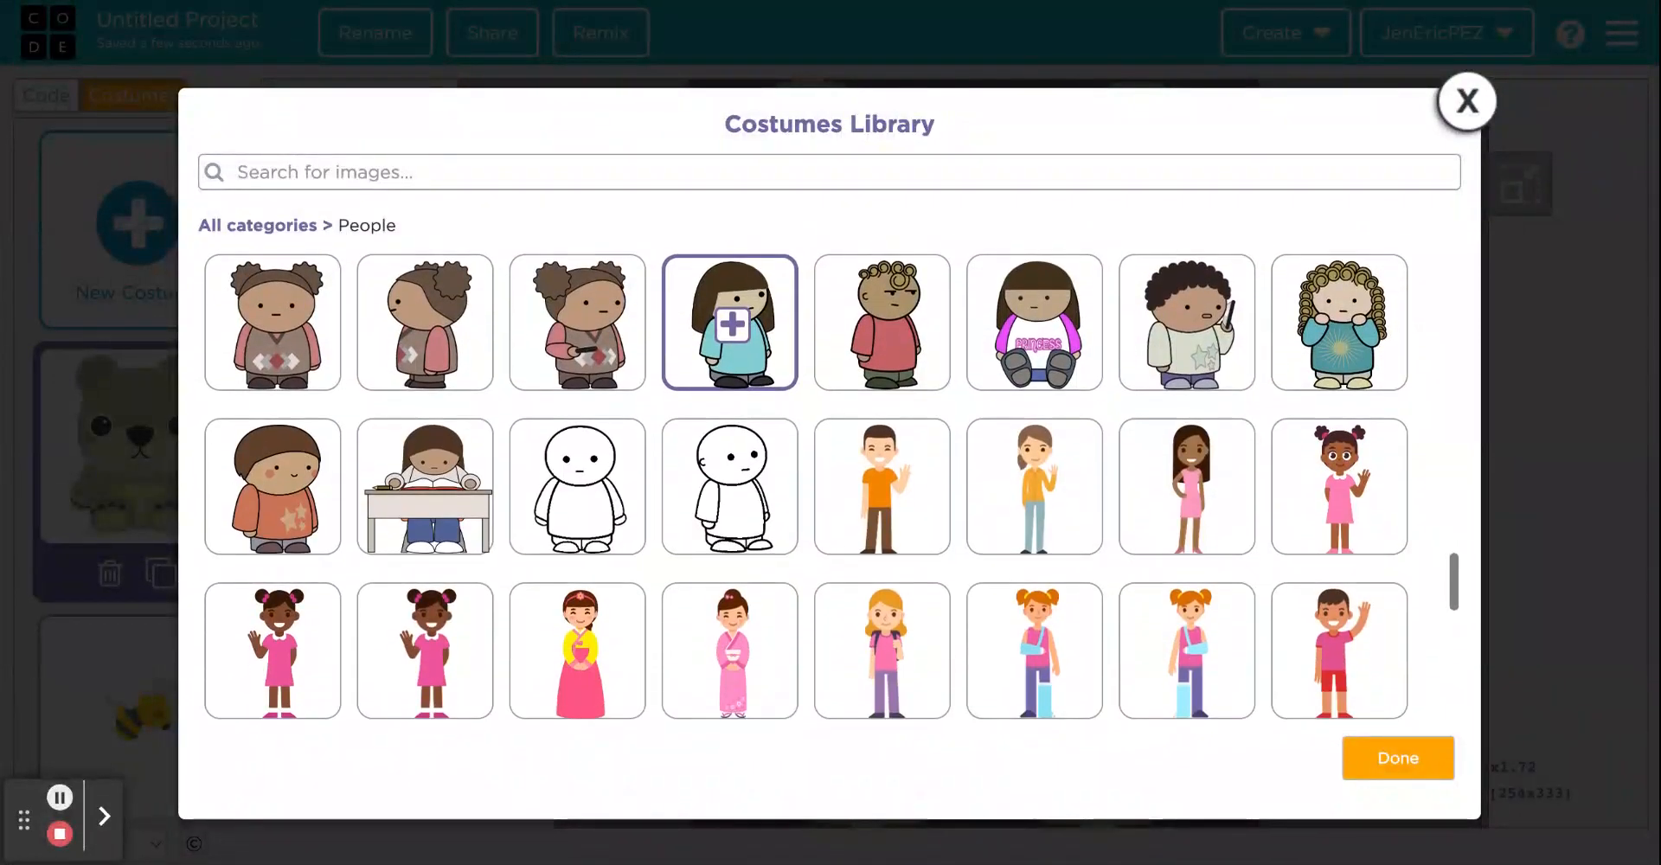
{"action": "scroll", "scroll_direction": "down", "scroll_amount": 3}
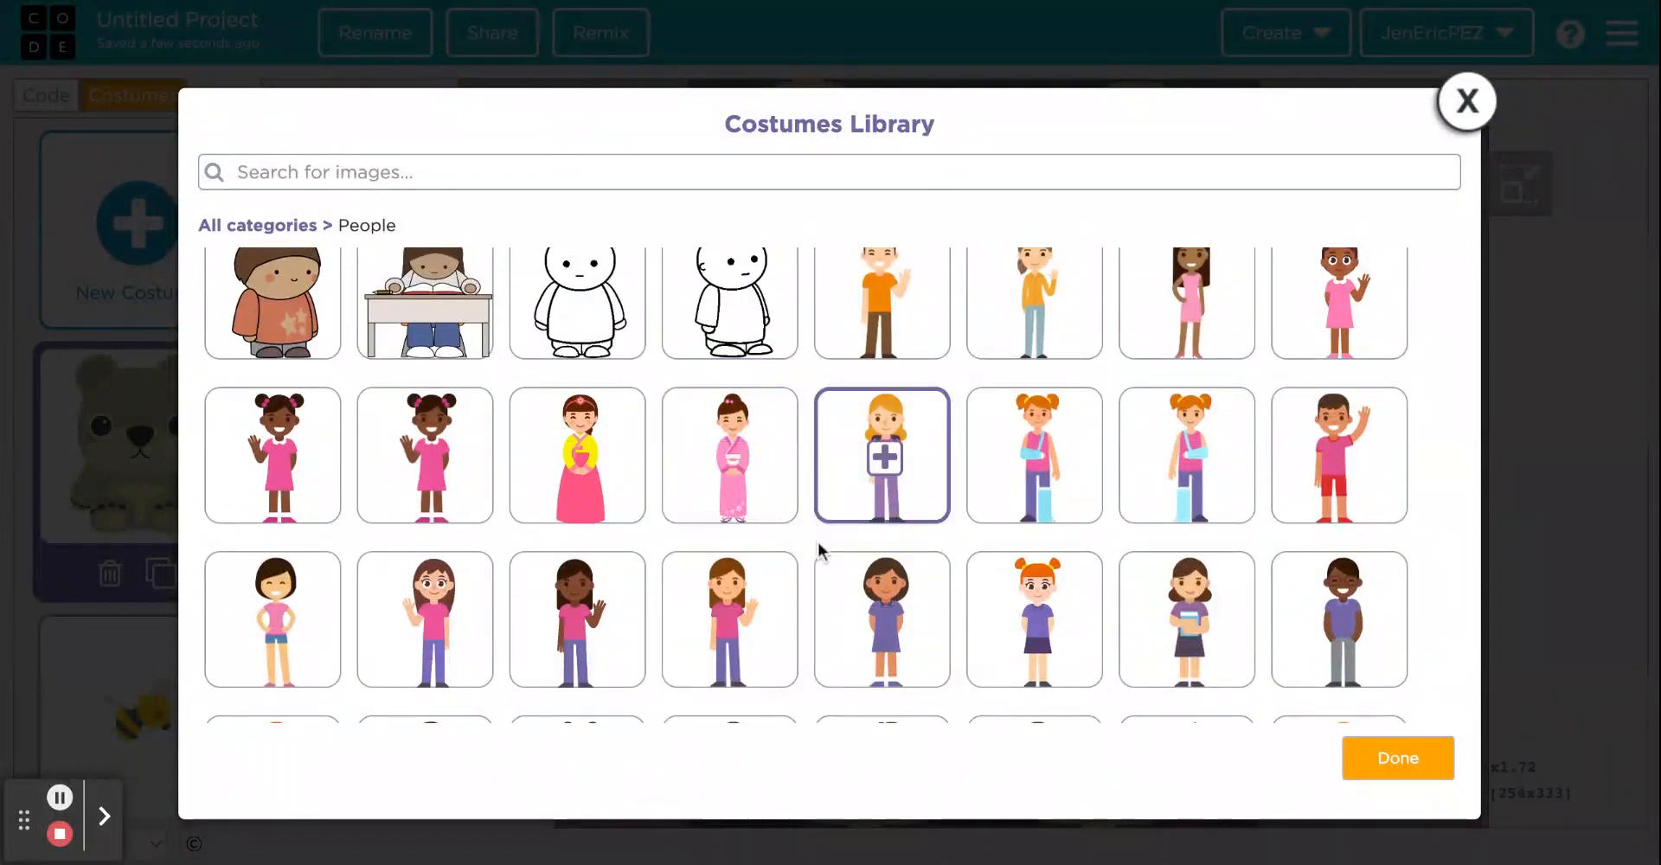
{"action": "scroll", "scroll_direction": "down", "scroll_amount": 3}
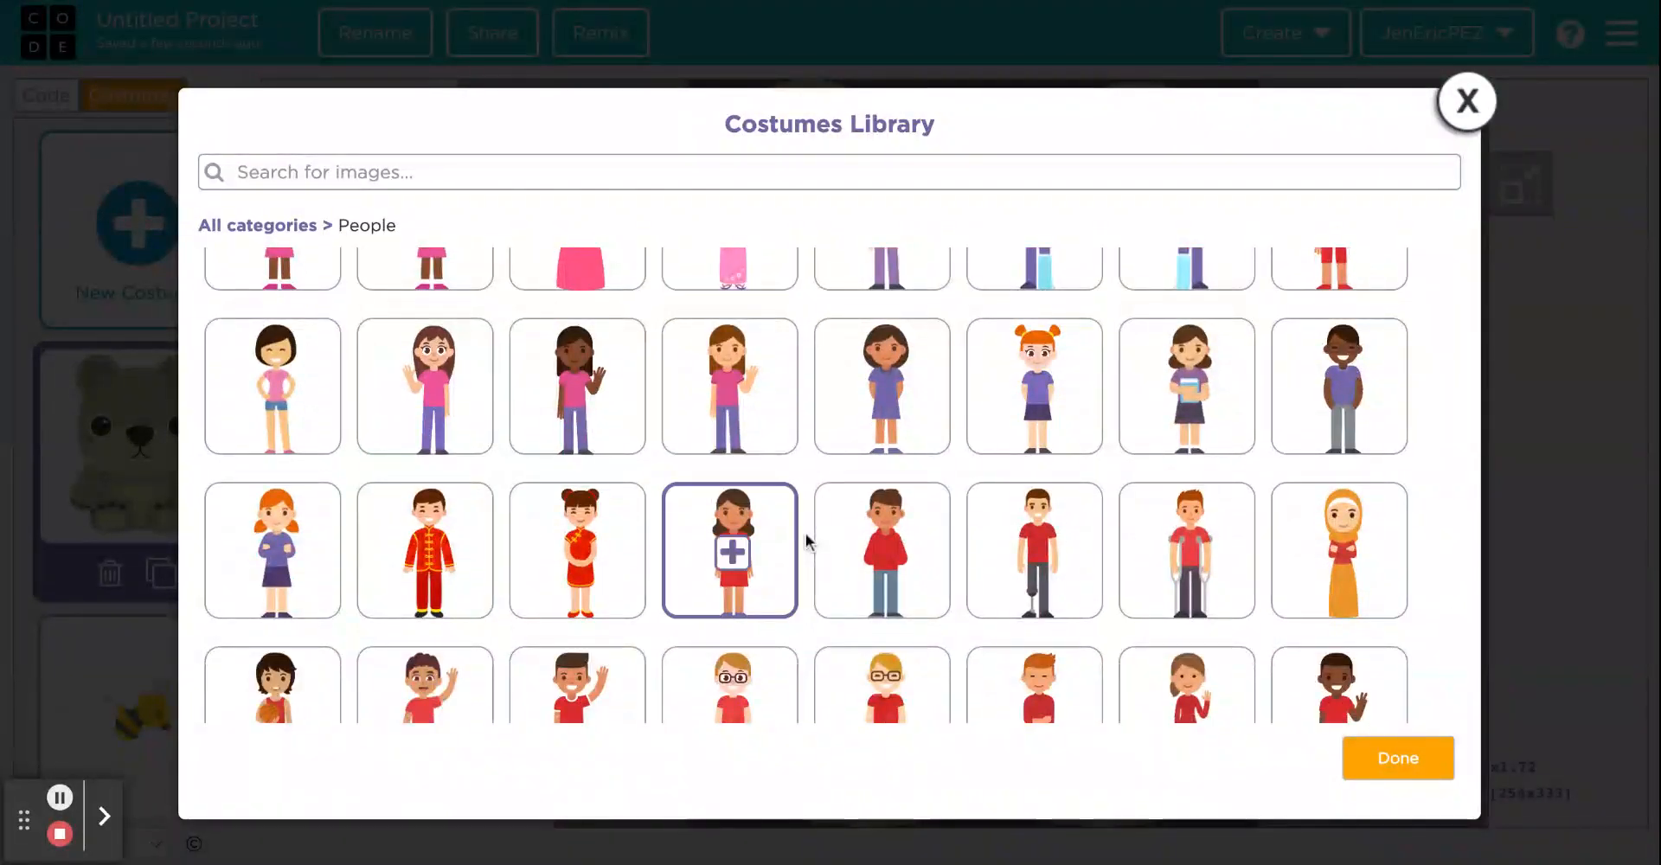
{"action": "scroll", "scroll_direction": "down", "scroll_amount": 3}
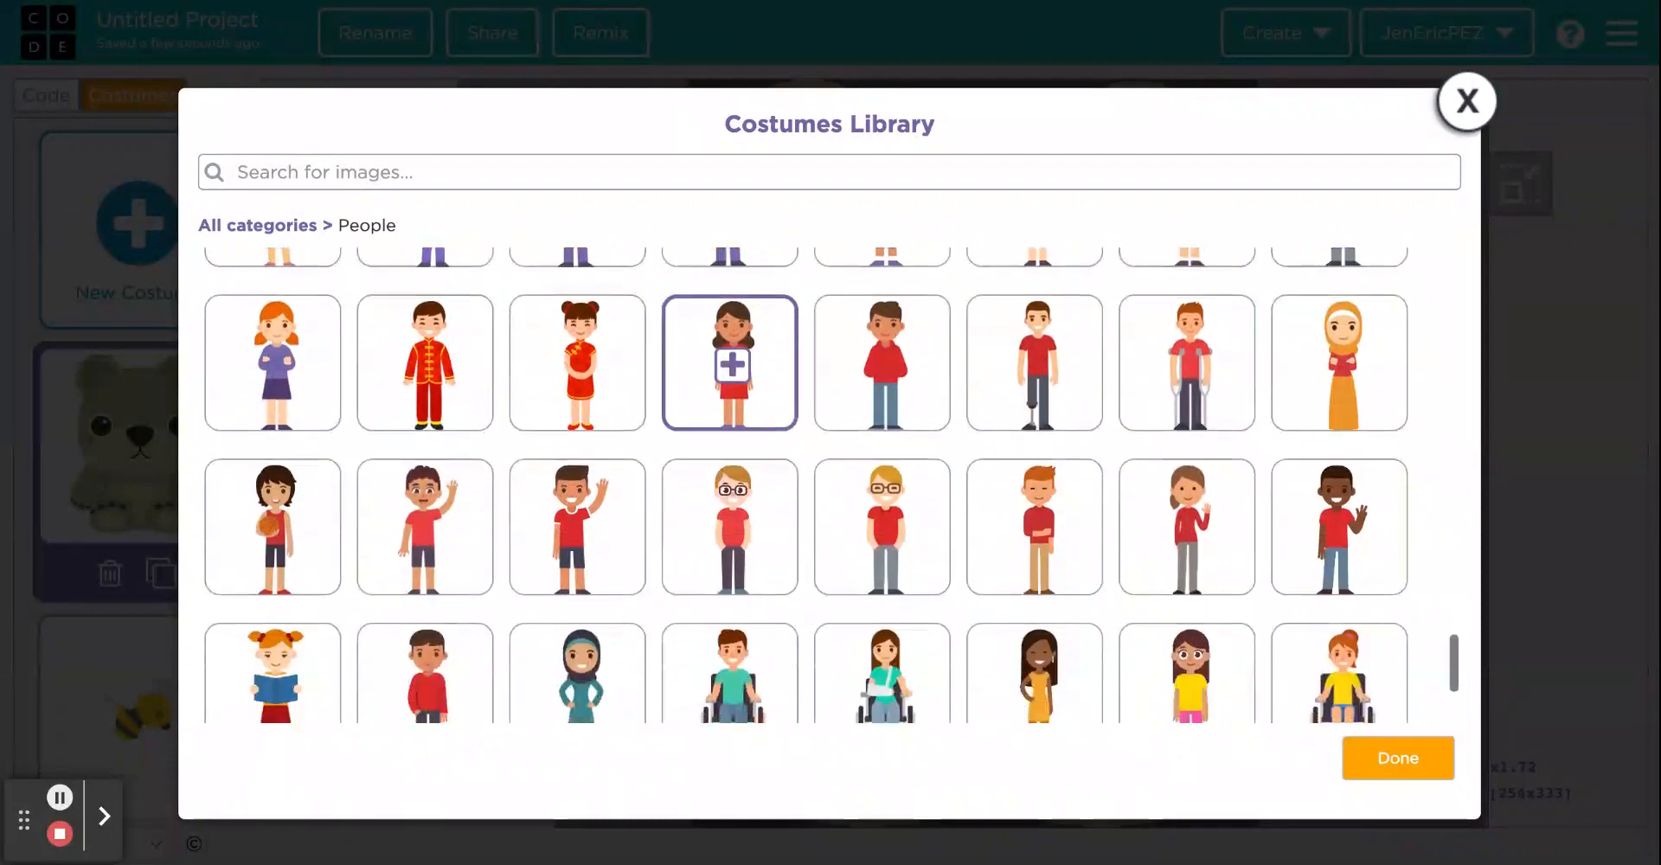
{"action": "scroll", "scroll_direction": "down", "scroll_amount": 3}
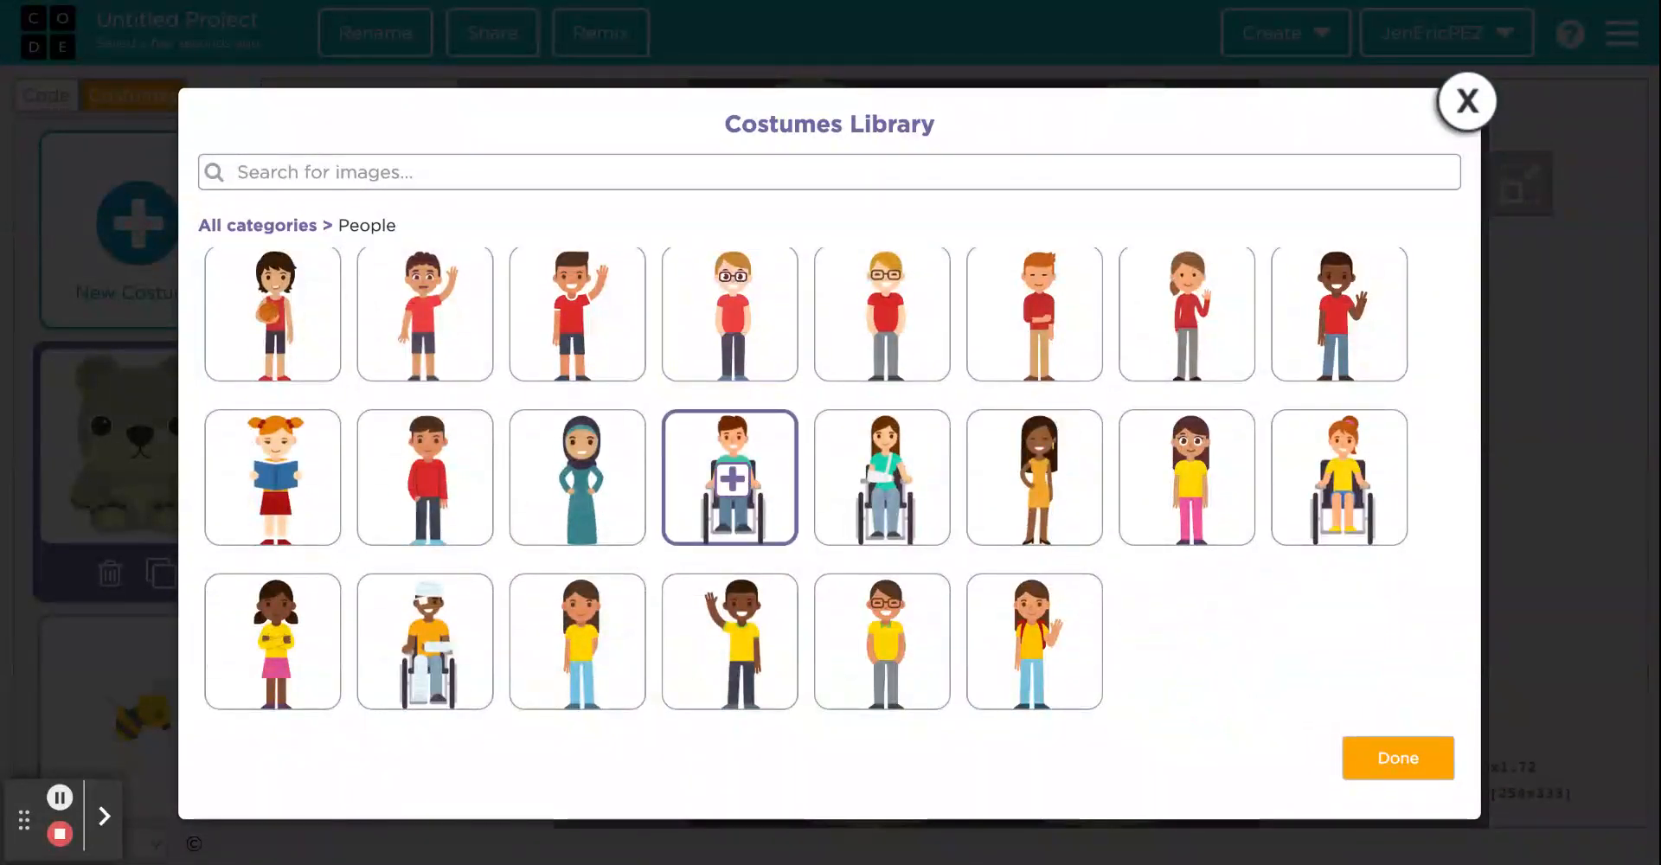
{"action": "left_click", "coordinate": [1187, 478]}
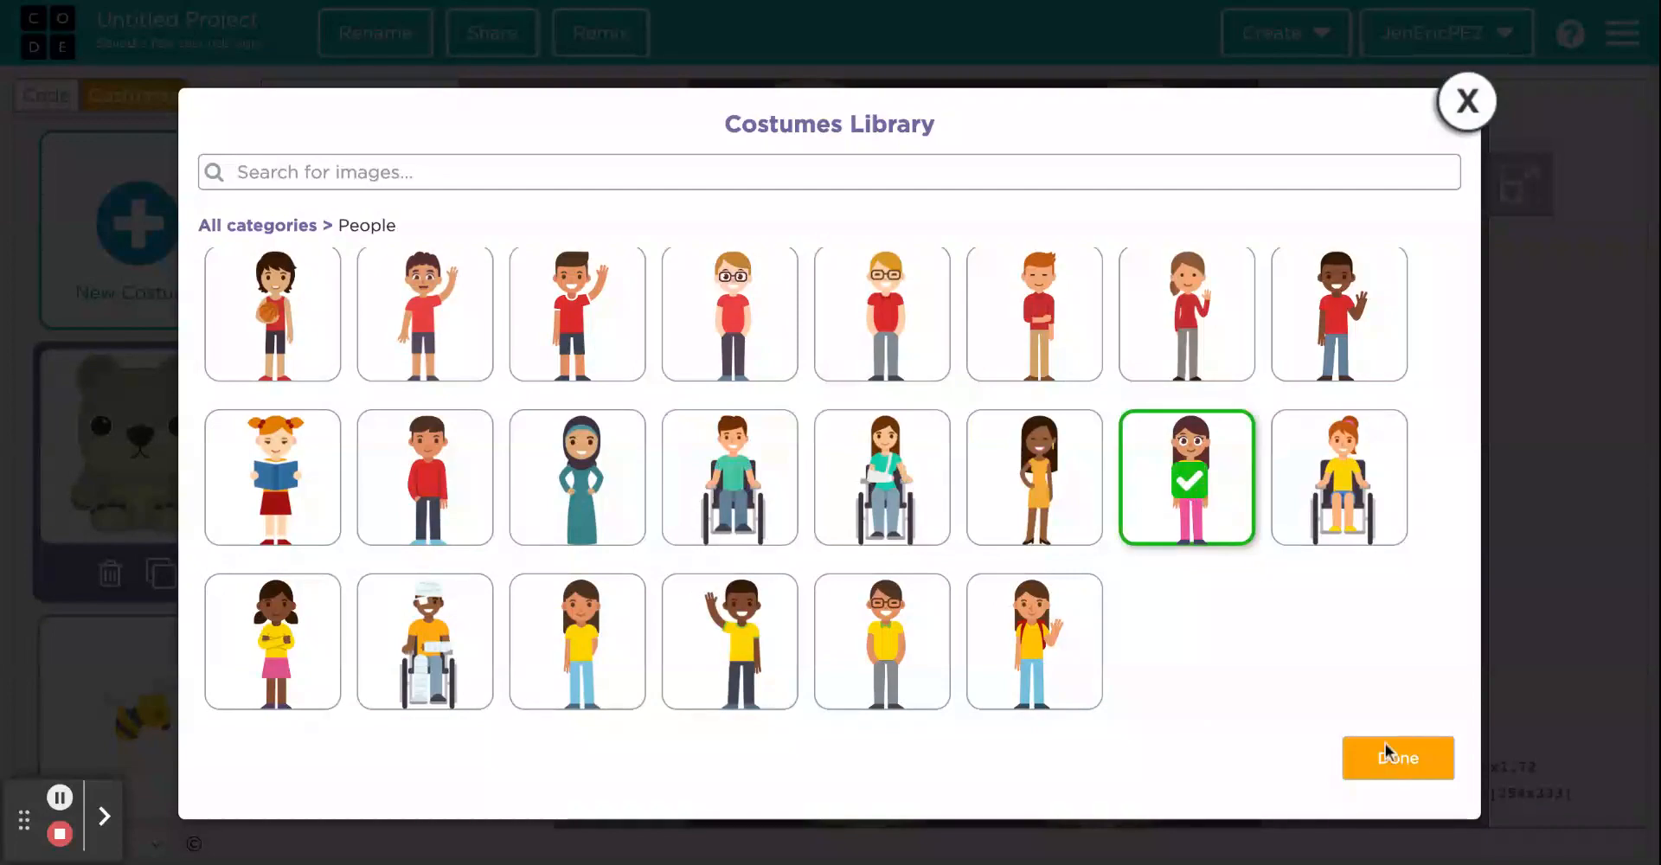
{"action": "left_click", "coordinate": [1398, 758]}
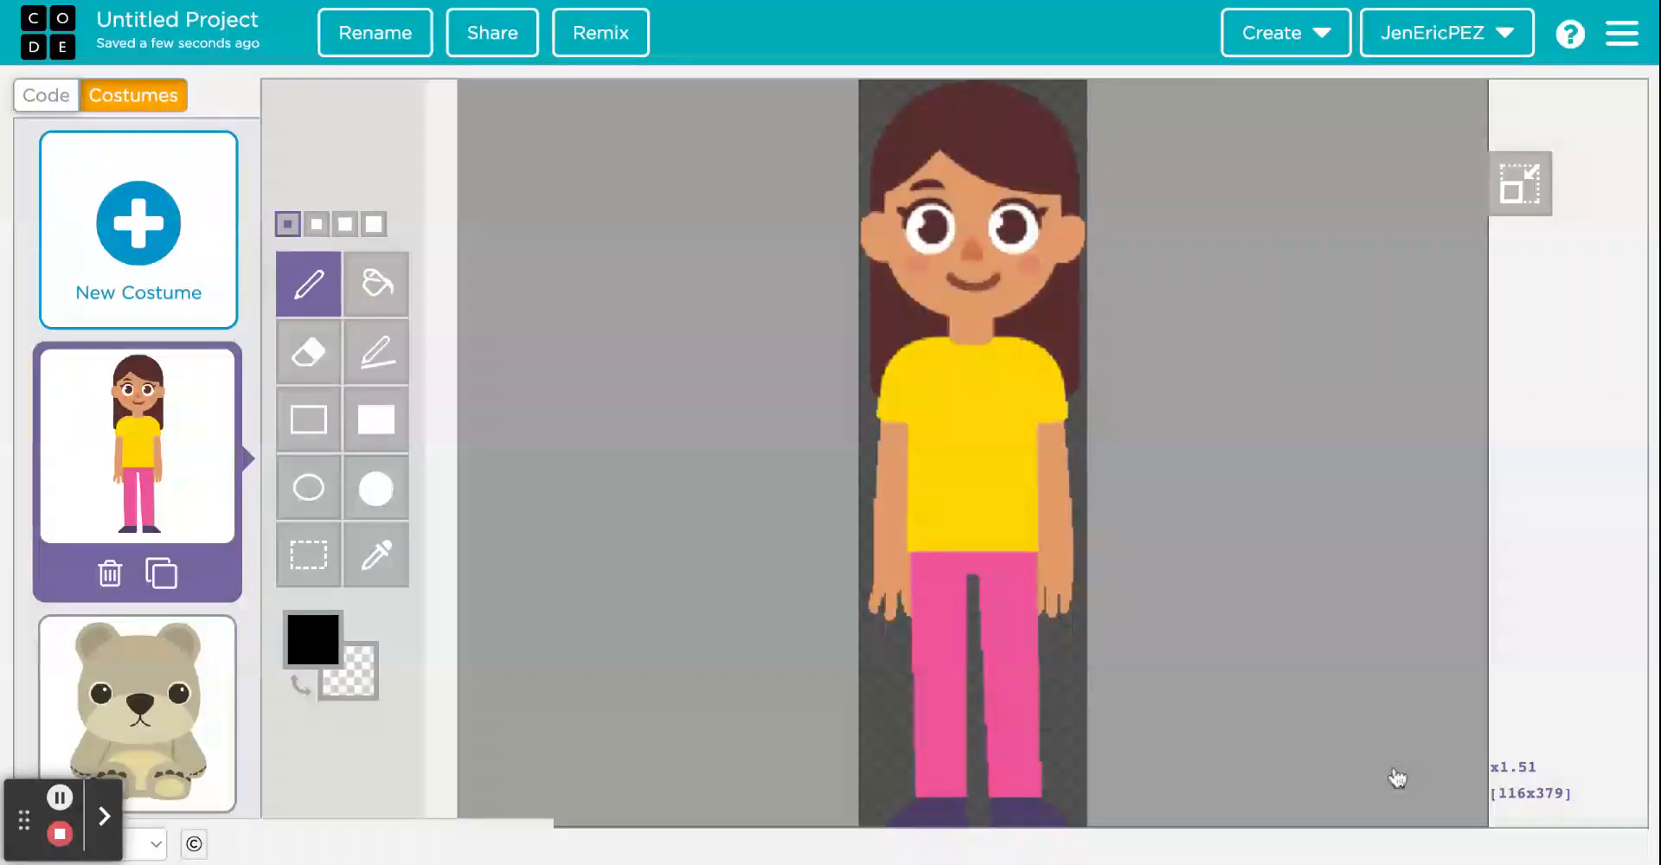
{"action": "mouse_move", "coordinate": [789, 396]}
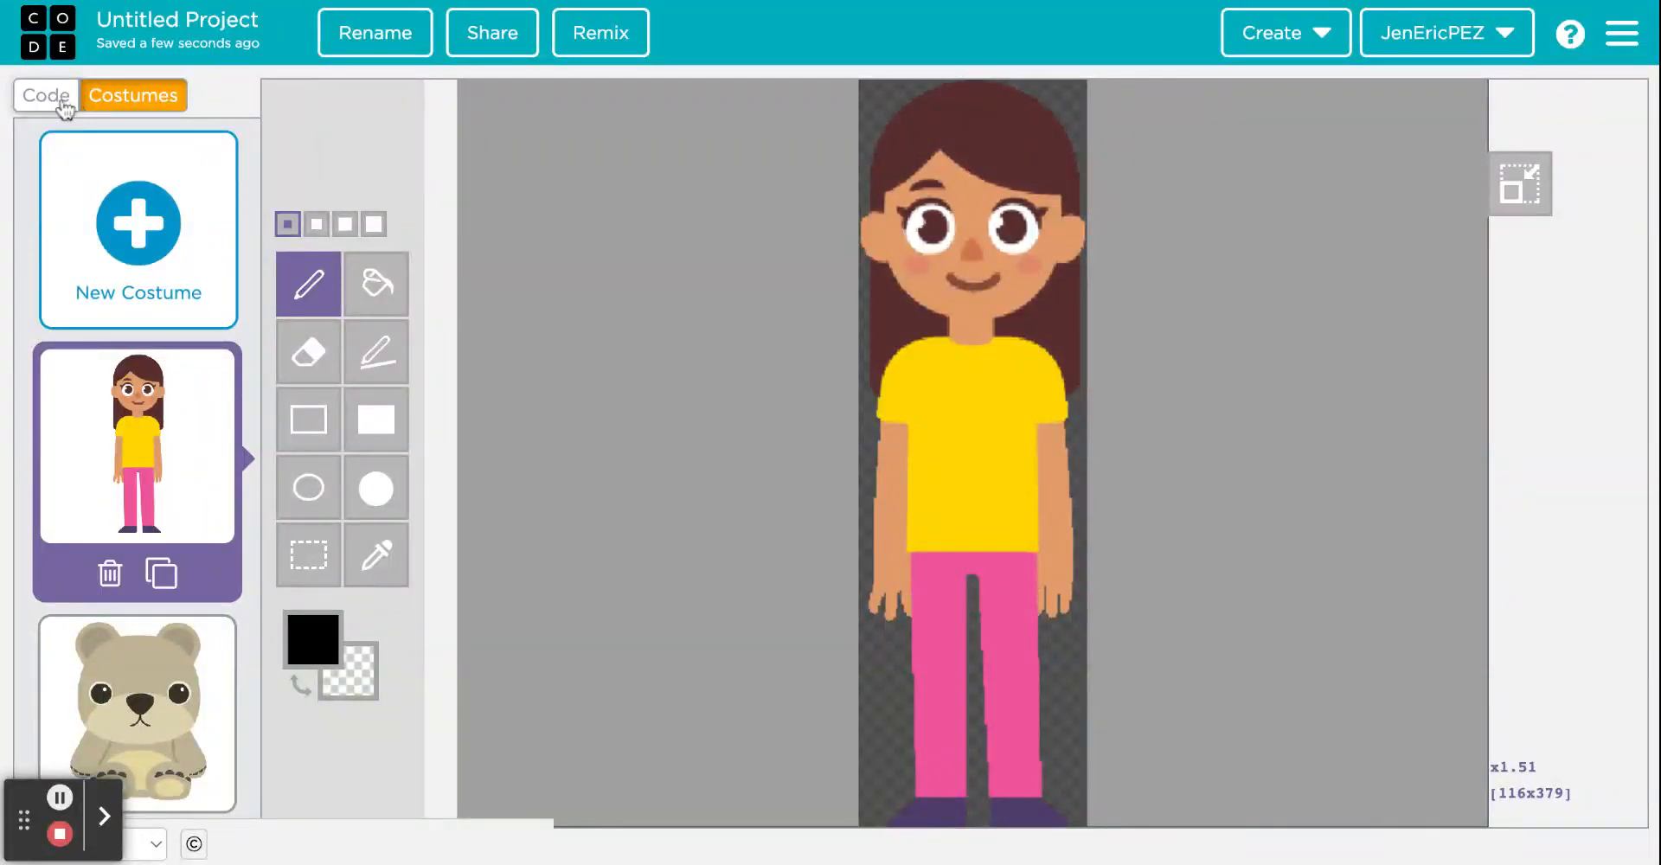
Step: Make the new sprite the girl and place her on the meadow via the location pin
{"action": "left_click", "coordinate": [45, 95]}
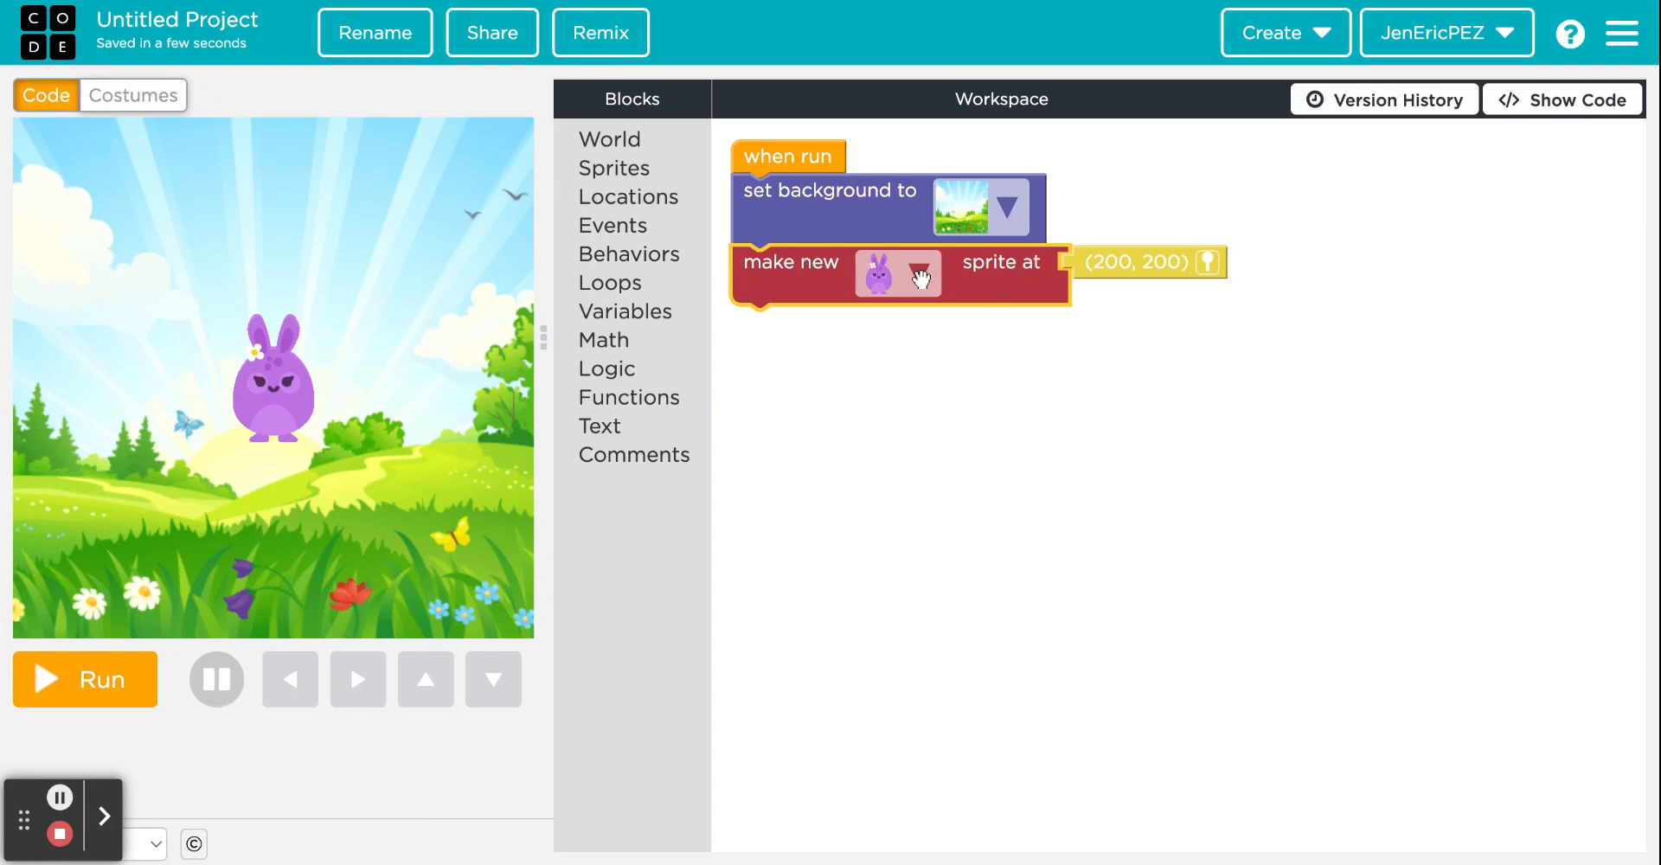
{"action": "left_click", "coordinate": [920, 263]}
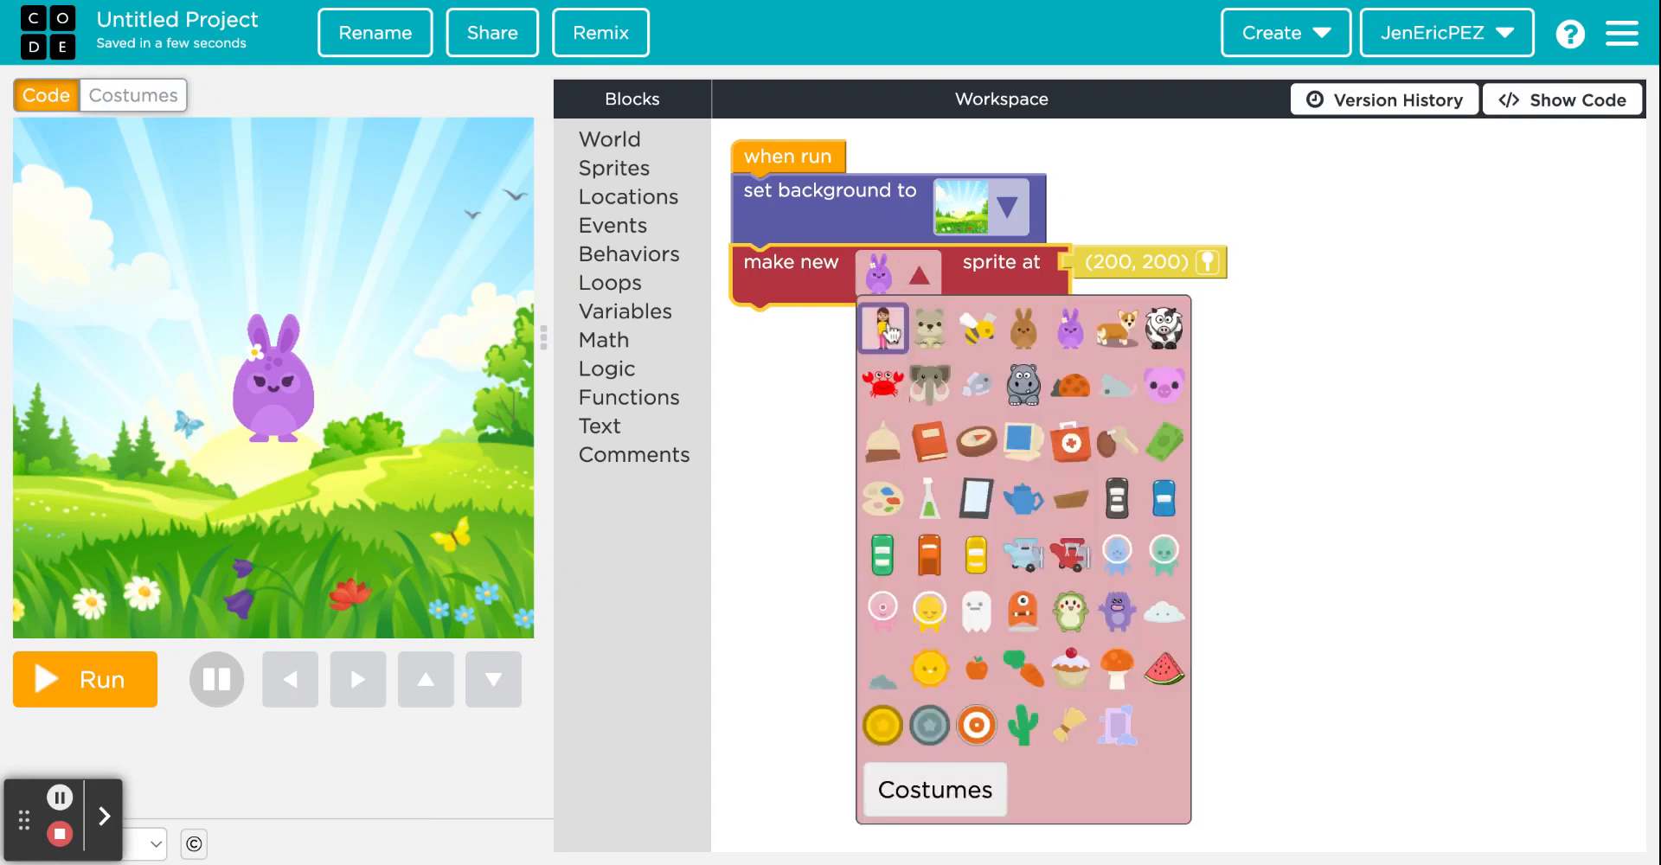
{"action": "left_click", "coordinate": [882, 329]}
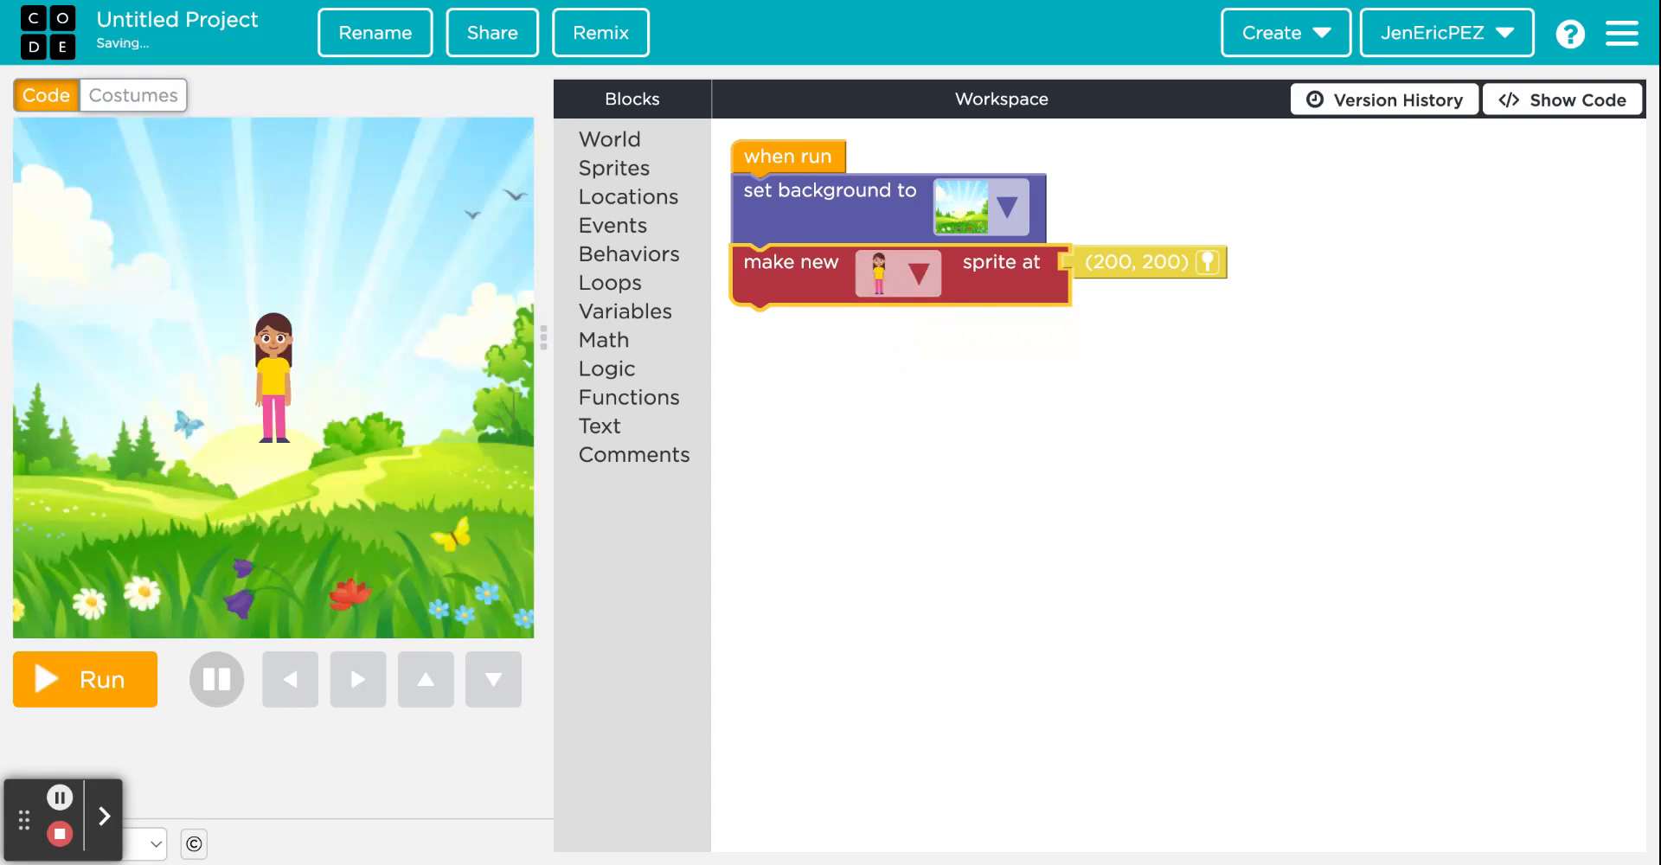
{"action": "left_click", "coordinate": [1204, 263]}
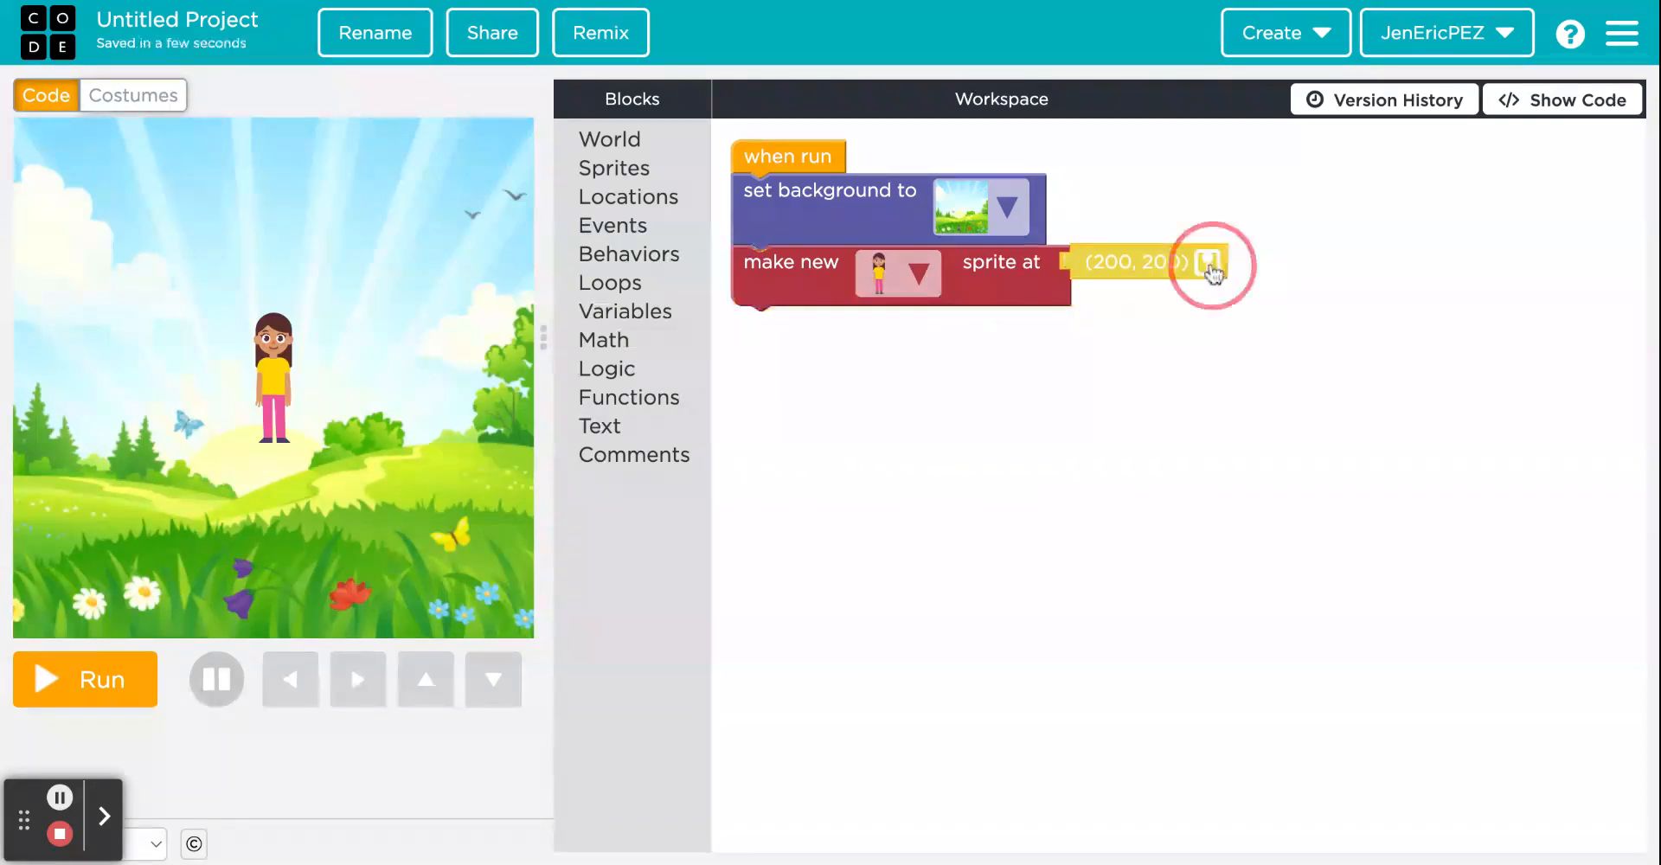
{"action": "left_click", "coordinate": [1208, 263]}
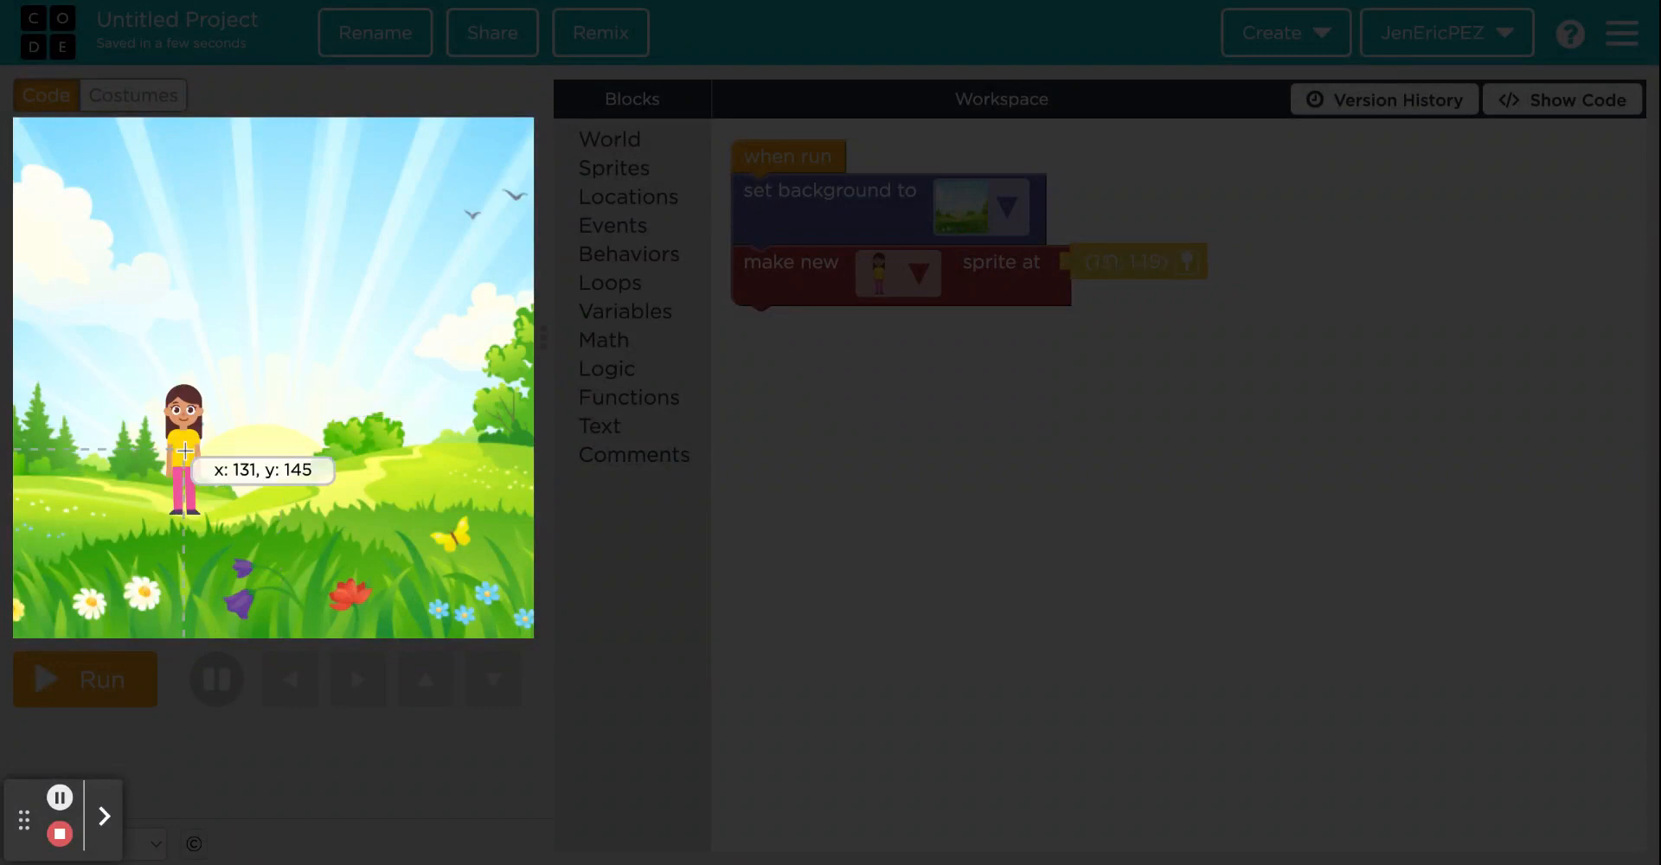
{"action": "left_click_drag", "start_coordinate": [181, 445], "coordinate": [329, 445]}
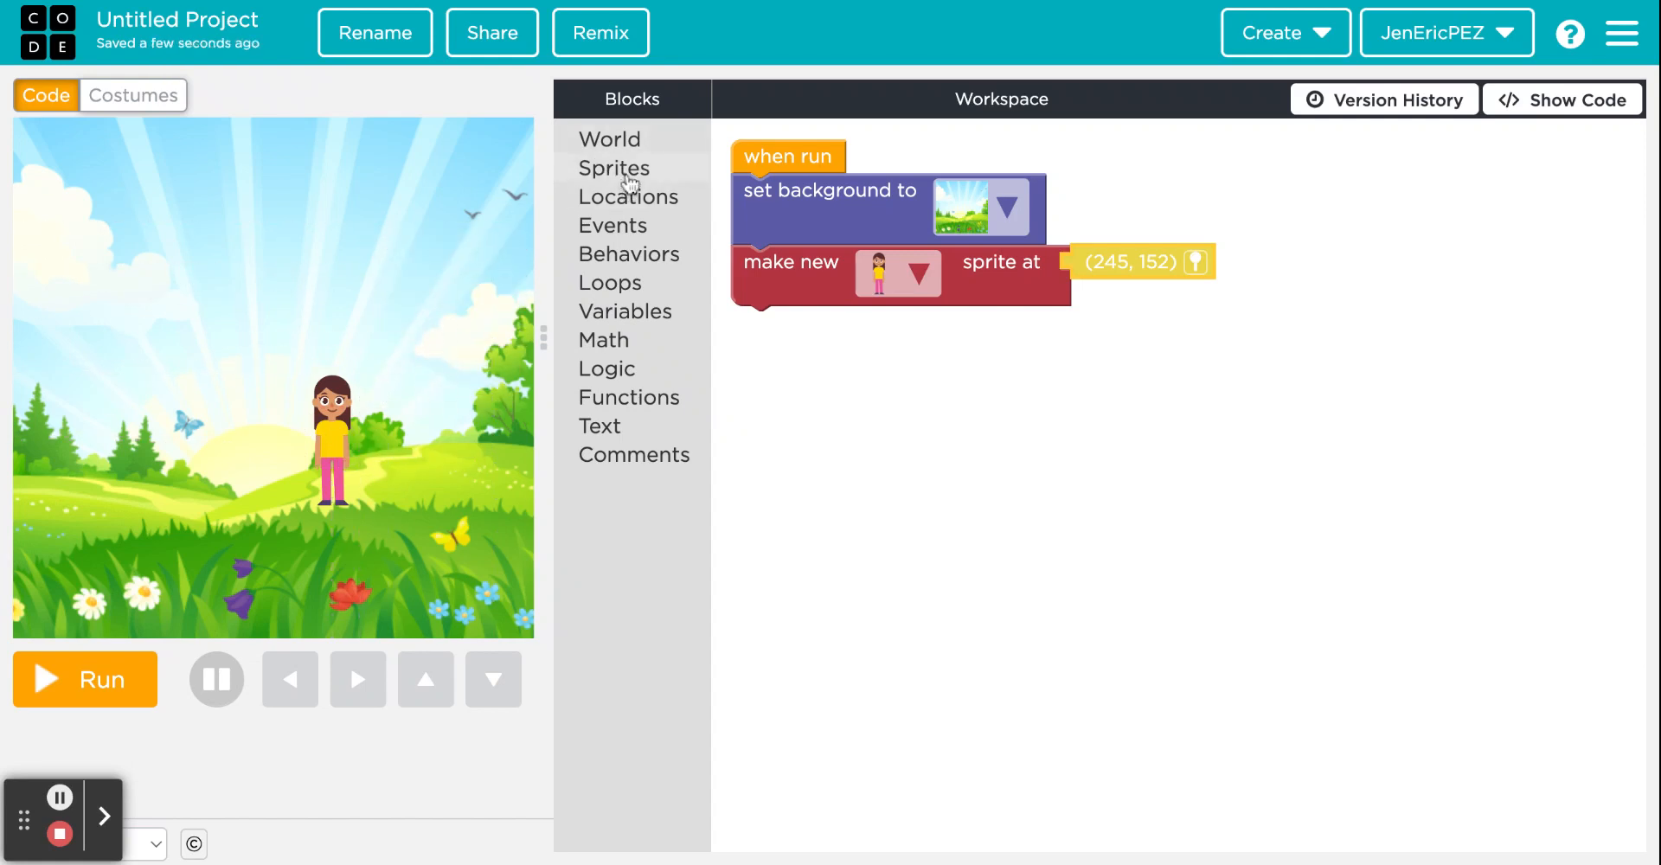
Step: Set the girl's size to 150 and move her to the right side at (304, 139)
{"action": "left_click", "coordinate": [612, 168]}
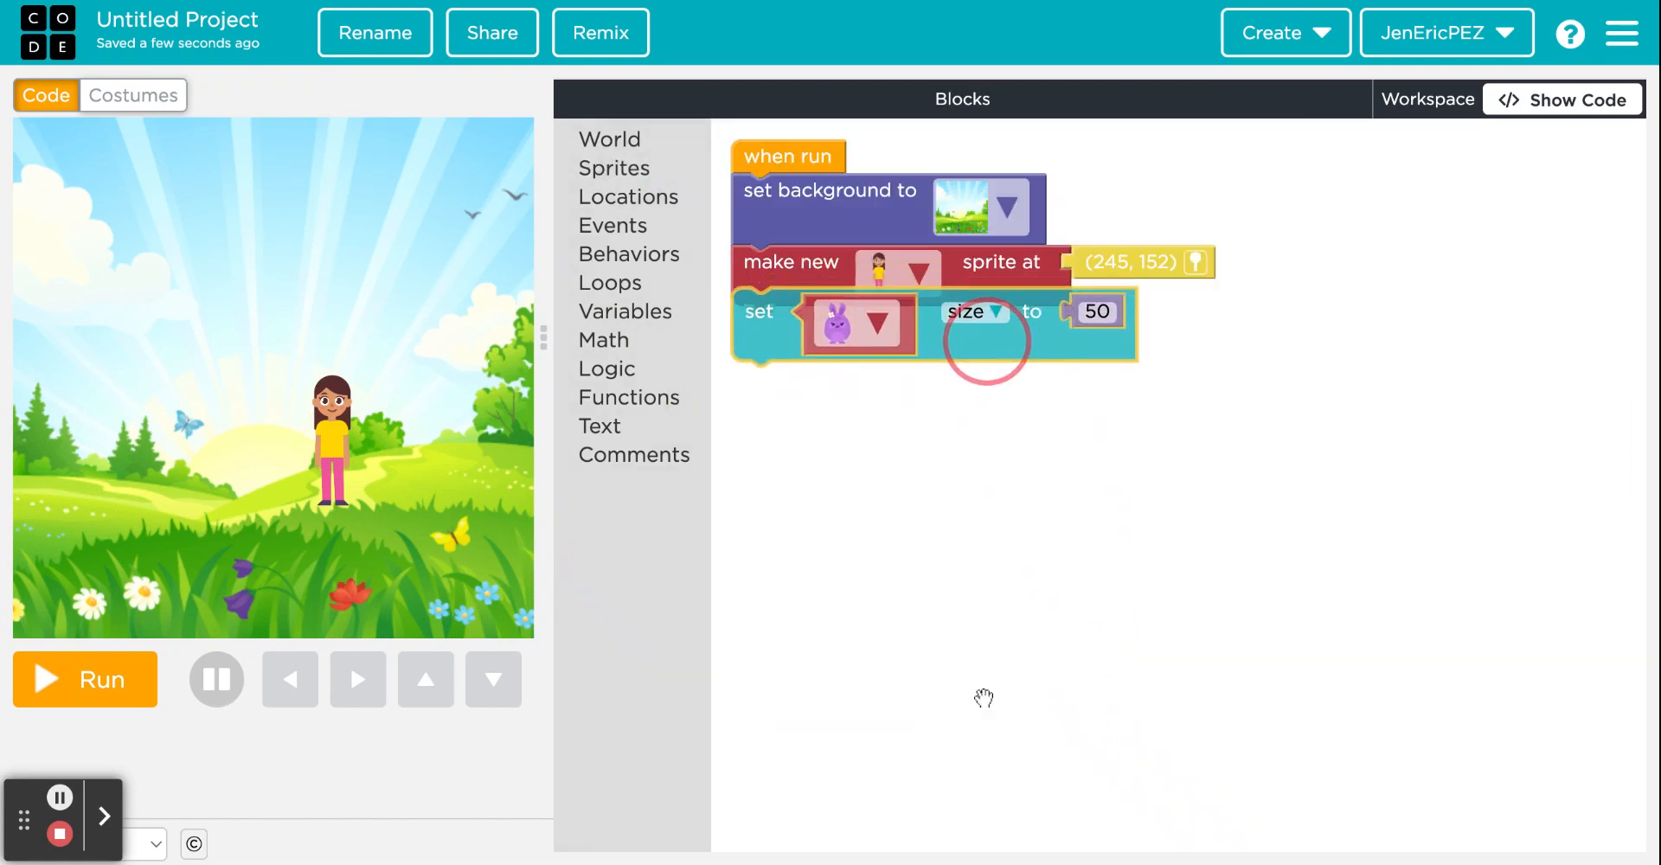
{"action": "left_click", "coordinate": [879, 322]}
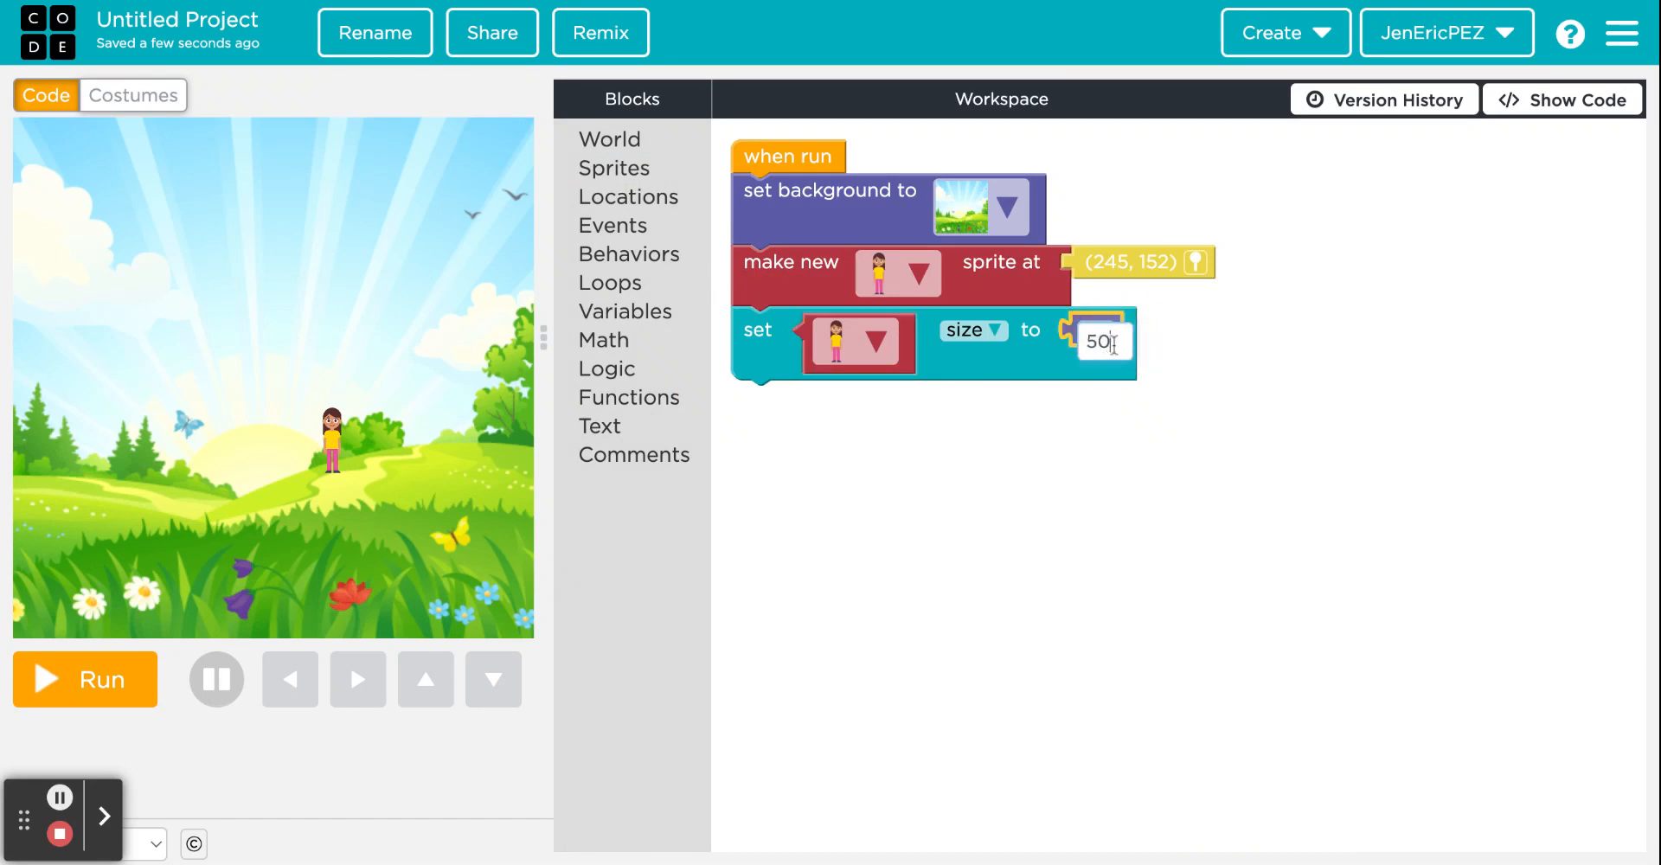
{"action": "key", "text": "Backspace"}
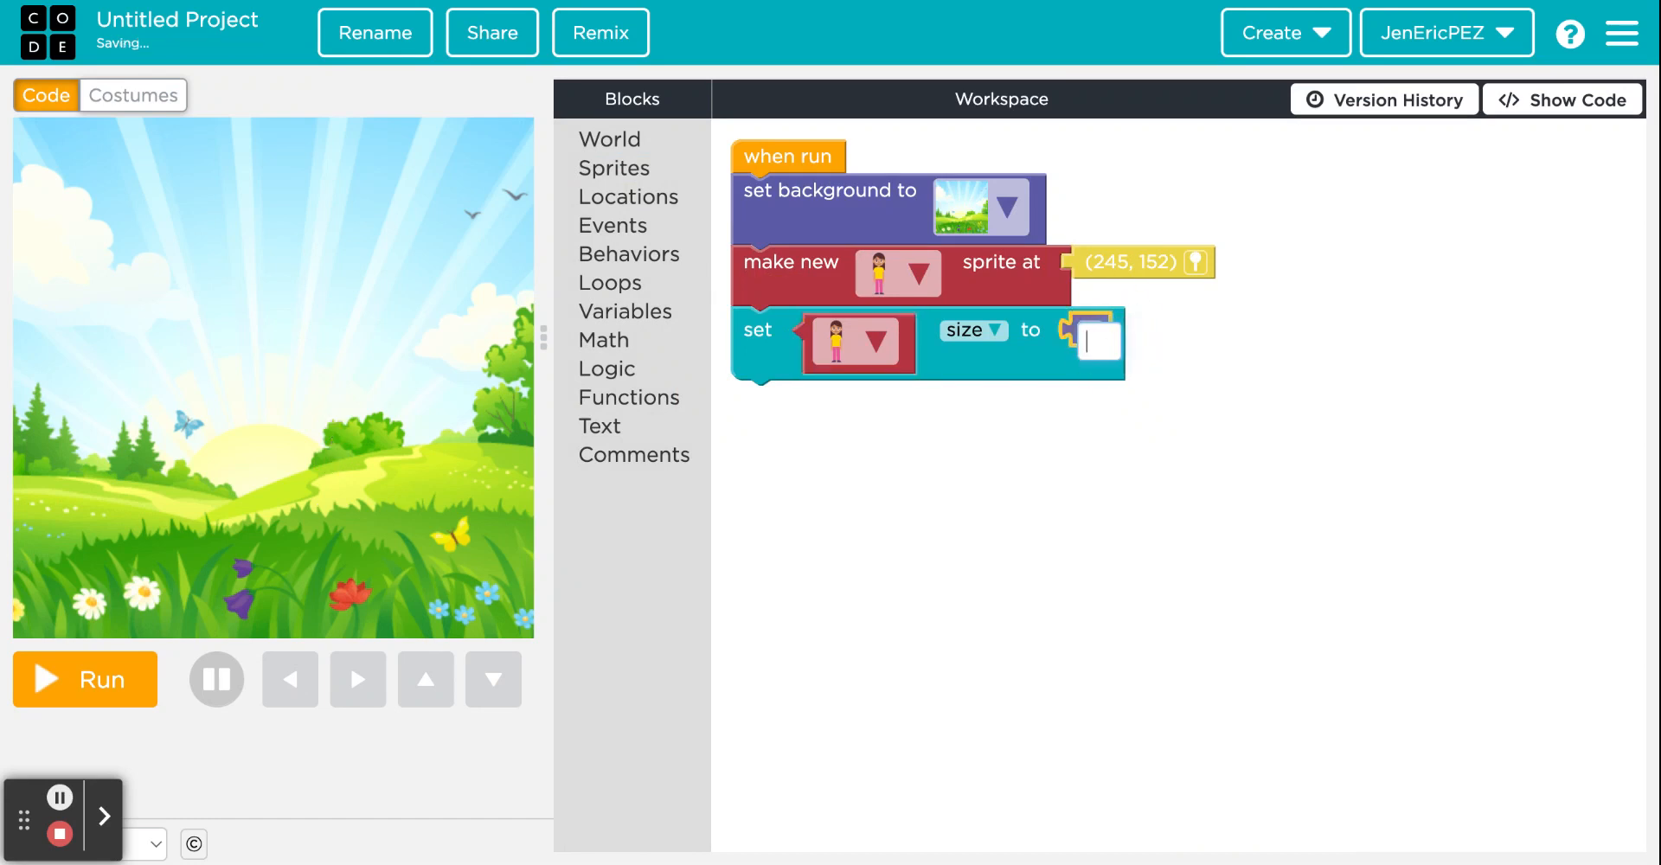
{"action": "type", "text": "150"}
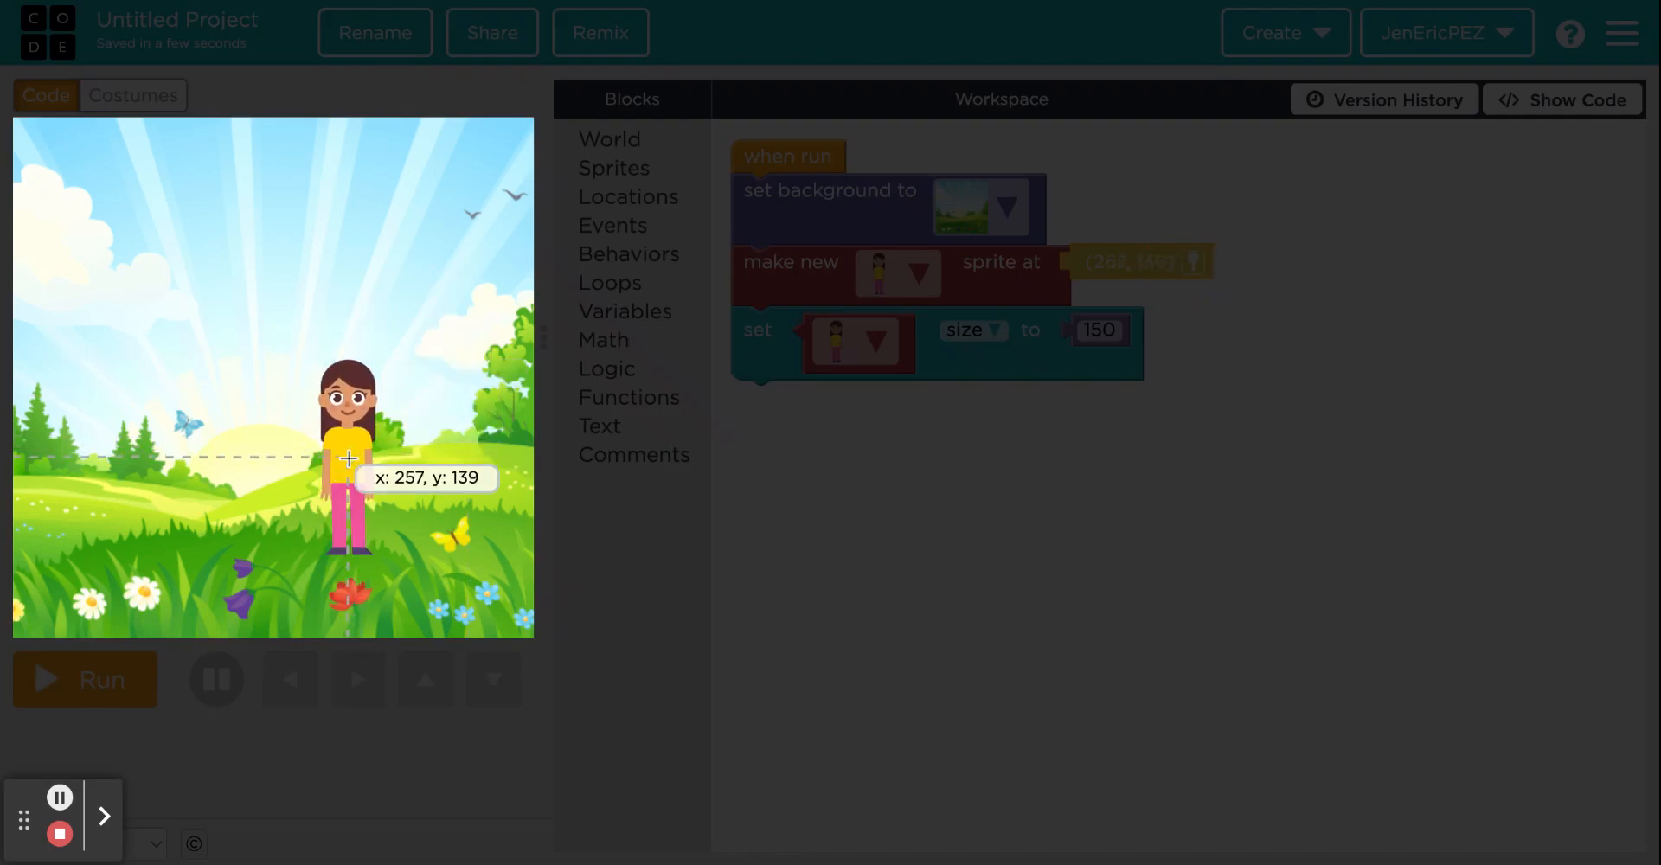
{"action": "left_click_drag", "start_coordinate": [348, 459], "coordinate": [406, 444]}
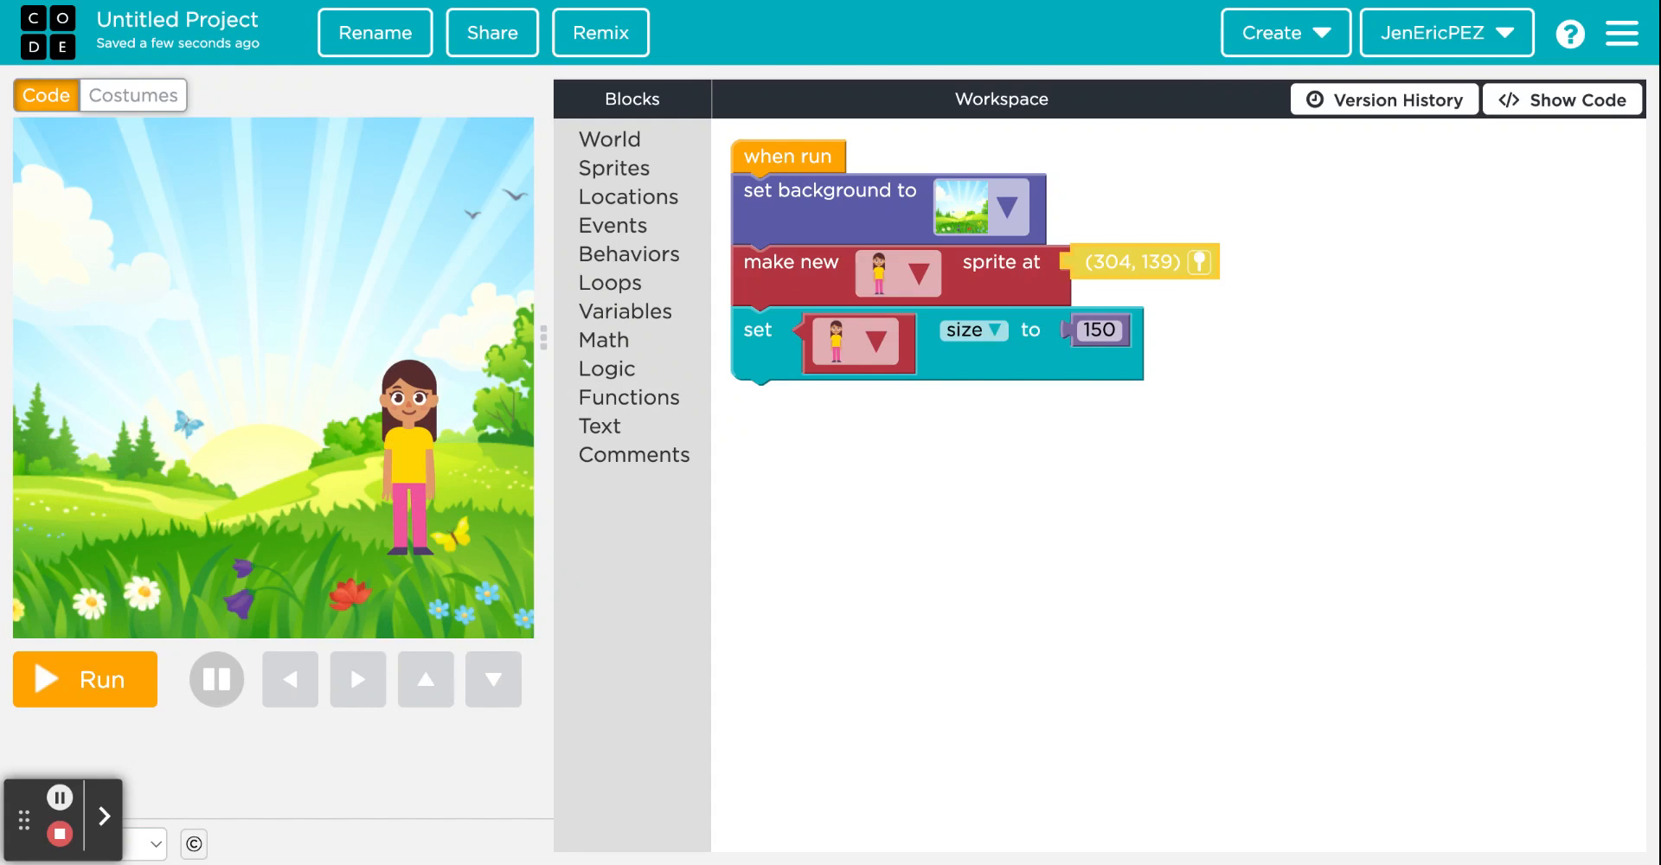
Step: Make the girl say "Happy Teacher Appreciation Week!" for 5 seconds and run the animation
{"action": "left_click", "coordinate": [599, 426]}
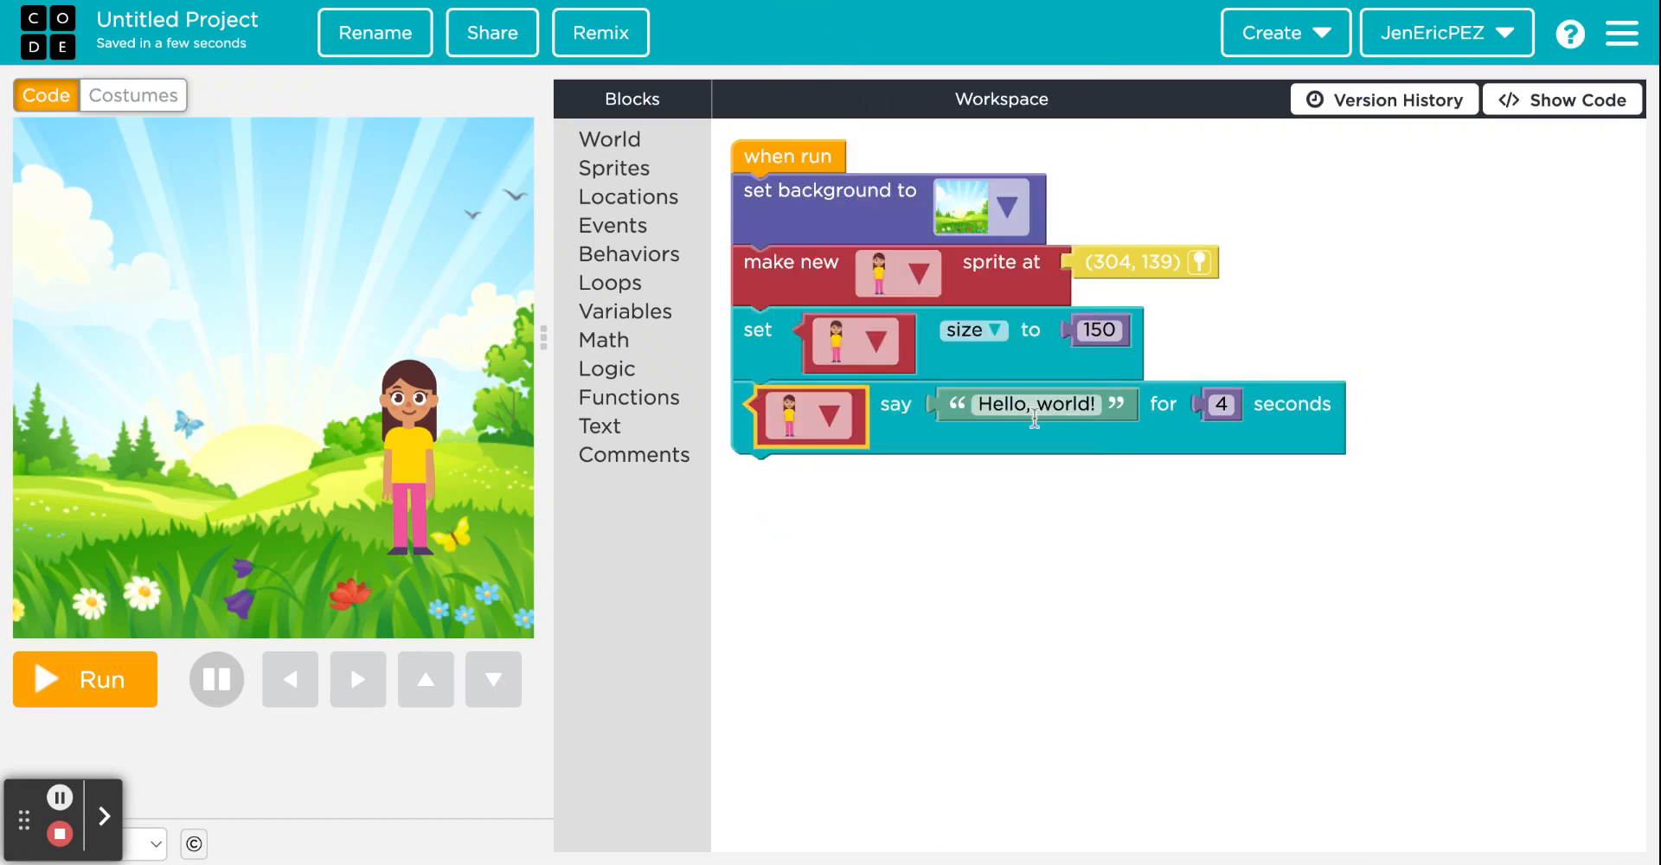
{"action": "left_click", "coordinate": [1035, 403]}
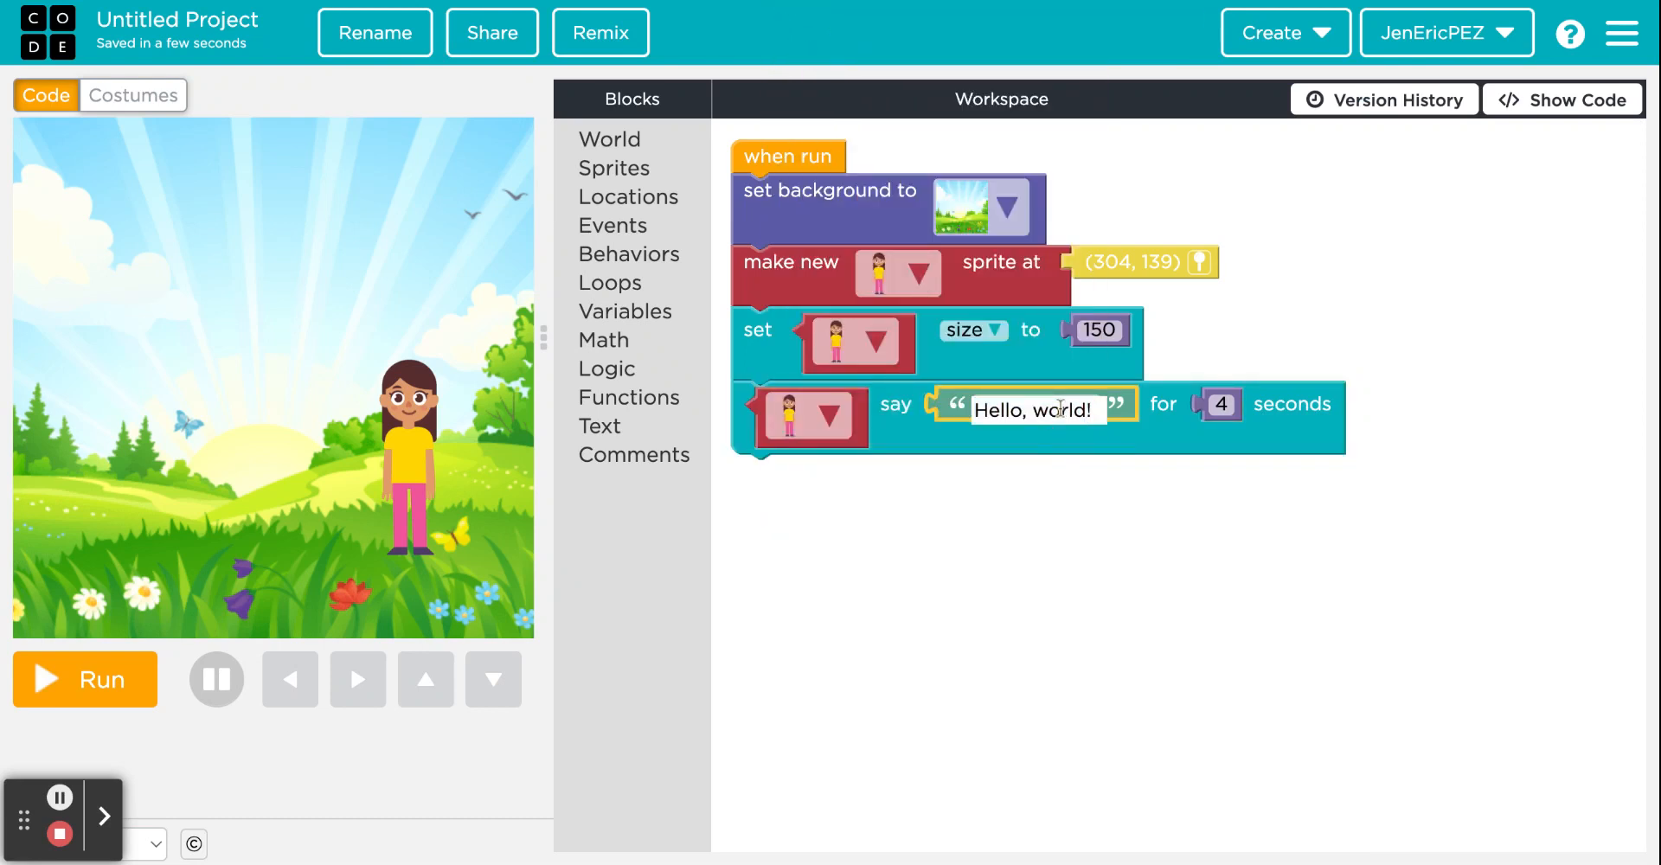
{"action": "type", "text": "Happy Teacher Appreciation Week!"}
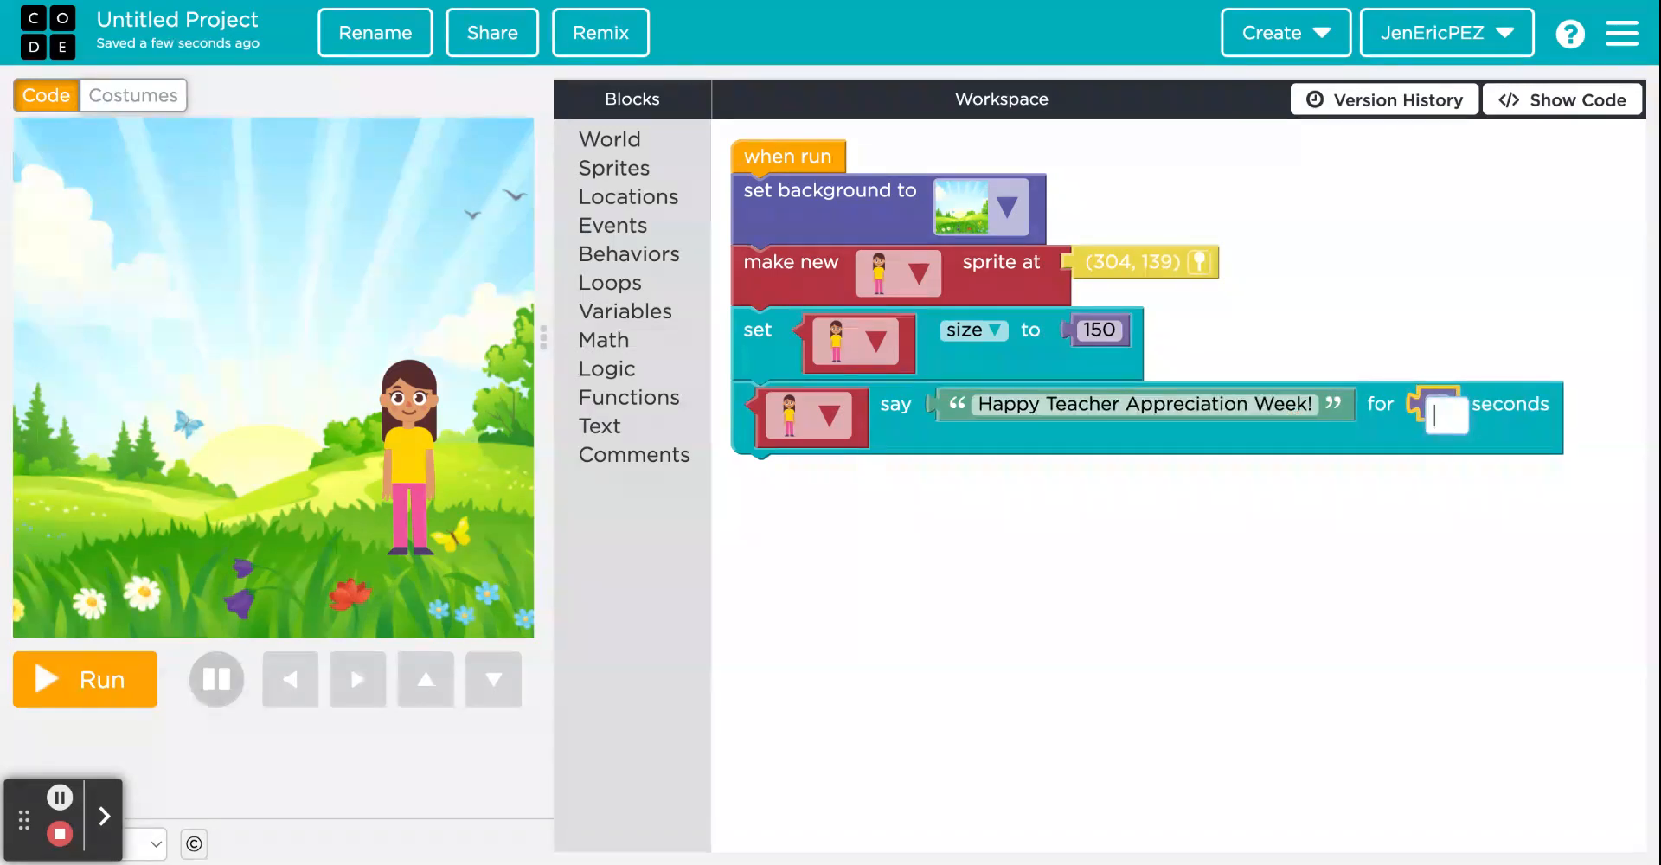
{"action": "type", "text": "5"}
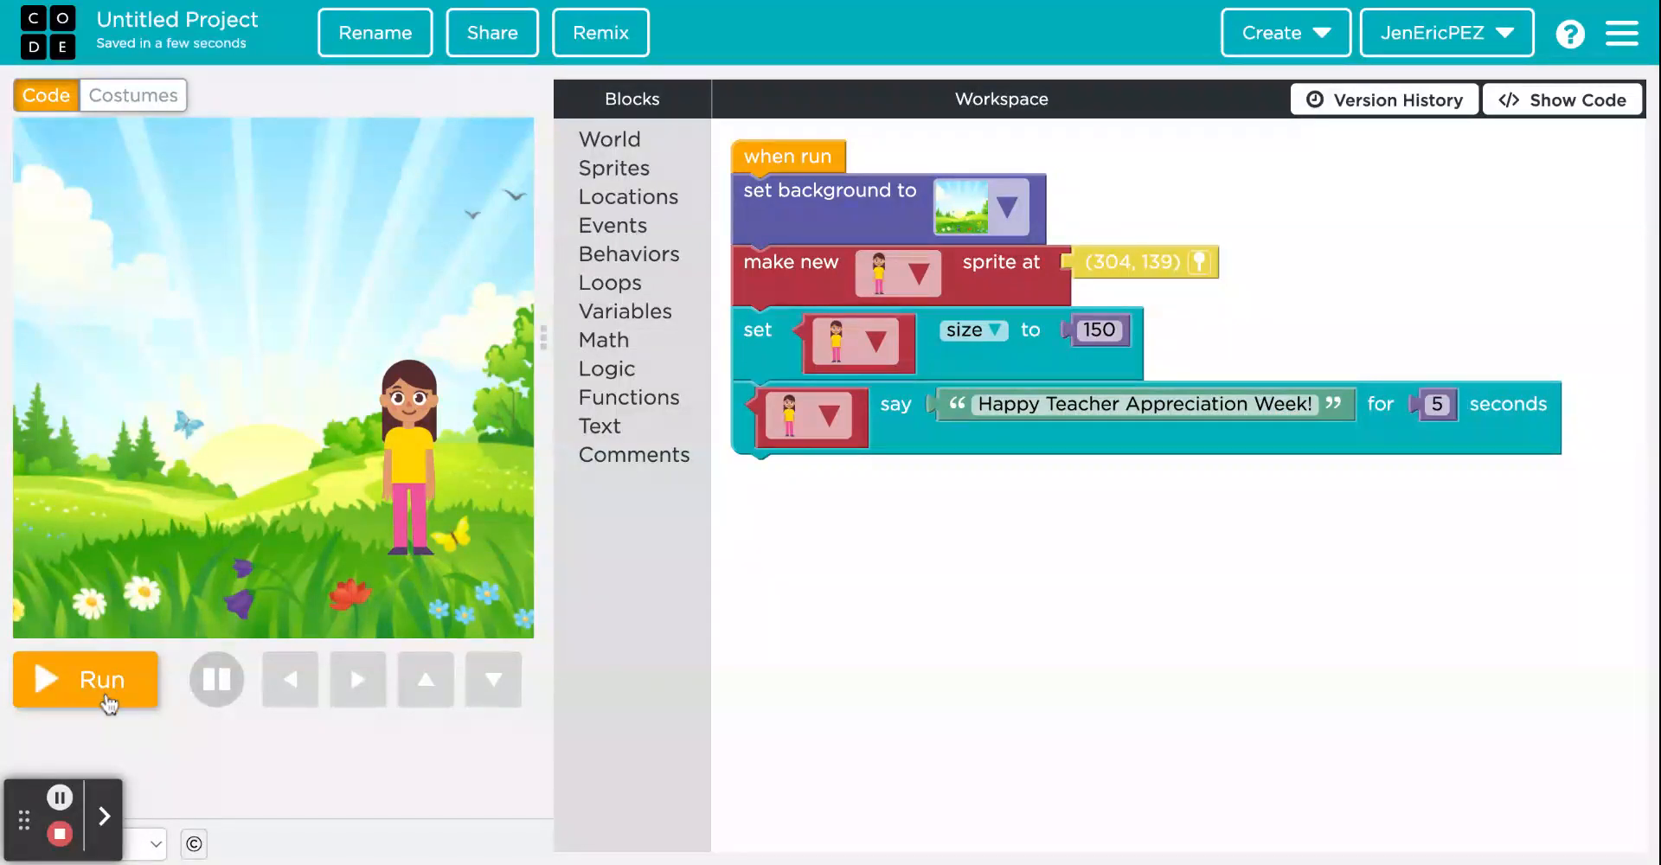
{"action": "left_click", "coordinate": [85, 678]}
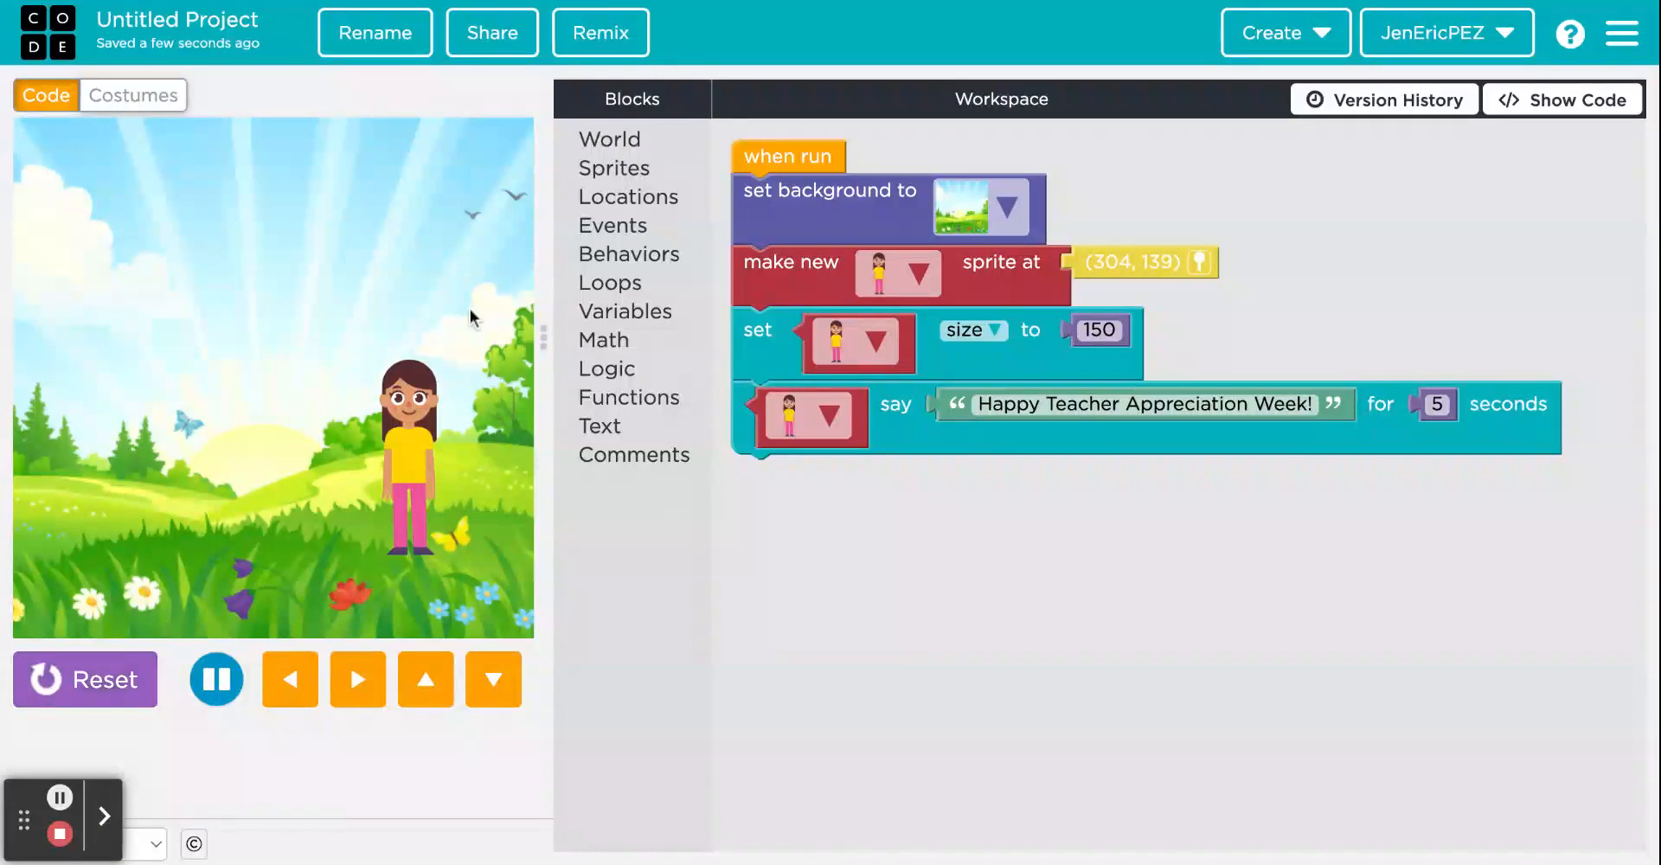
Step: Add a second make-new-sprite block, then add bird and bee costumes from the Animals library
{"action": "left_click", "coordinate": [614, 166]}
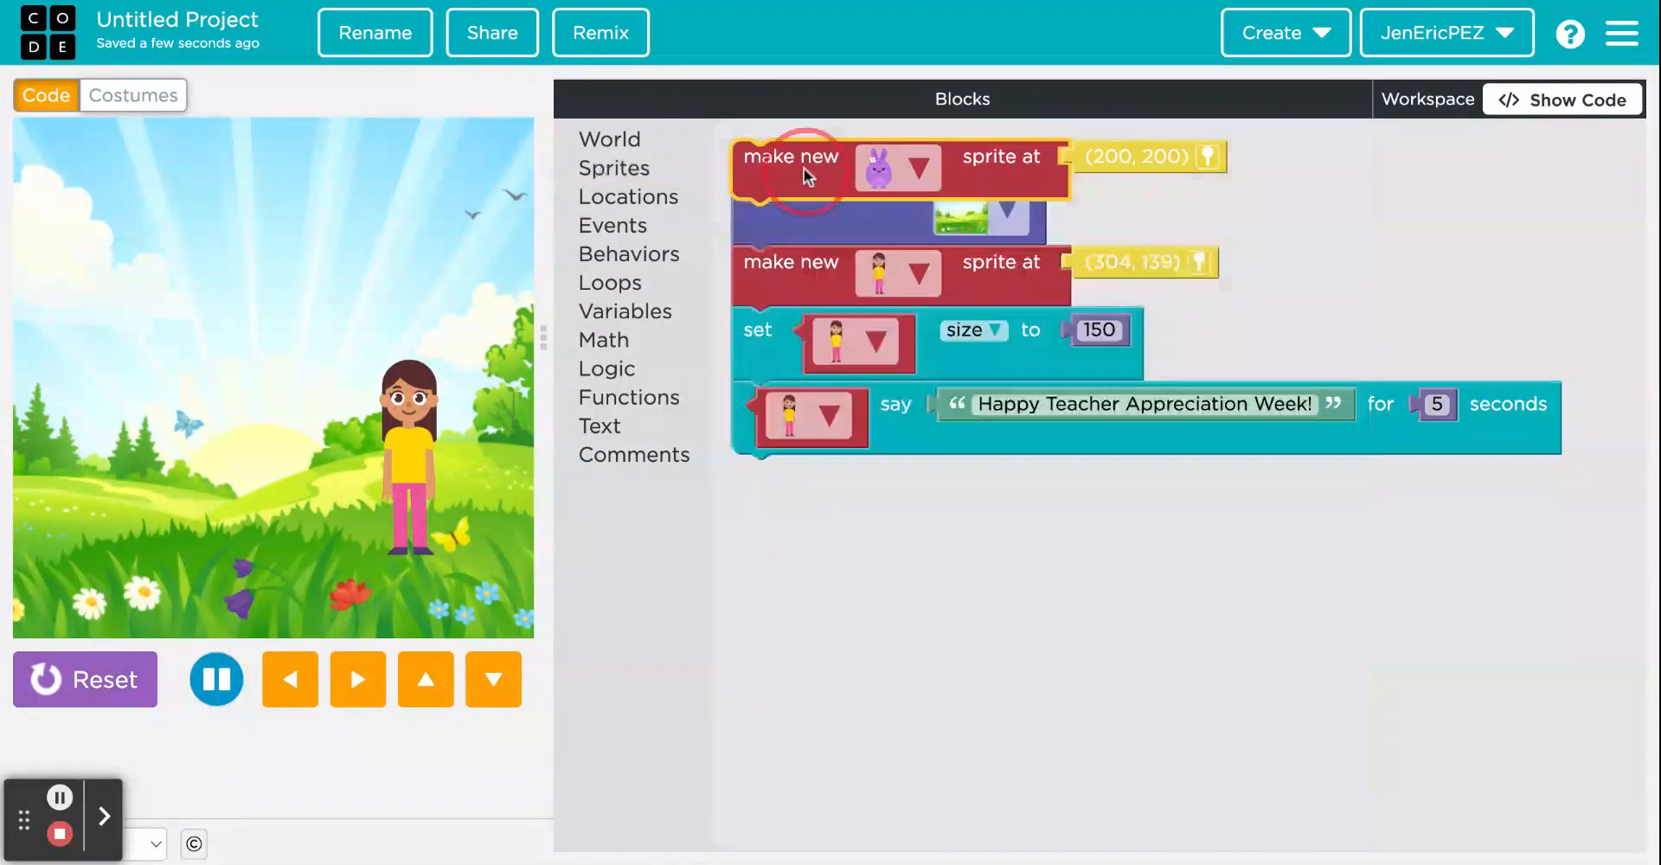
{"action": "left_click_drag", "start_coordinate": [793, 169], "coordinate": [789, 346]}
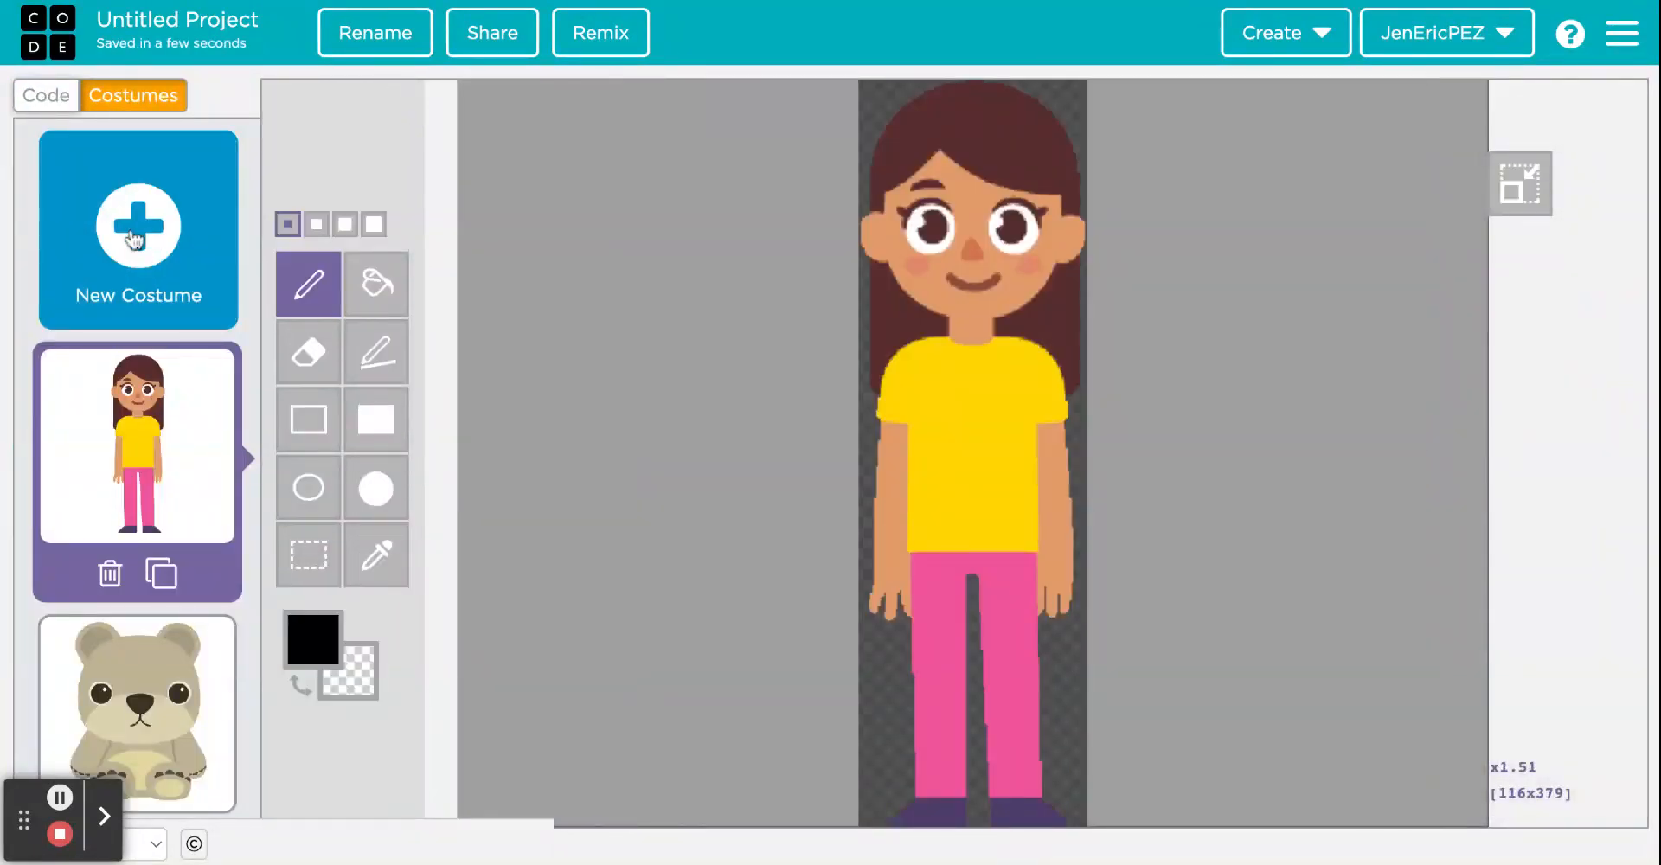
{"action": "left_click", "coordinate": [138, 227]}
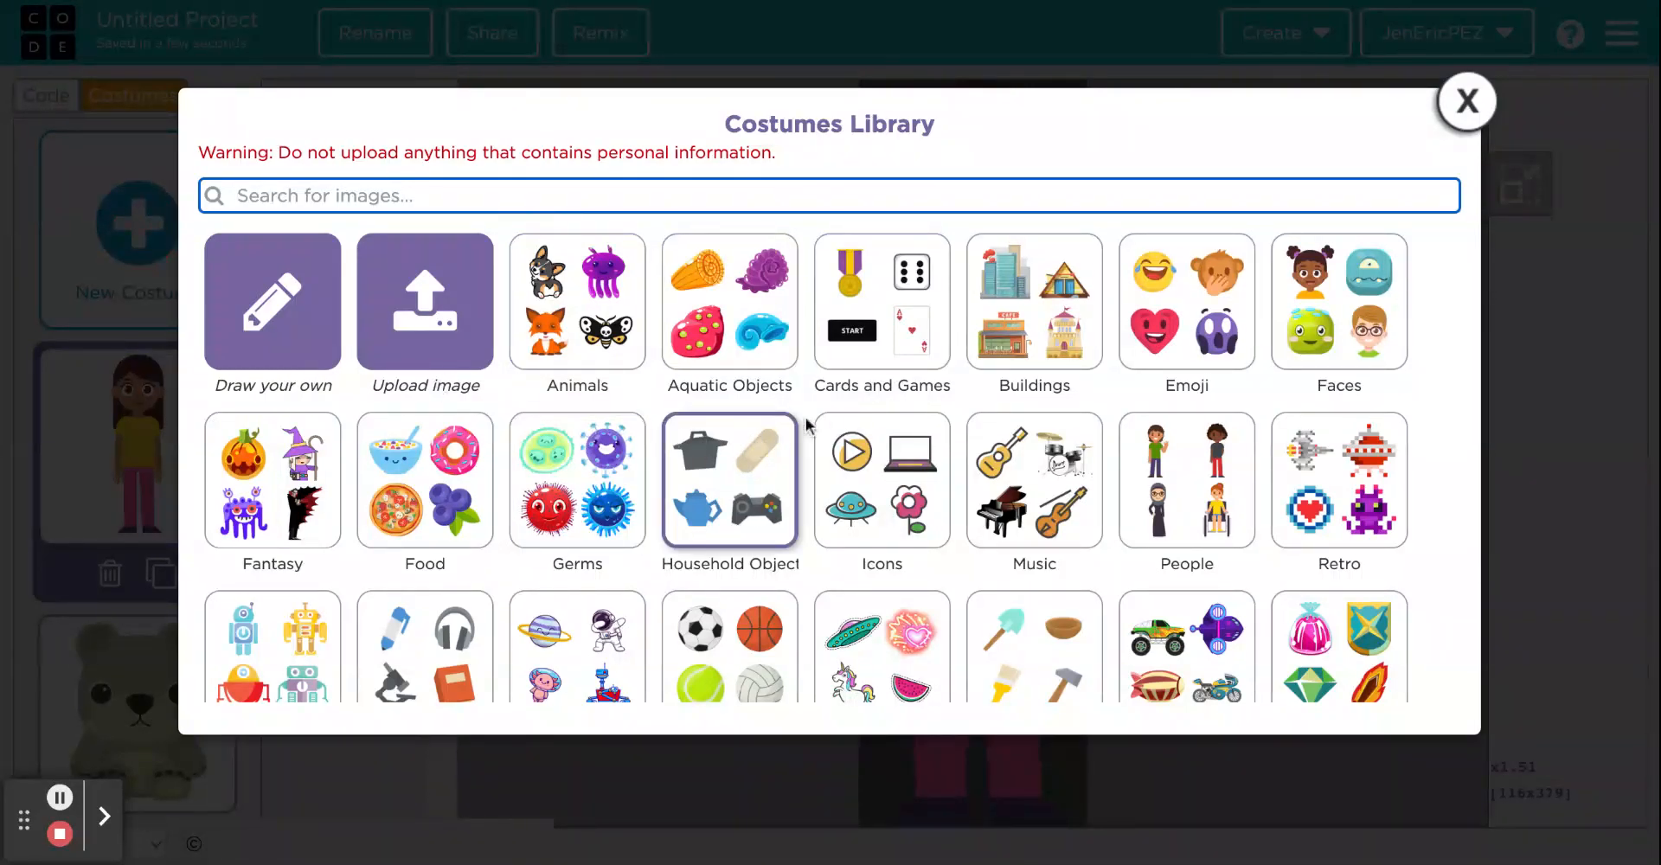
{"action": "left_click", "coordinate": [578, 302]}
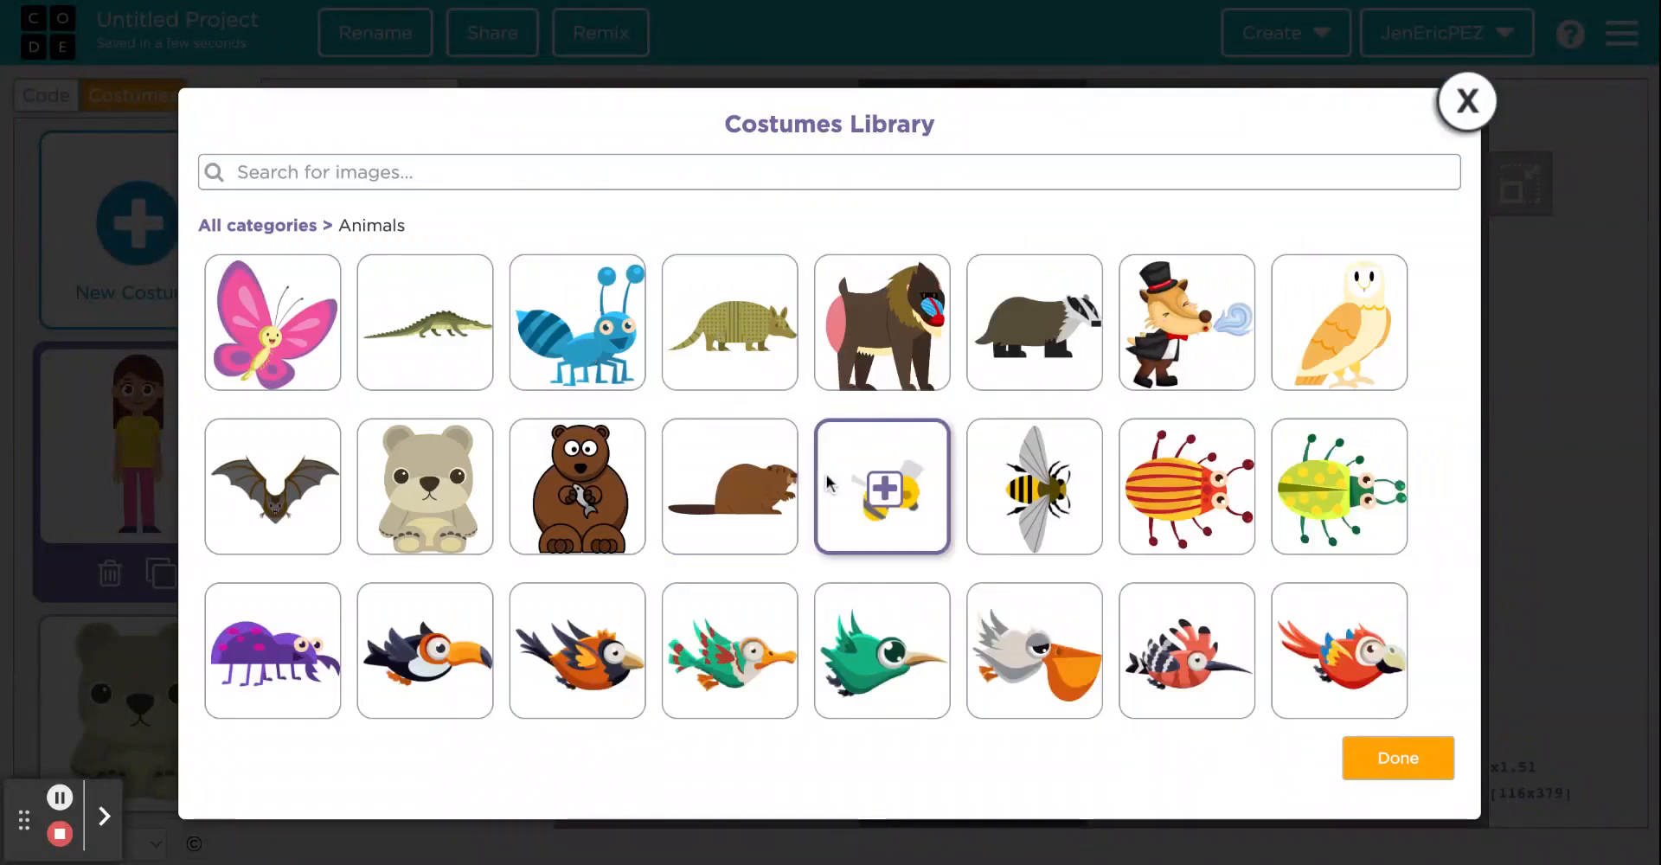
{"action": "scroll", "scroll_direction": "down", "scroll_amount": 3}
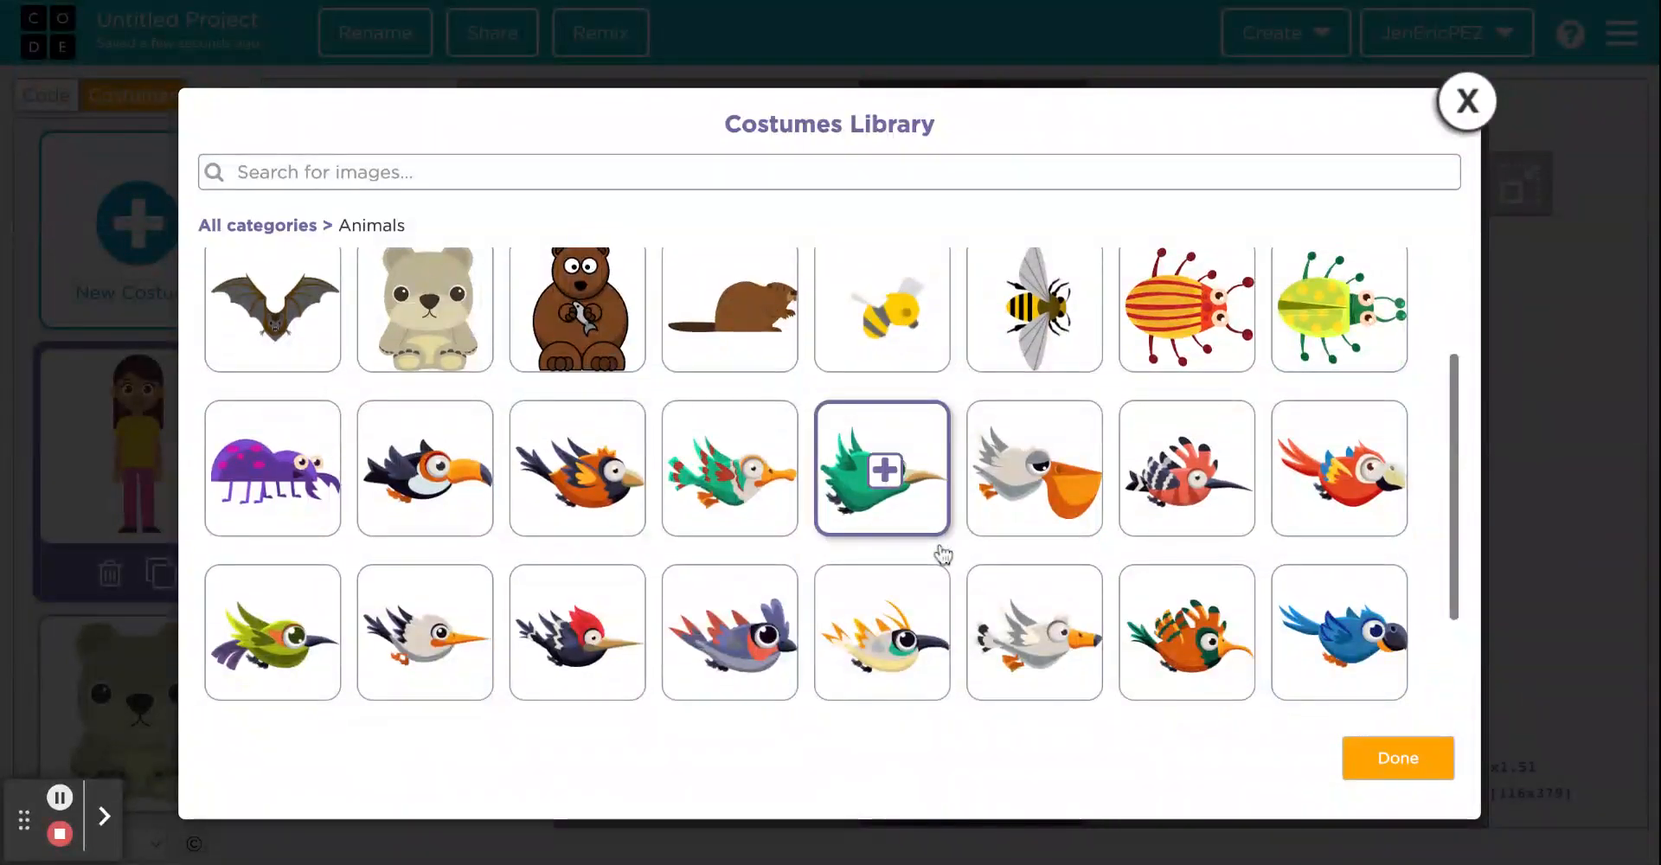
{"action": "scroll", "scroll_direction": "down", "scroll_amount": 3}
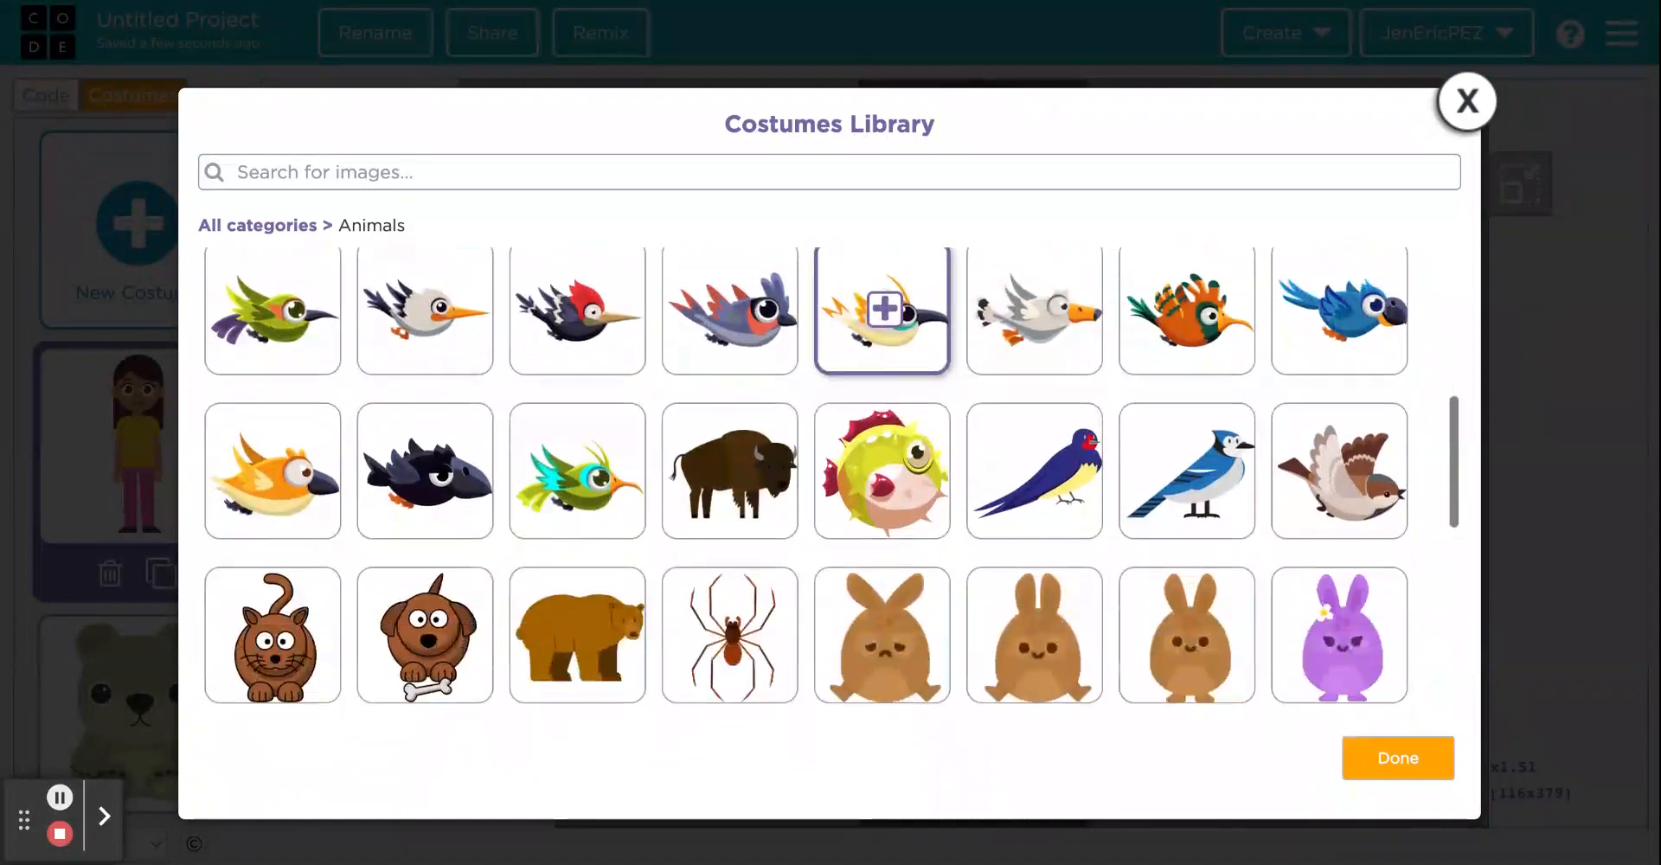
{"action": "left_click", "coordinate": [1339, 469]}
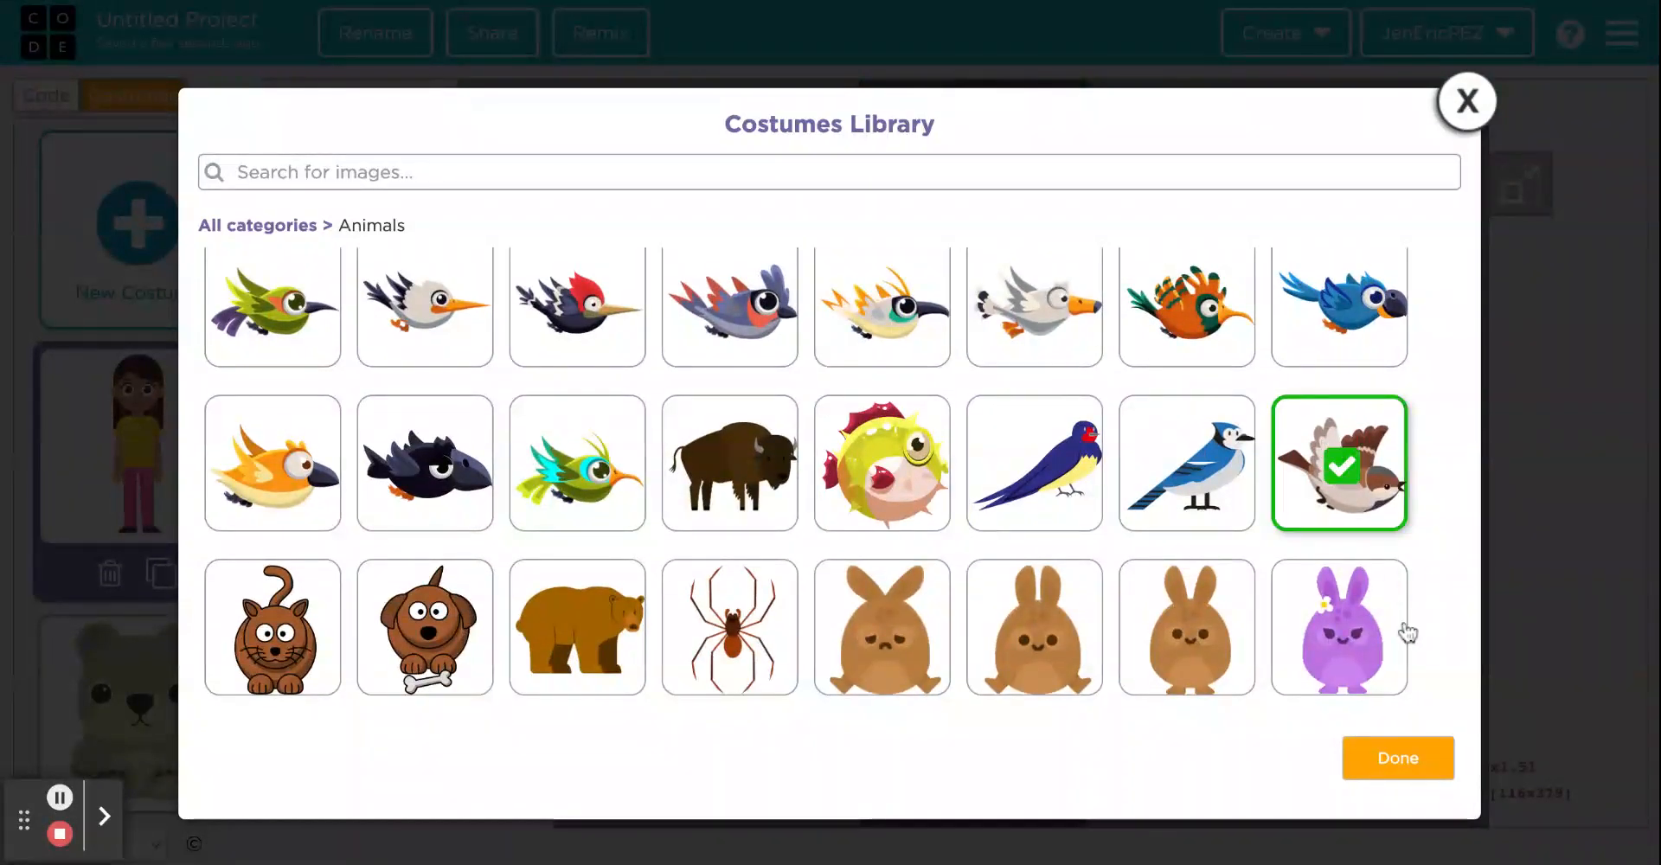
{"action": "mouse_move", "coordinate": [1030, 464]}
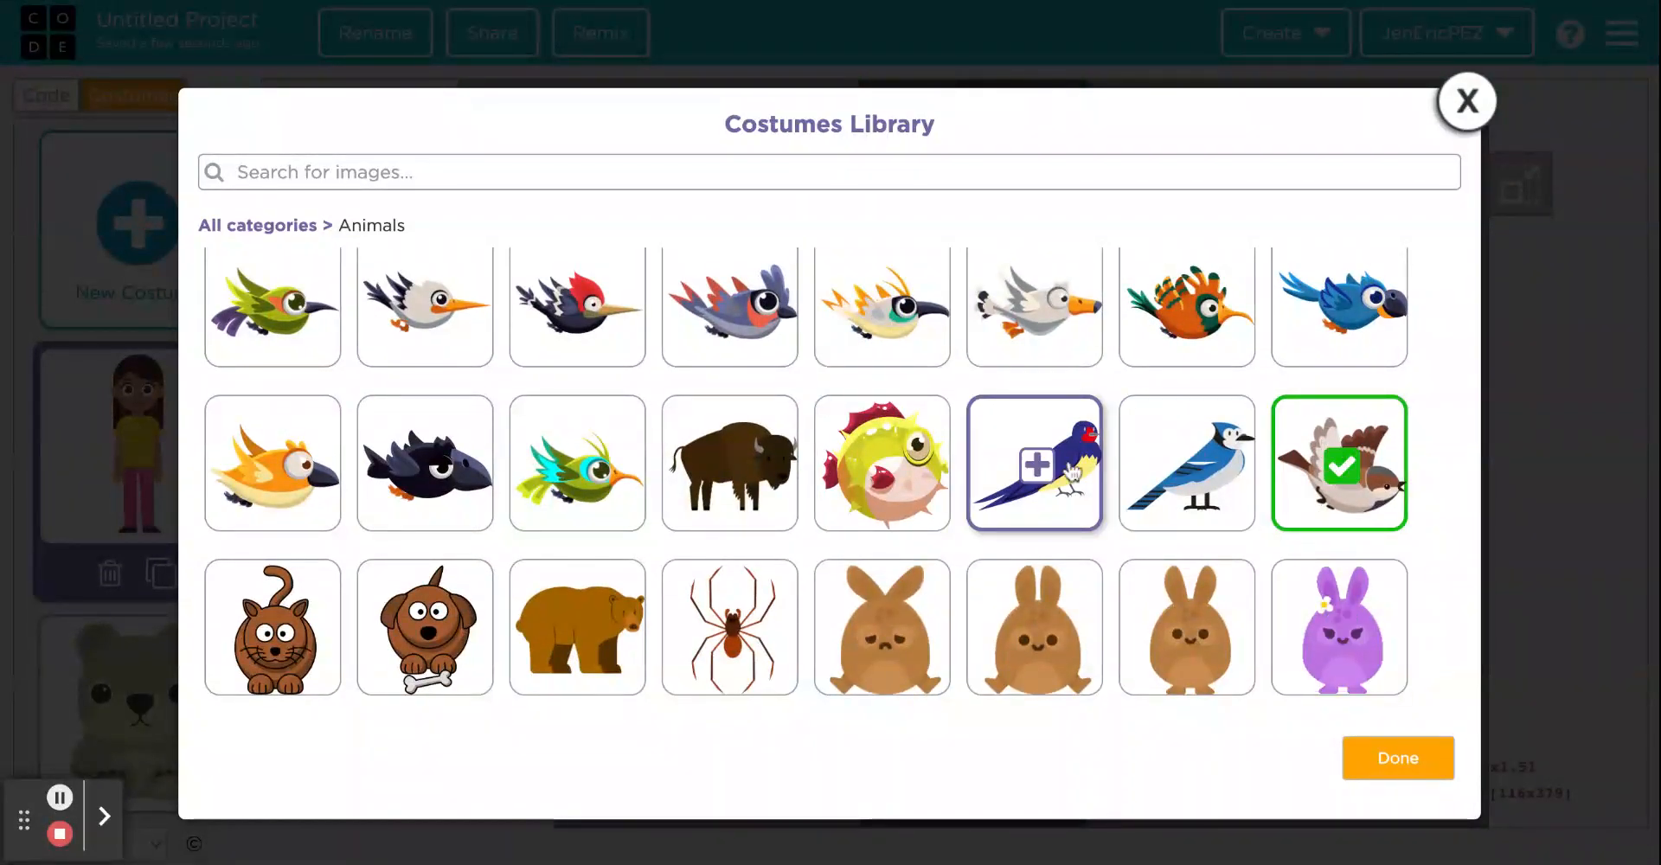
{"action": "left_click", "coordinate": [1036, 465]}
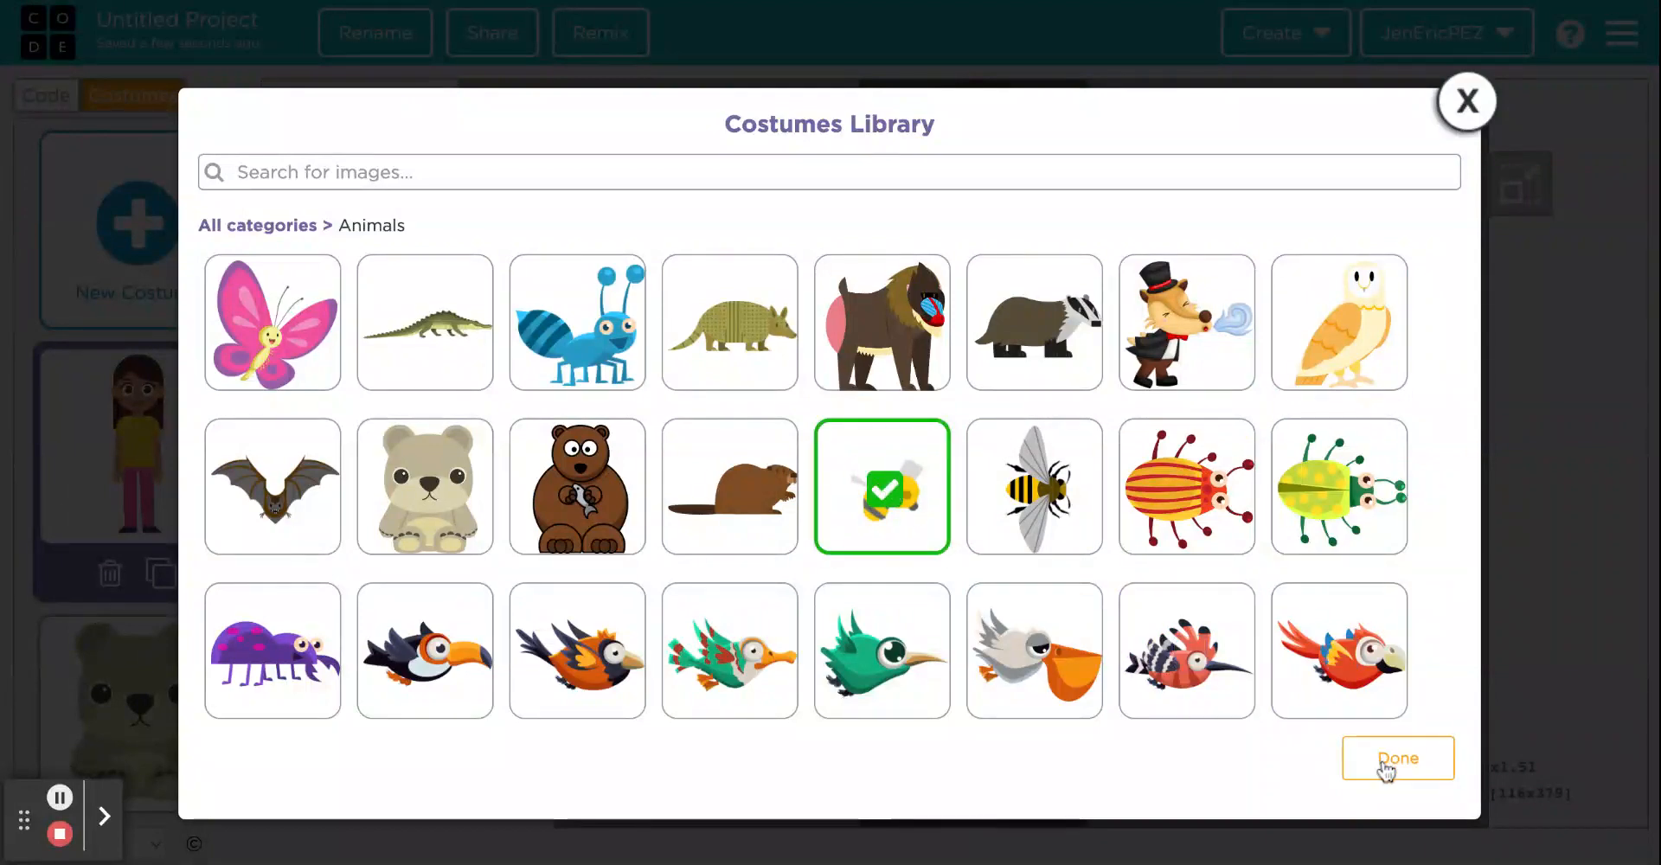
{"action": "left_click", "coordinate": [1398, 758]}
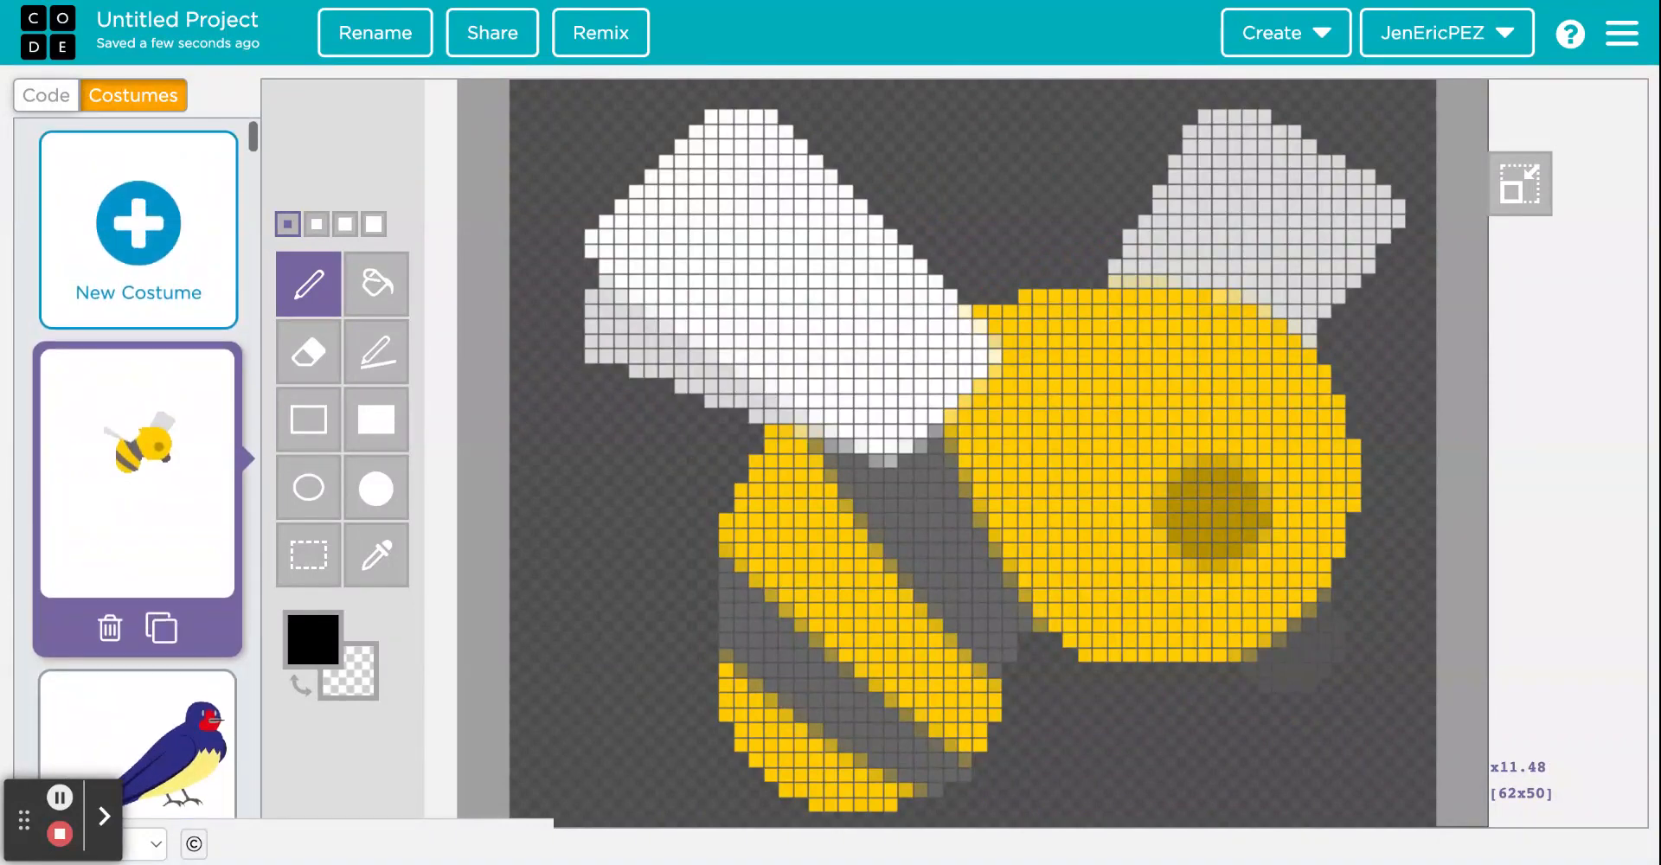
Step: Size the bird sprite to 50 and start it at the top-left sky, (2, 326)
{"action": "left_click", "coordinate": [45, 95]}
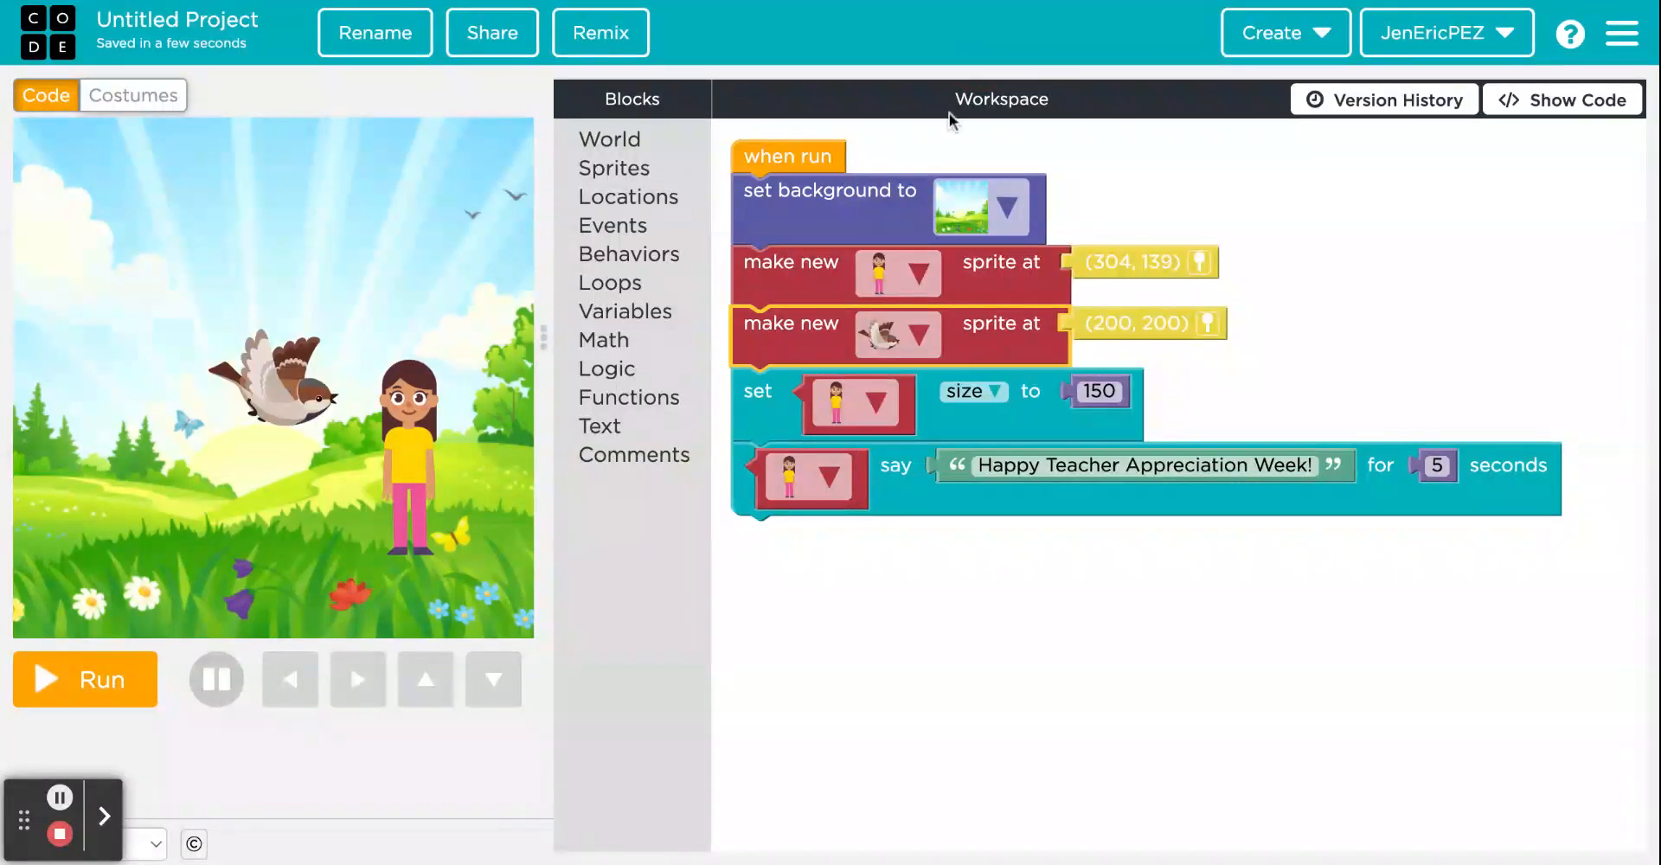
{"action": "left_click", "coordinate": [614, 168]}
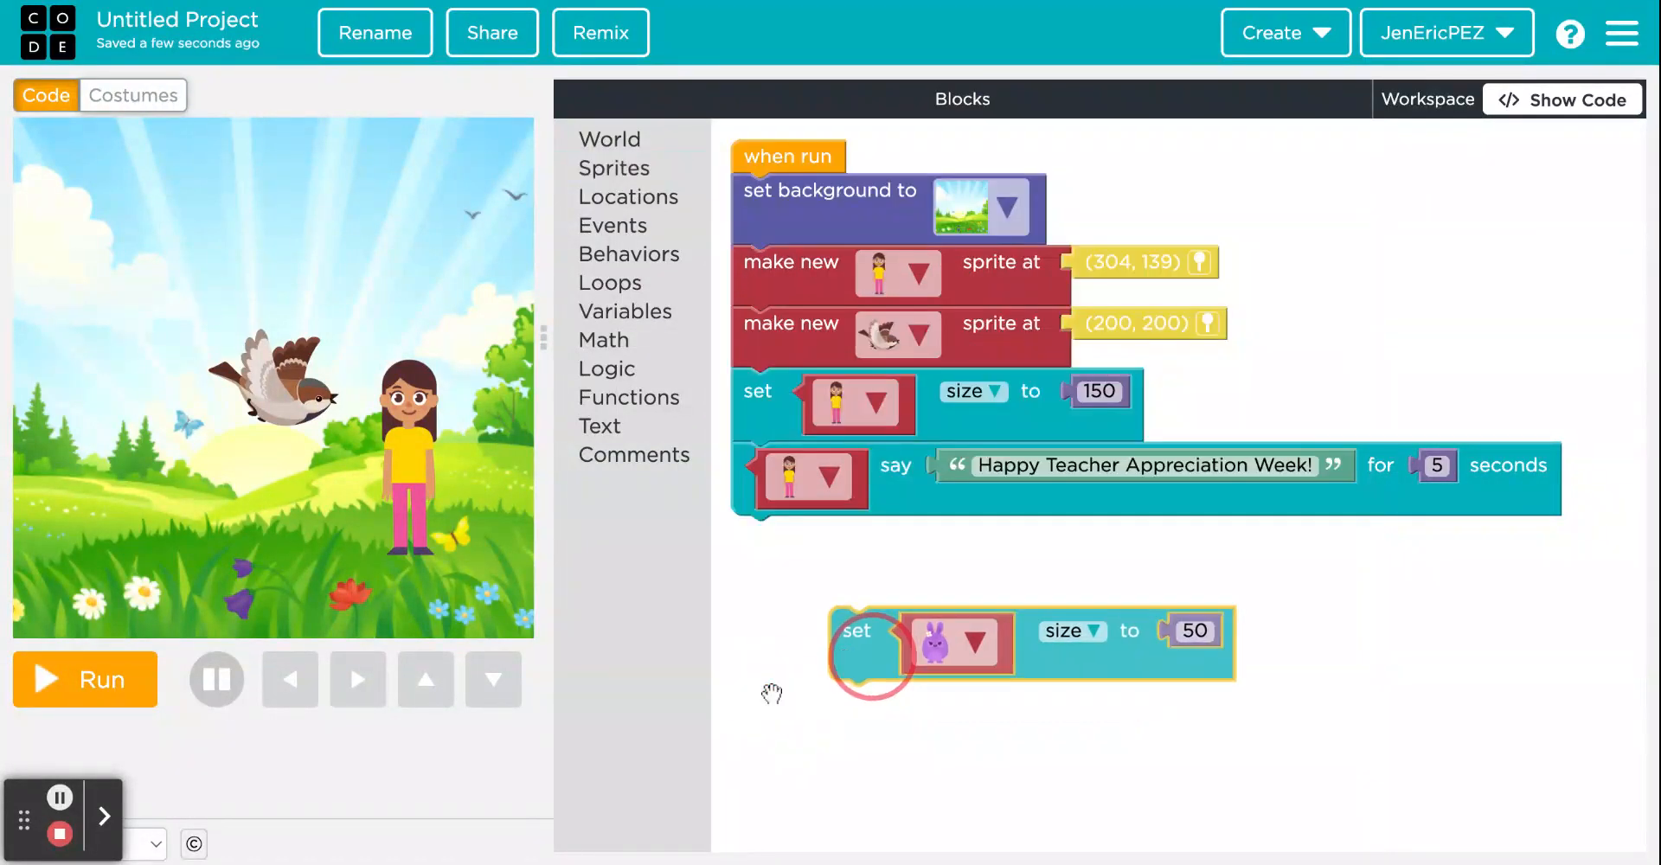
{"action": "left_click_drag", "start_coordinate": [858, 630], "coordinate": [858, 540]}
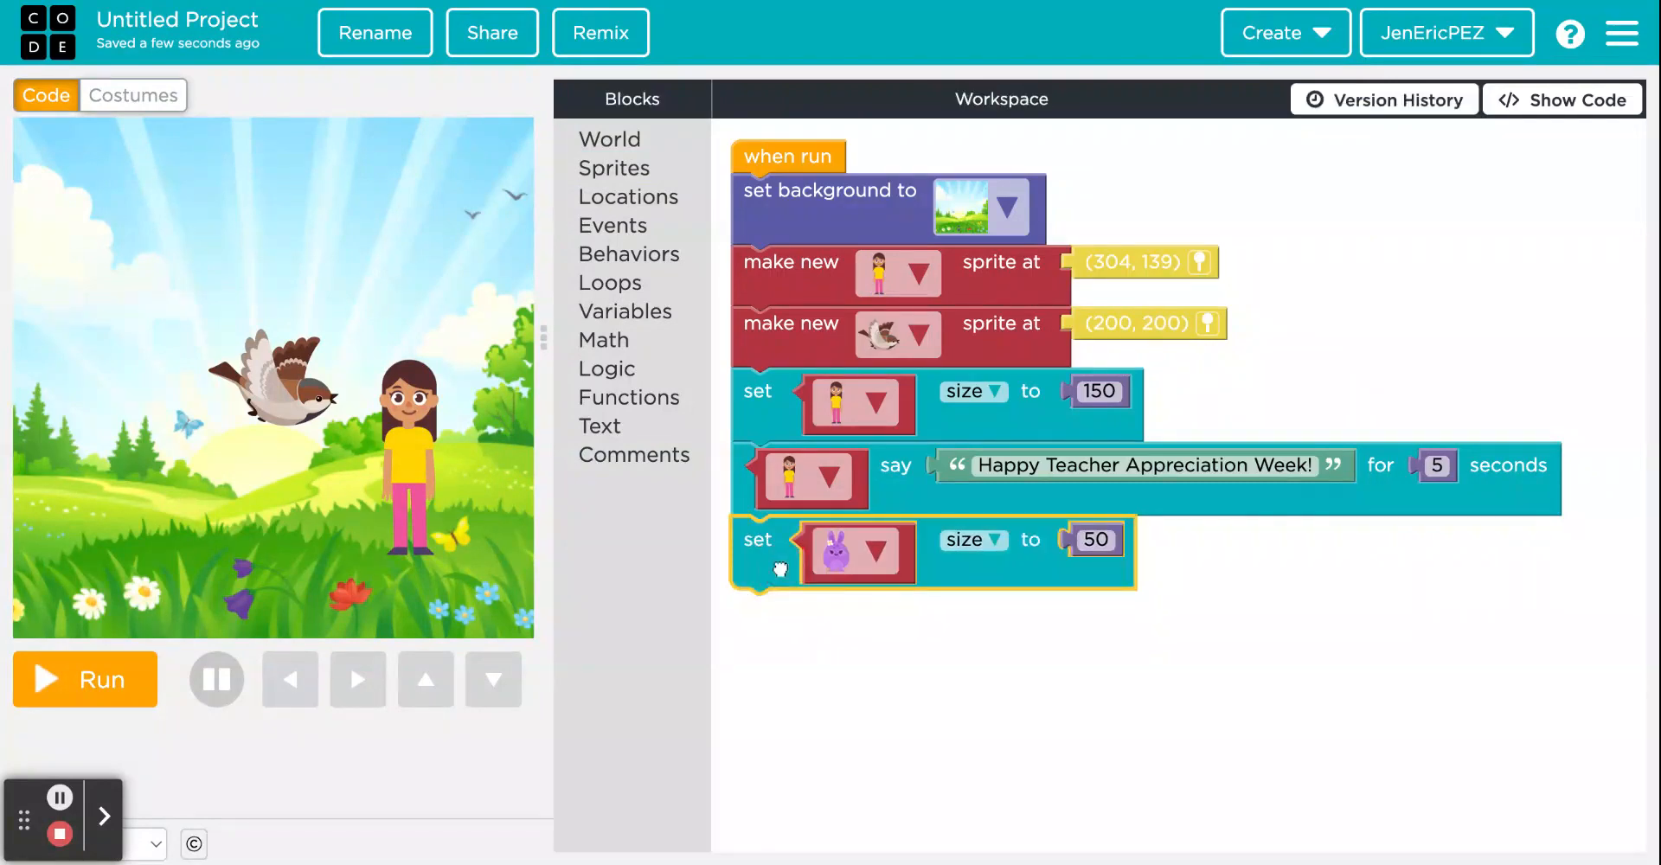
{"action": "left_click", "coordinate": [877, 550]}
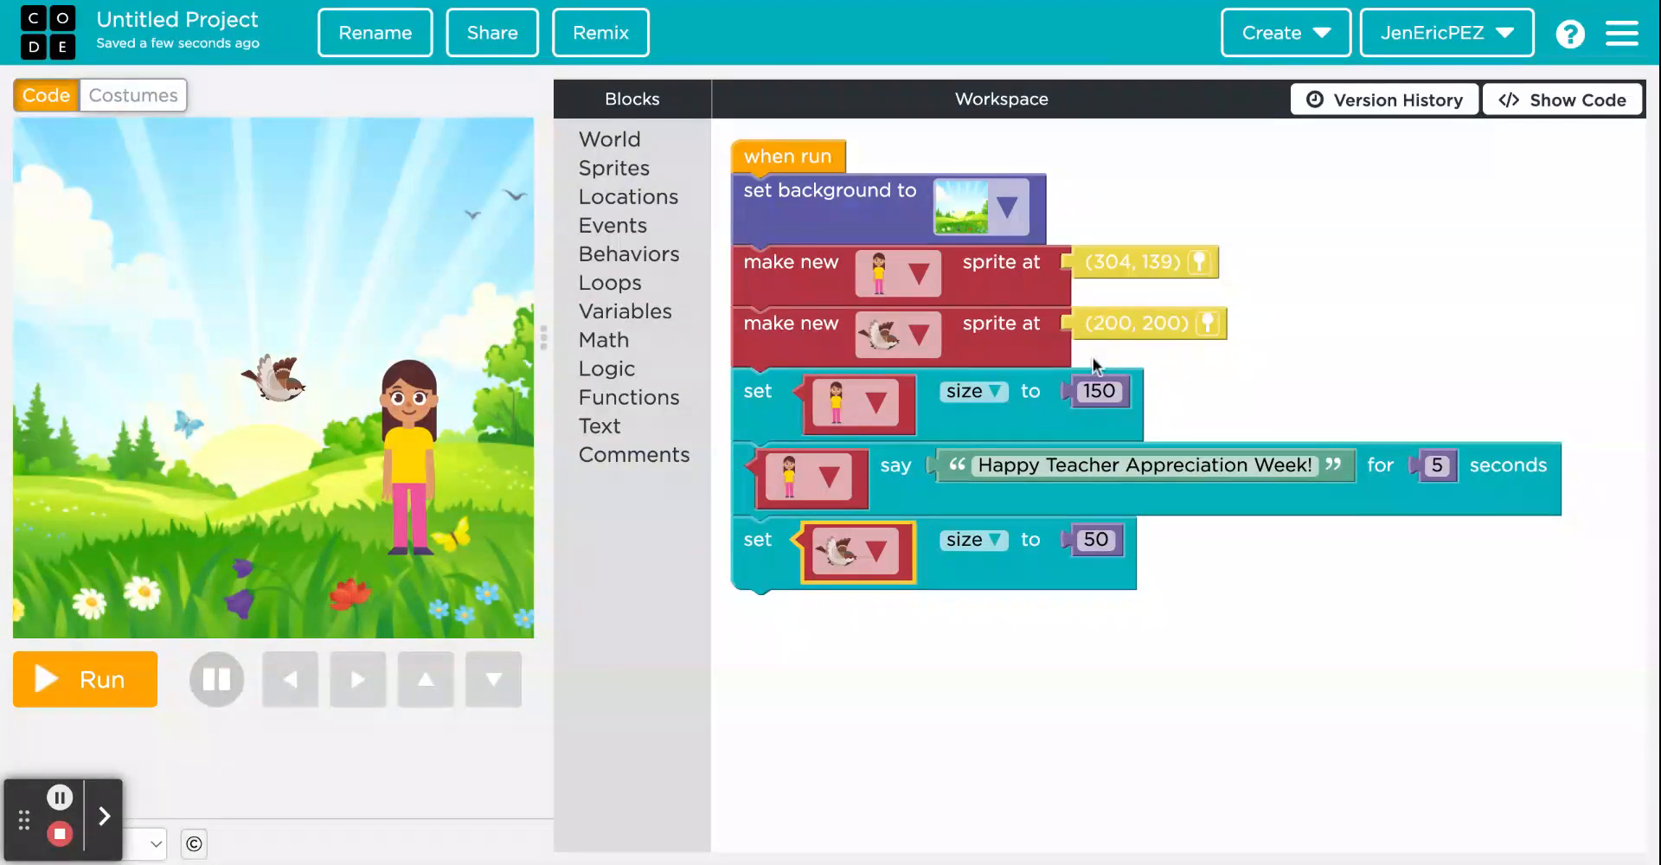
{"action": "mouse_move", "coordinate": [1018, 517]}
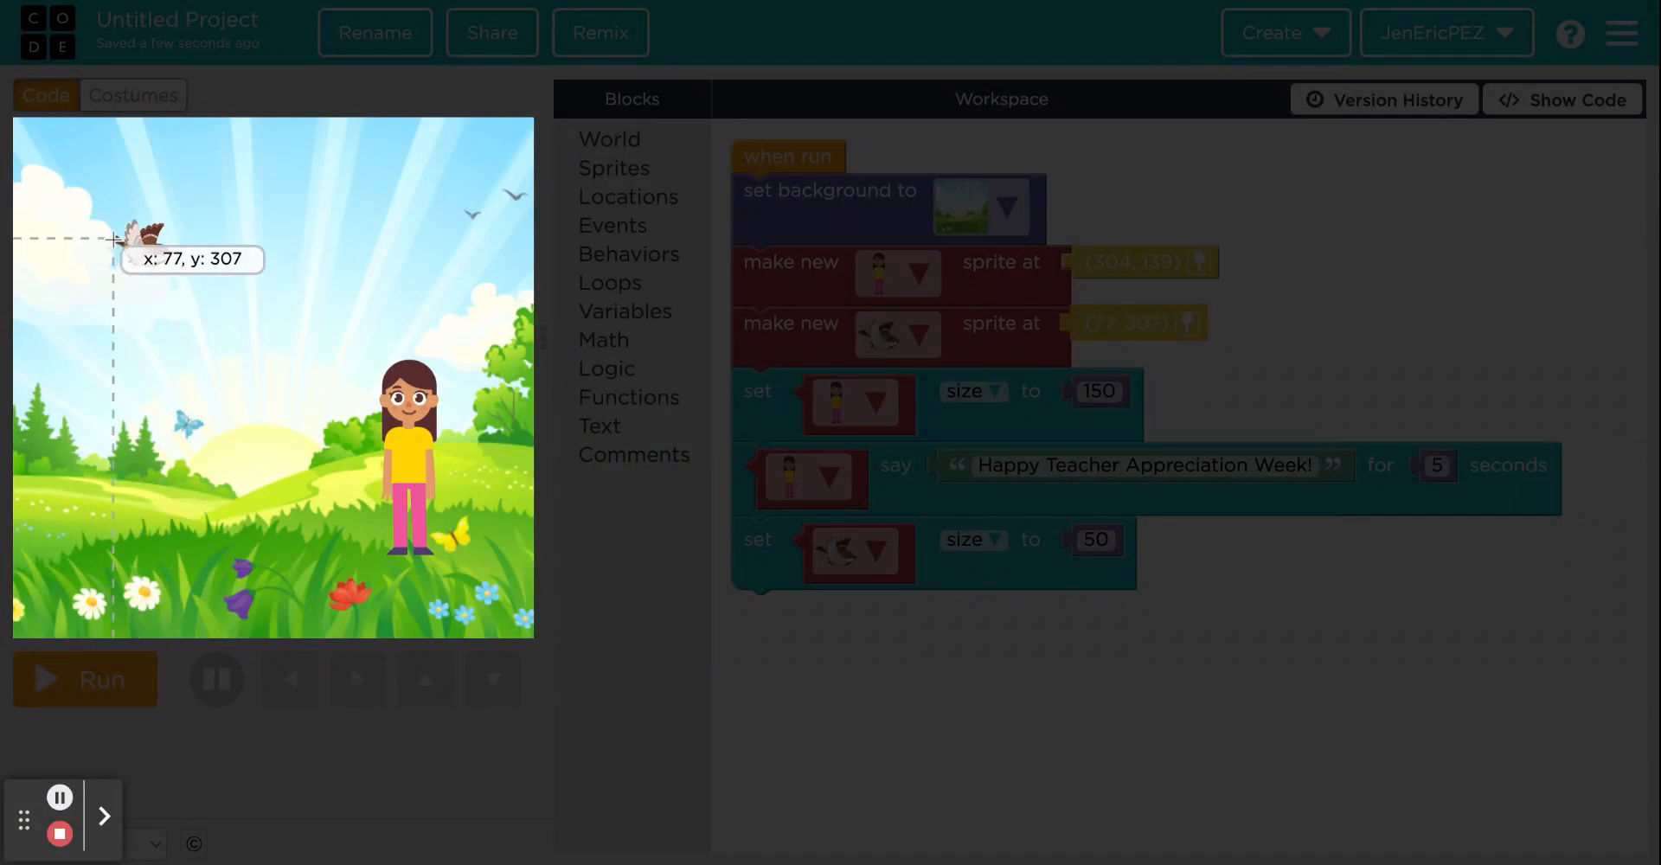
{"action": "left_click_drag", "start_coordinate": [138, 239], "coordinate": [36, 216]}
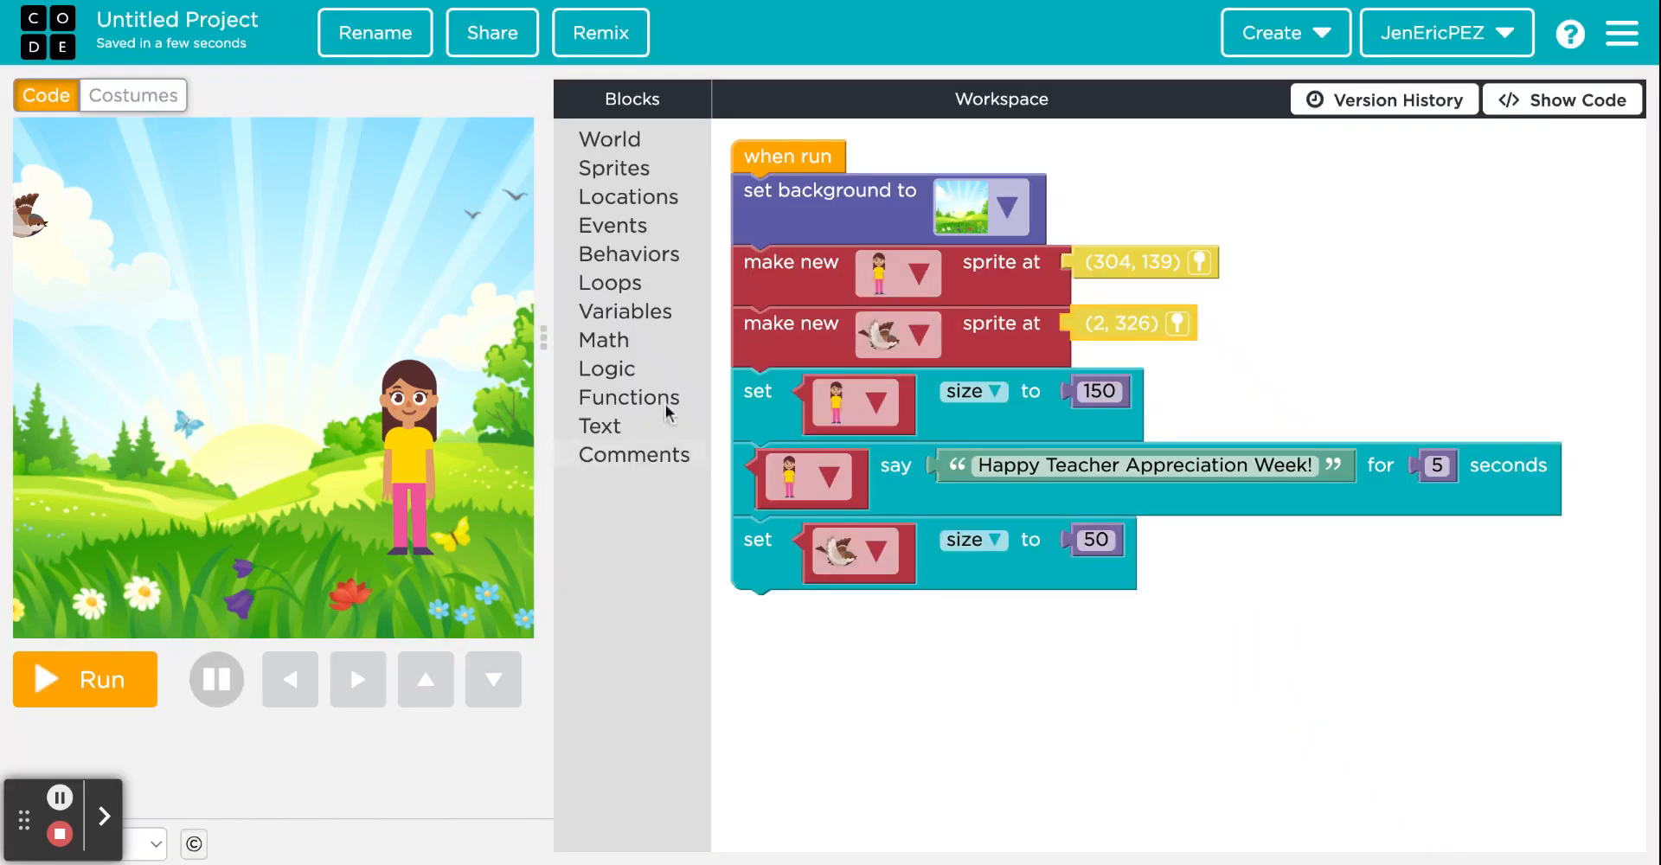
{"action": "mouse_move", "coordinate": [650, 259]}
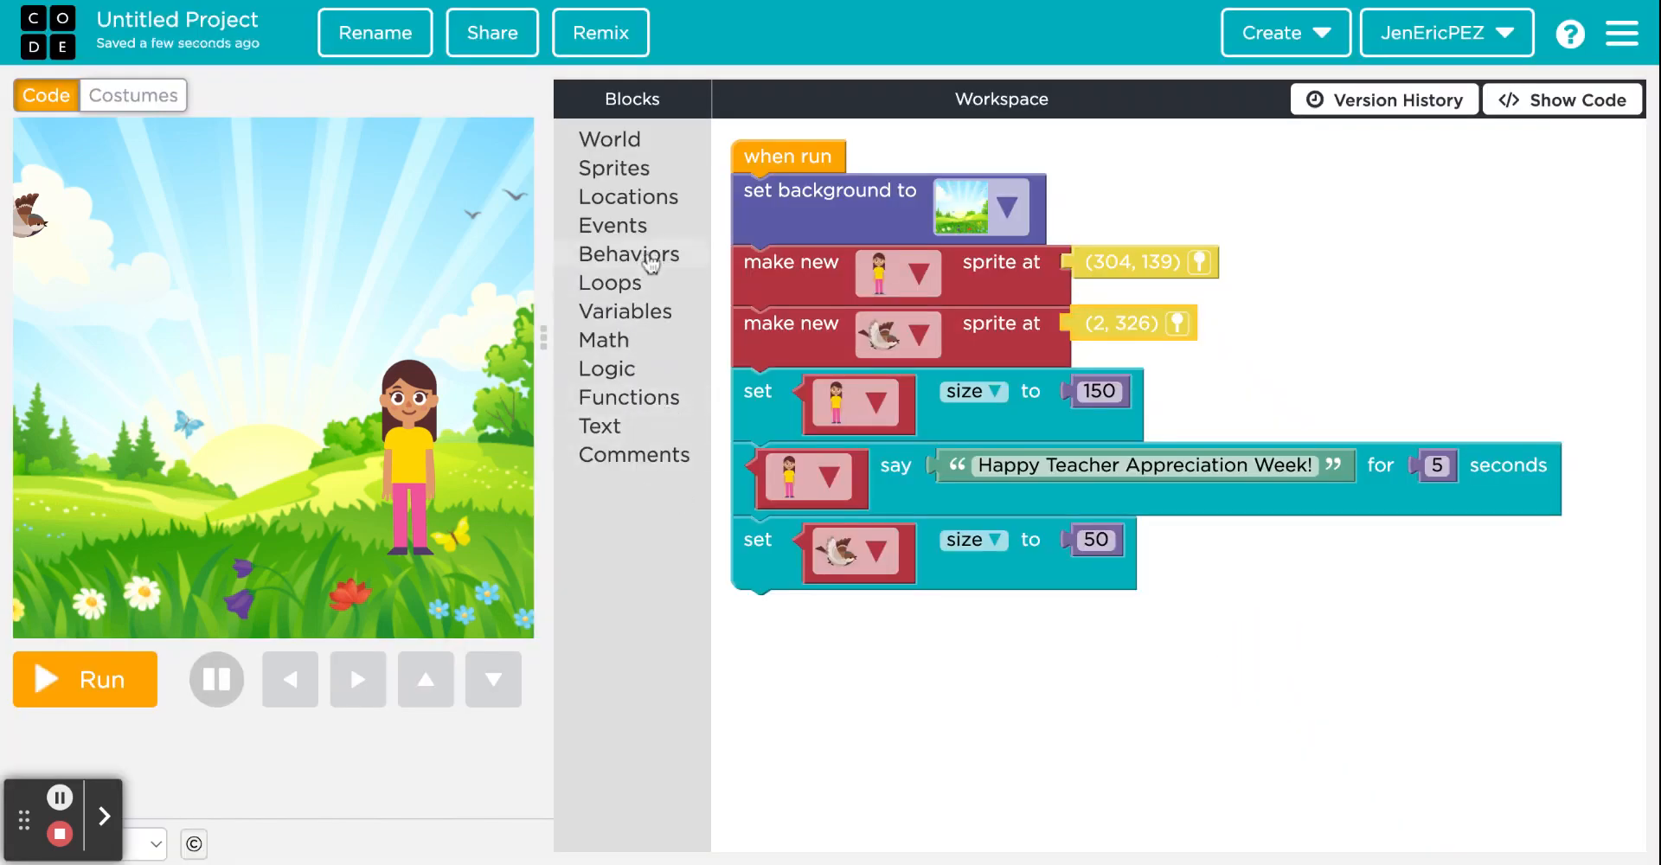
Step: Make the bird begin the 'moving east' behavior and run the animation
{"action": "left_click", "coordinate": [629, 253]}
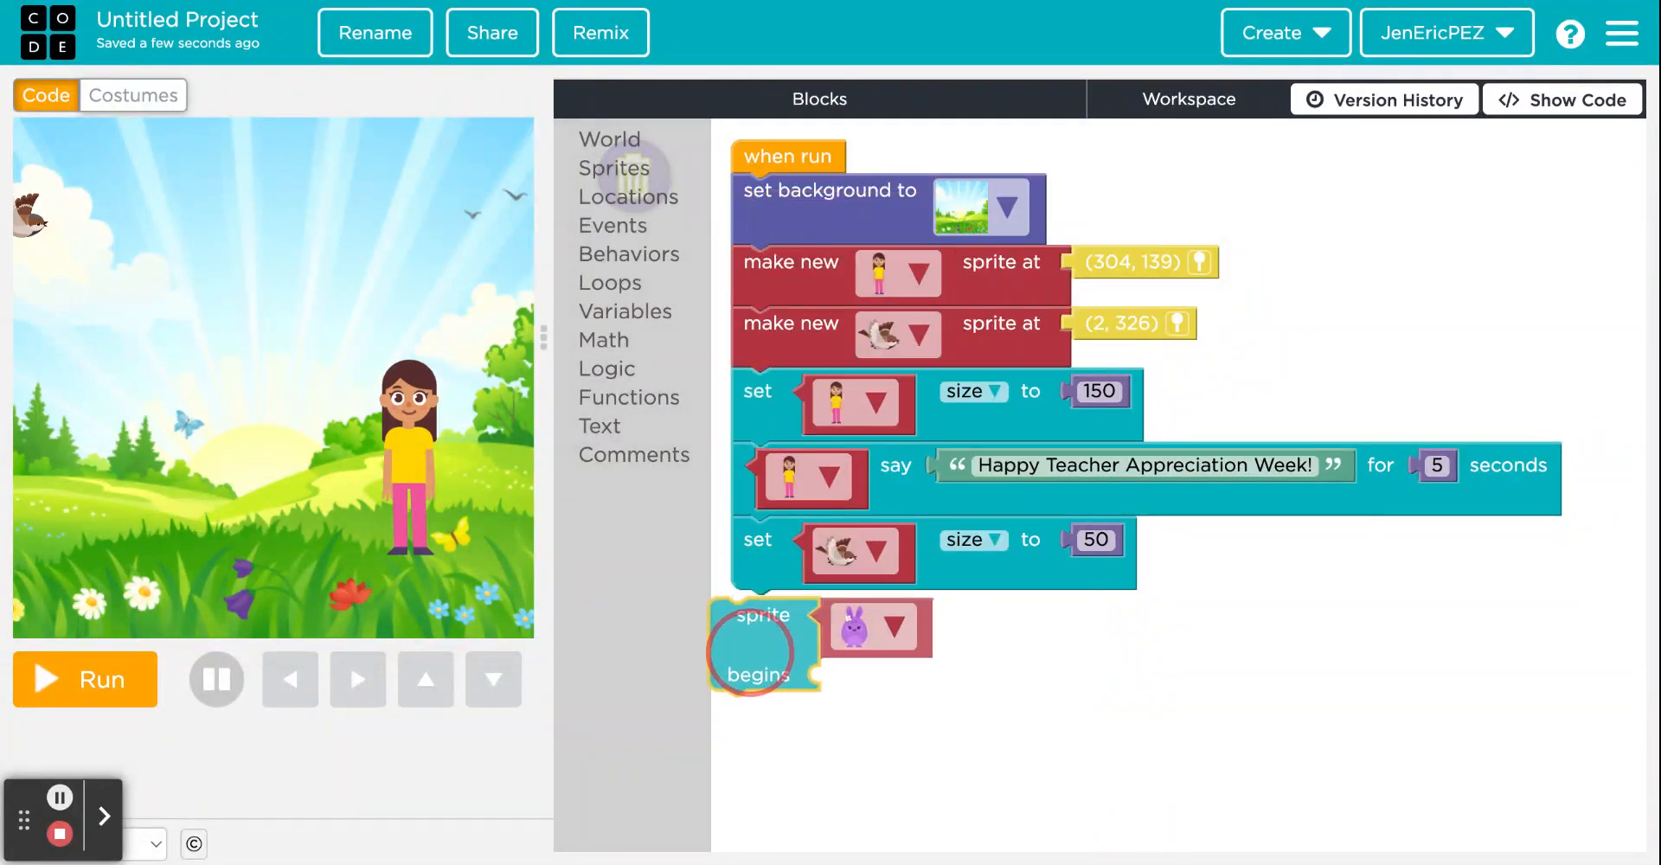
{"action": "left_click_drag", "start_coordinate": [761, 645], "coordinate": [803, 678]}
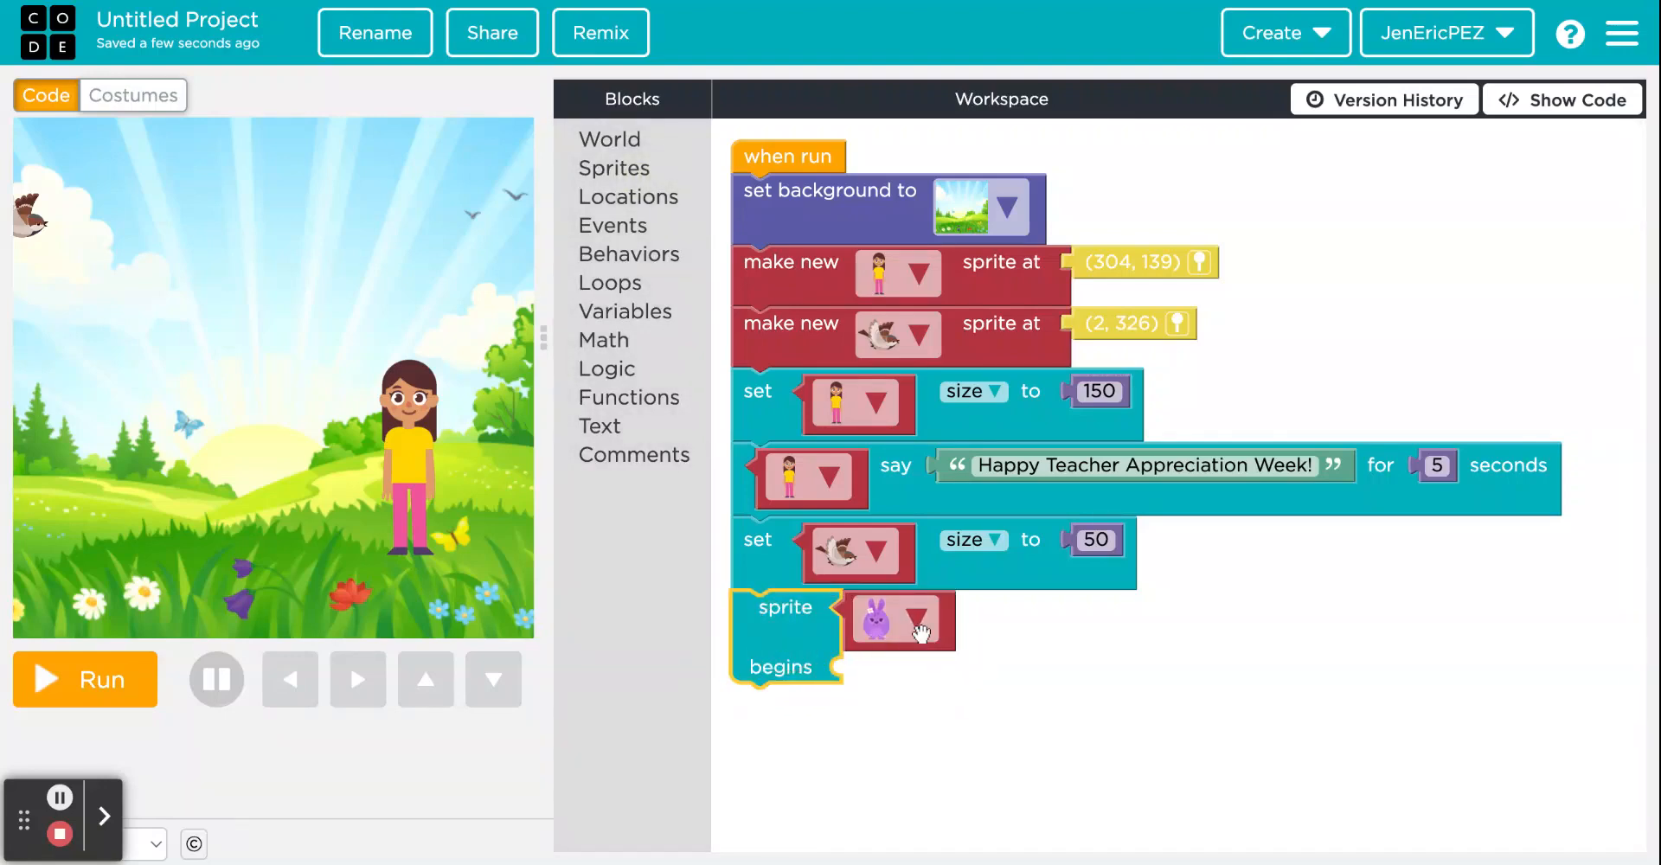
{"action": "left_click", "coordinate": [920, 620]}
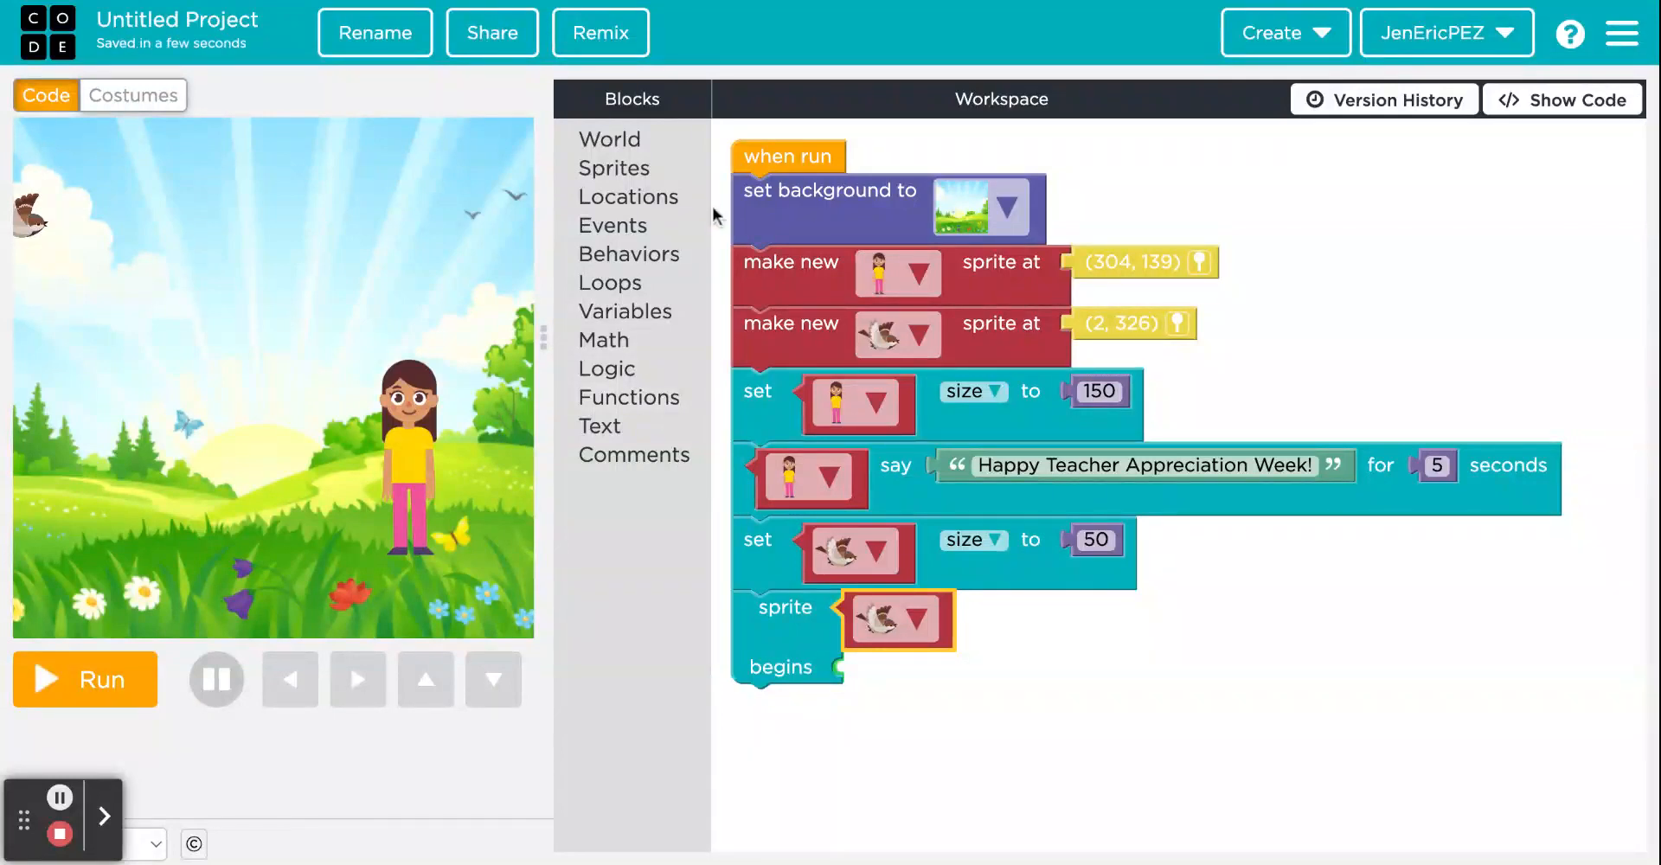
{"action": "left_click", "coordinate": [630, 253]}
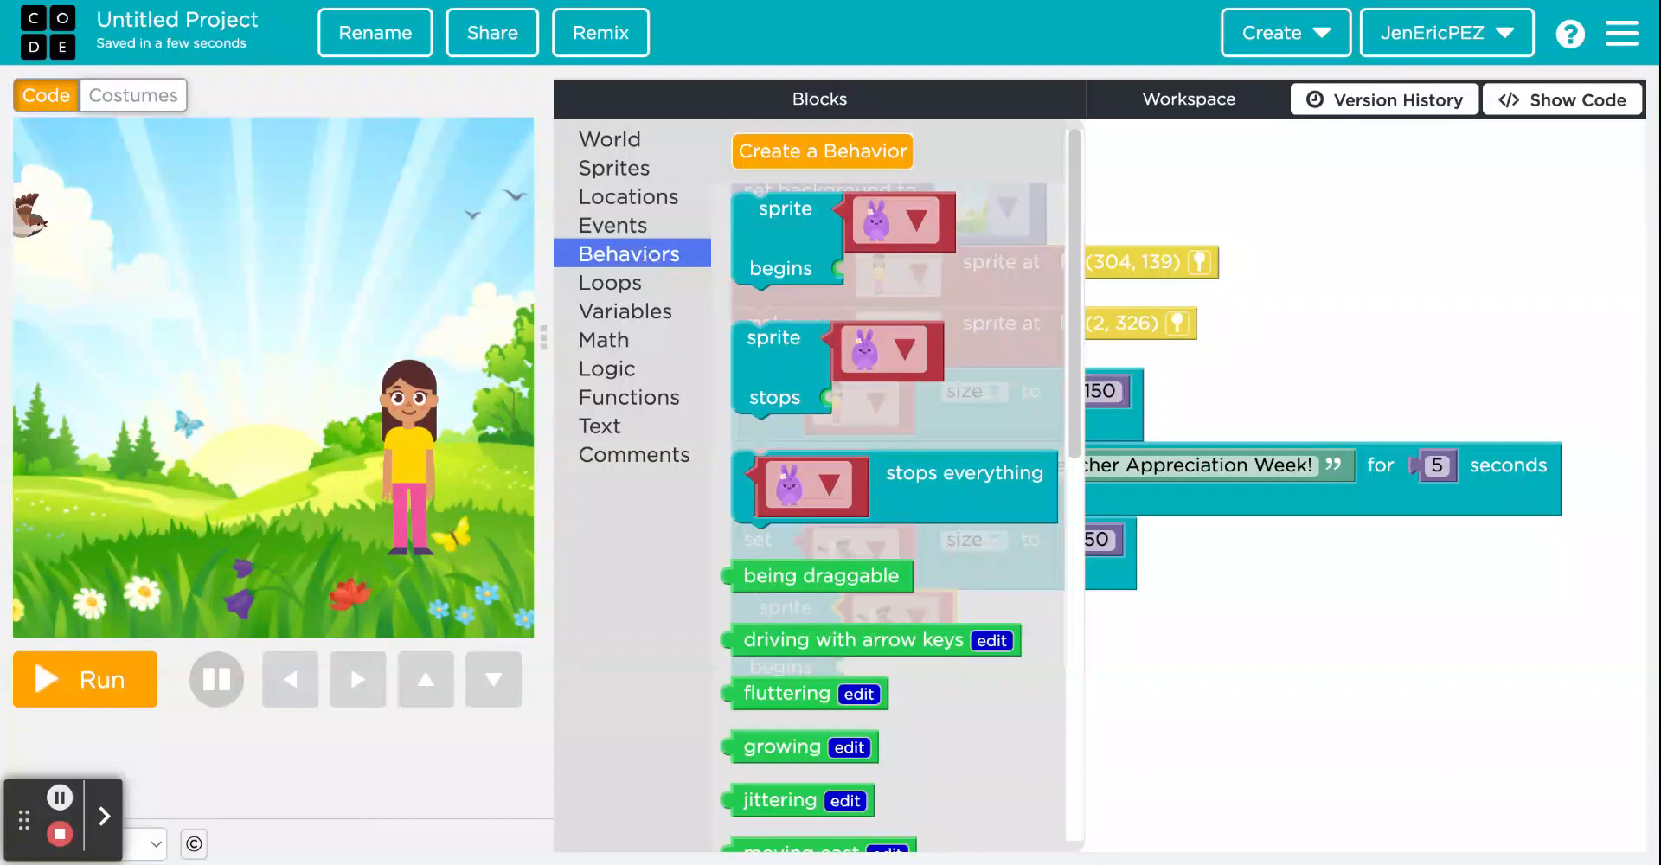
{"action": "mouse_move", "coordinate": [985, 583]}
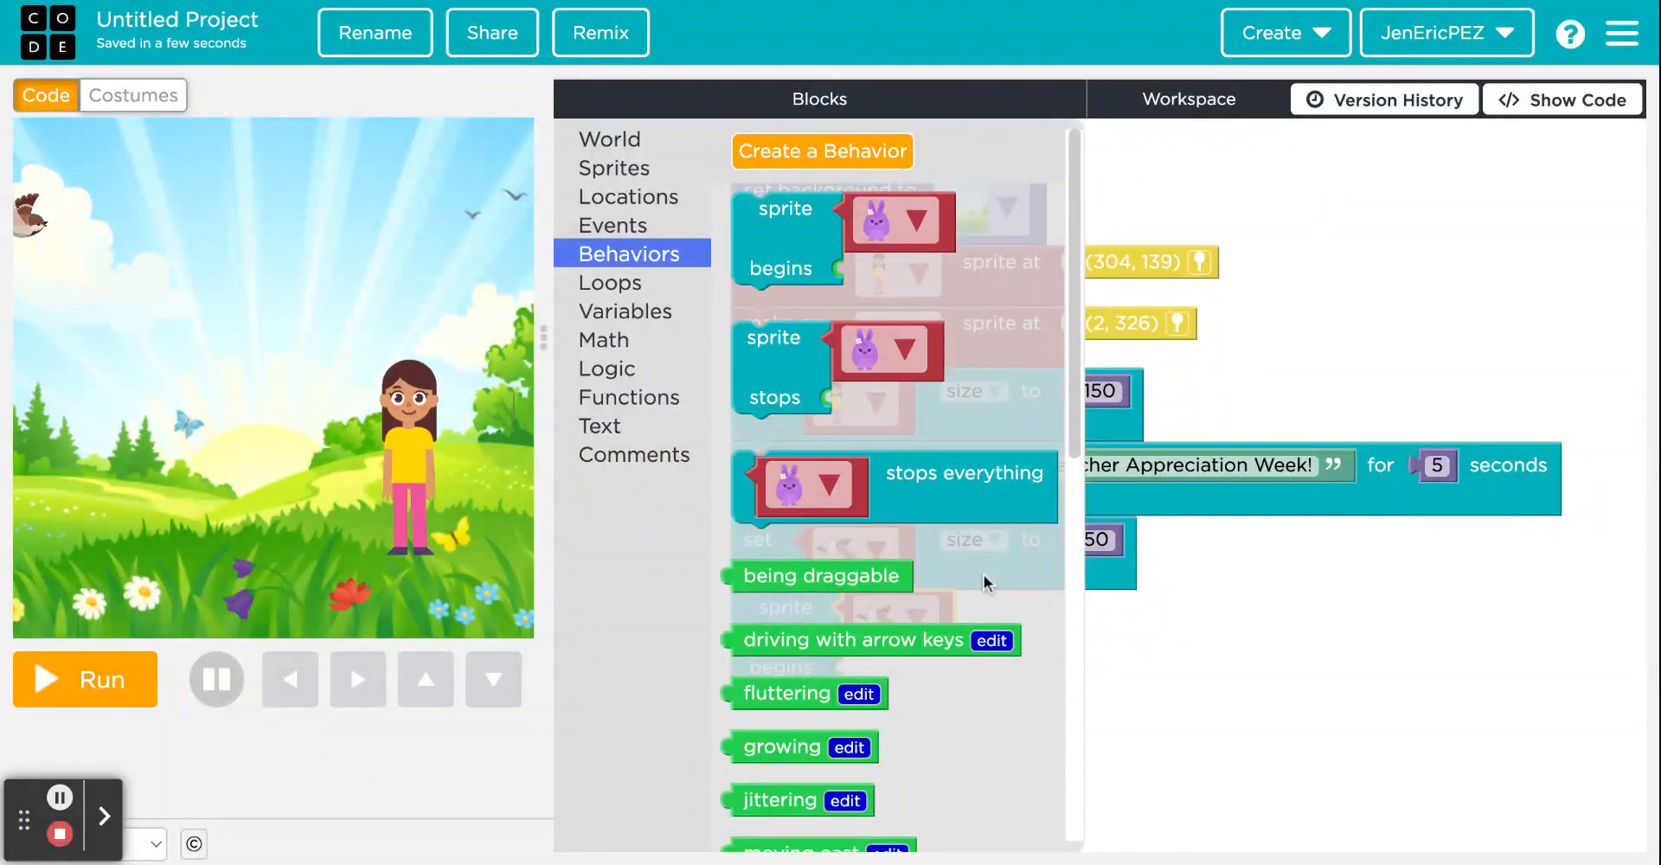
{"action": "scroll", "scroll_direction": "down", "scroll_amount": 3}
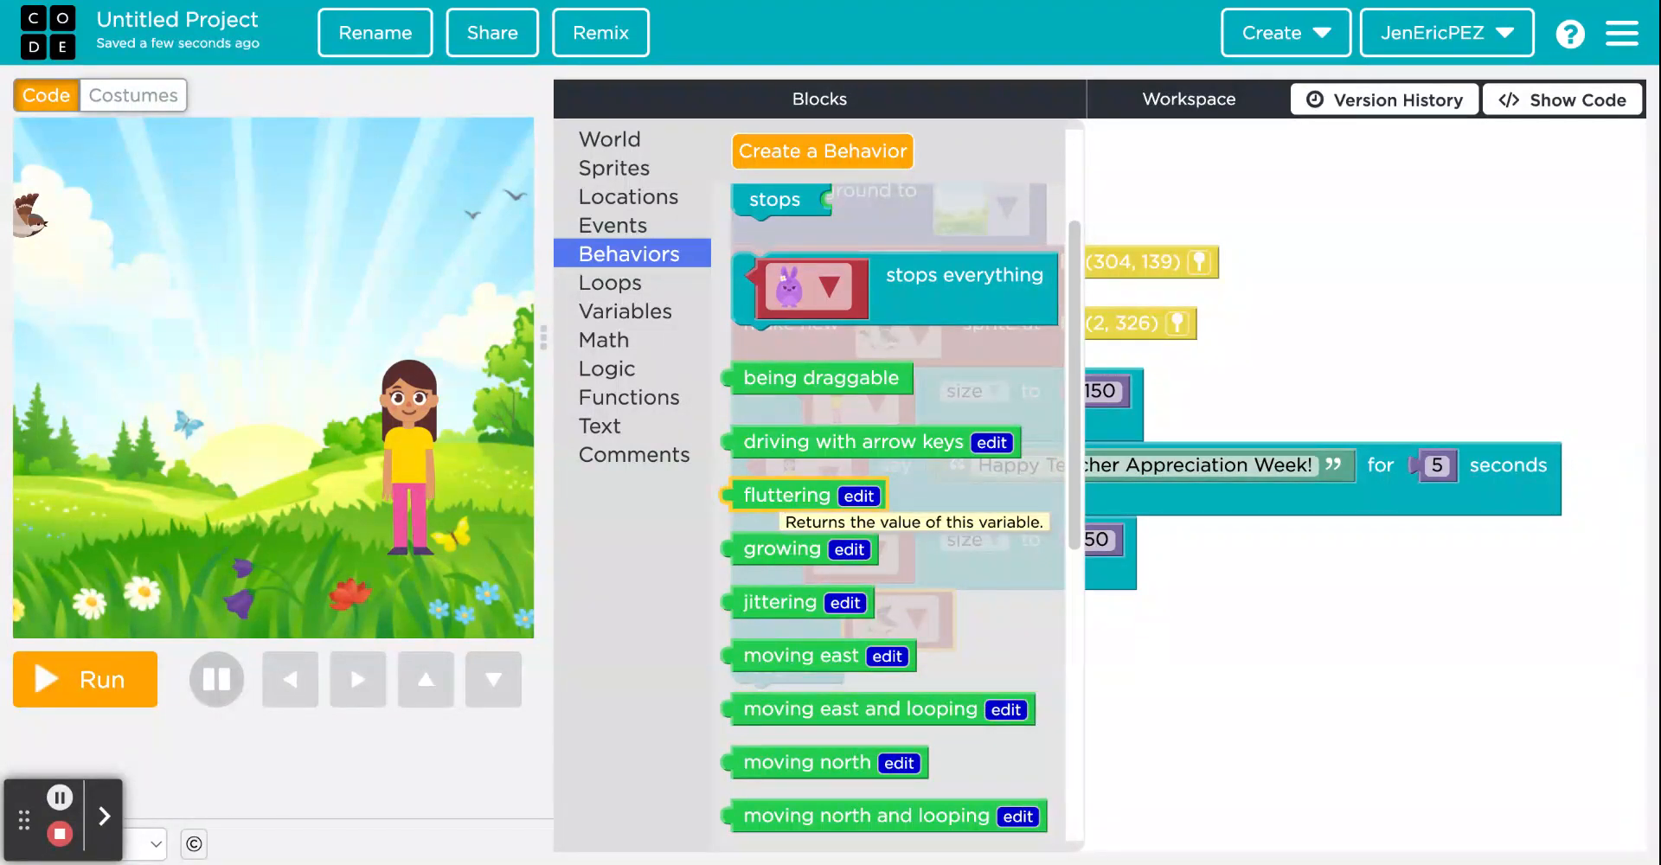
{"action": "scroll", "scroll_direction": "down", "scroll_amount": 3}
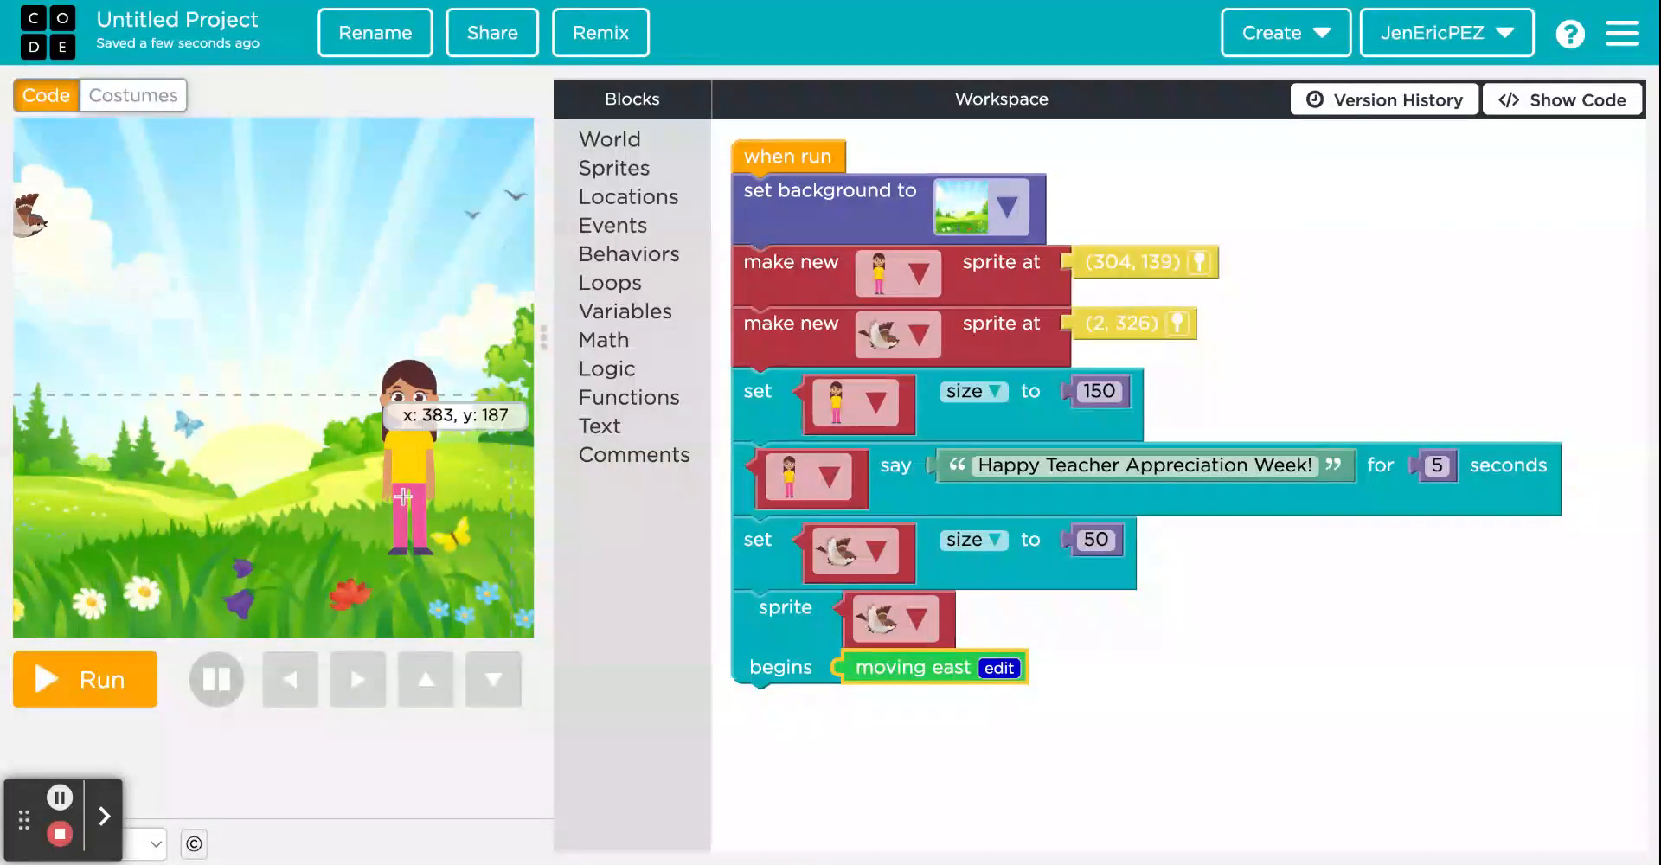
{"action": "left_click", "coordinate": [84, 679]}
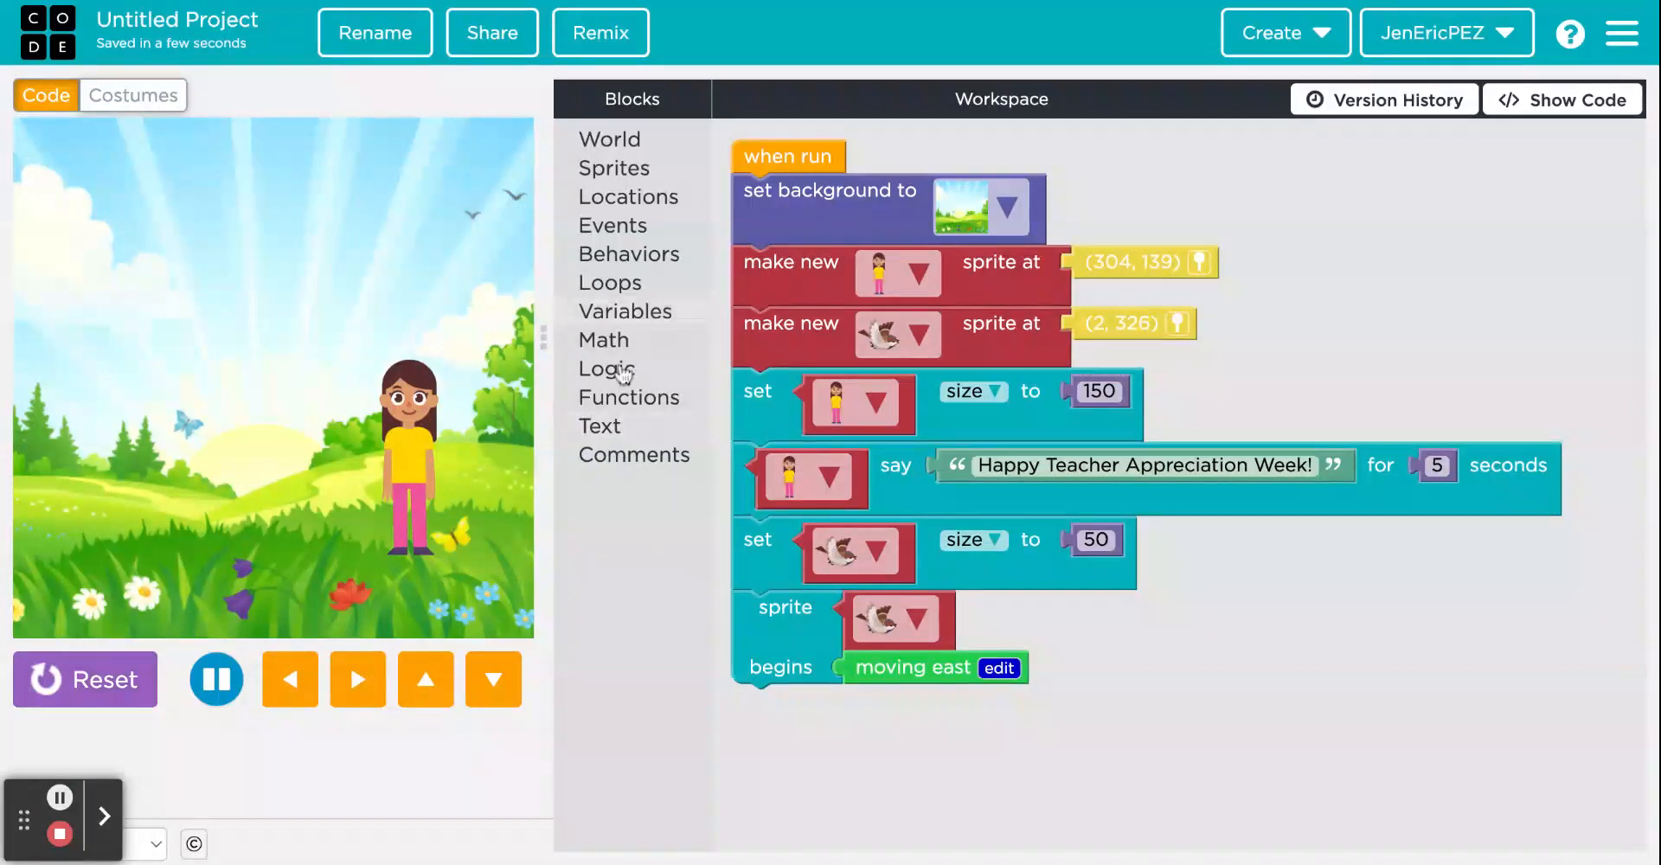
Step: Drop a detached 'say Hello, world! for 4 seconds' block and set it to the girl
{"action": "left_click", "coordinate": [598, 426]}
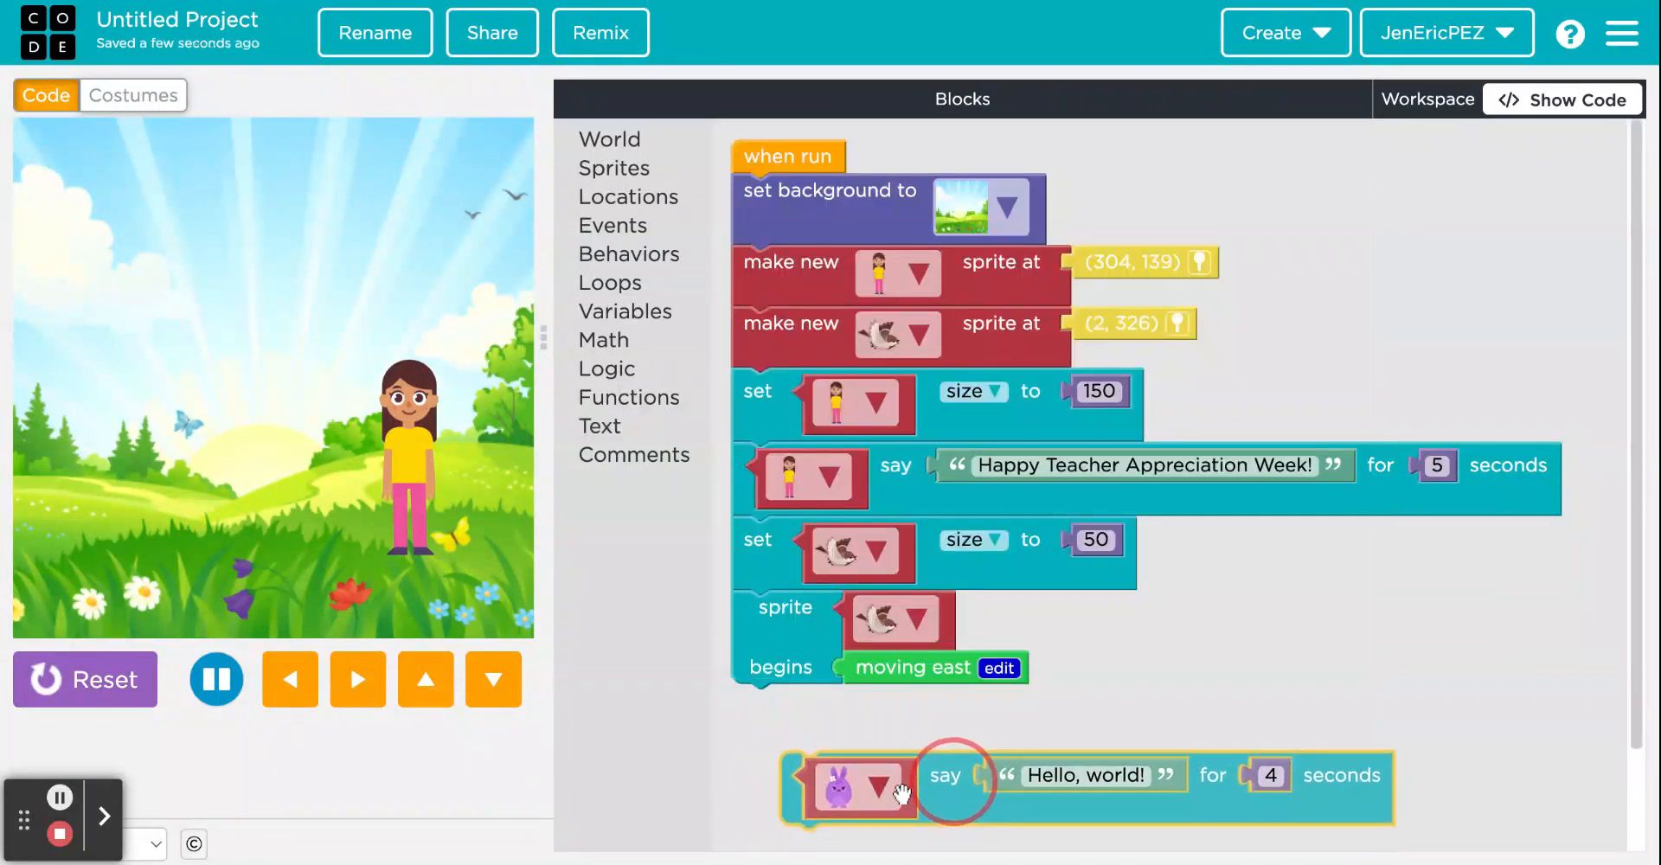
{"action": "left_click_drag", "start_coordinate": [957, 774], "coordinate": [899, 728]}
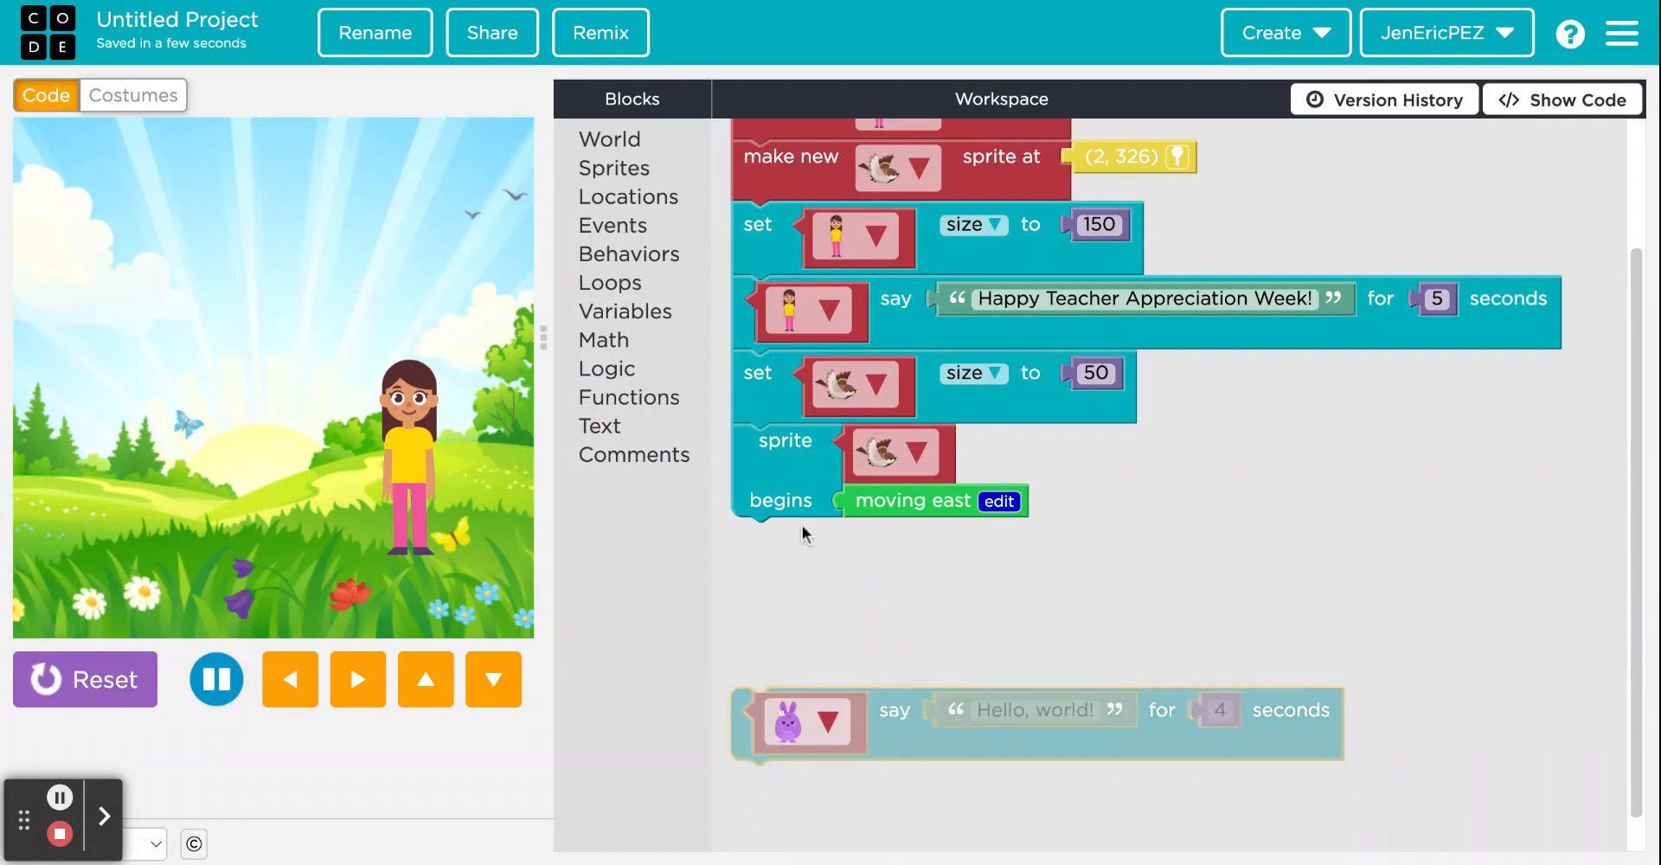
{"action": "mouse_move", "coordinate": [831, 536]}
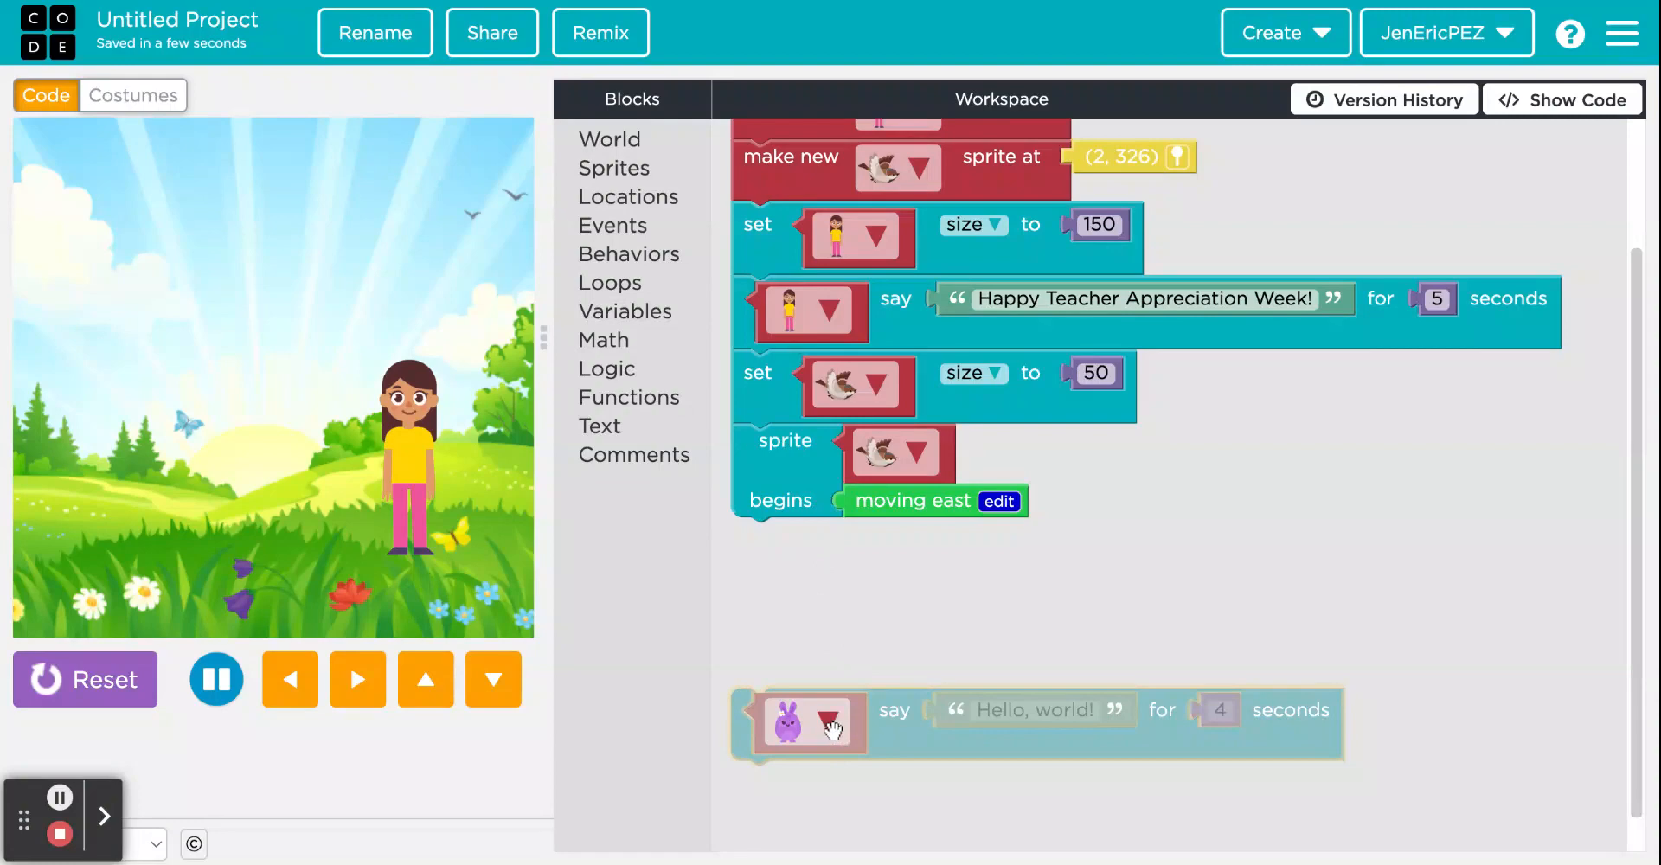
{"action": "left_click", "coordinate": [830, 725]}
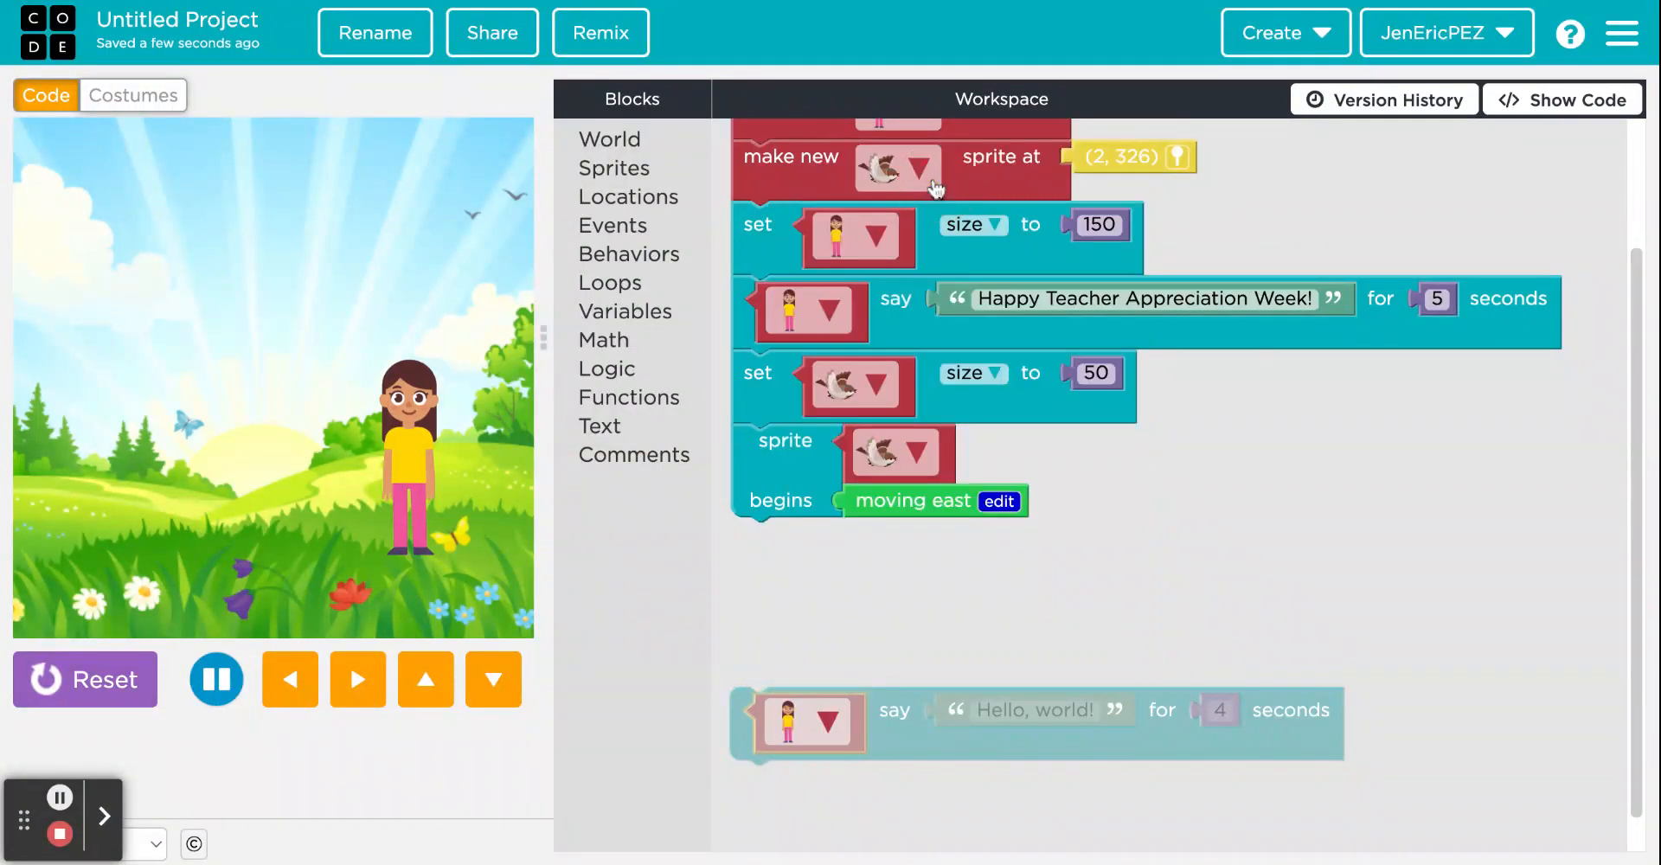
{"action": "mouse_move", "coordinate": [744, 532]}
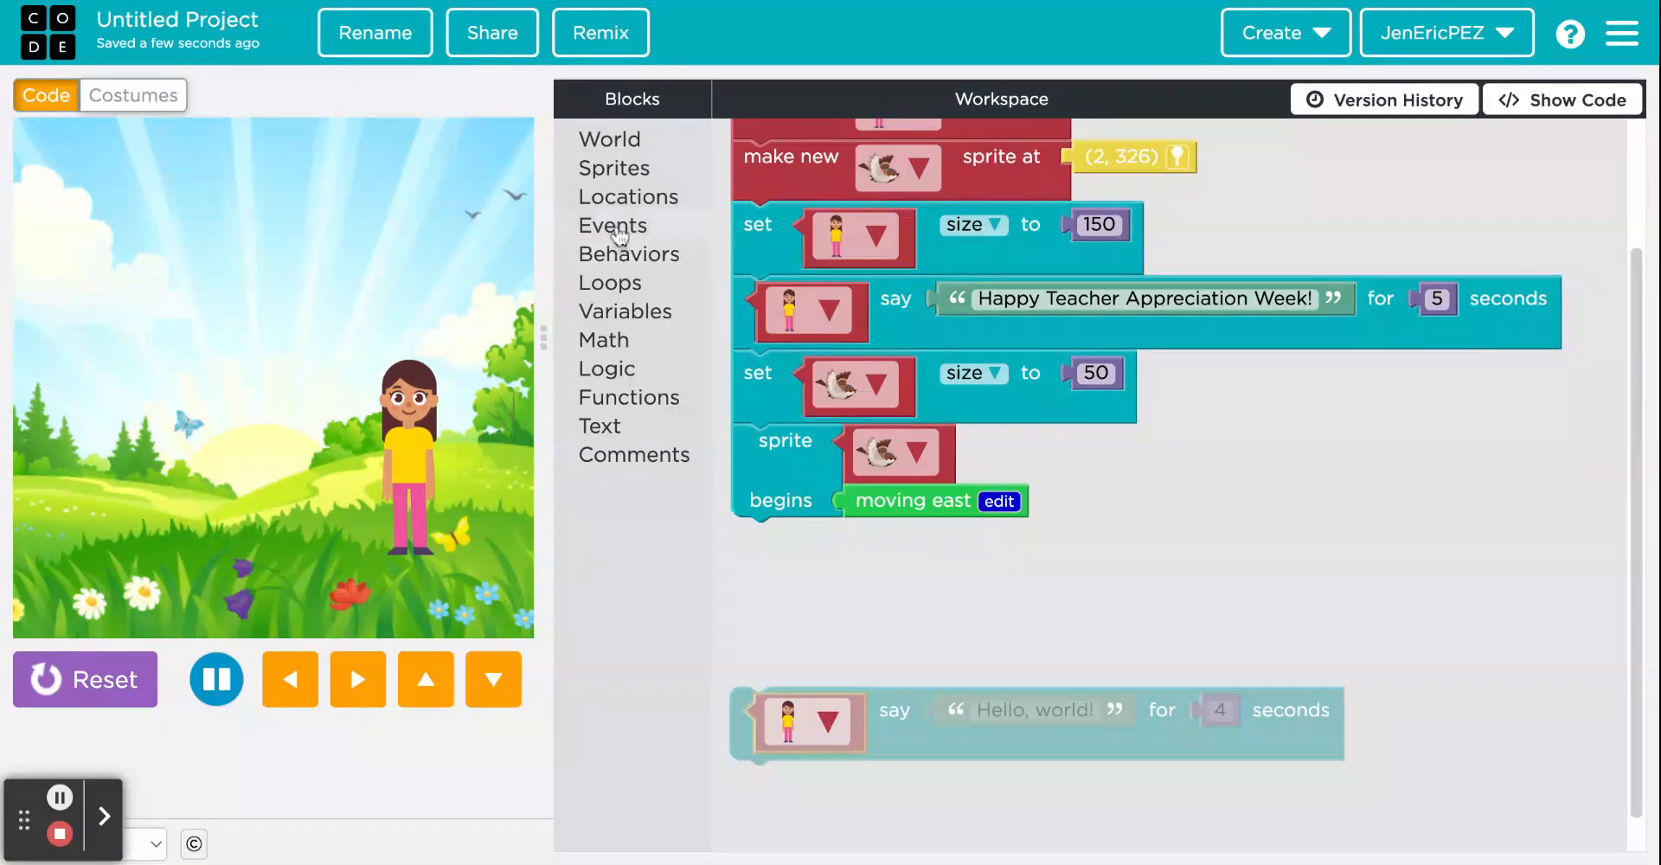
Step: Add an 'at seconds' event and change its time from 3 to 6 seconds
{"action": "left_click", "coordinate": [612, 225]}
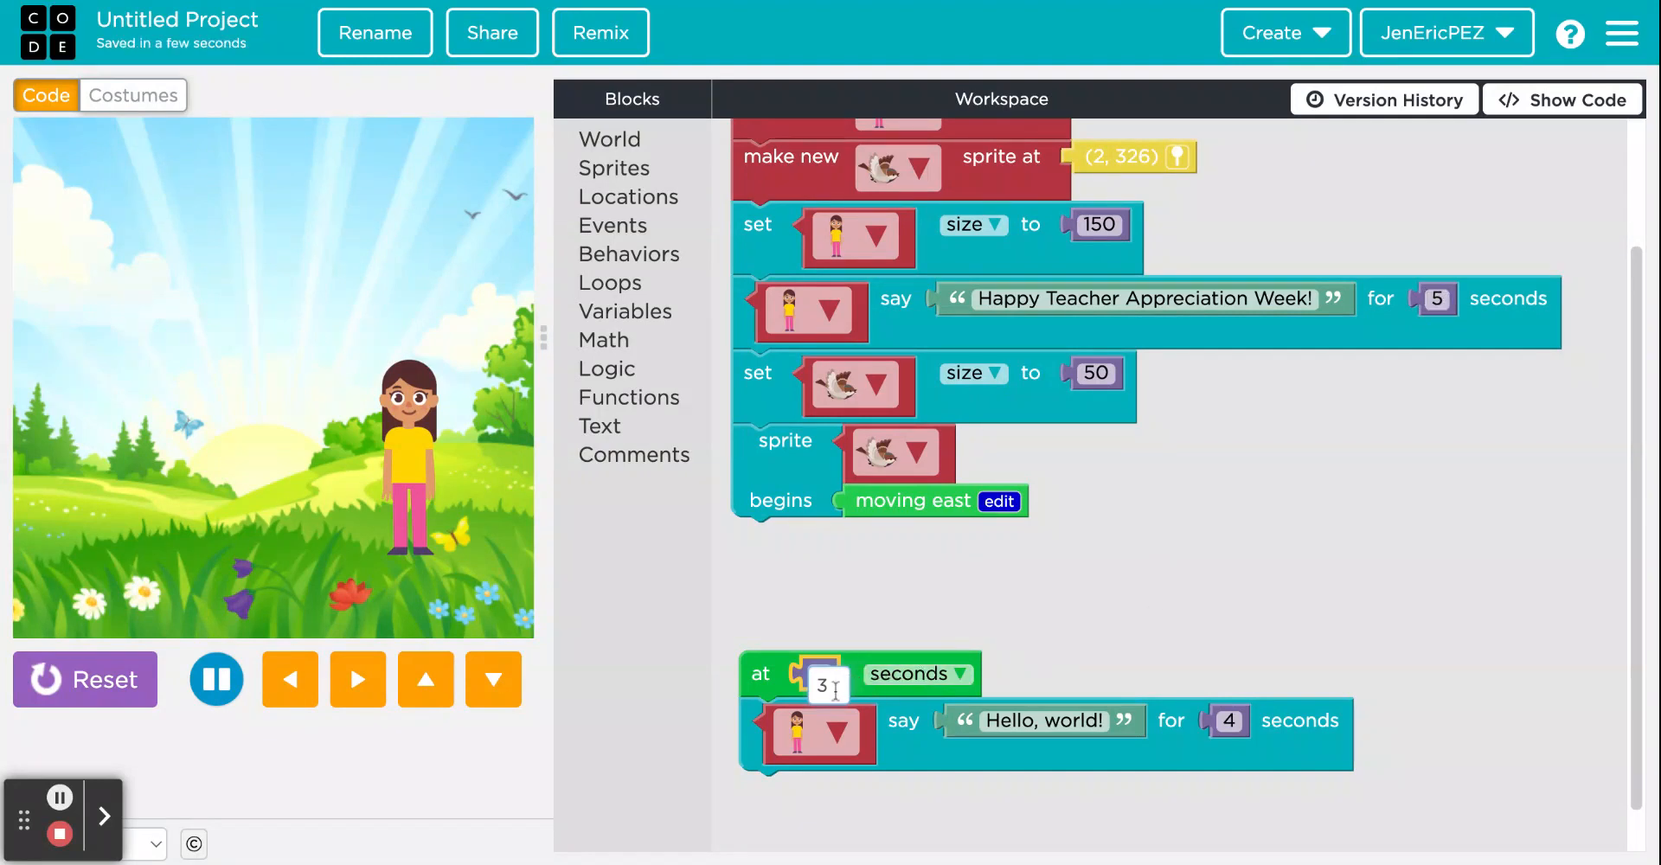
{"action": "key", "text": "Backspace"}
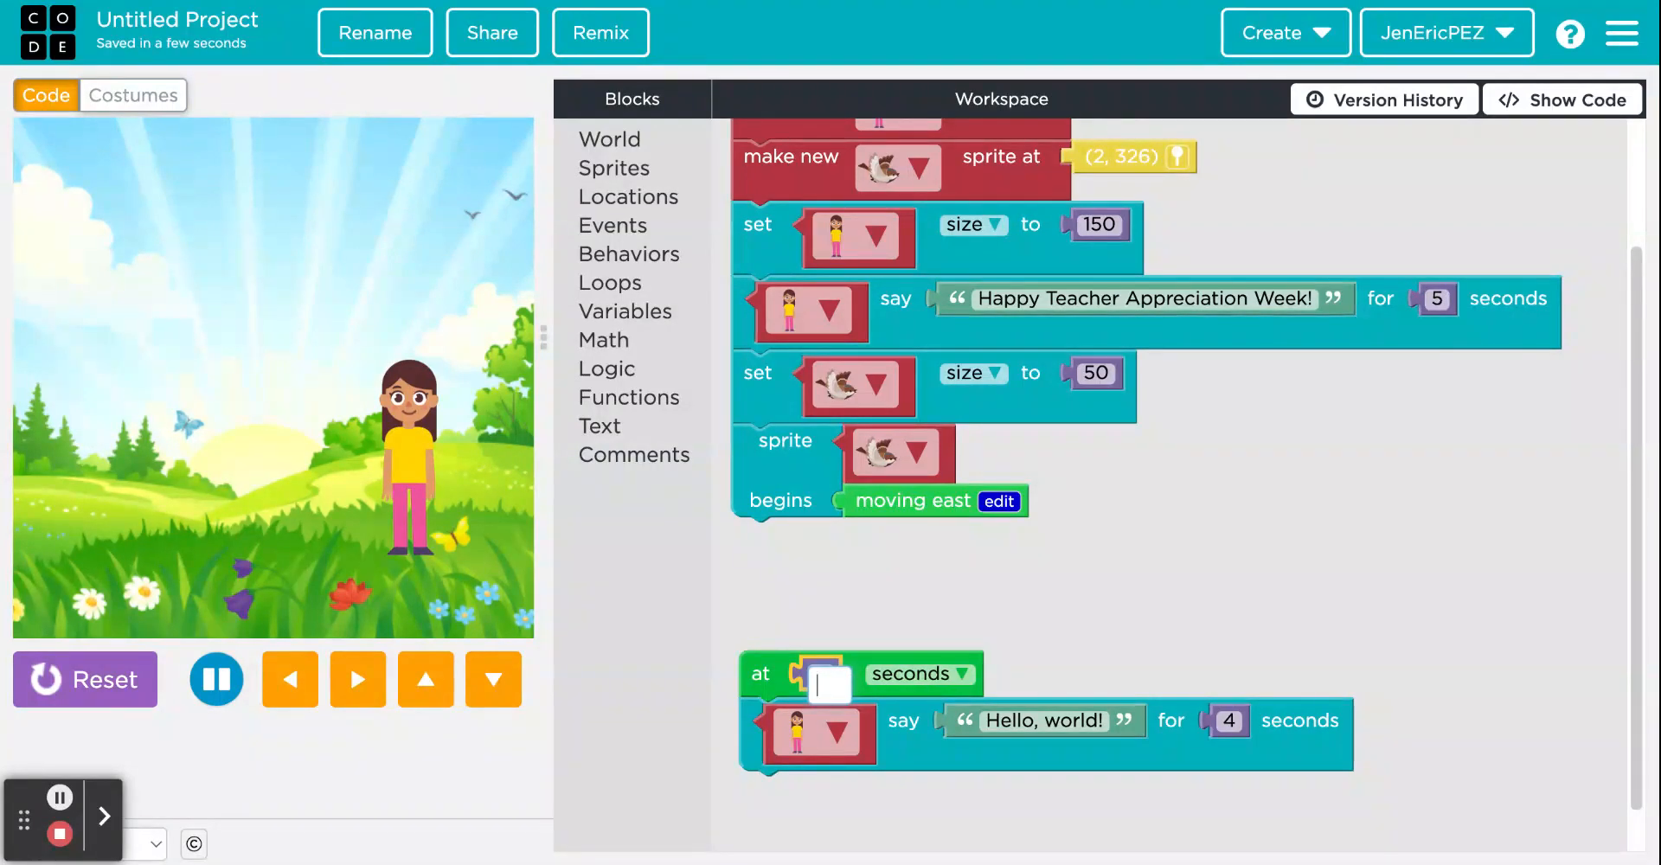
{"action": "type", "text": "6"}
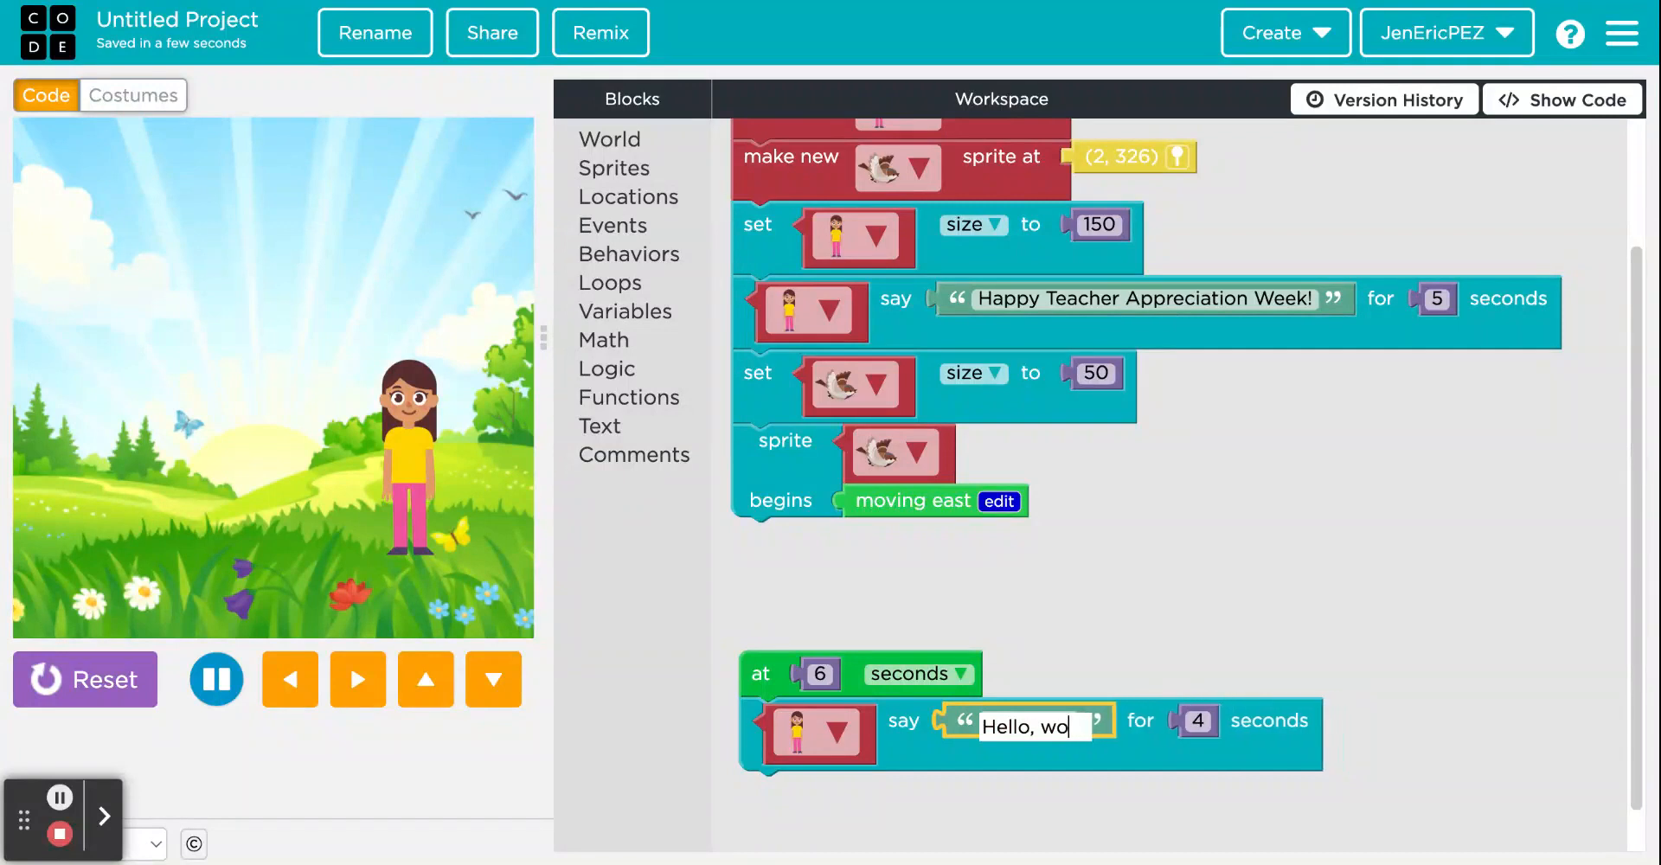
Step: Make the girl say 'Thank you for everything you do for our Mr. Sauceda' at 6 seconds
{"action": "type", "text": "Thank you for e"}
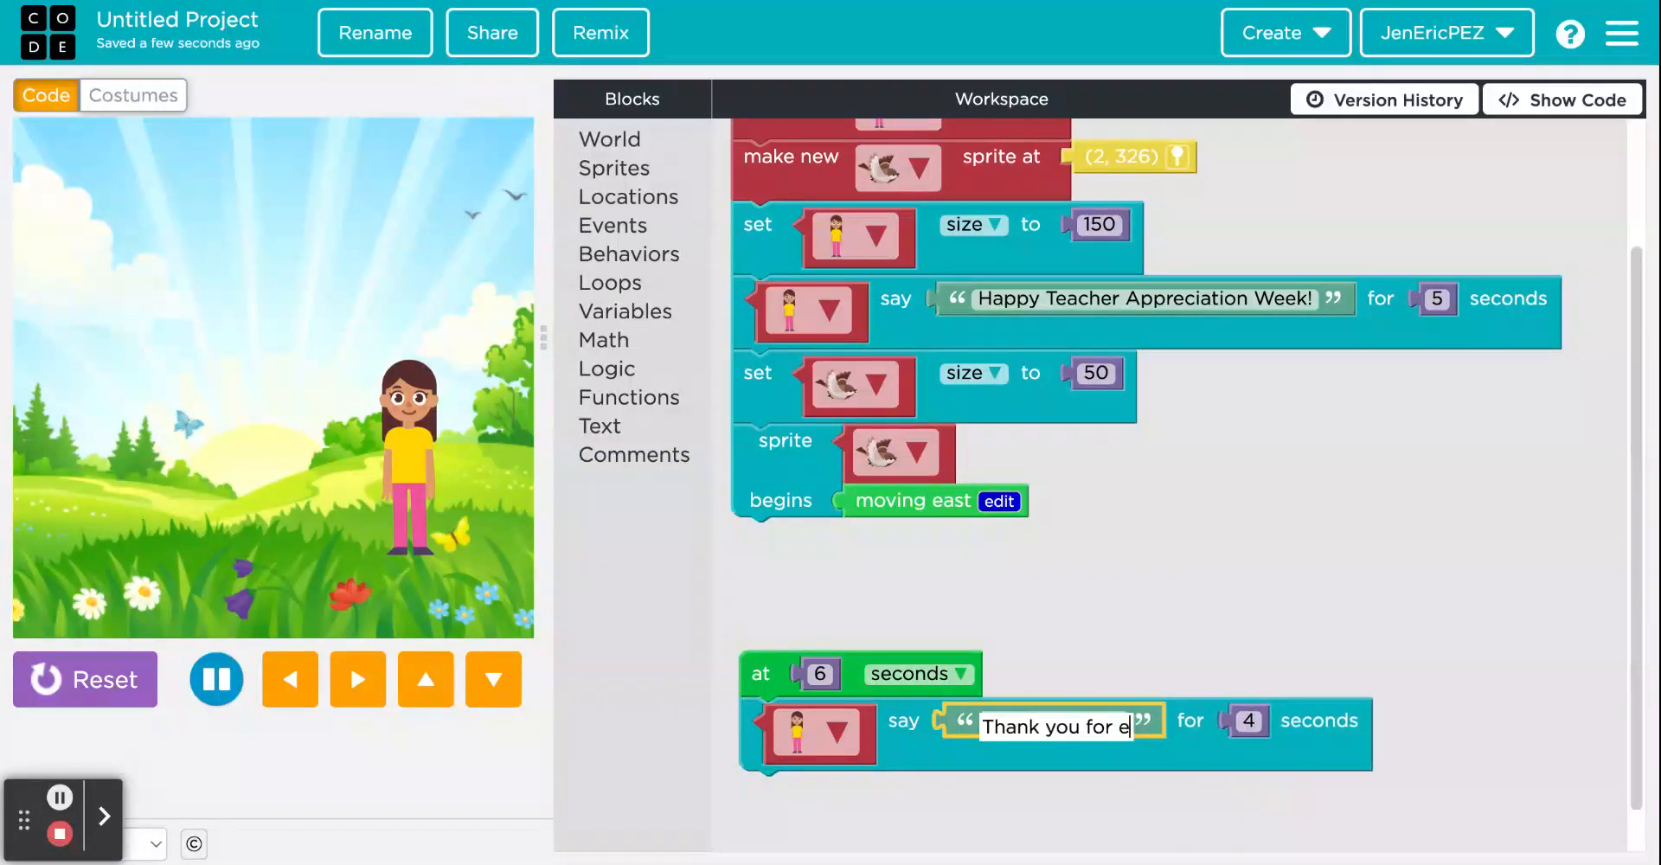
{"action": "type", "text": "verythin"}
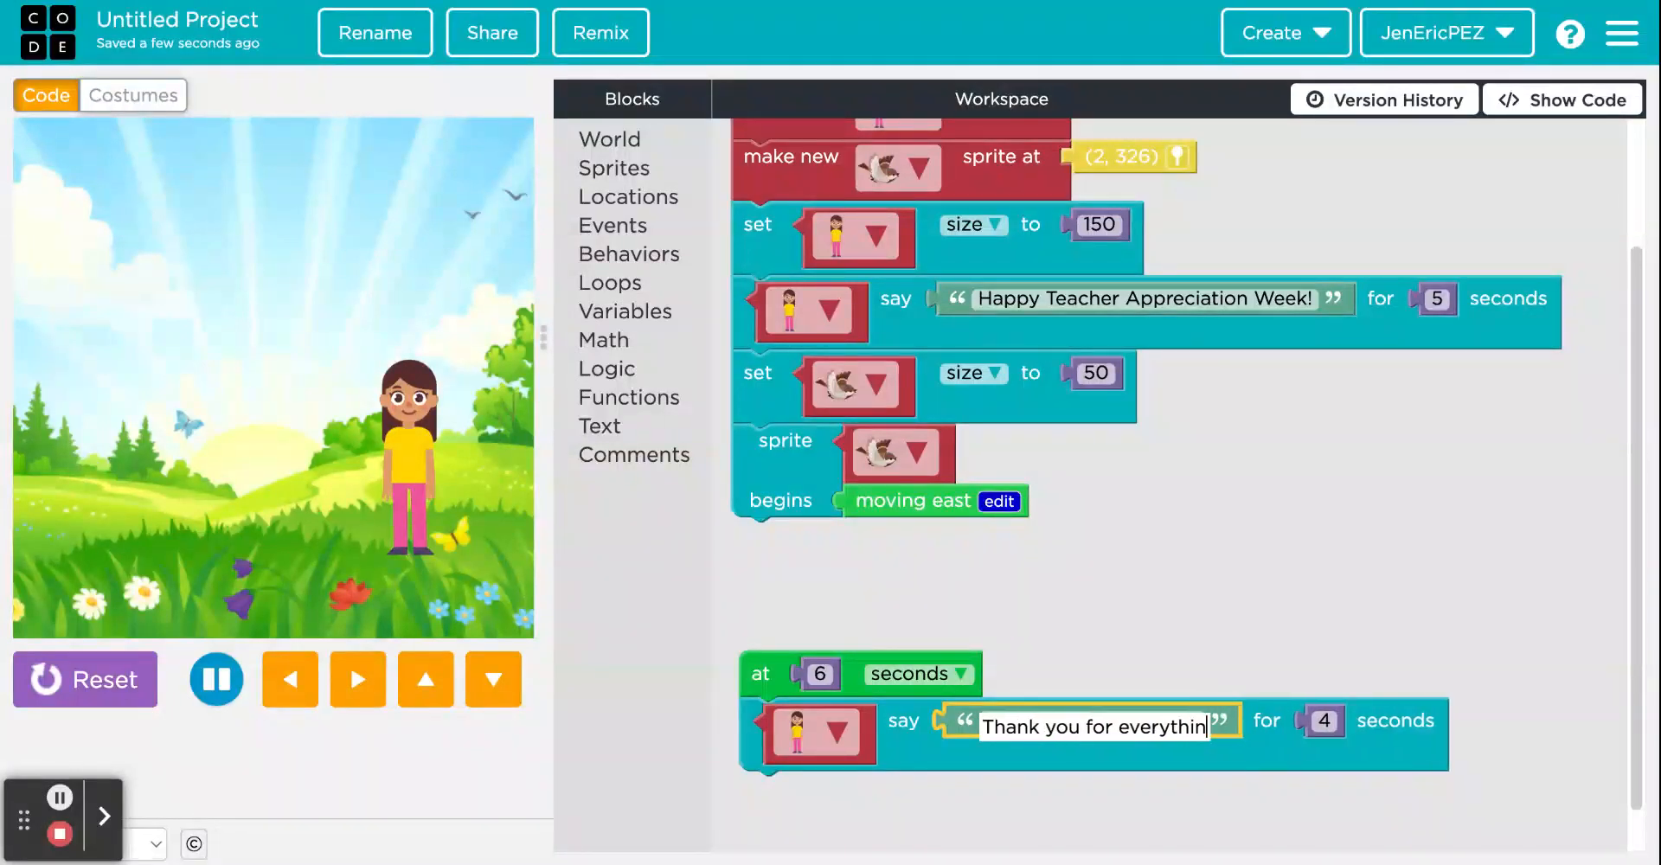
{"action": "type", "text": "you do for o"}
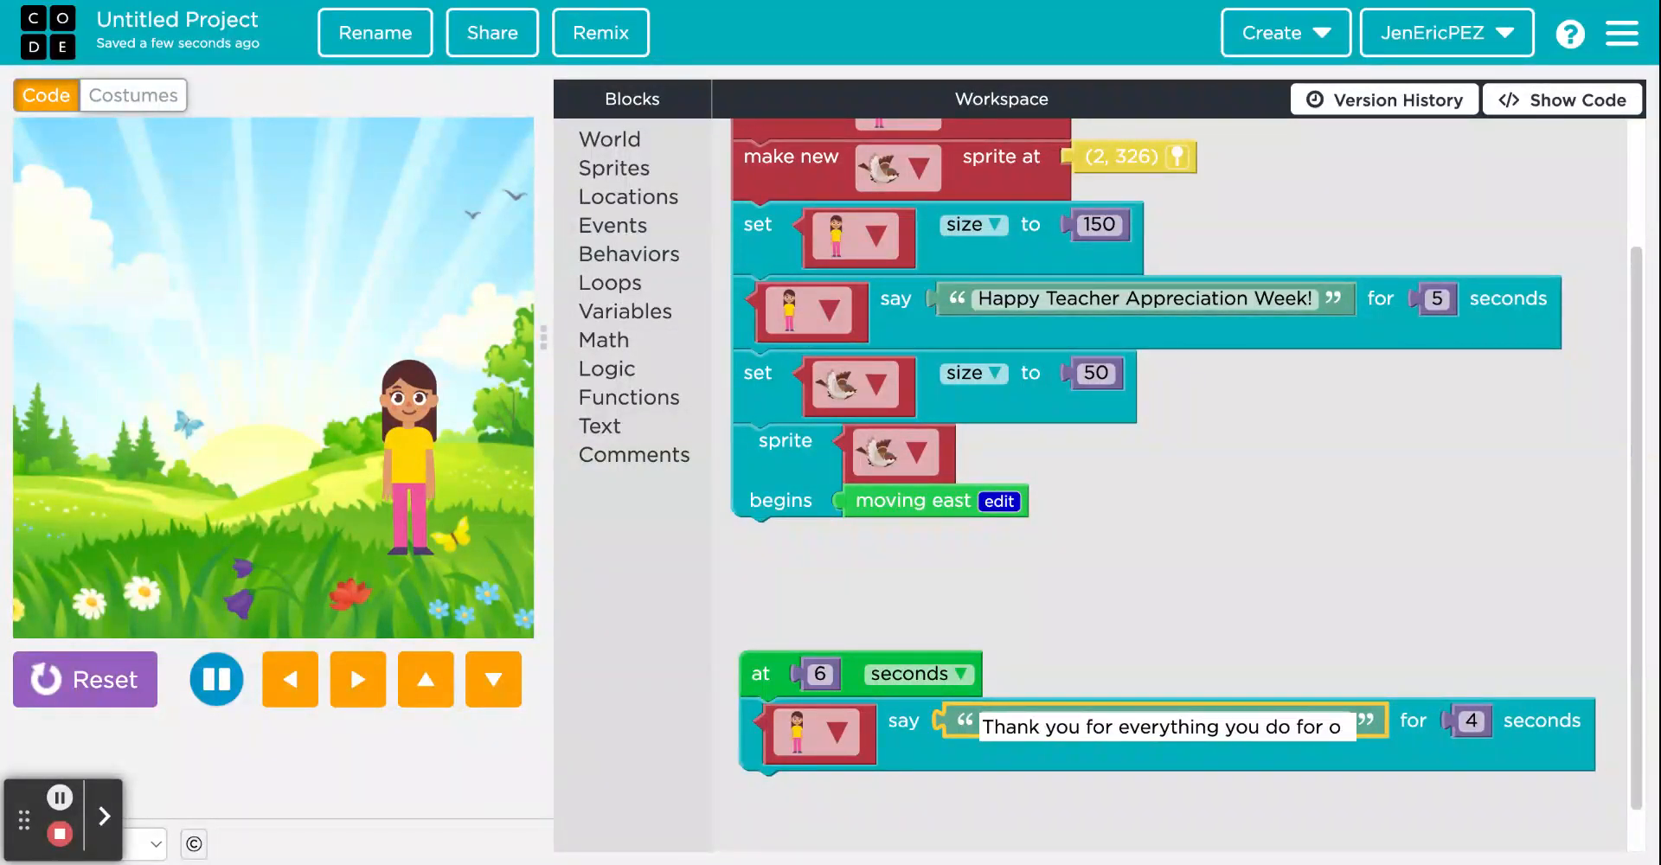
{"action": "type", "text": "ur class"}
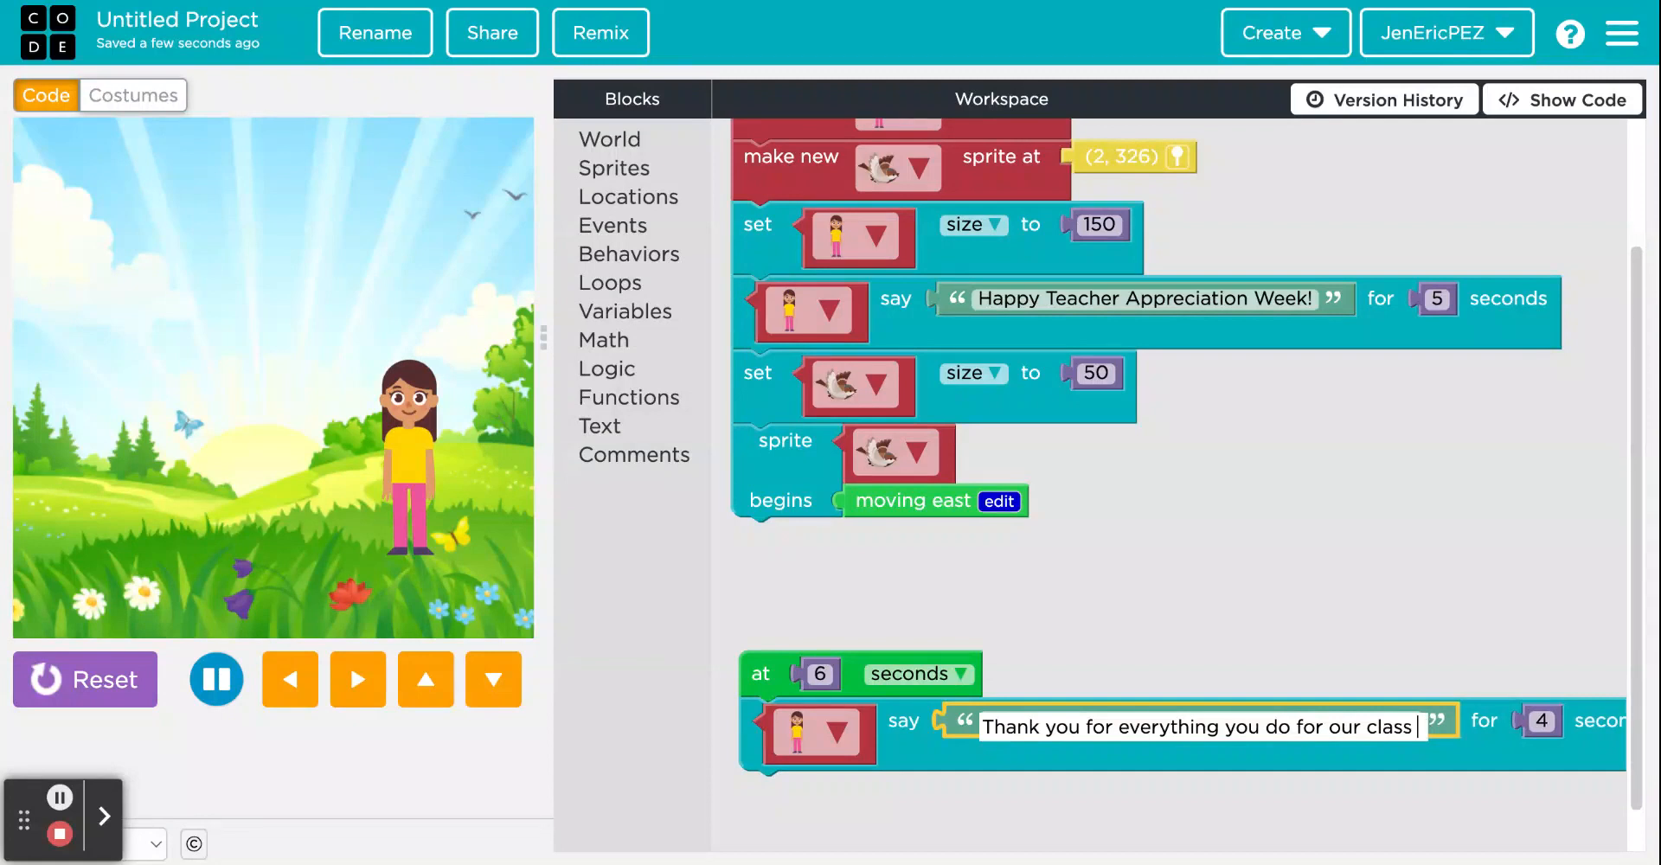
{"action": "type", "text": "Mr. Sauceda"}
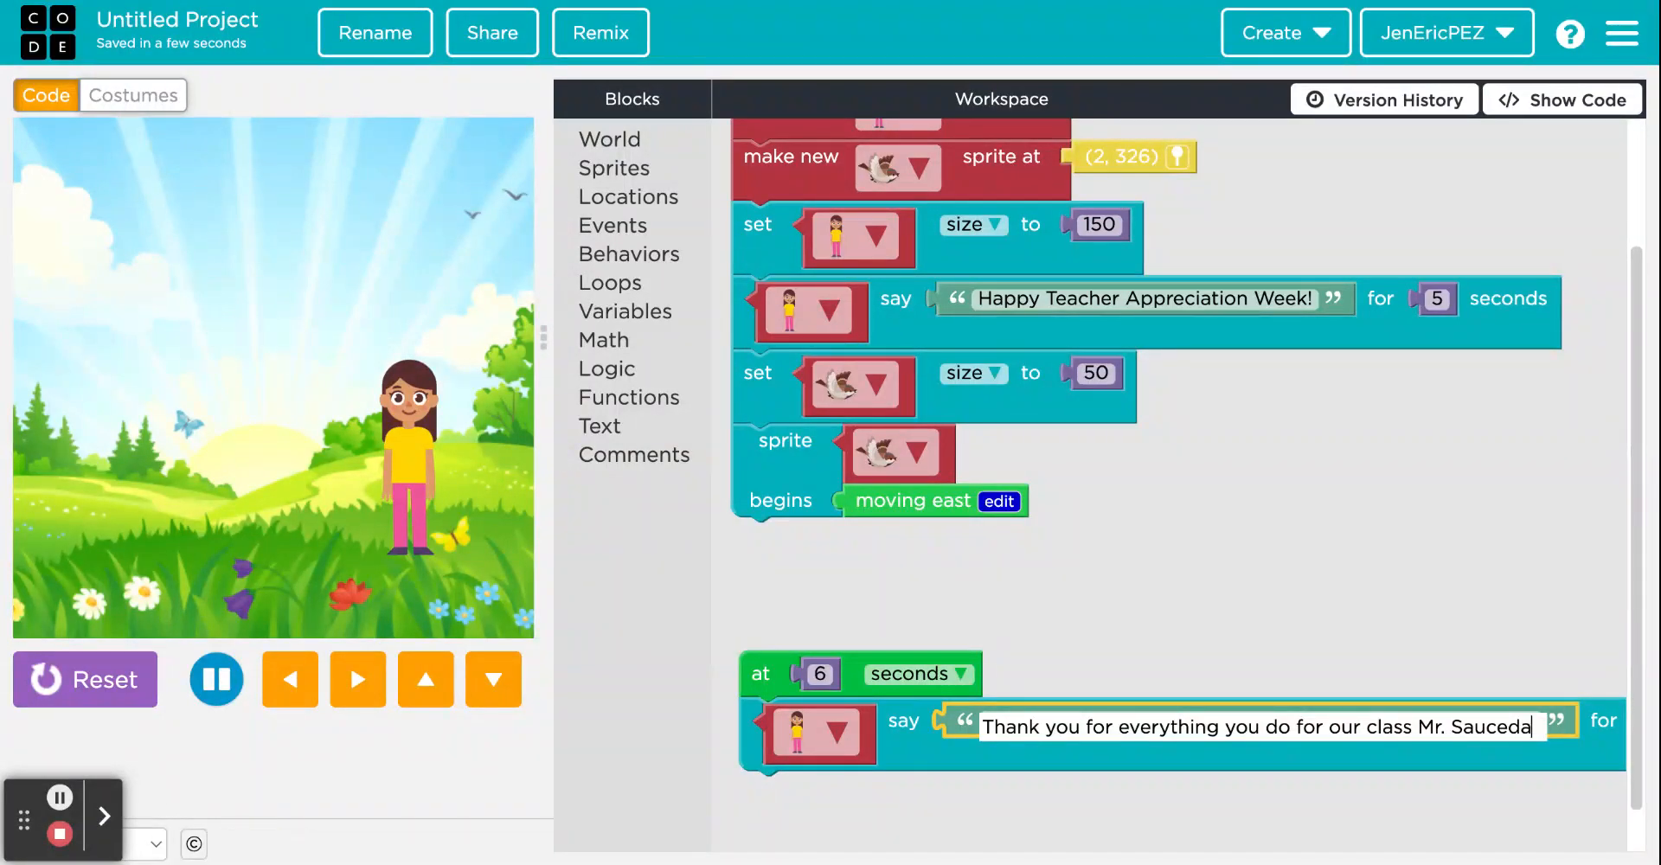
{"action": "left_click", "coordinate": [651, 668]}
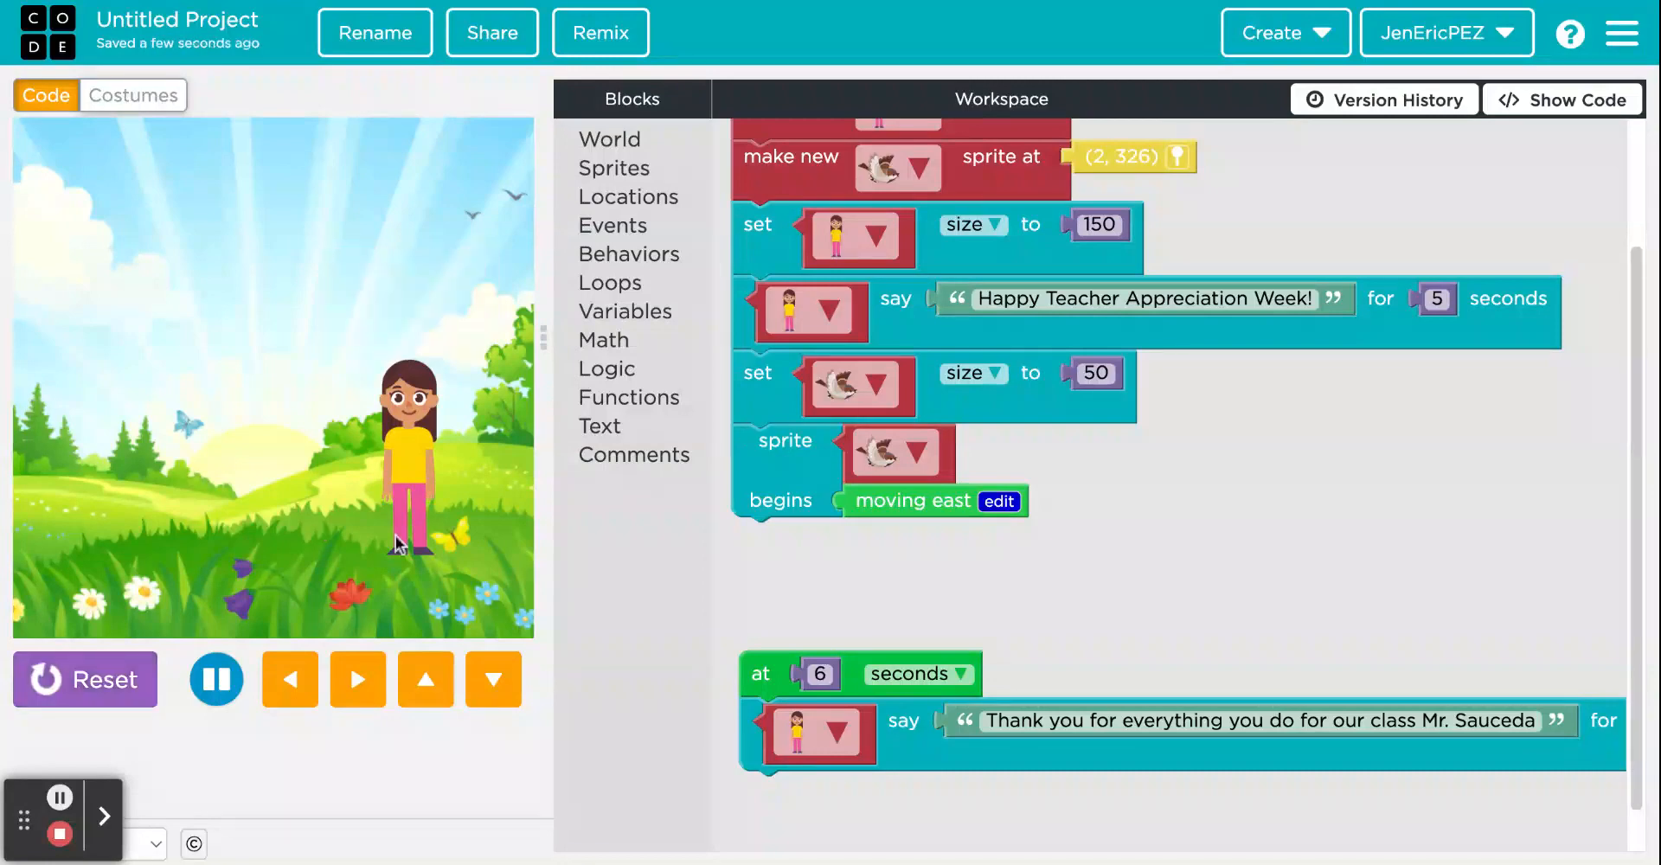
Step: Create a new swallow sprite positioned at (60, 126) on the left of the meadow
{"action": "left_click", "coordinate": [615, 166]}
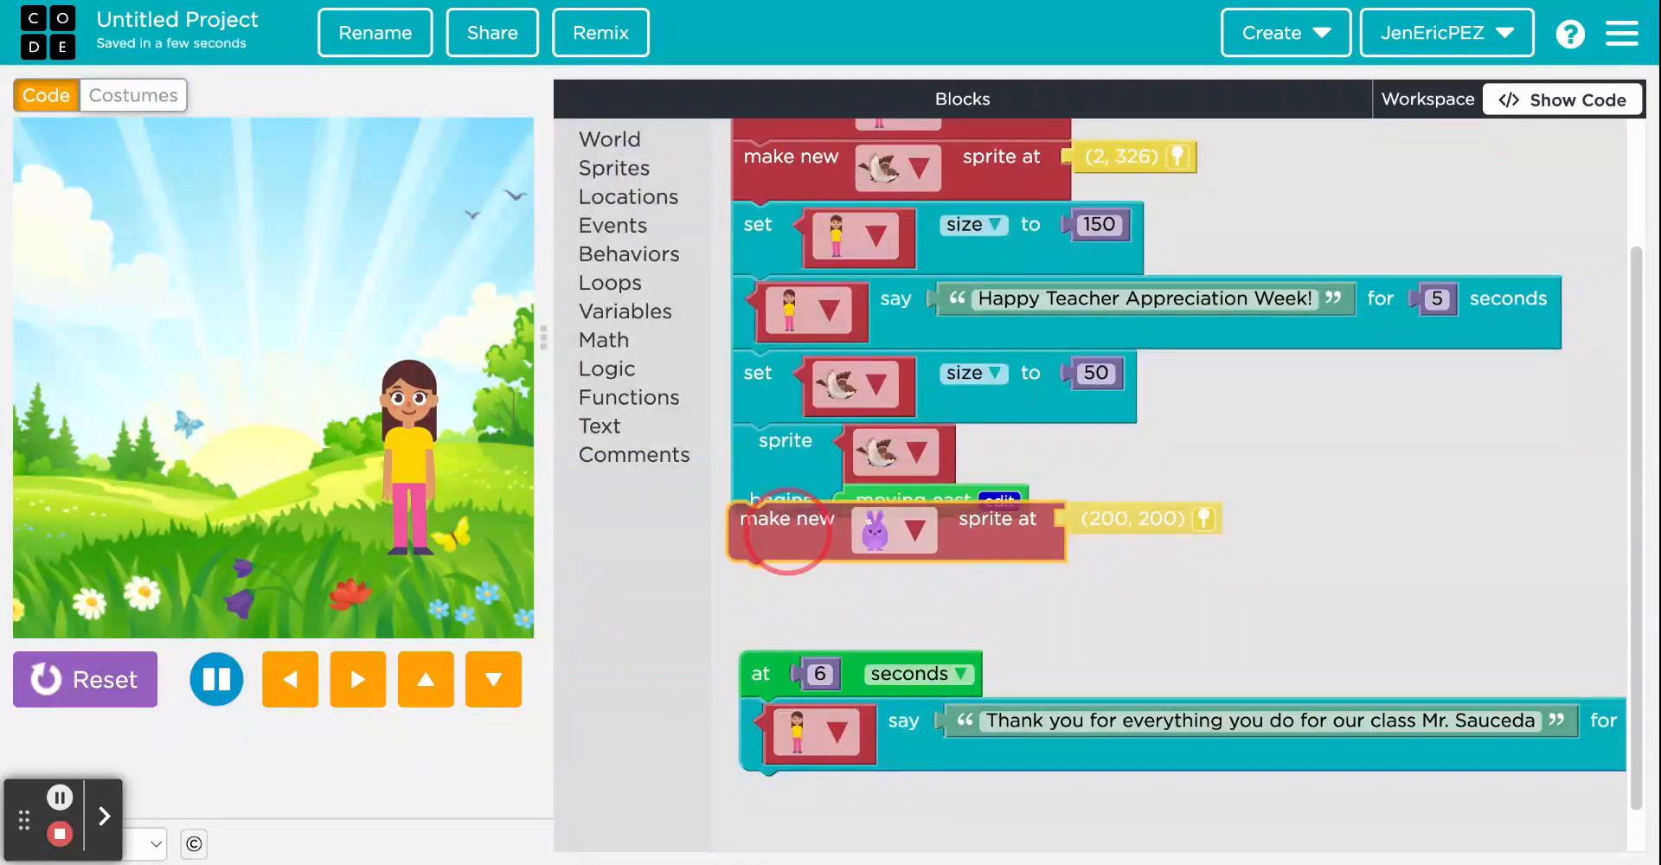
{"action": "left_click", "coordinate": [920, 530]}
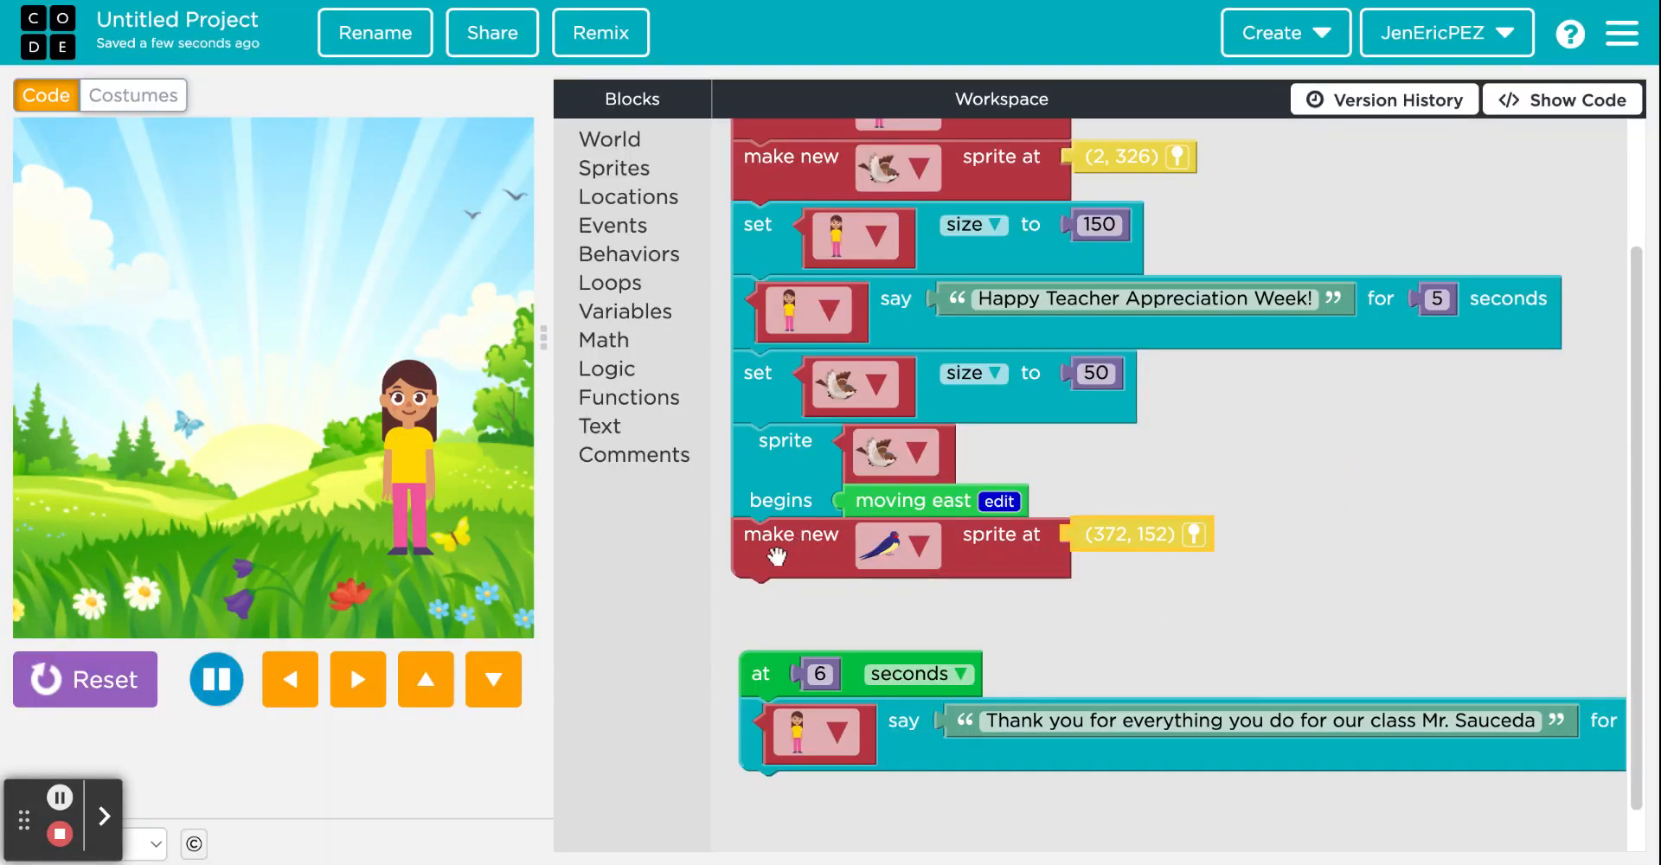
{"action": "left_click", "coordinate": [84, 679]}
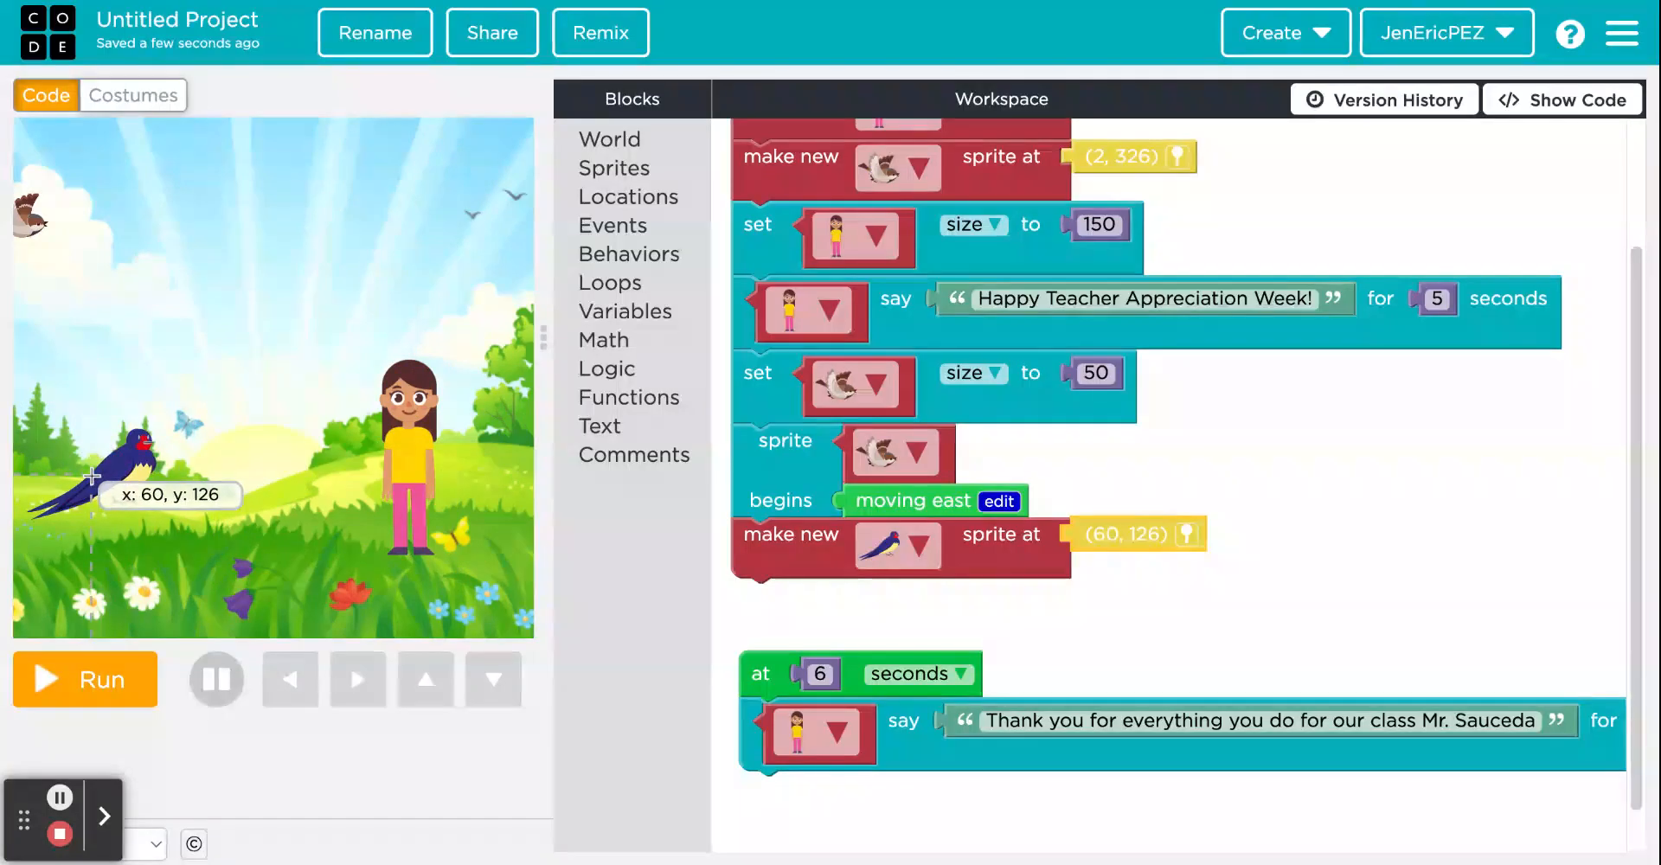
{"action": "mouse_move", "coordinate": [645, 284]}
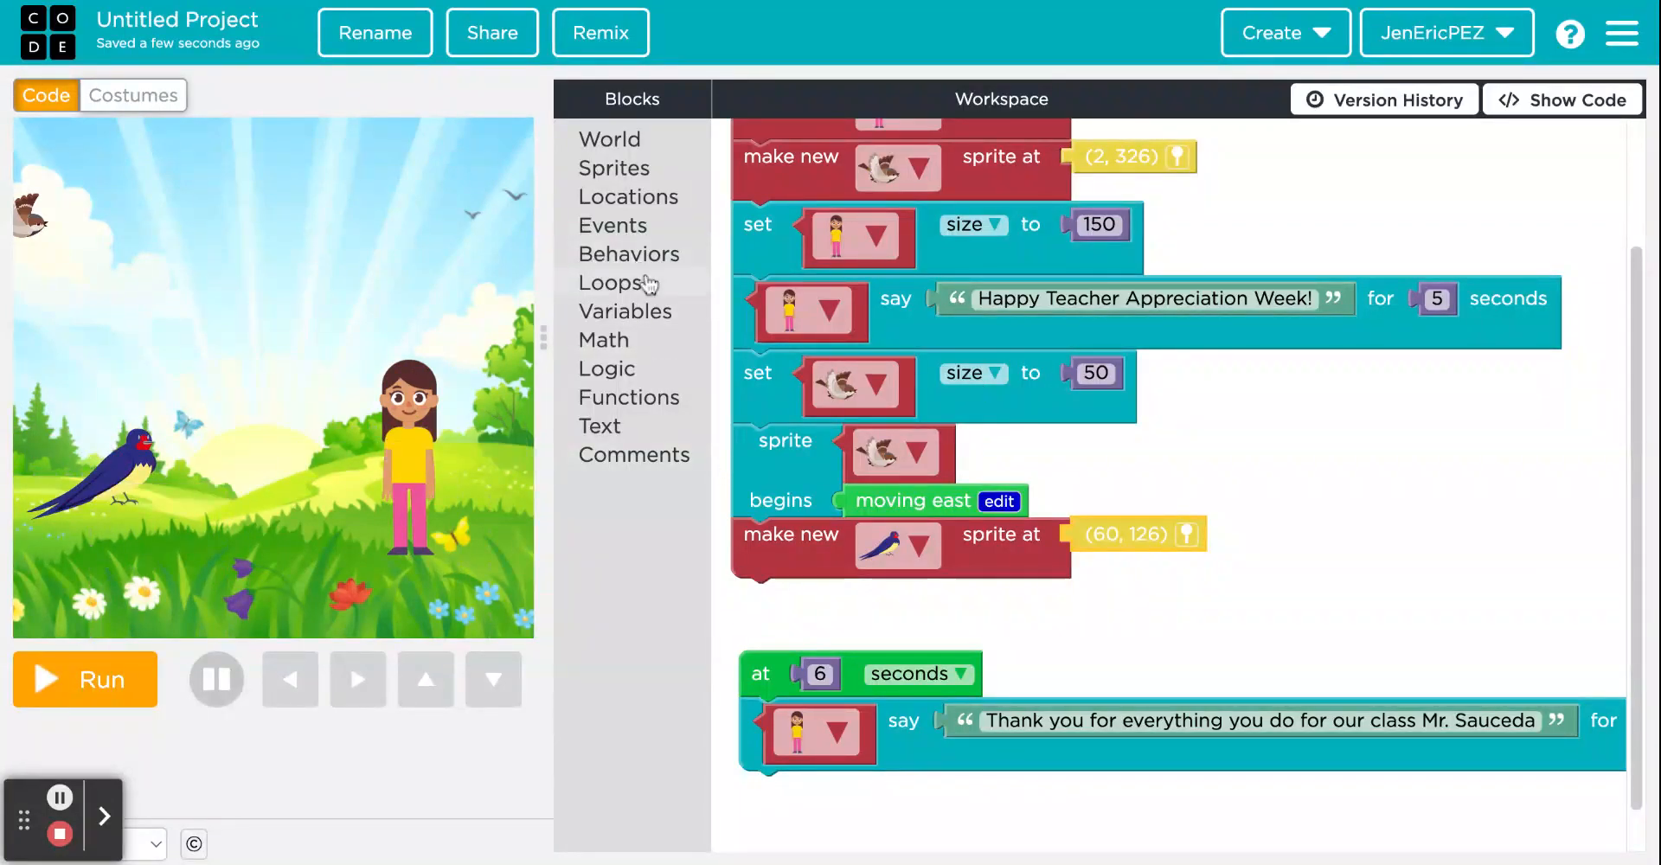
Step: Set the swallow sprite's size to 30
{"action": "left_click", "coordinate": [613, 168]}
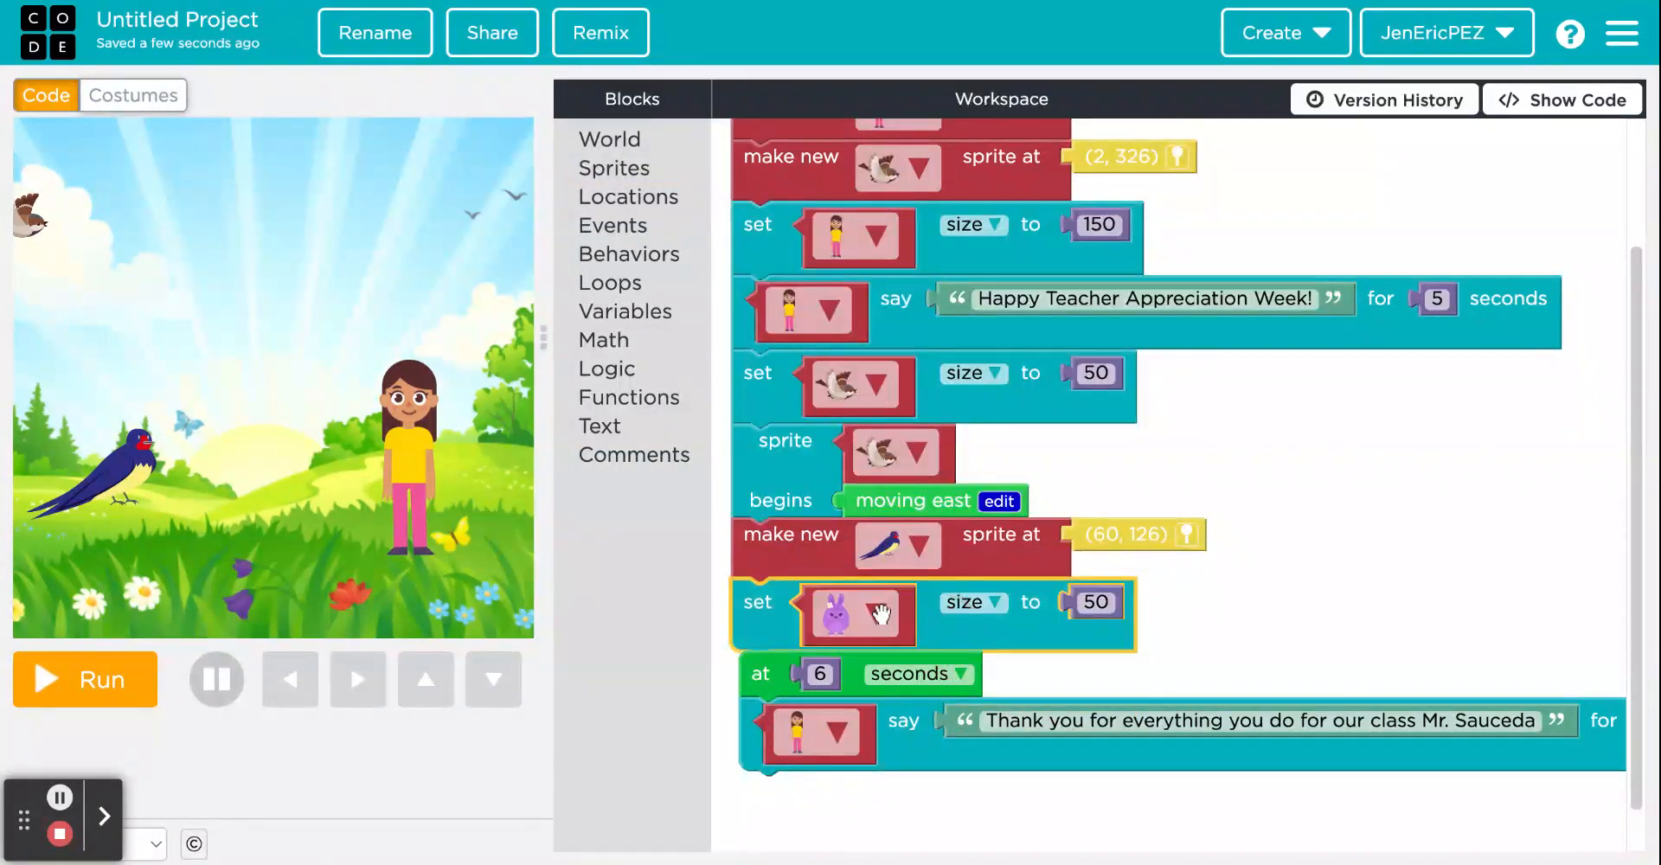
{"action": "left_click", "coordinate": [875, 614]}
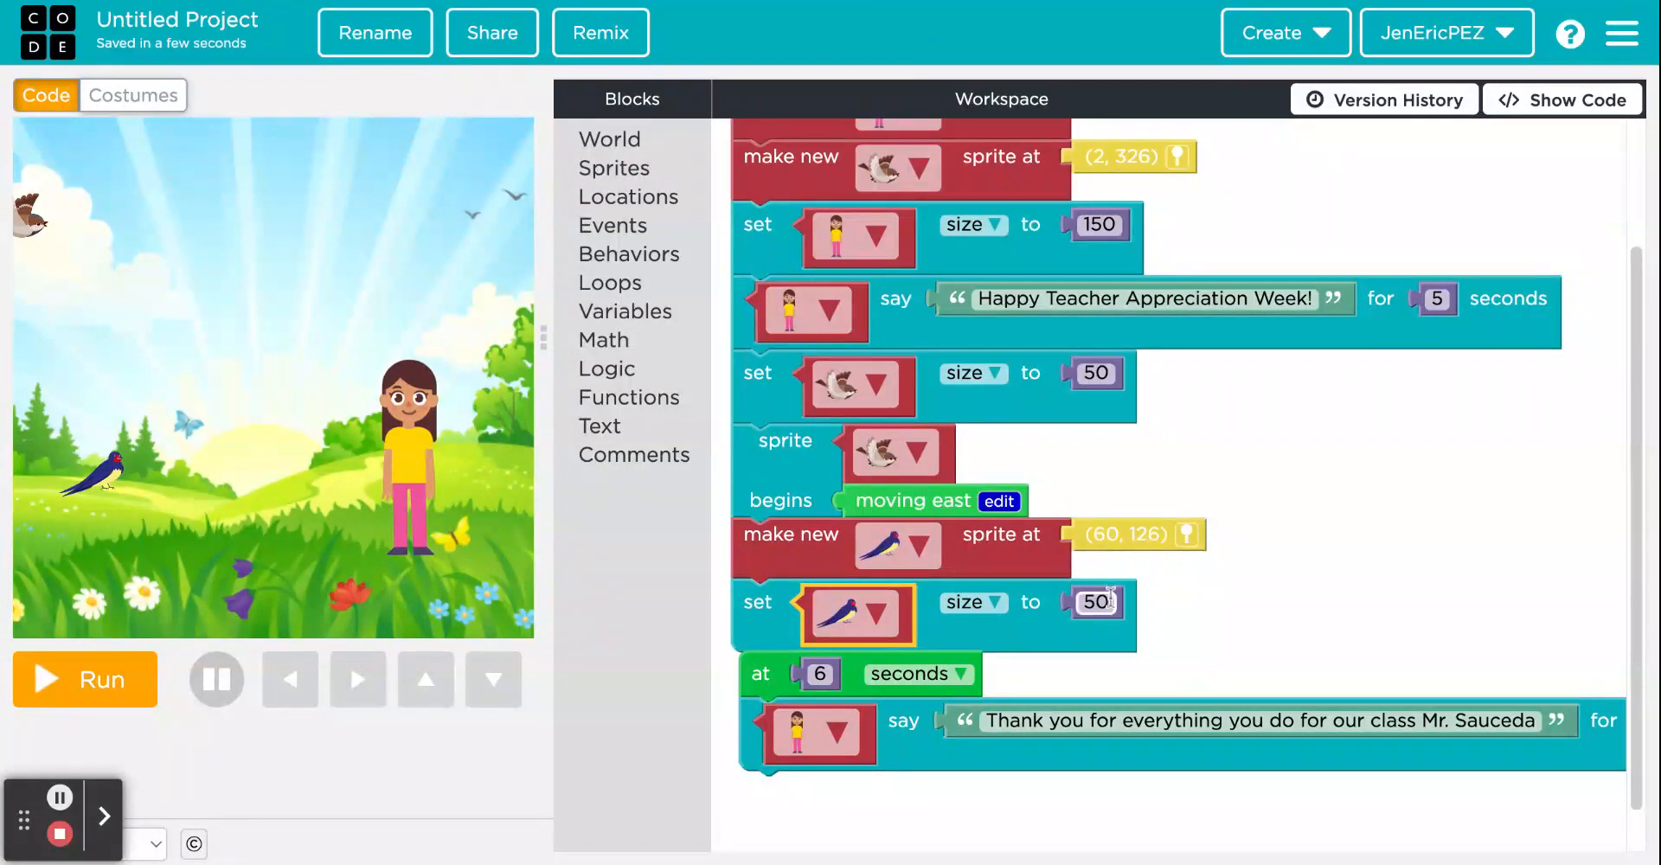
{"action": "left_click", "coordinate": [1095, 602]}
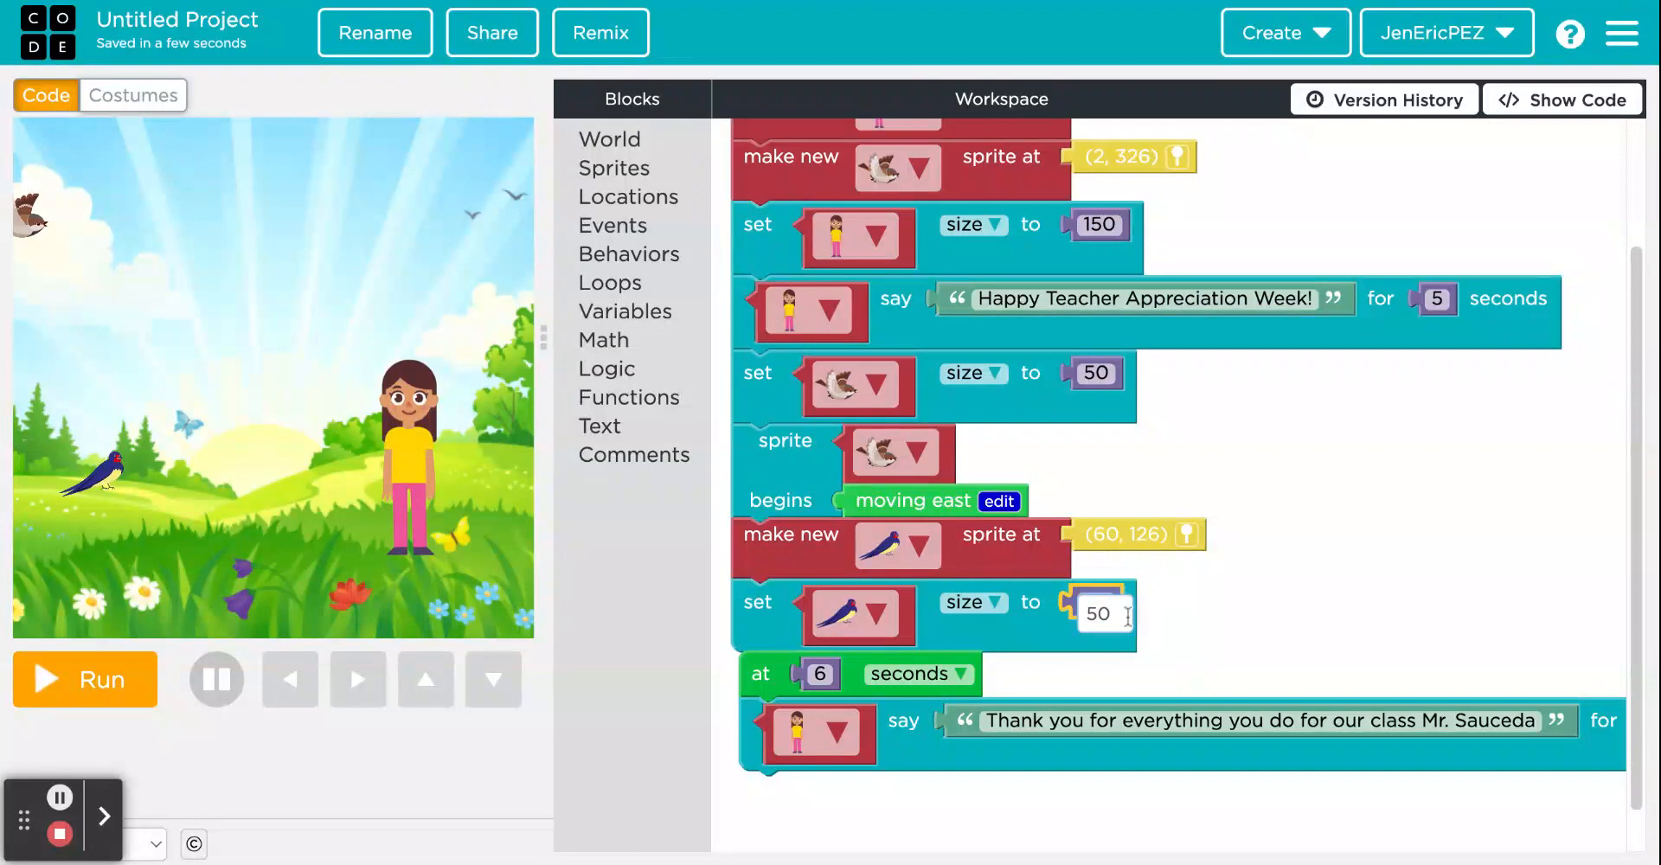
{"action": "left_click", "coordinate": [1263, 602]}
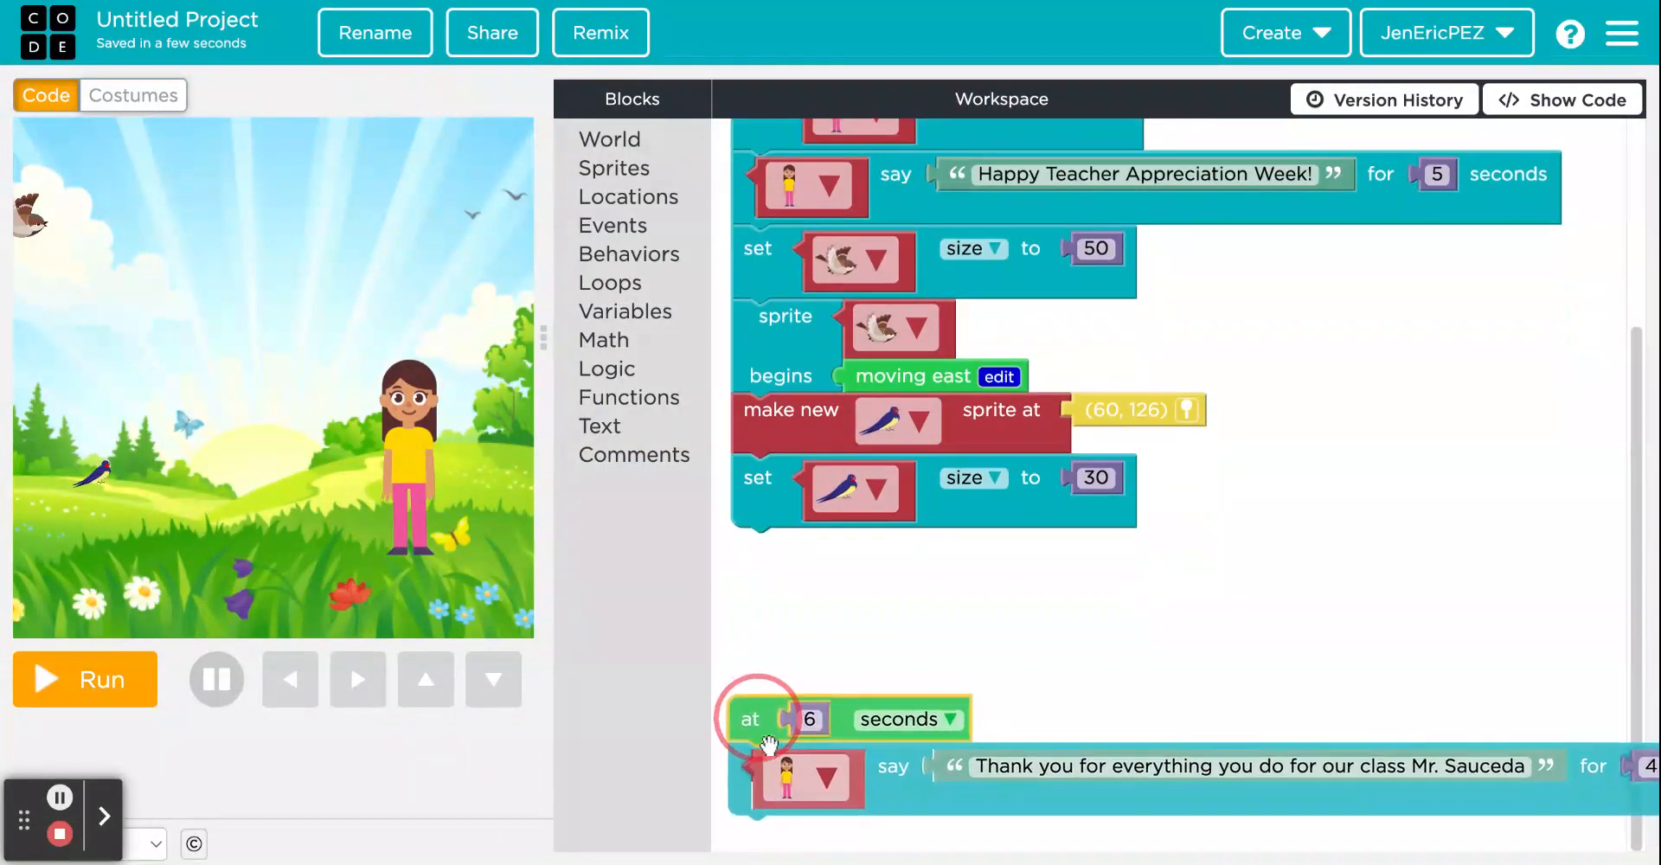
Step: Create a new bee sprite at (200, 154) beside the girl
{"action": "left_click", "coordinate": [613, 168]}
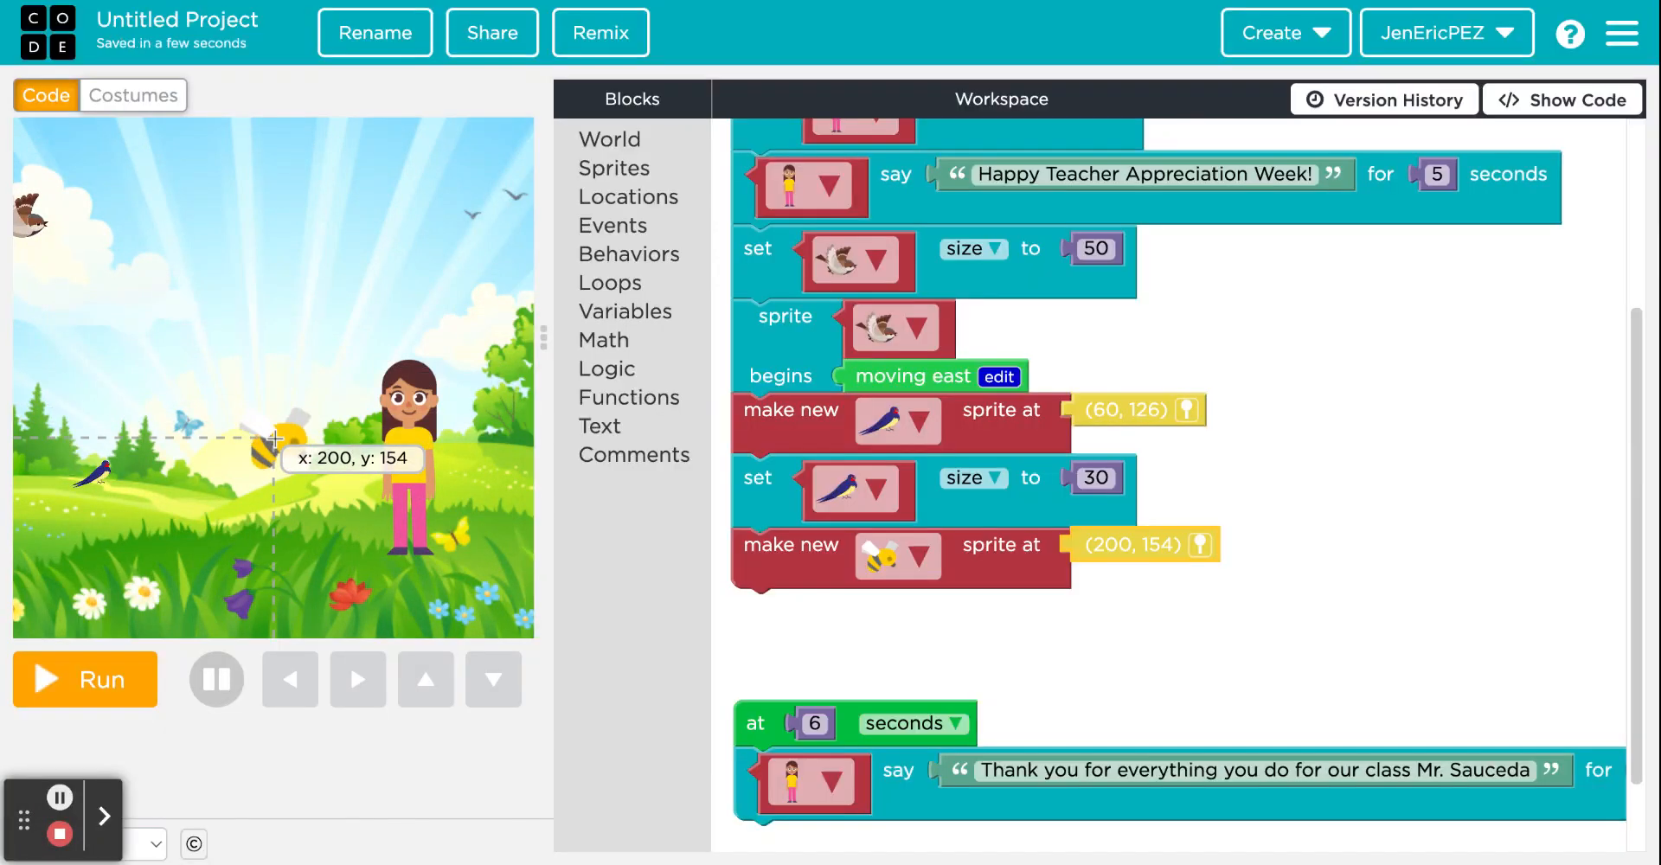
{"action": "mouse_move", "coordinate": [644, 253]}
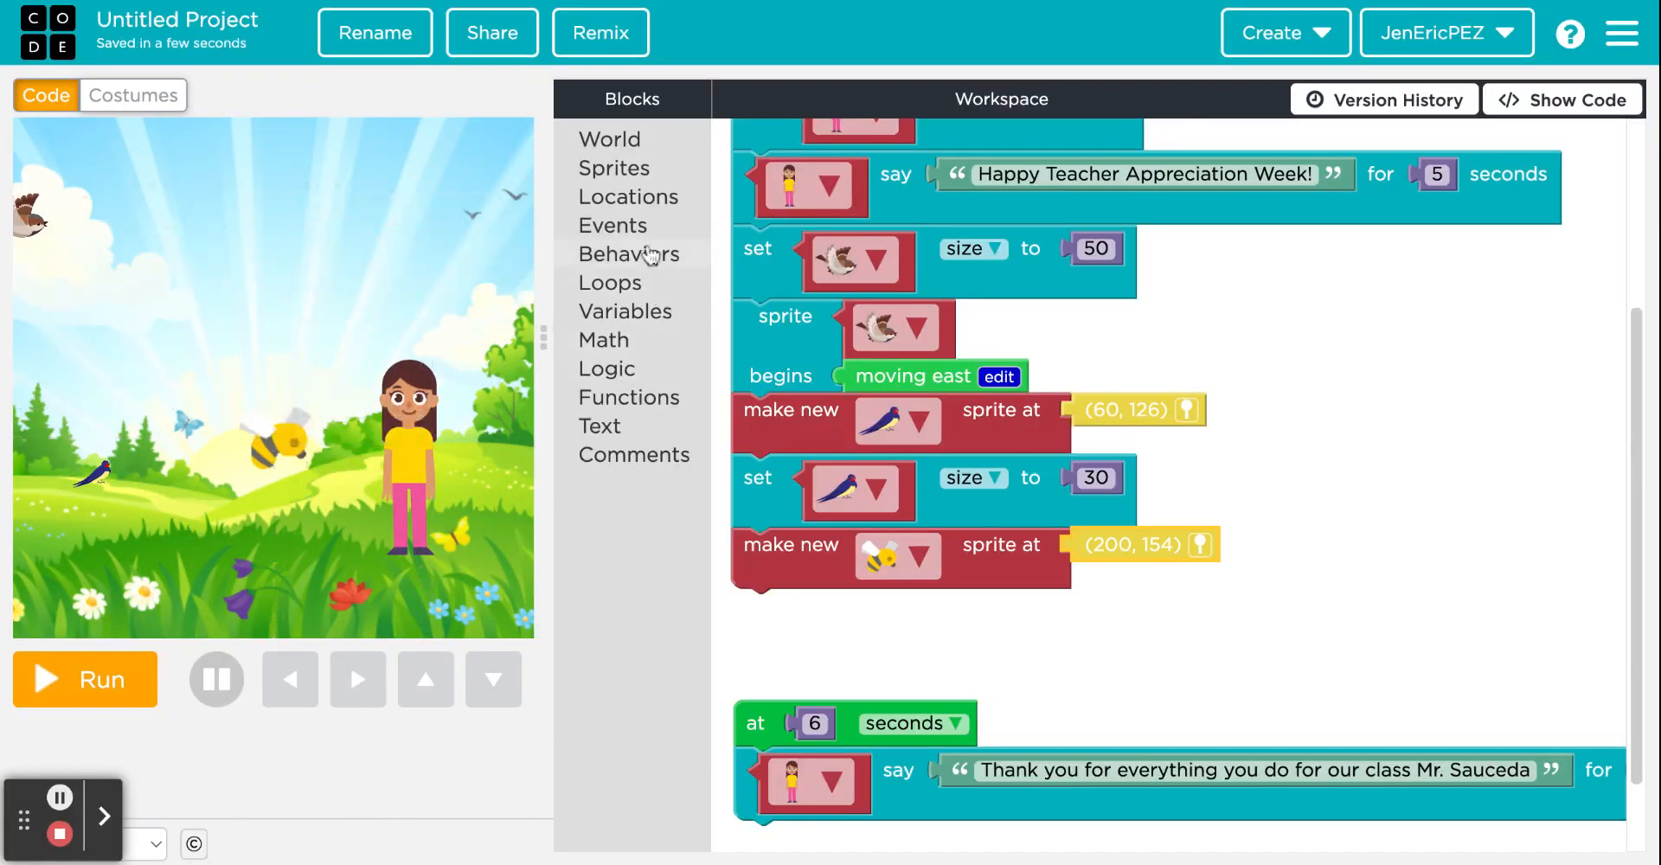
{"action": "left_click", "coordinate": [612, 166]}
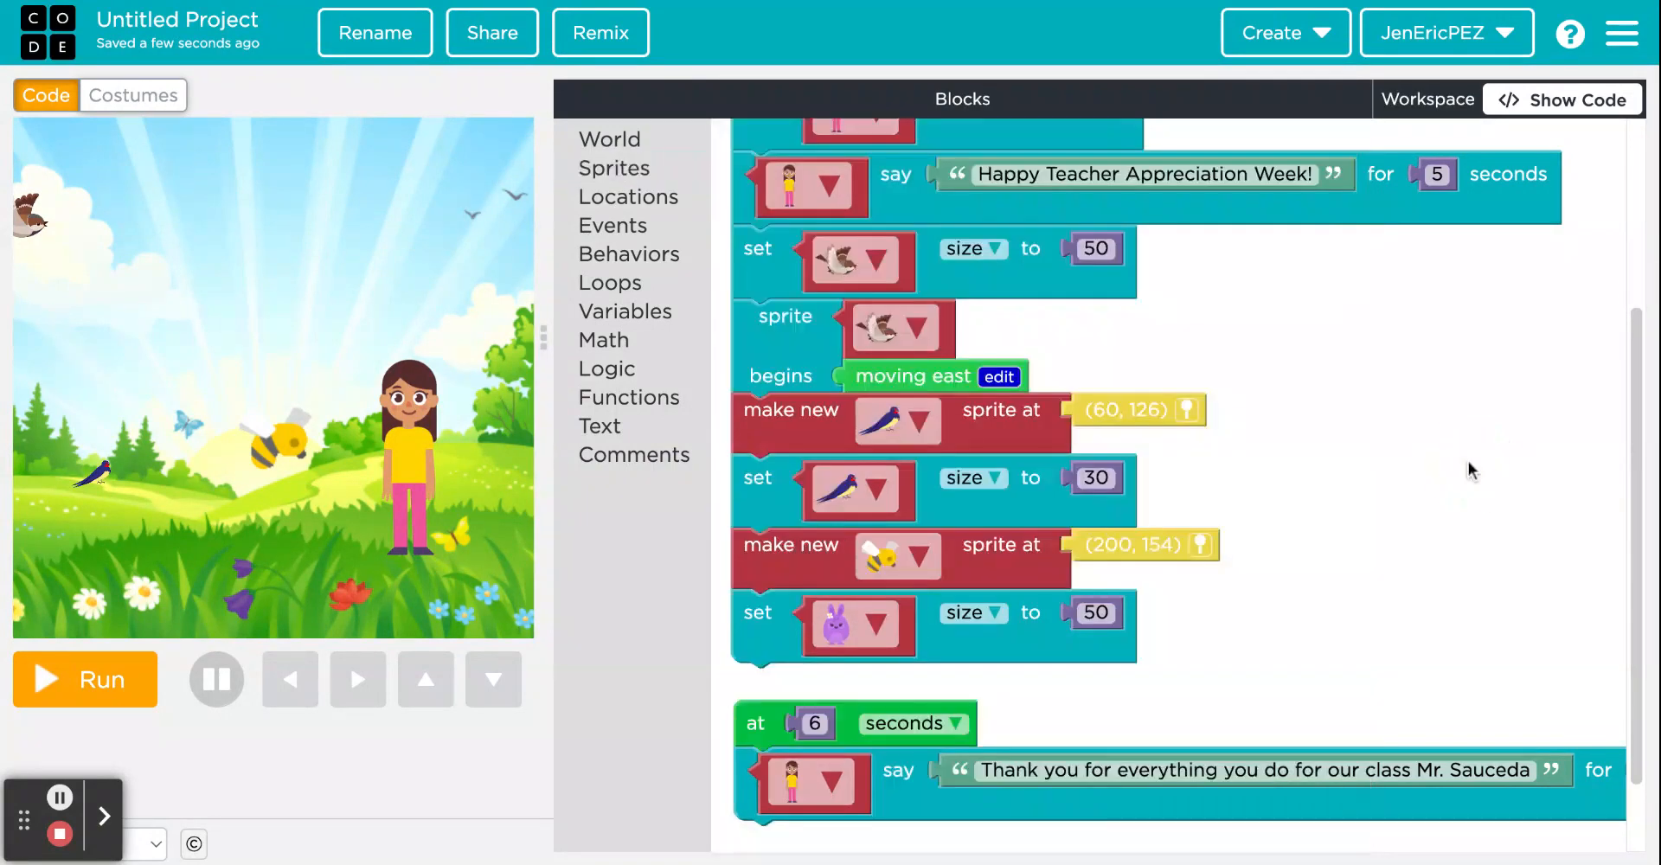
Step: Set the bee sprite's size to 20
{"action": "left_click", "coordinate": [875, 622]}
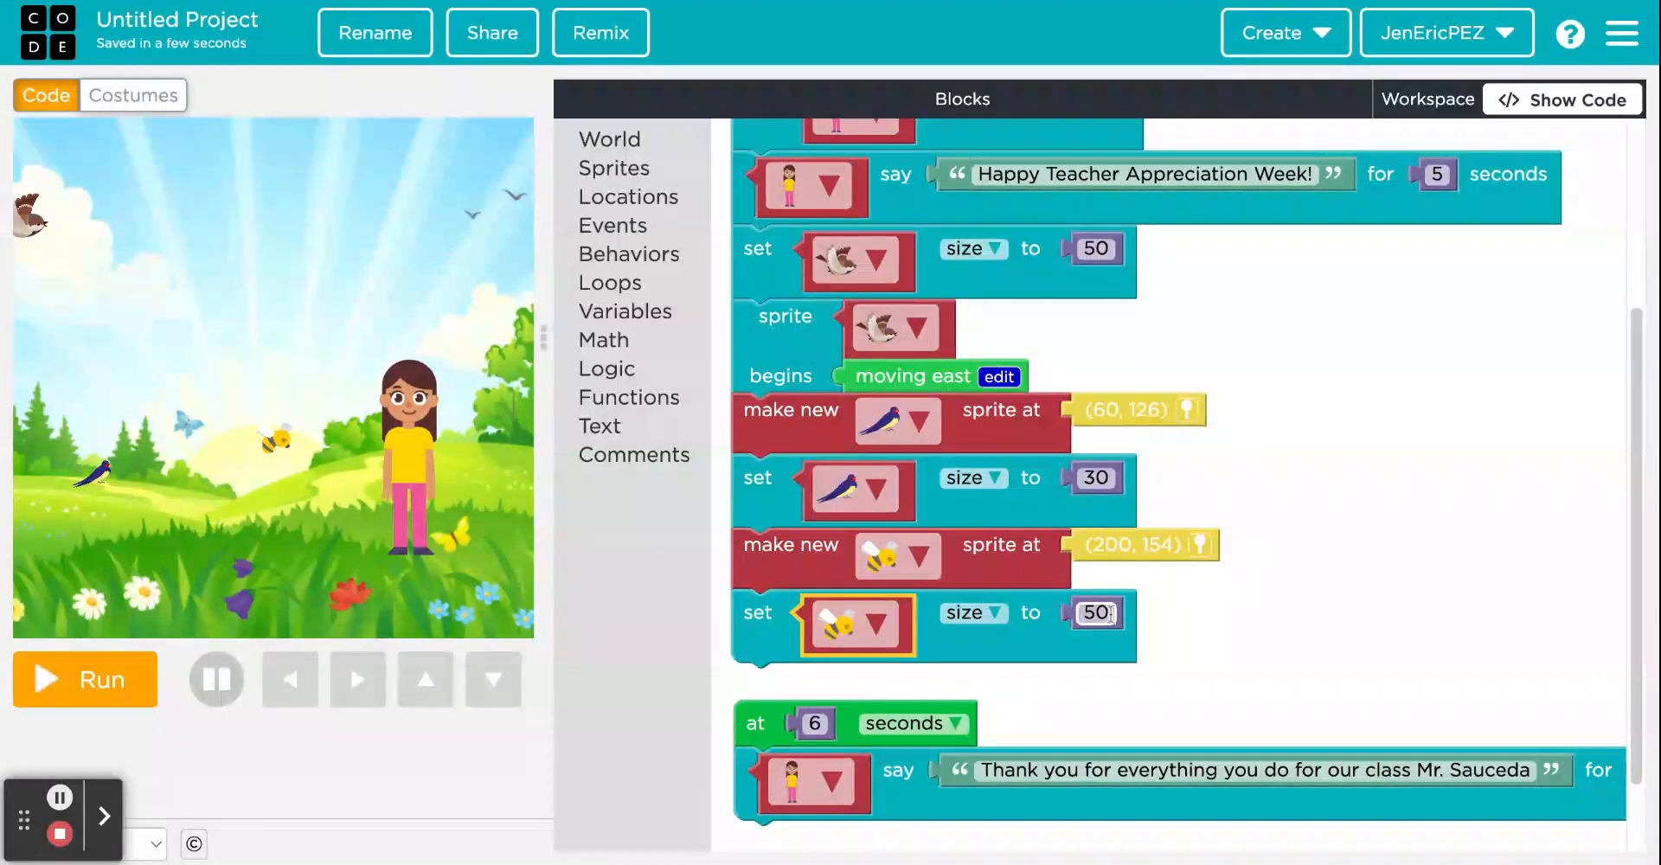
{"action": "left_click", "coordinate": [1095, 612]}
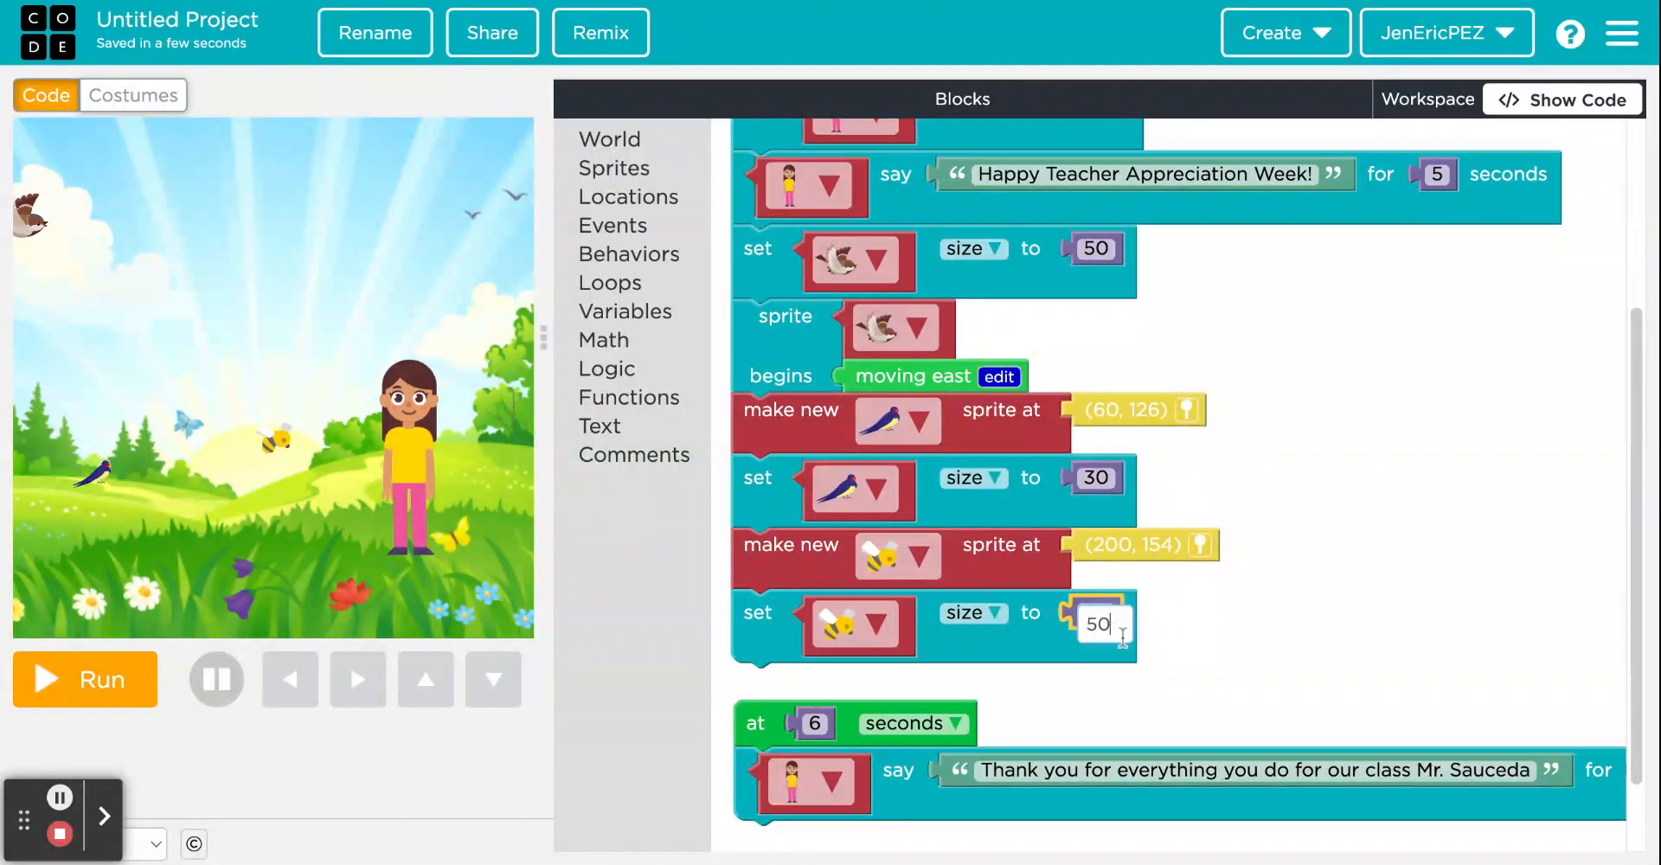
{"action": "type", "text": "20"}
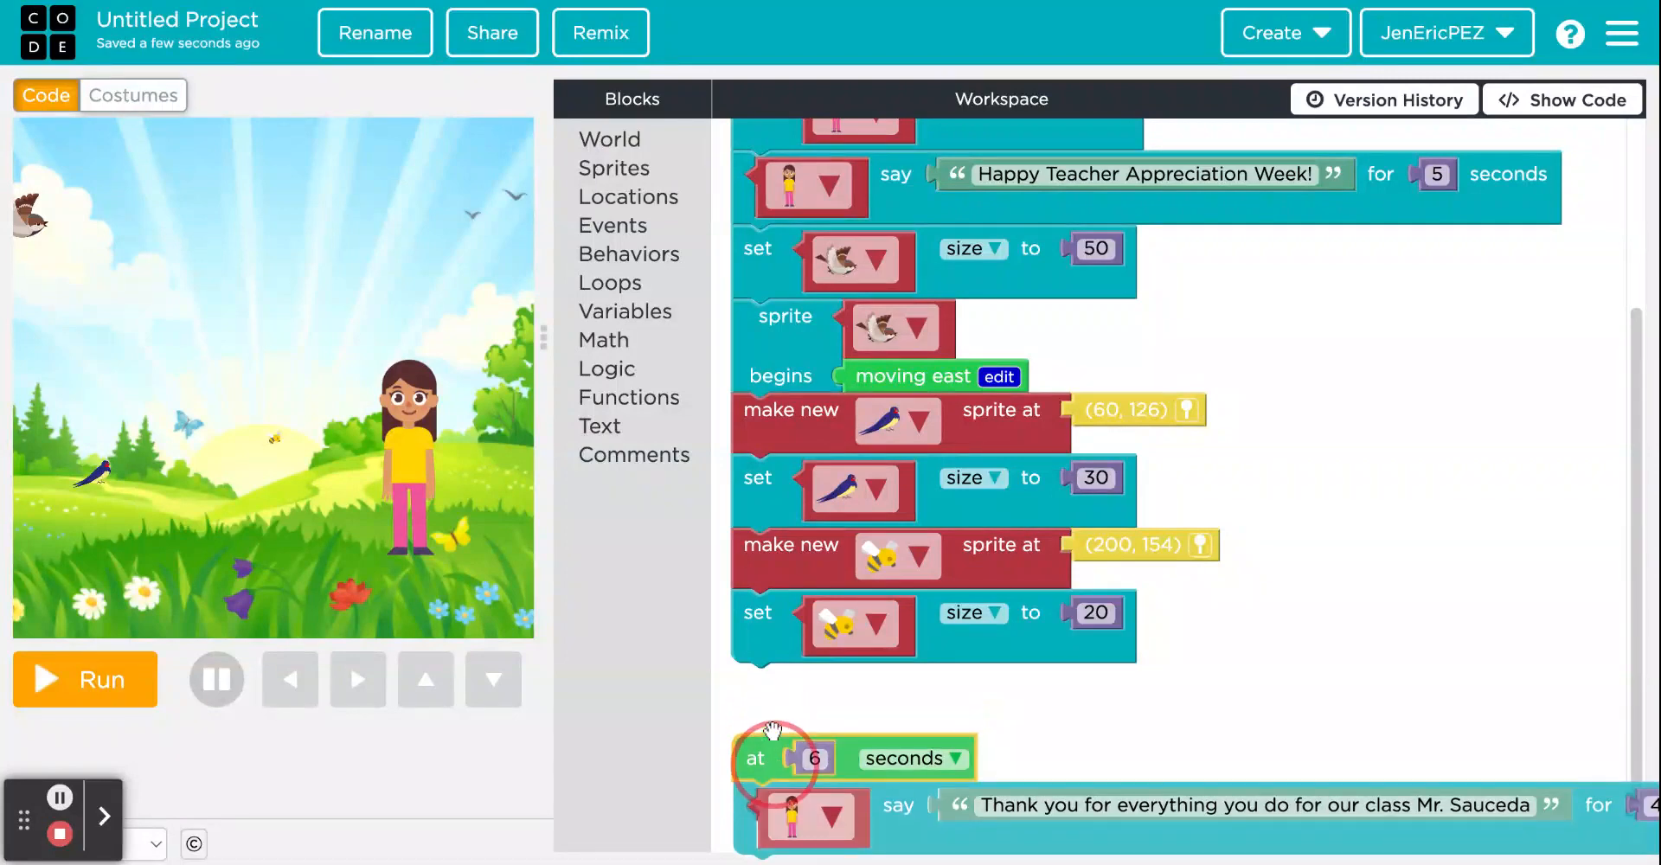
{"action": "scroll", "scroll_direction": "down", "scroll_amount": 3}
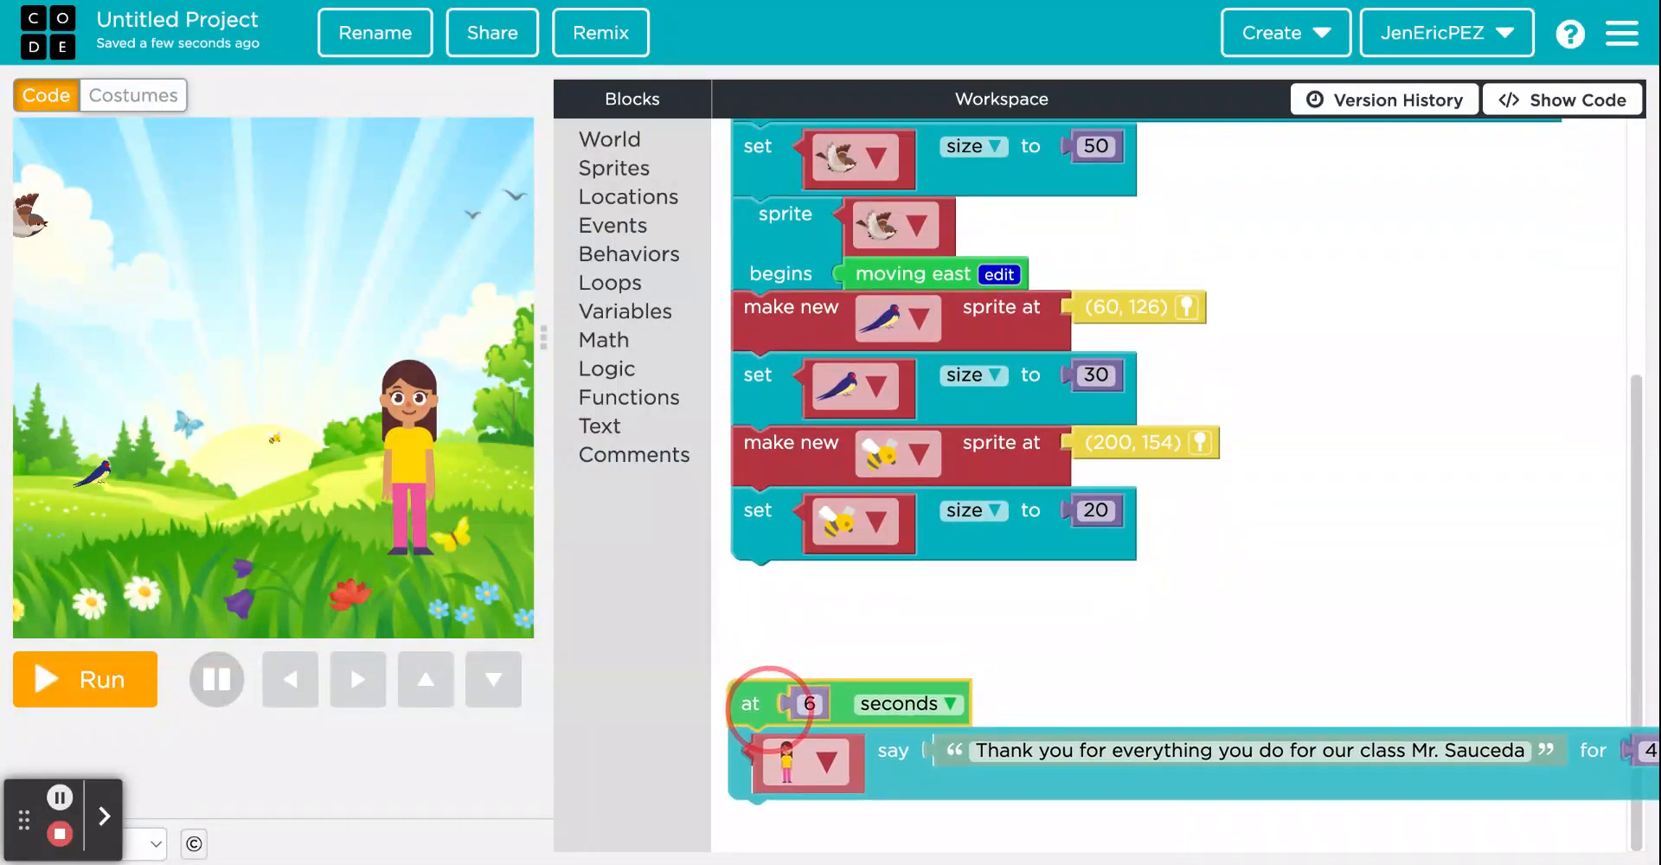
Step: Give the bee a 'fluttering' behavior and run the finished animation
{"action": "left_click", "coordinate": [630, 253]}
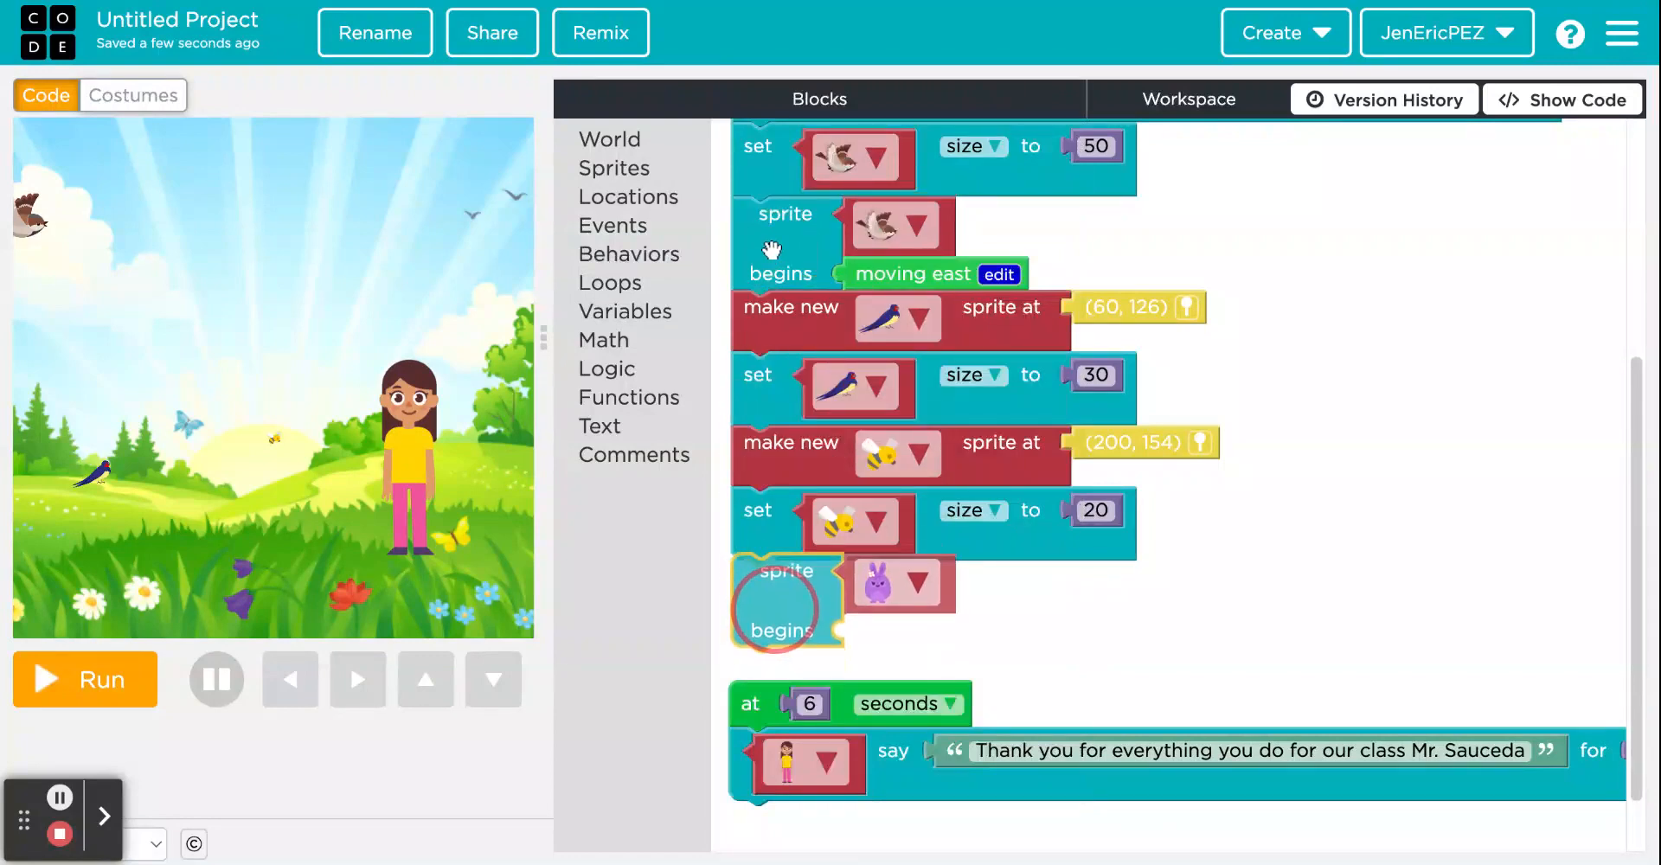
{"action": "left_click", "coordinate": [917, 583]}
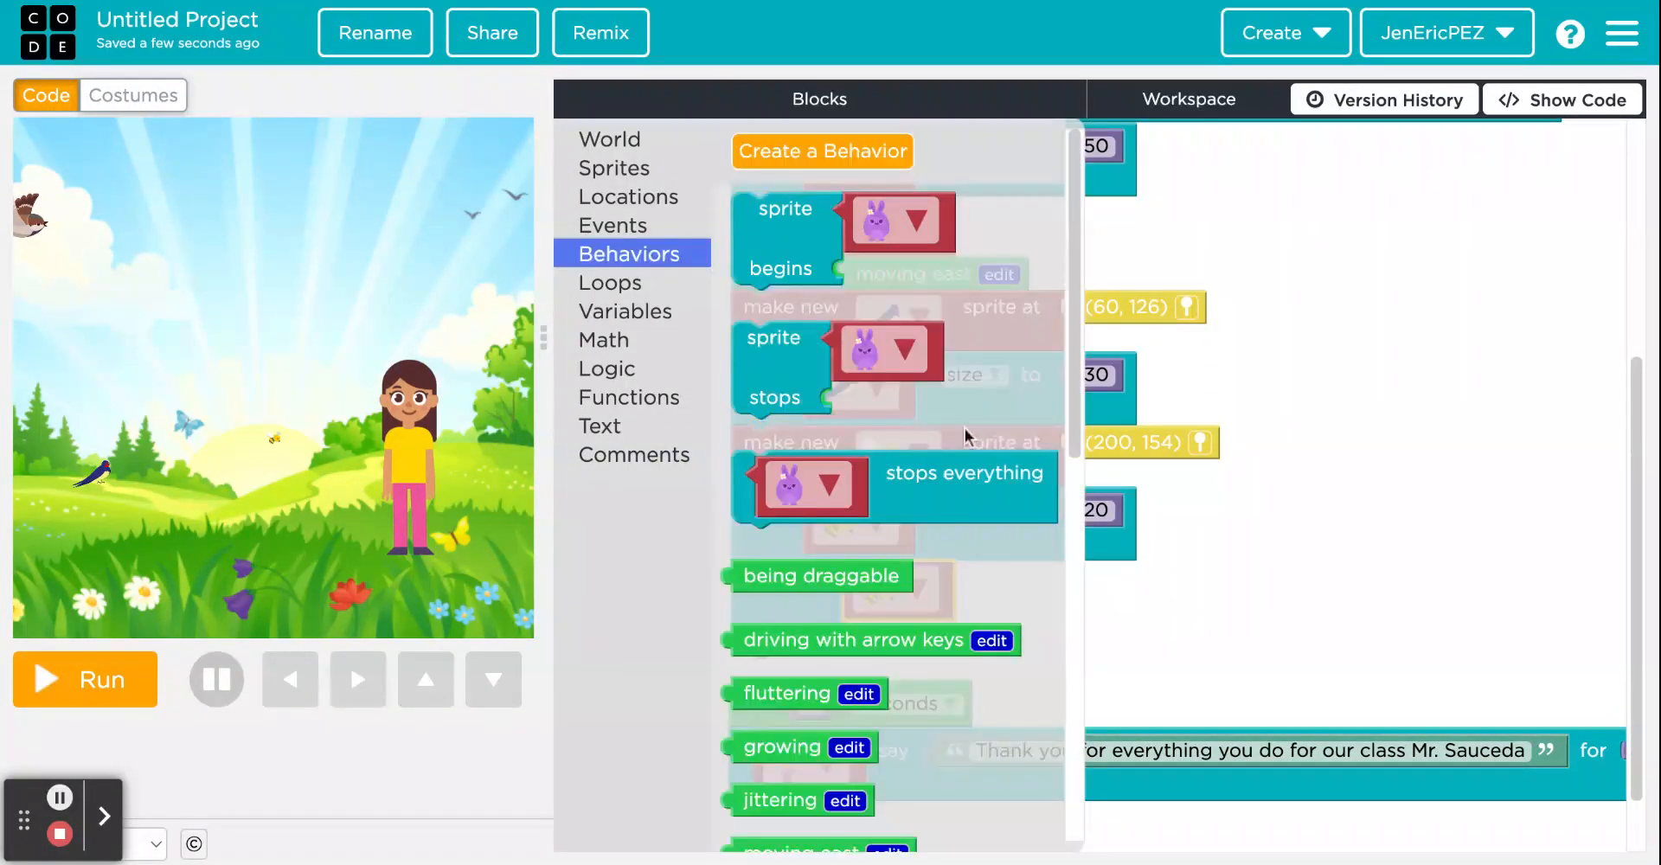
{"action": "scroll", "scroll_direction": "down", "scroll_amount": 3}
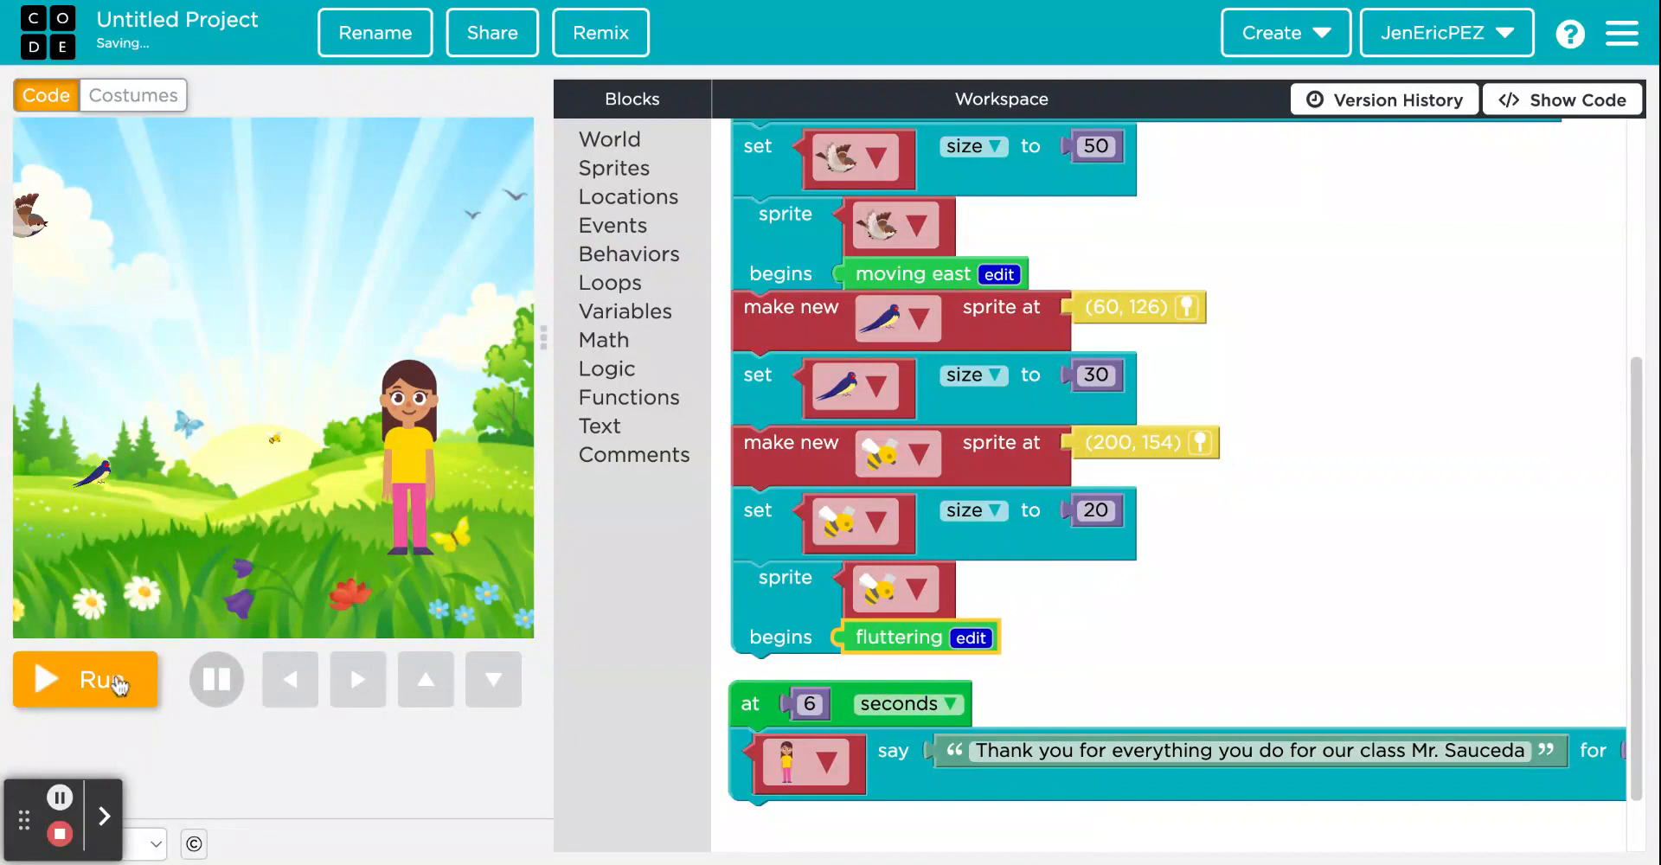
{"action": "left_click", "coordinate": [85, 678]}
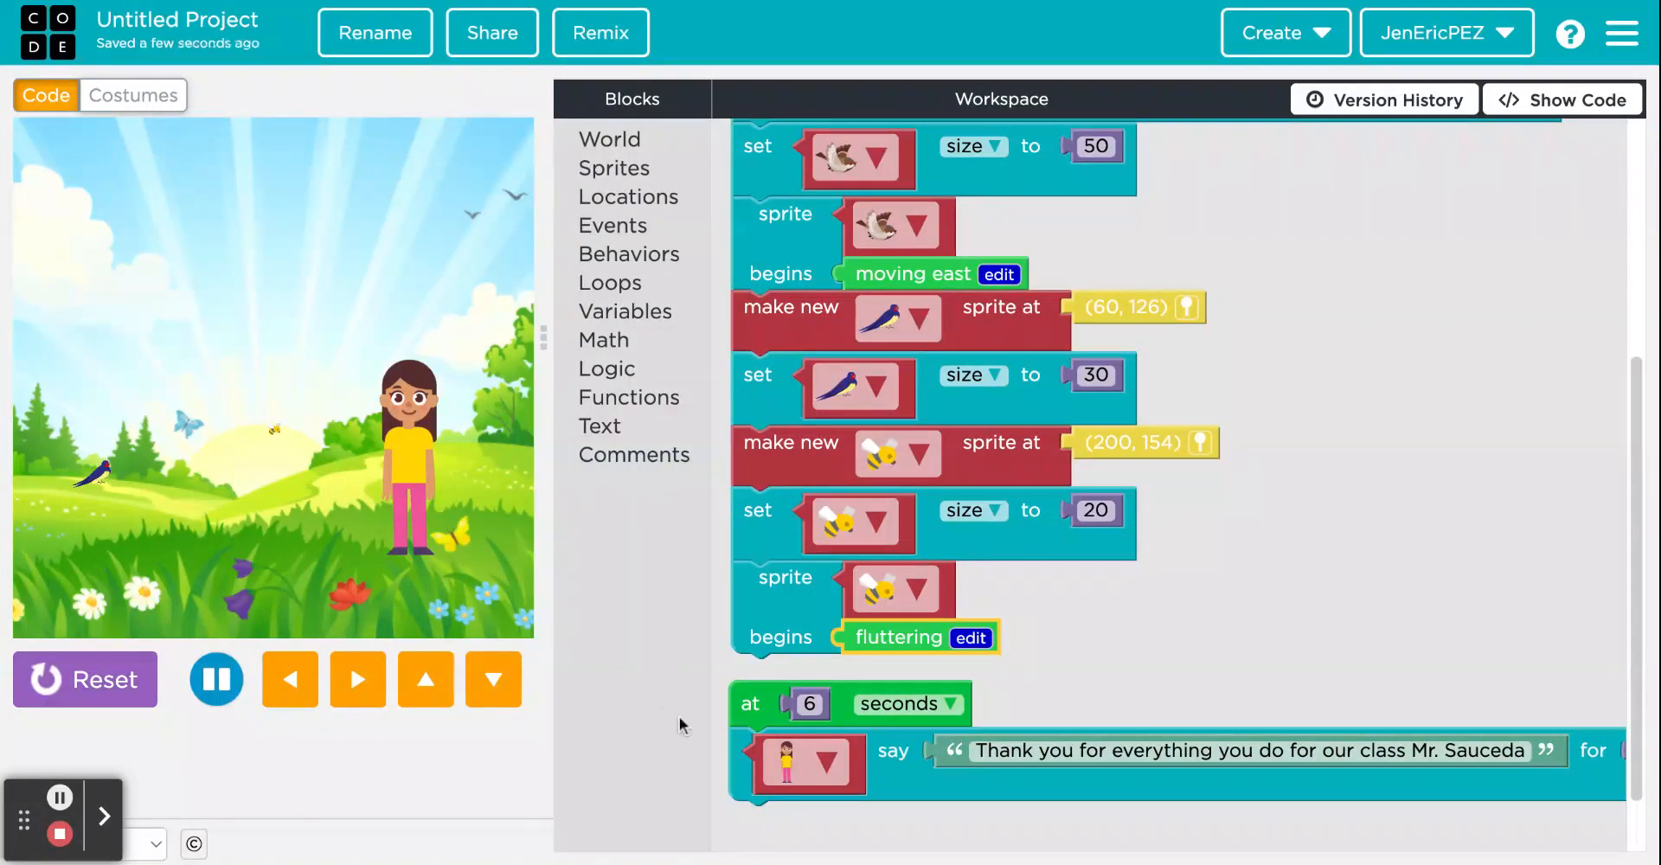
{"action": "mouse_move", "coordinate": [900, 747]}
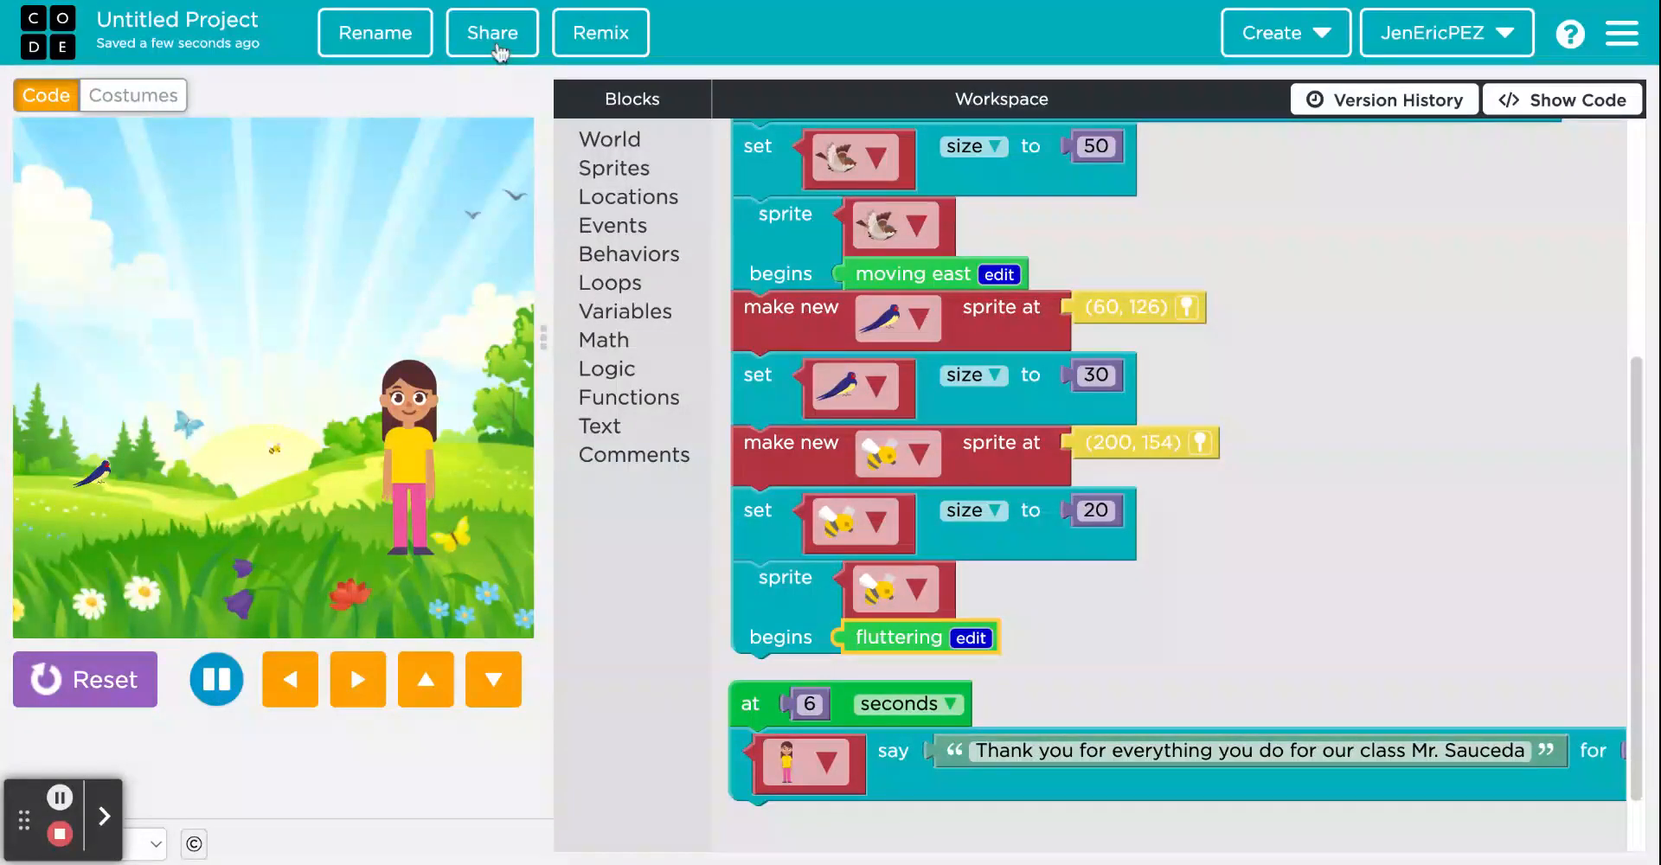
{"action": "left_click", "coordinate": [491, 33]}
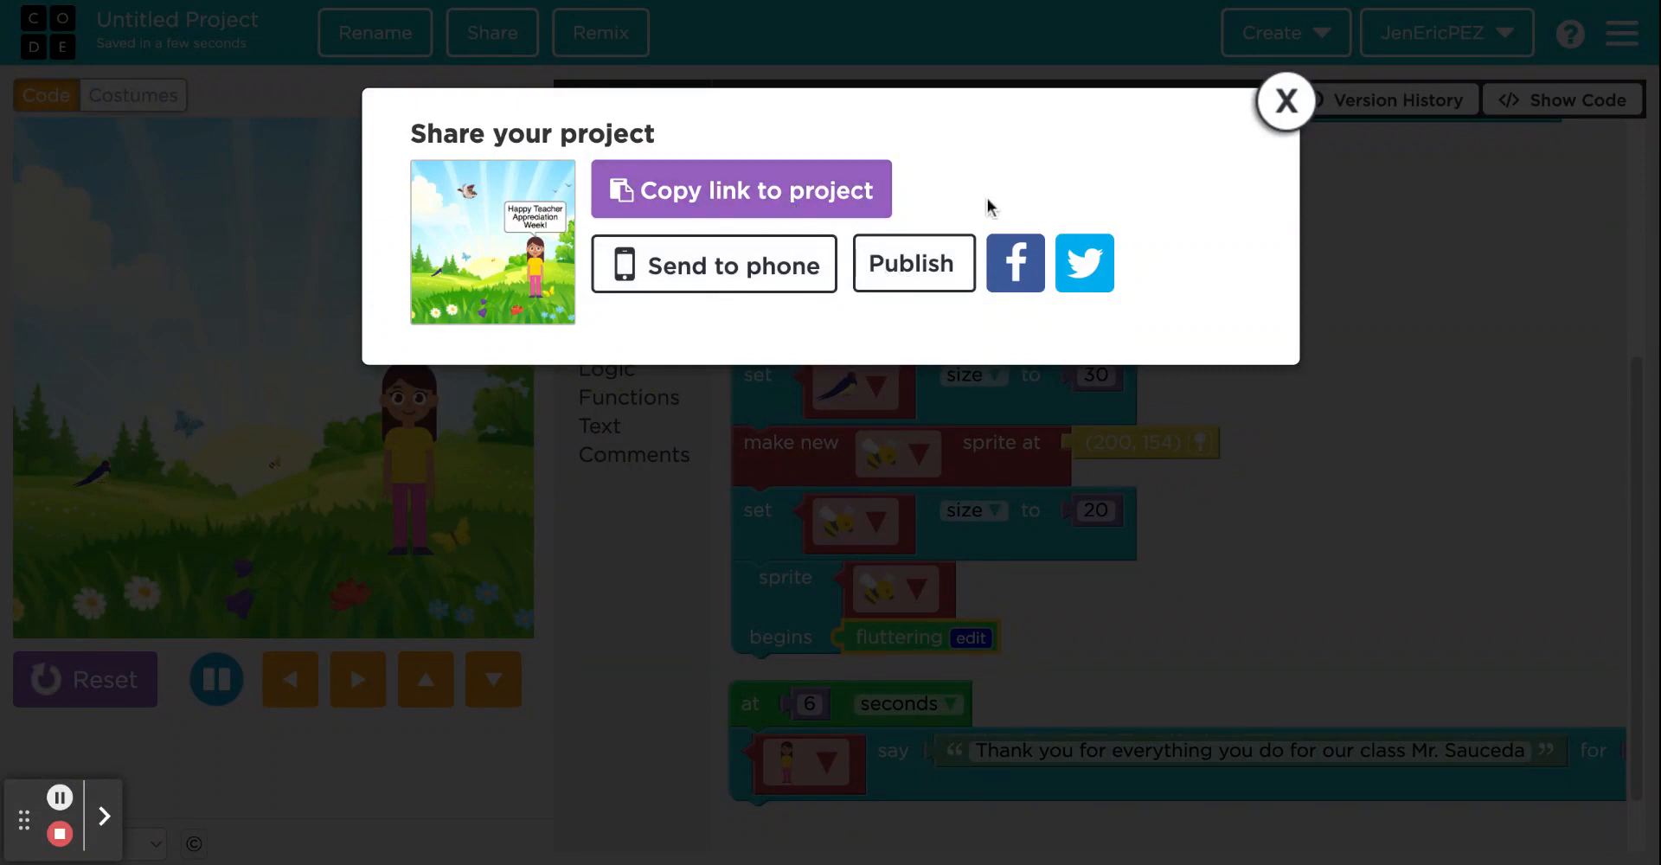
{"action": "left_click", "coordinate": [1287, 100]}
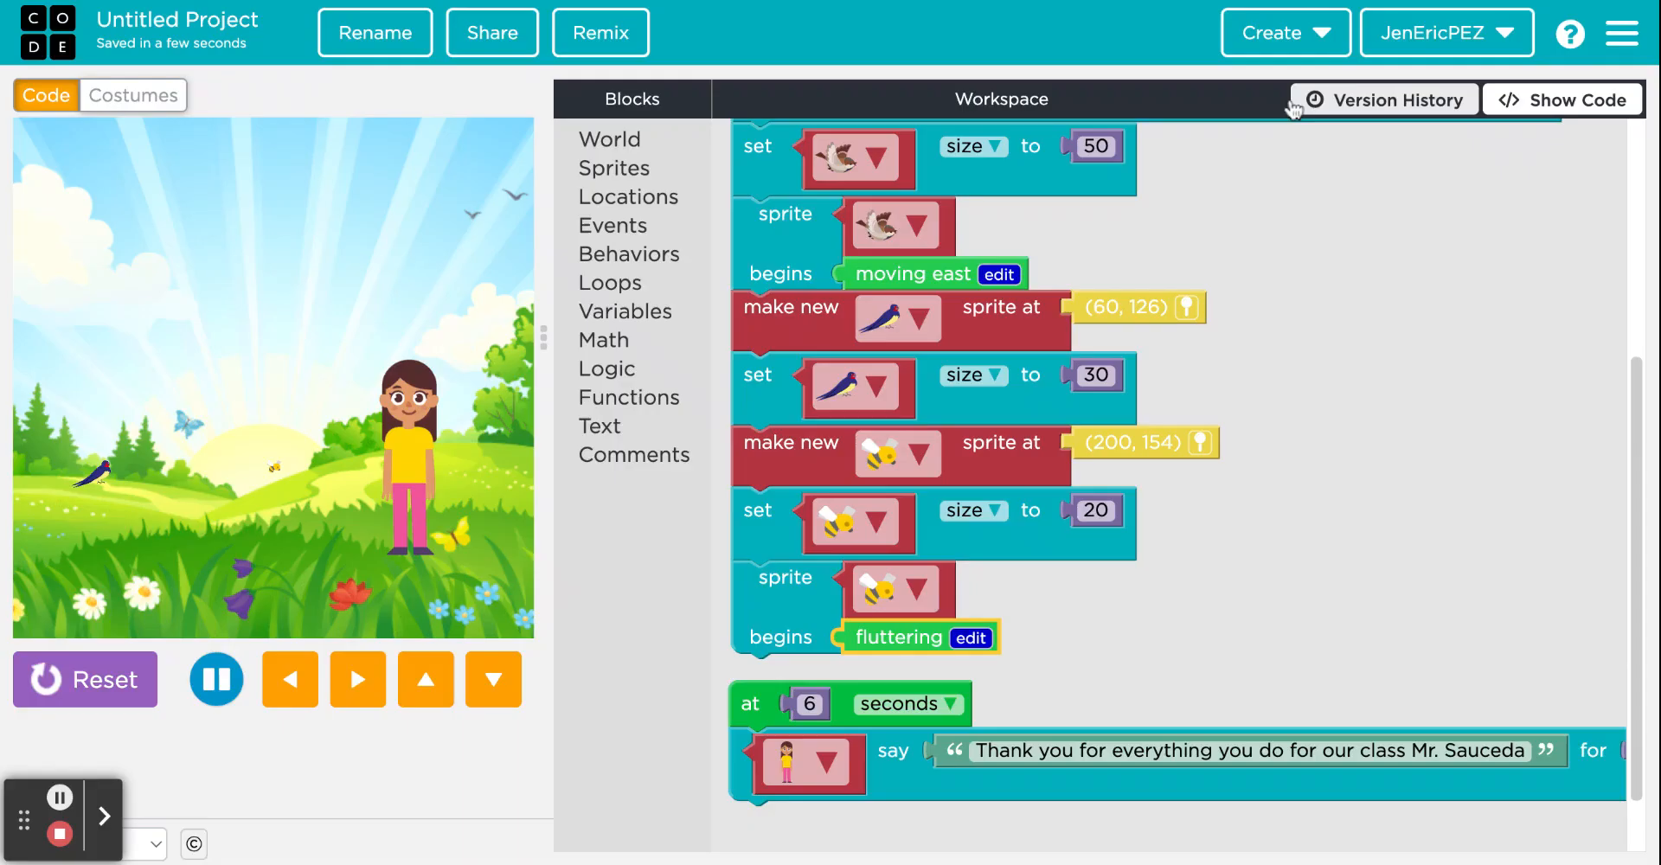
{"action": "mouse_move", "coordinate": [1348, 320]}
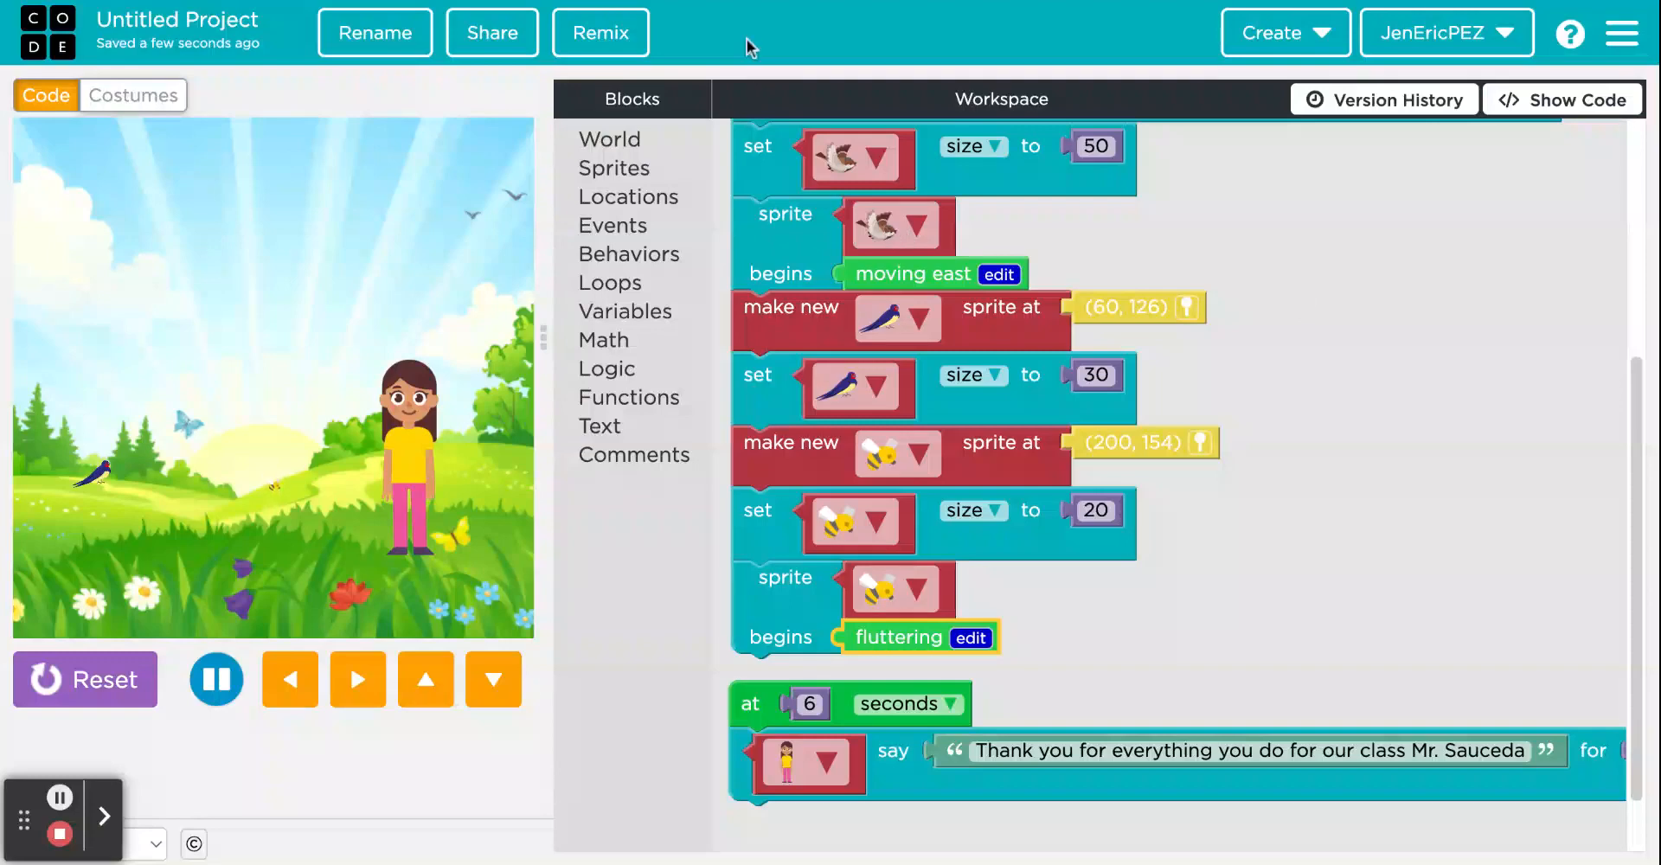
{"action": "left_click", "coordinate": [491, 33]}
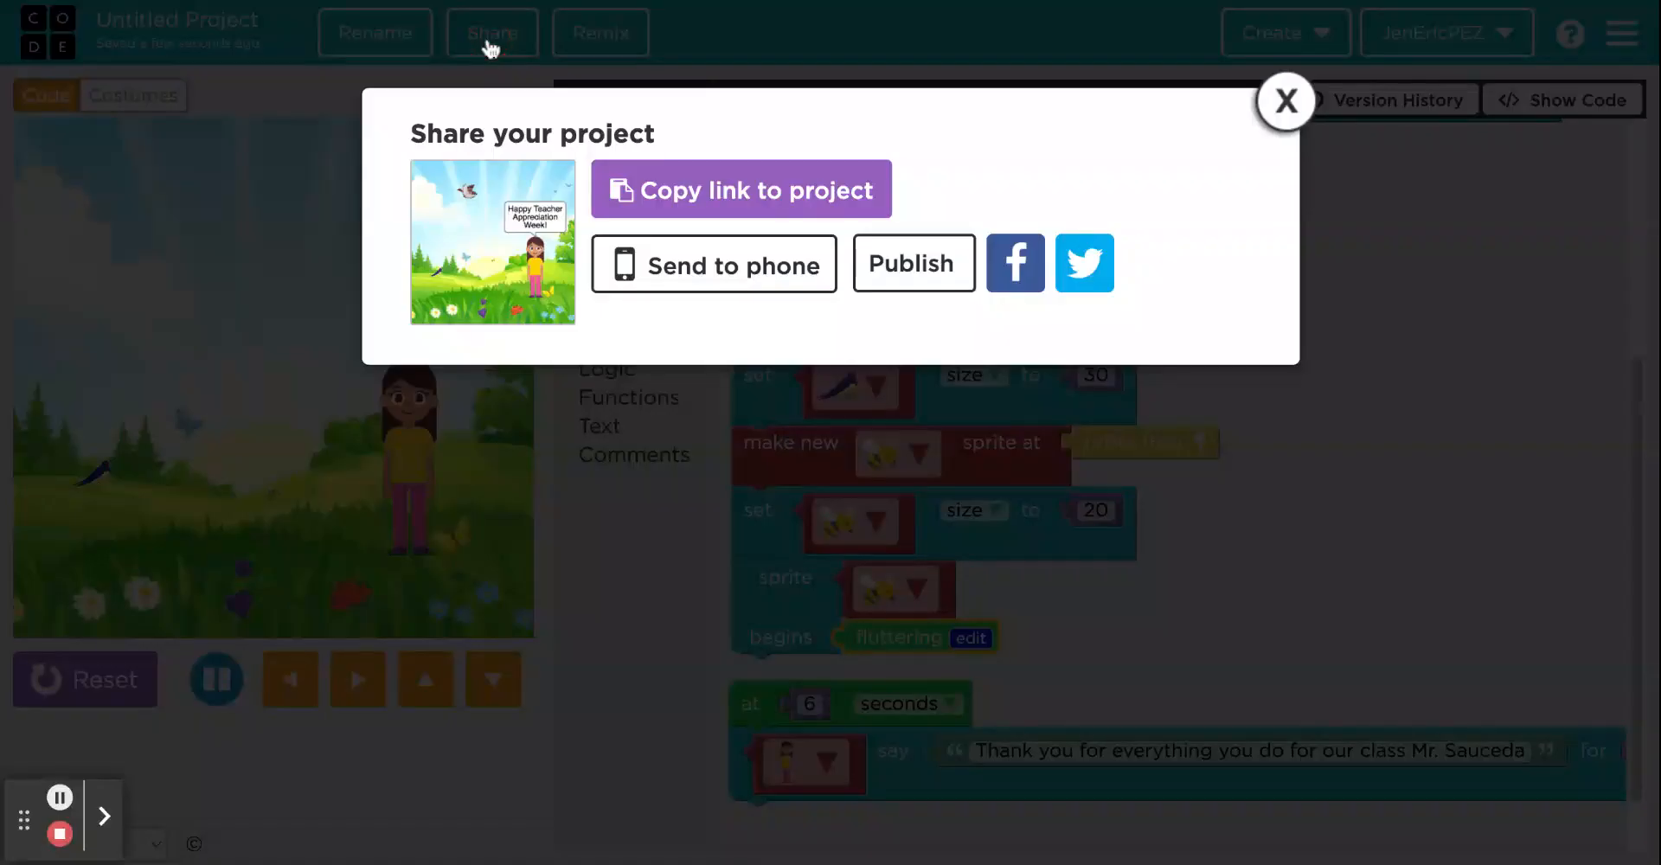
{"action": "mouse_move", "coordinate": [1242, 138]}
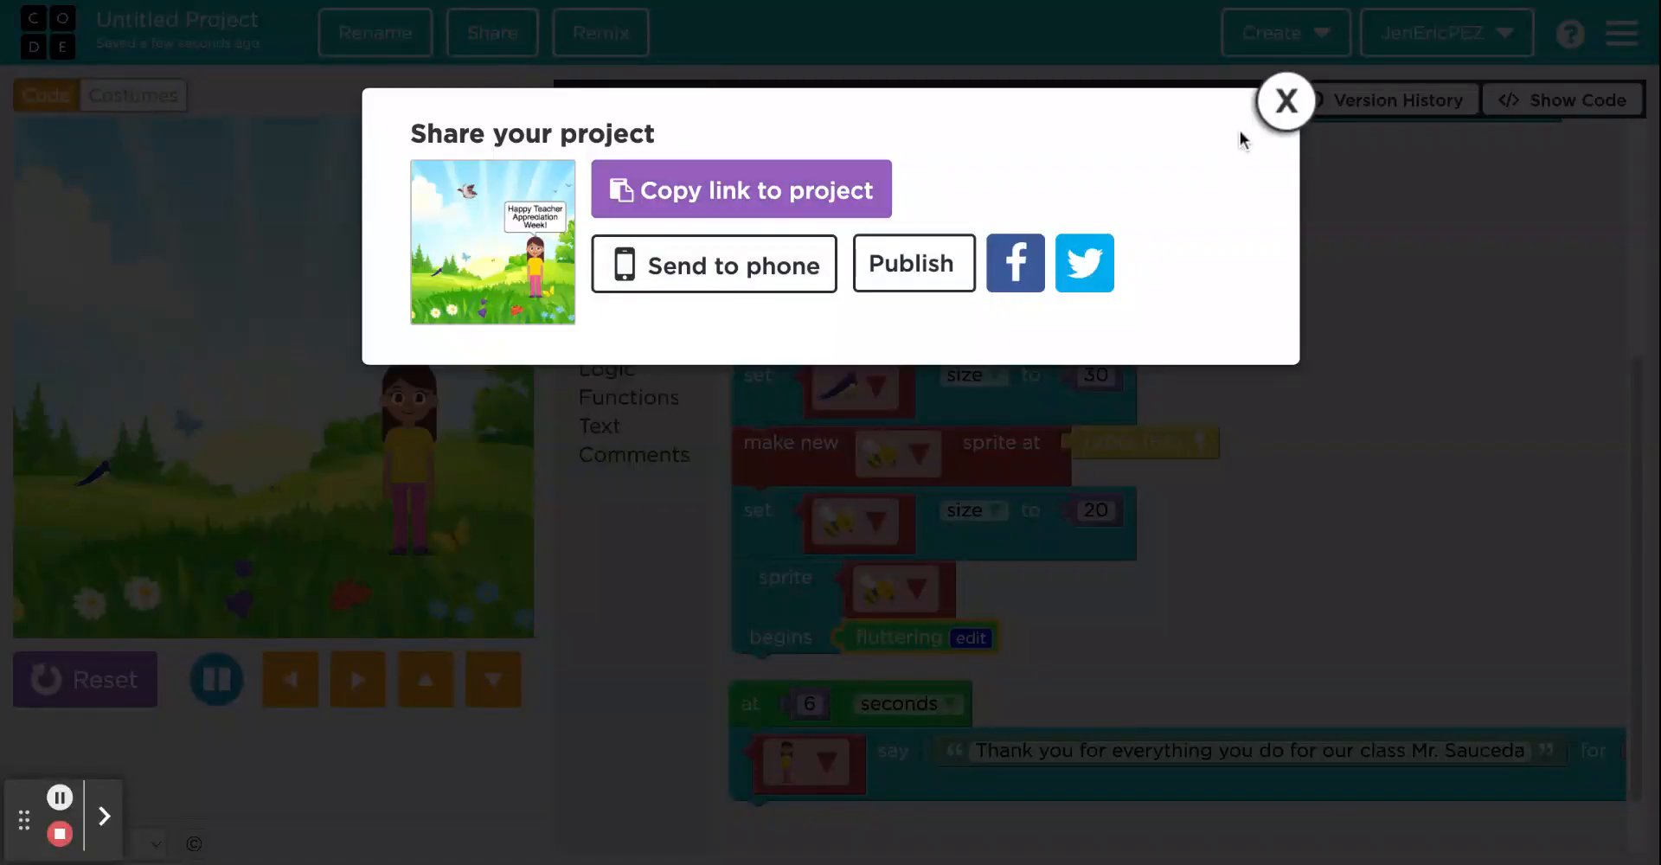
{"action": "left_click", "coordinate": [1287, 100]}
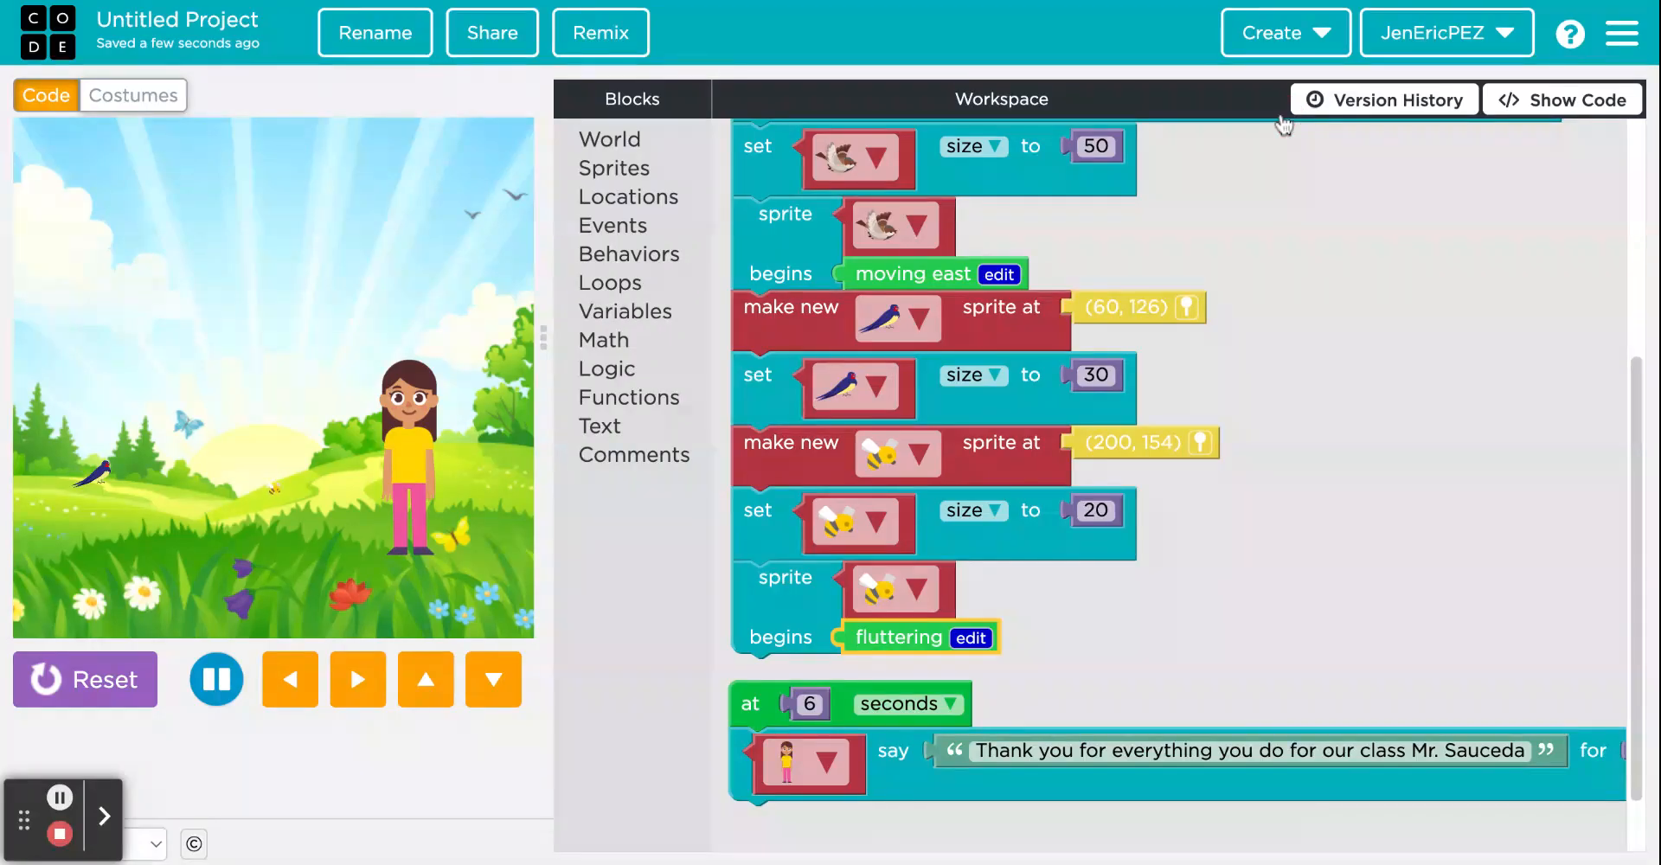